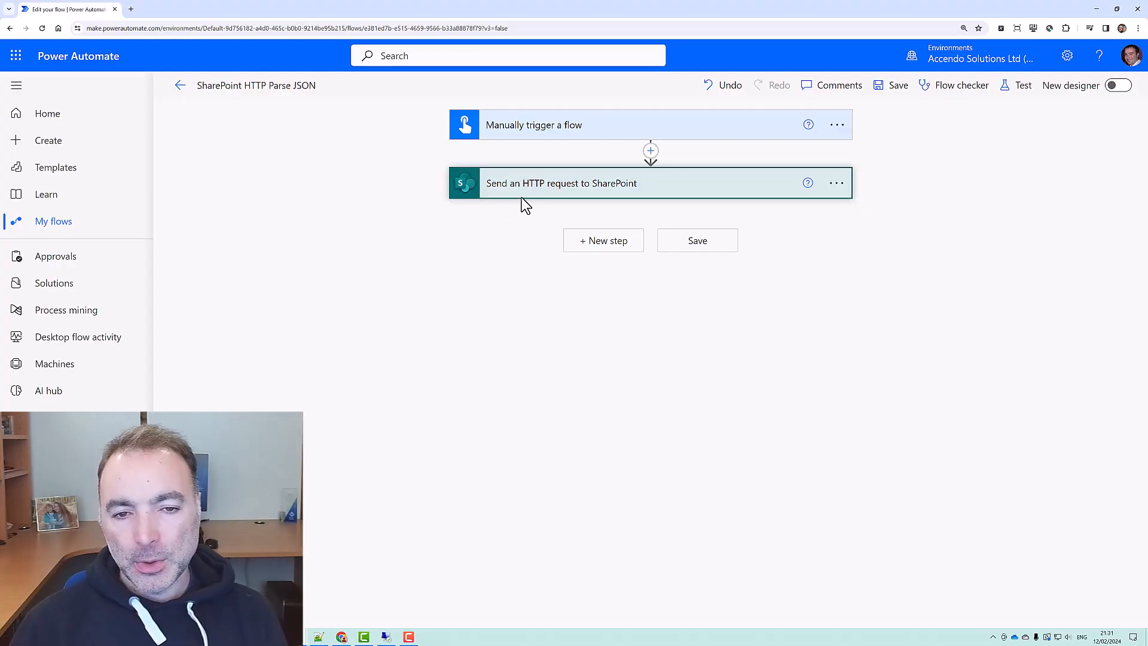
Review the SharePoint HTTP step, then save and run a manual test of the flow
{"action": "left_click", "coordinate": [562, 183]}
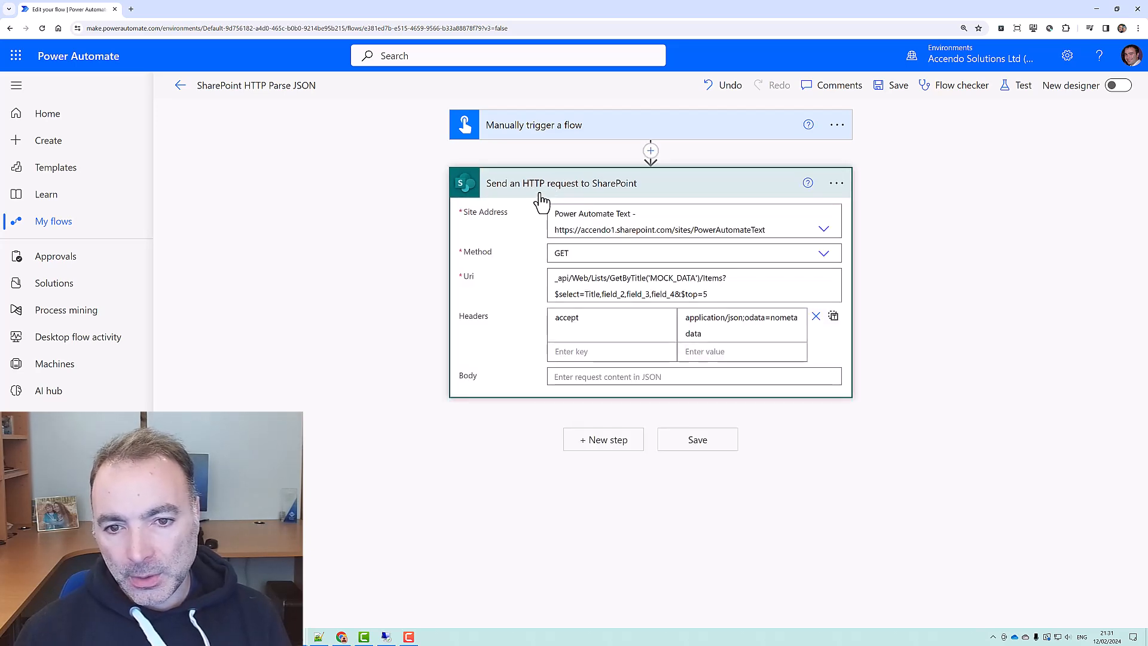
{"action": "mouse_move", "coordinate": [513, 189]}
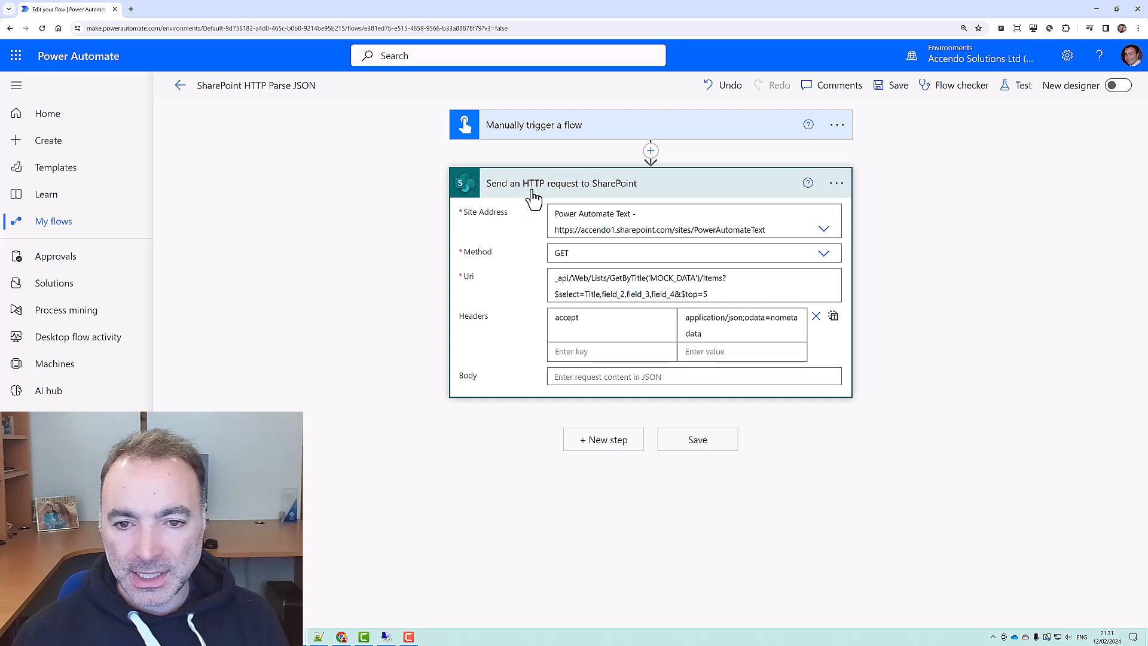
{"action": "left_click", "coordinate": [1022, 85]}
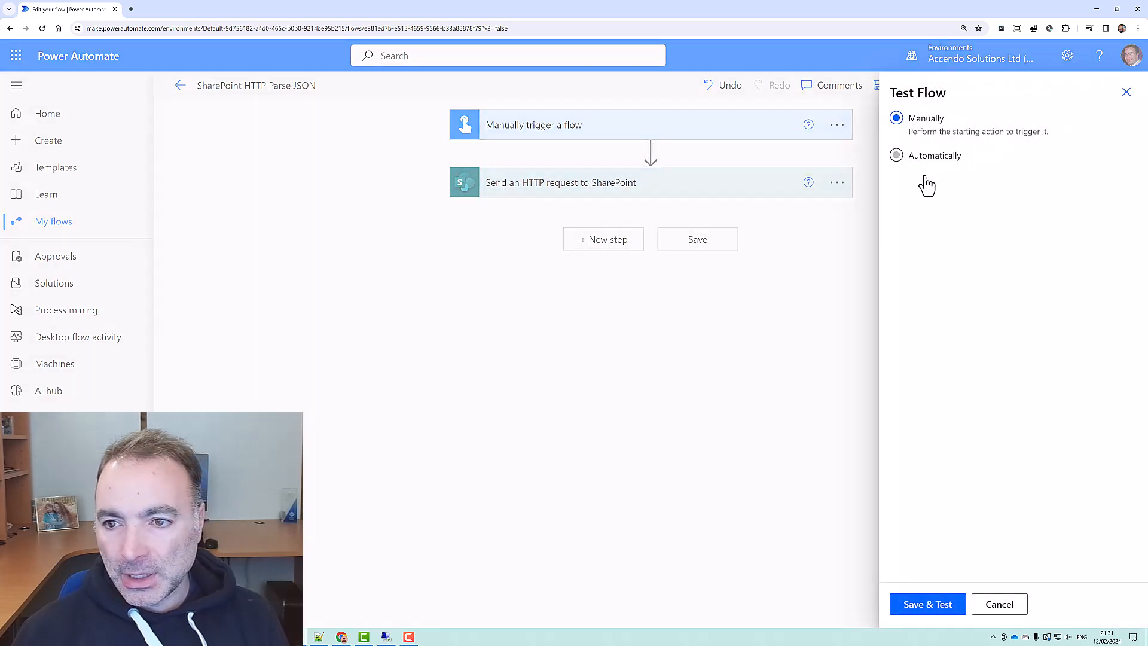
{"action": "left_click", "coordinate": [927, 603]}
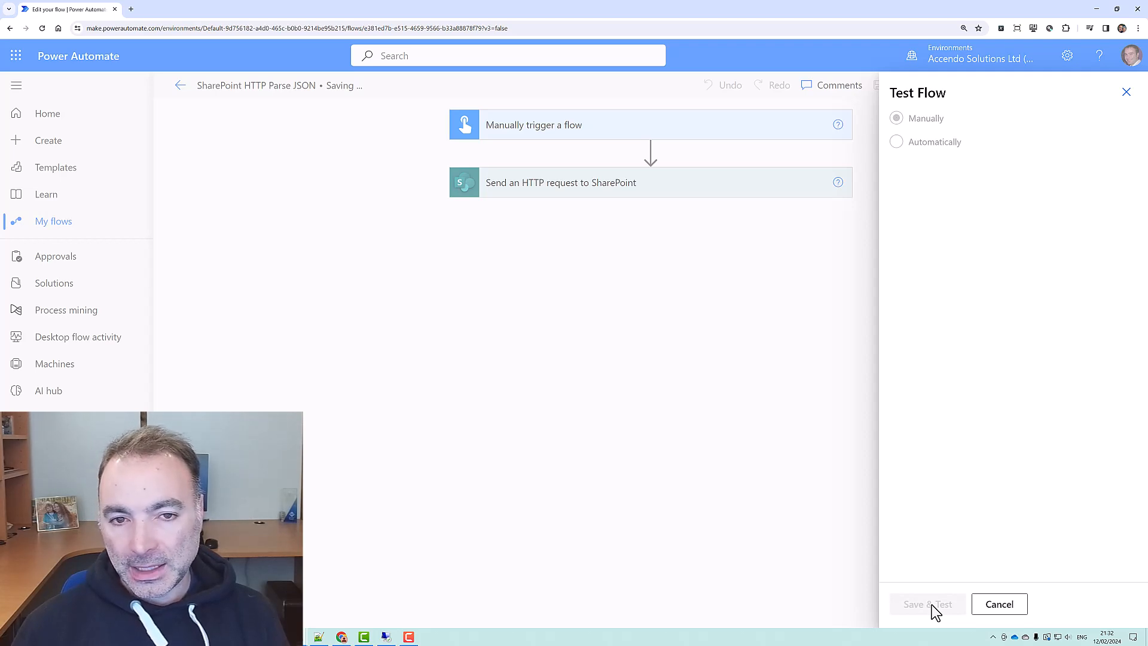
{"action": "left_click", "coordinate": [926, 603]}
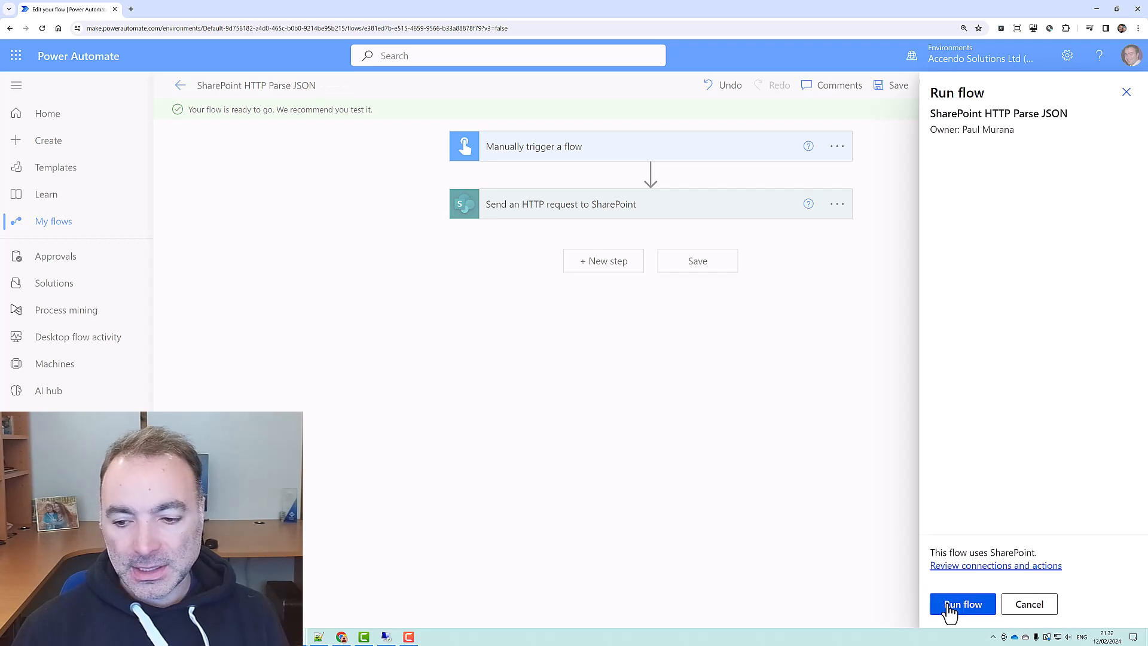
{"action": "left_click", "coordinate": [961, 604]}
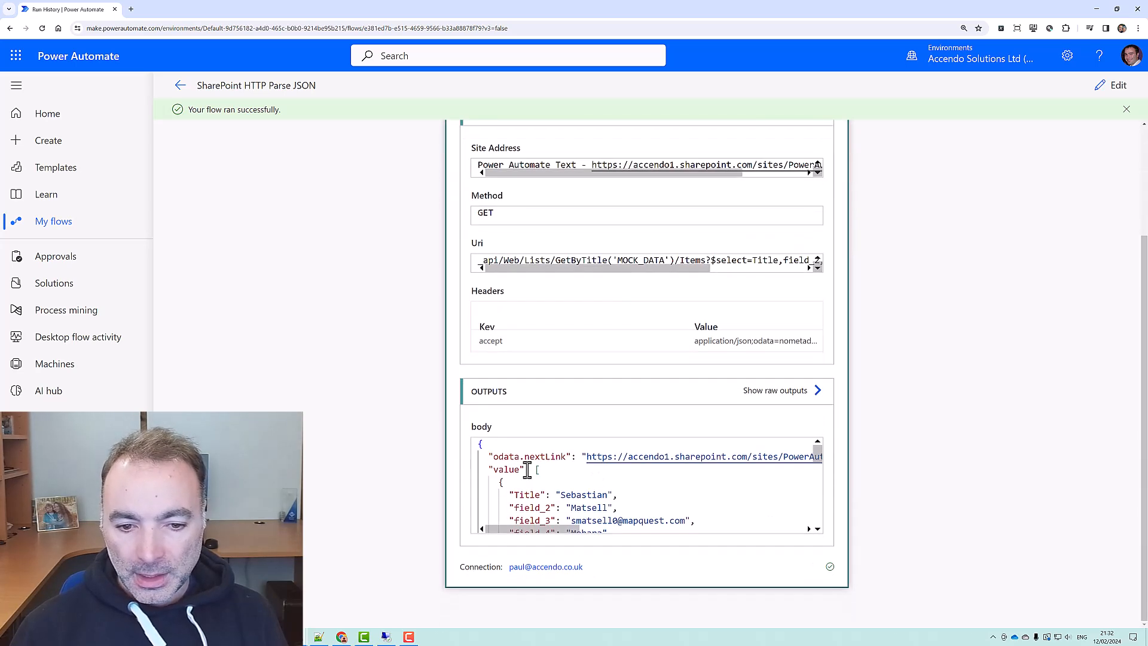
Select and review the JSON body in the run's OUTPUTS, showing the list items
{"action": "double_click", "coordinate": [505, 468]}
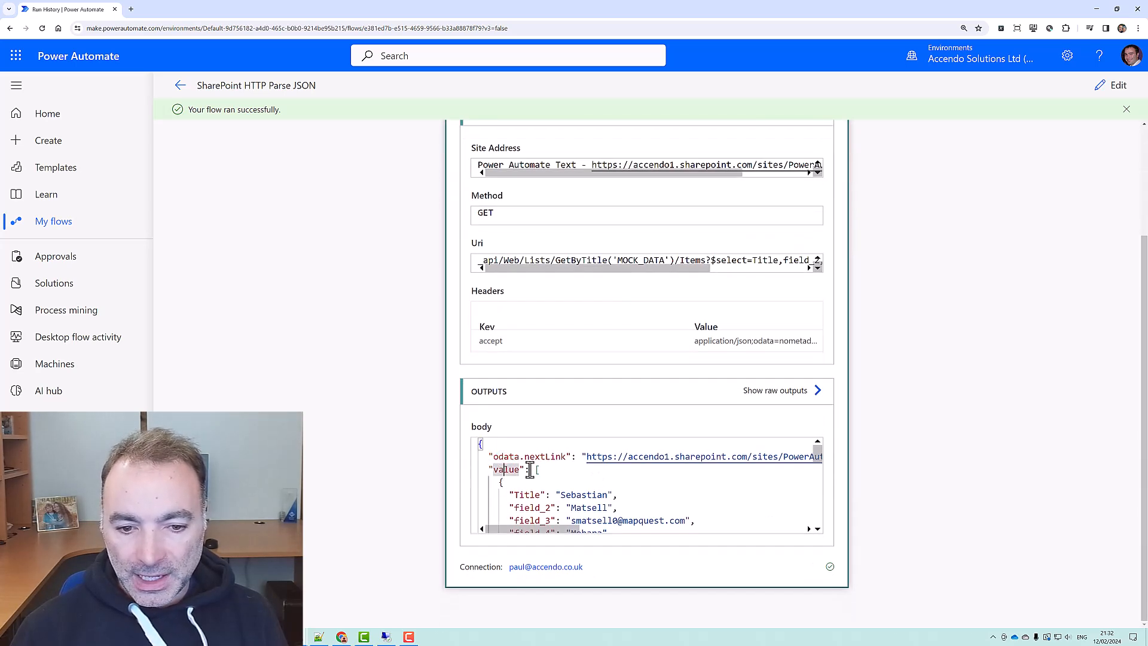
{"action": "scroll", "scroll_direction": "down", "scroll_amount": 3}
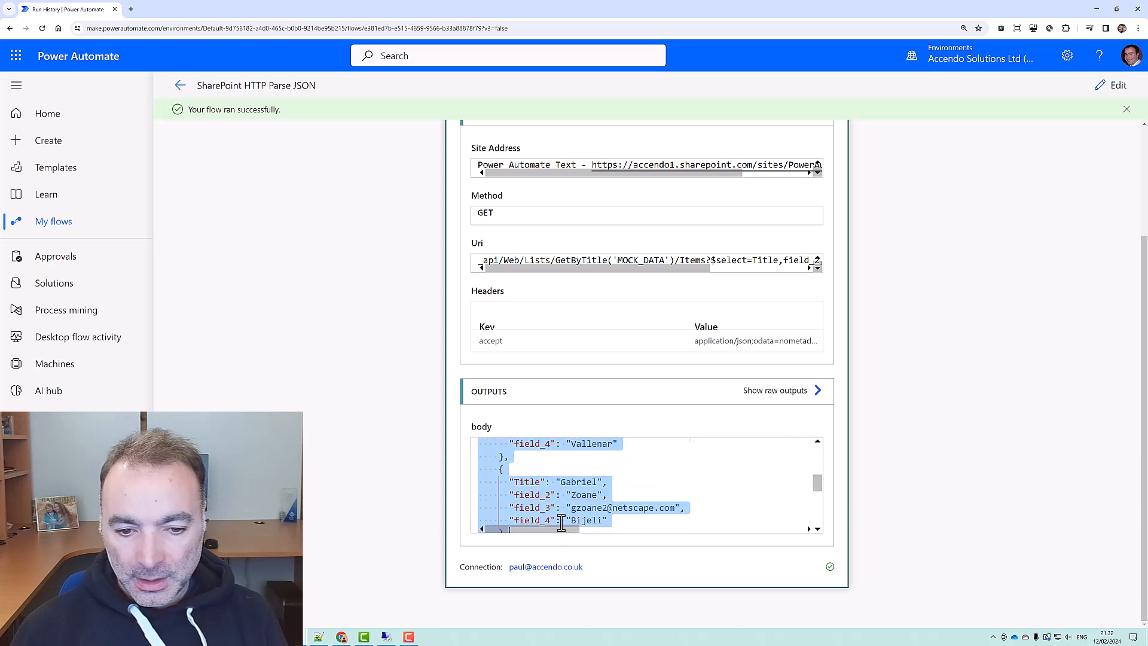
{"action": "scroll", "scroll_direction": "down", "scroll_amount": 3}
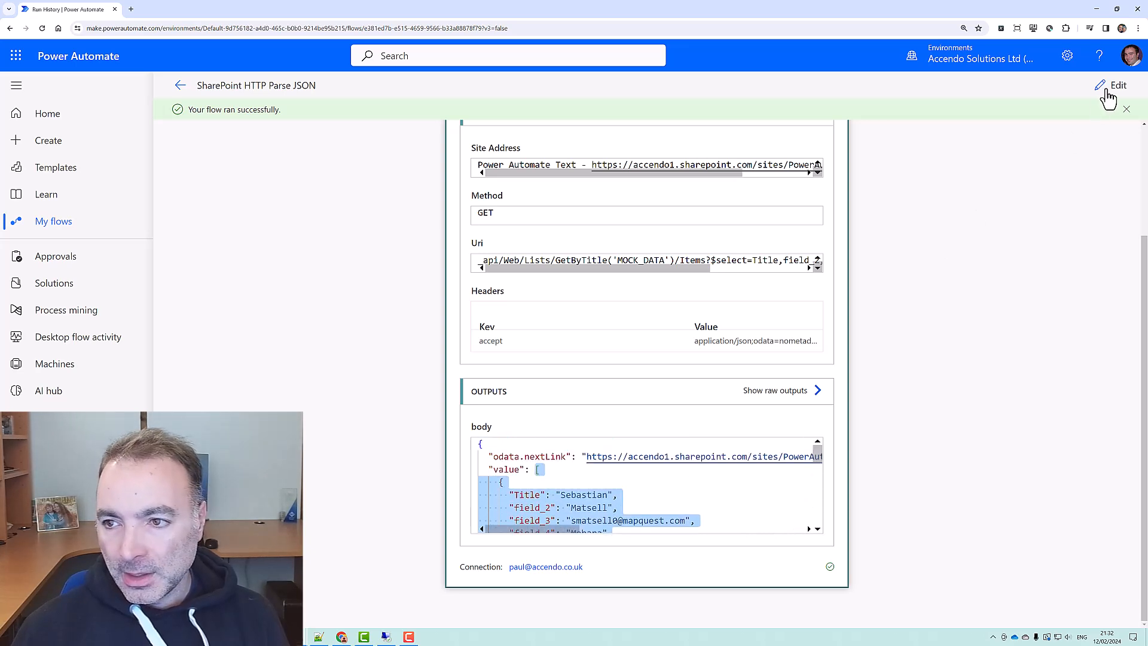
Back in edit mode, add a Parse JSON action found by searching 'parse'
{"action": "left_click", "coordinate": [1117, 85]}
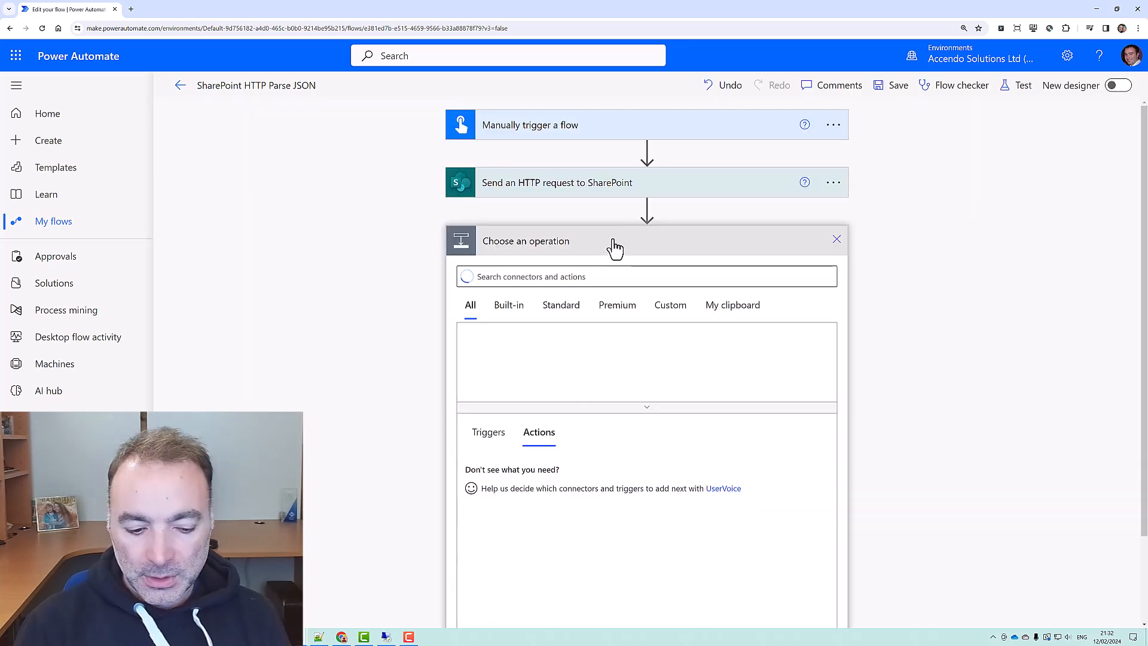
{"action": "type", "text": "p"}
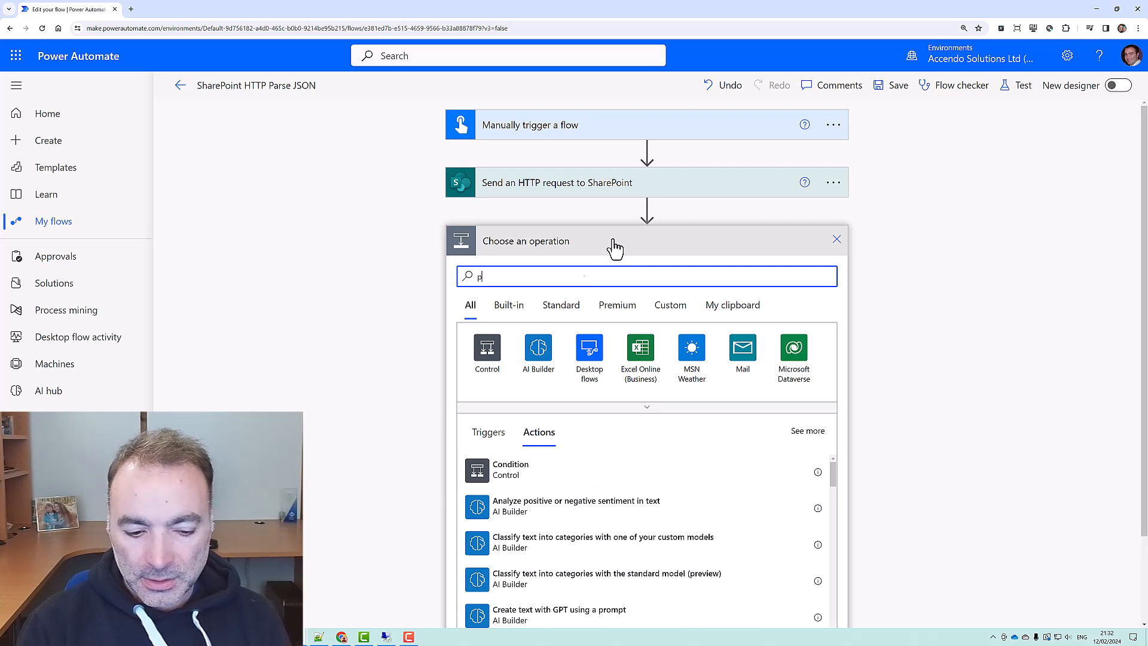
{"action": "type", "text": "arse"}
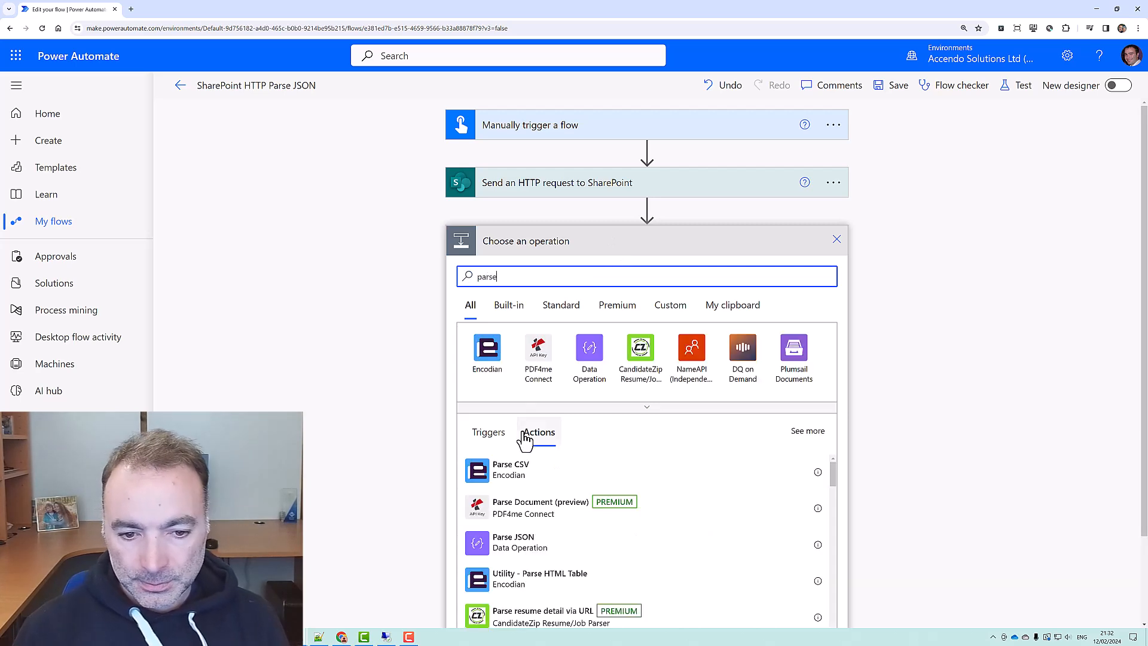
{"action": "left_click", "coordinate": [513, 543]}
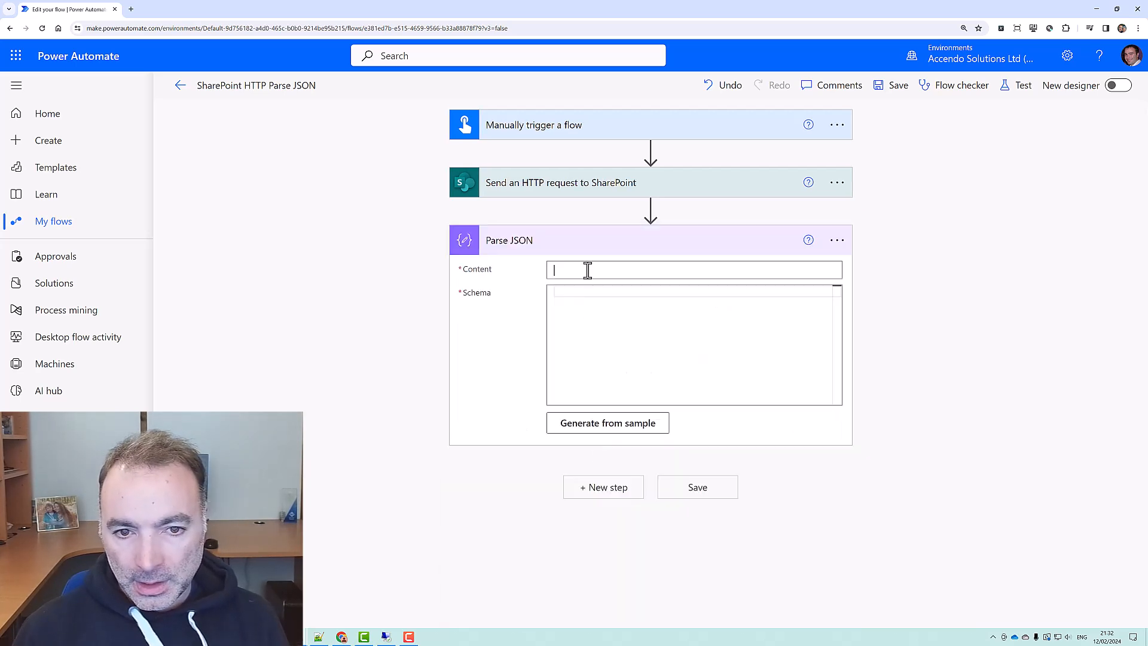
Set Parse JSON Content to the SharePoint body and generate its schema from the sample payload
{"action": "left_click", "coordinate": [694, 269]}
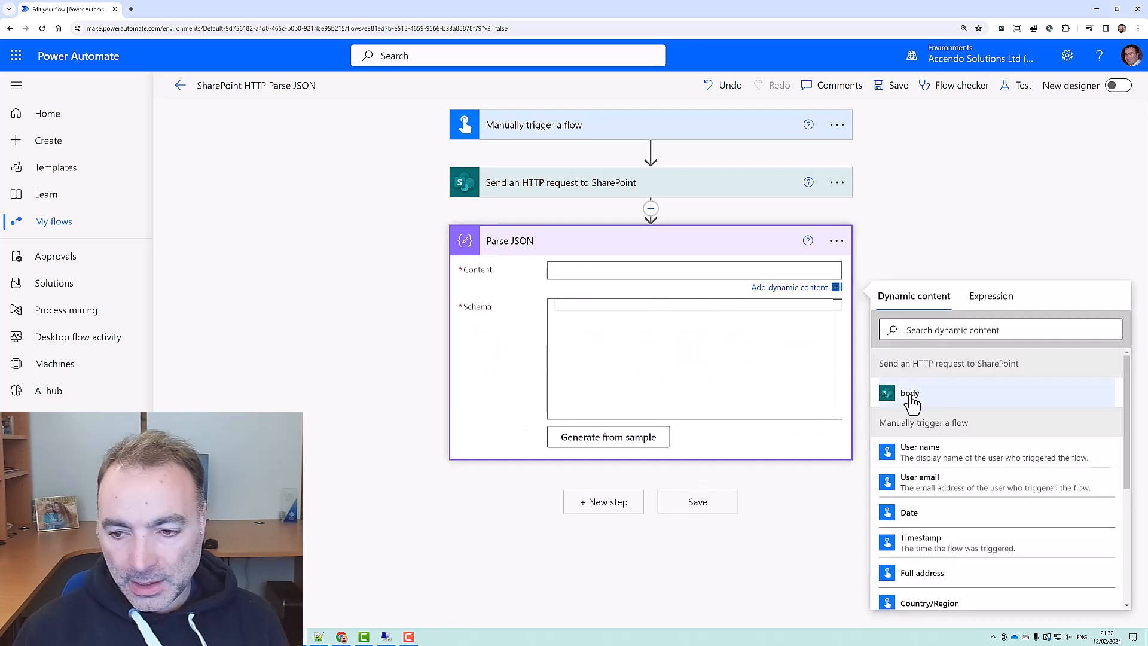
{"action": "left_click", "coordinate": [909, 393]}
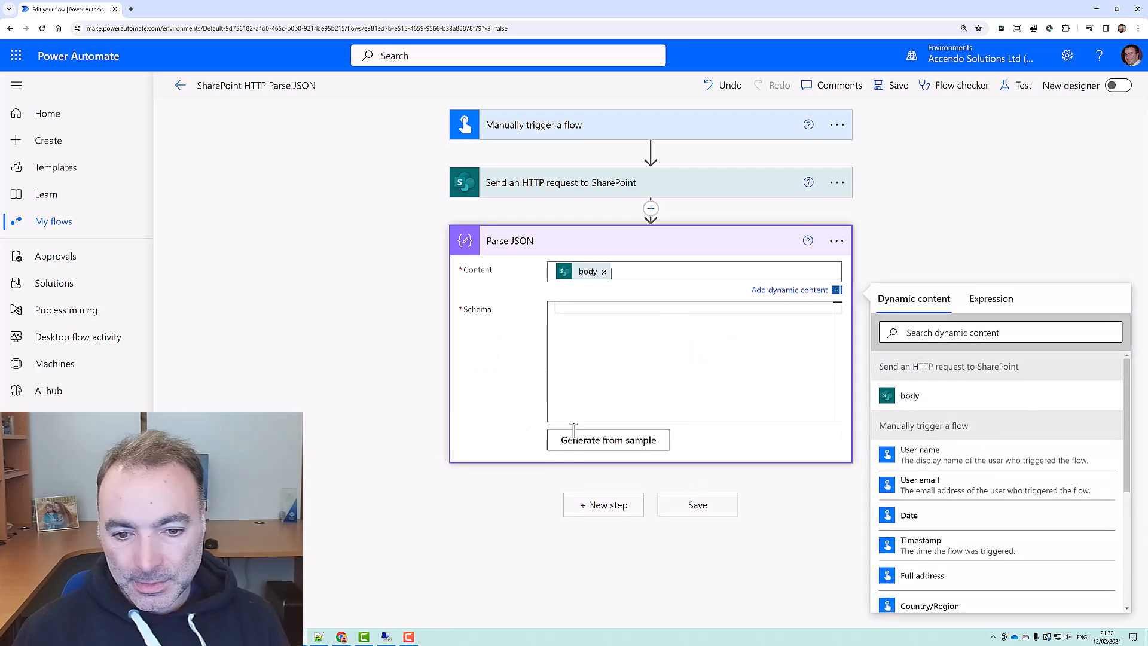
{"action": "left_click", "coordinate": [608, 440]}
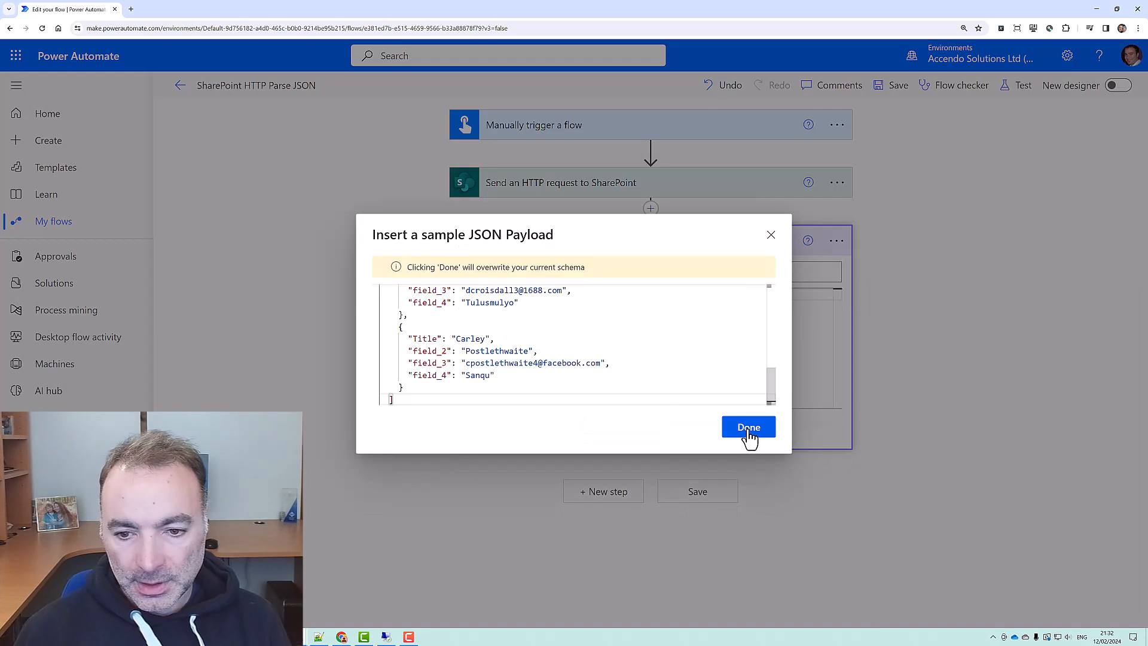
{"action": "left_click", "coordinate": [748, 427]}
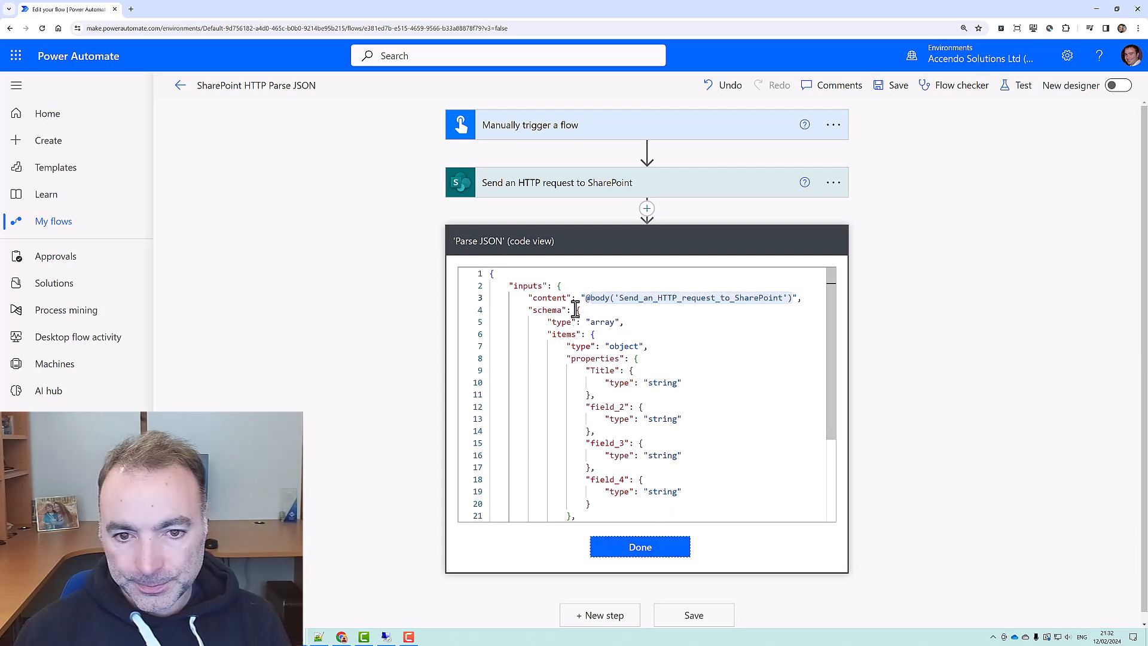
{"action": "left_click", "coordinate": [639, 547]}
{"action": "type", "text": "compose"}
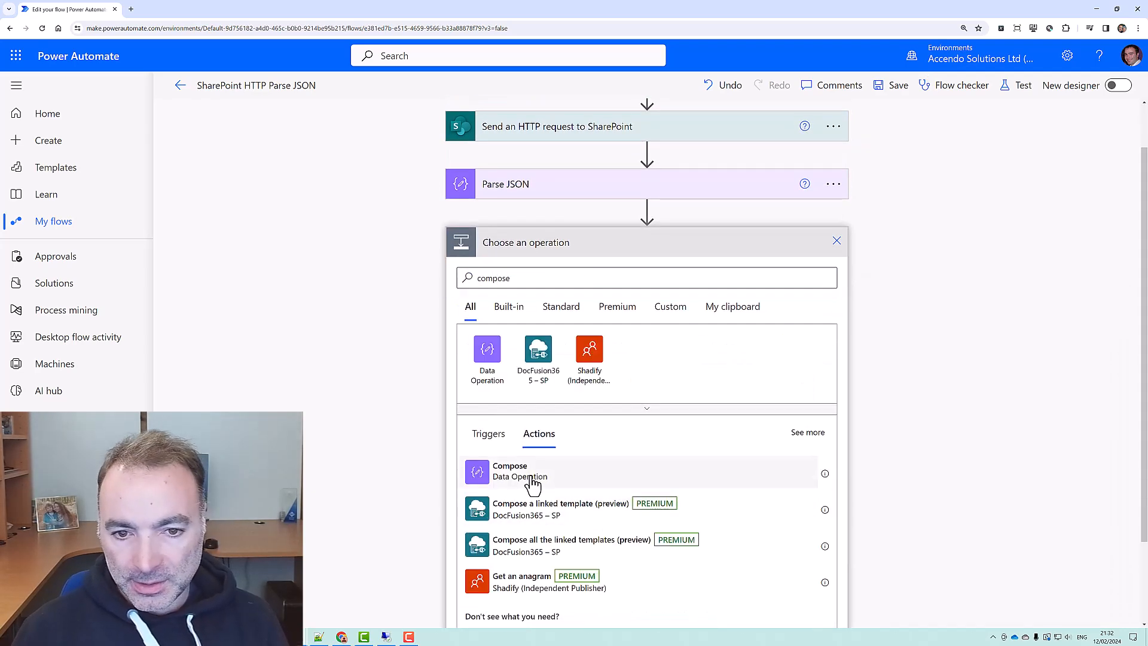
Add an empty Compose step after Parse JSON and reopen Parse JSON to view its schema
{"action": "left_click", "coordinate": [509, 471]}
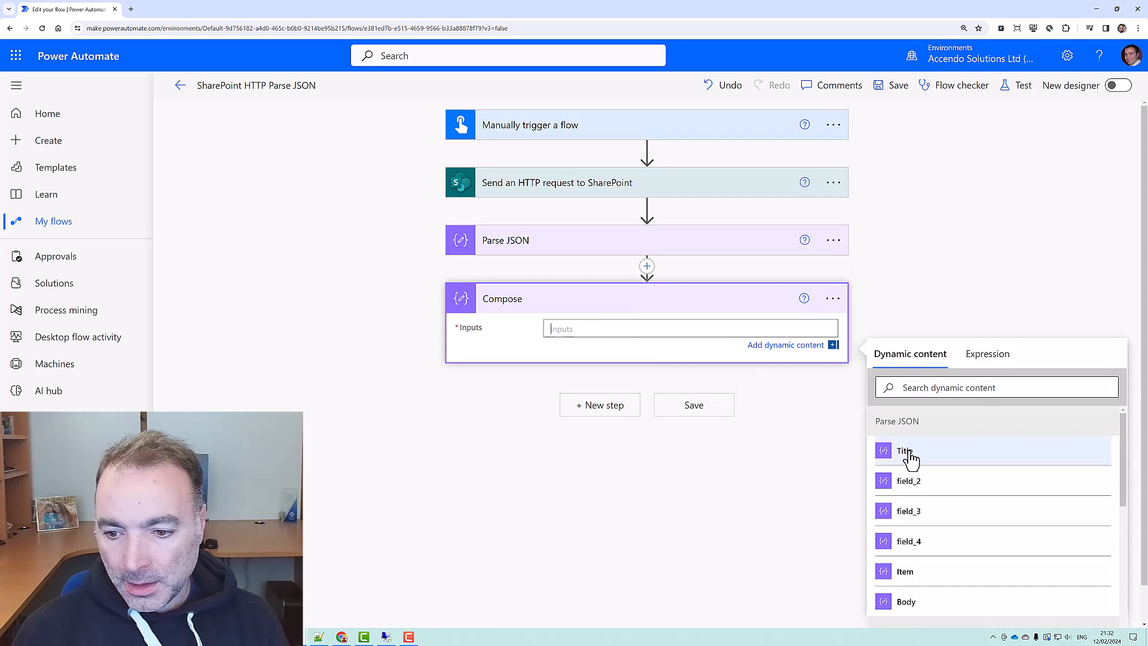
{"action": "mouse_move", "coordinate": [937, 487]}
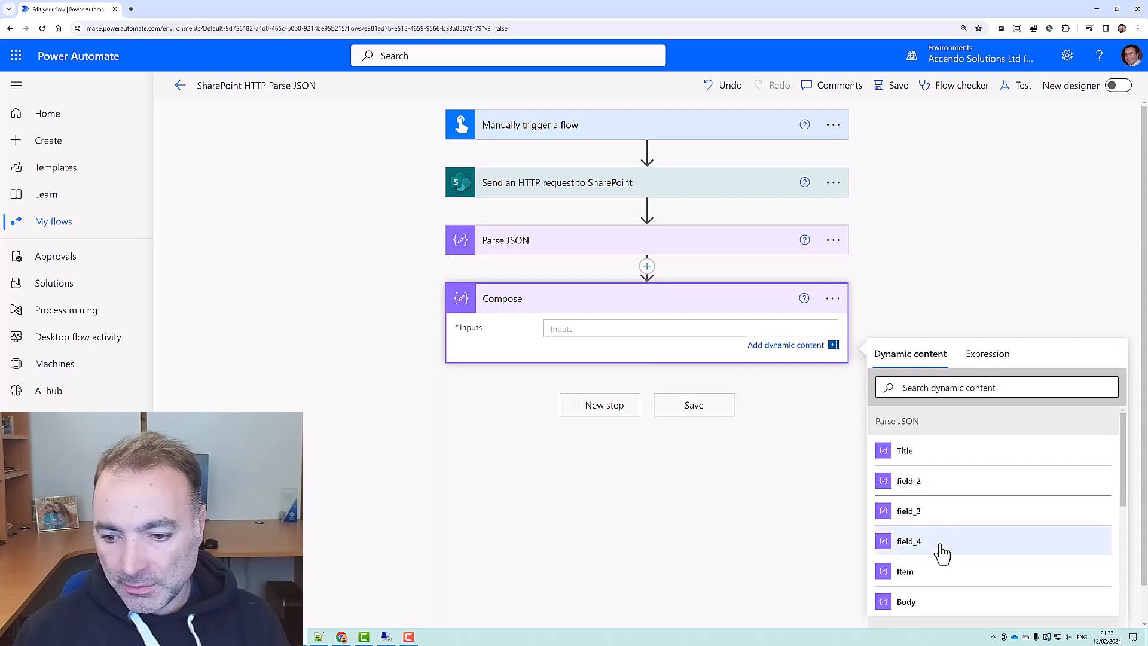
{"action": "scroll", "scroll_direction": "down", "scroll_amount": 3}
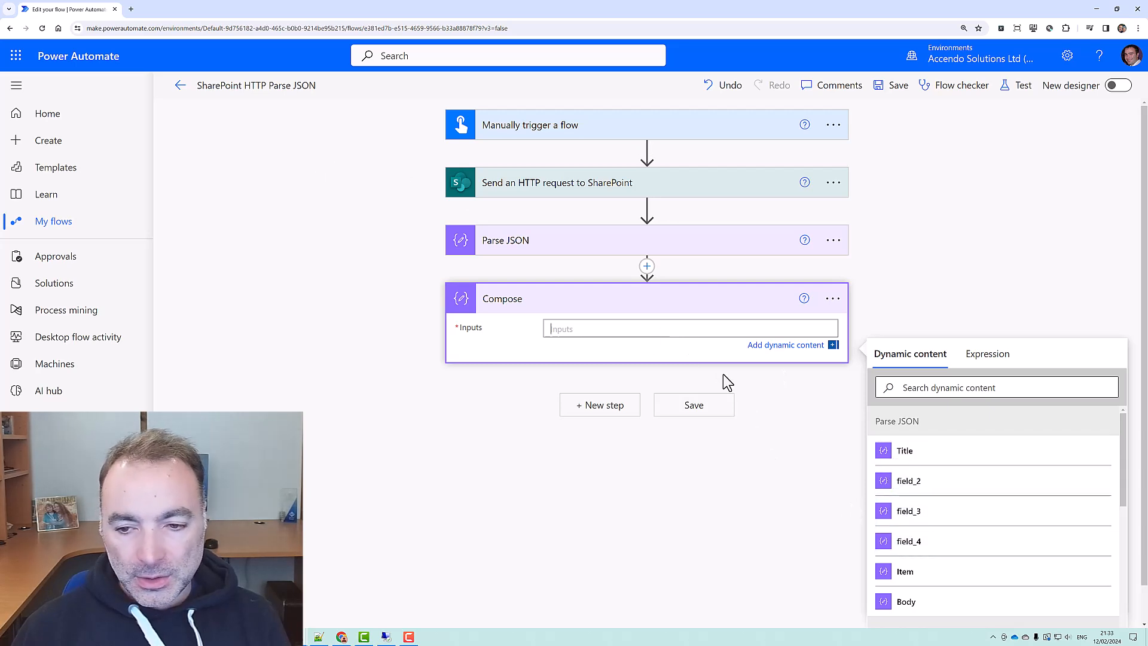
{"action": "mouse_move", "coordinate": [674, 244]}
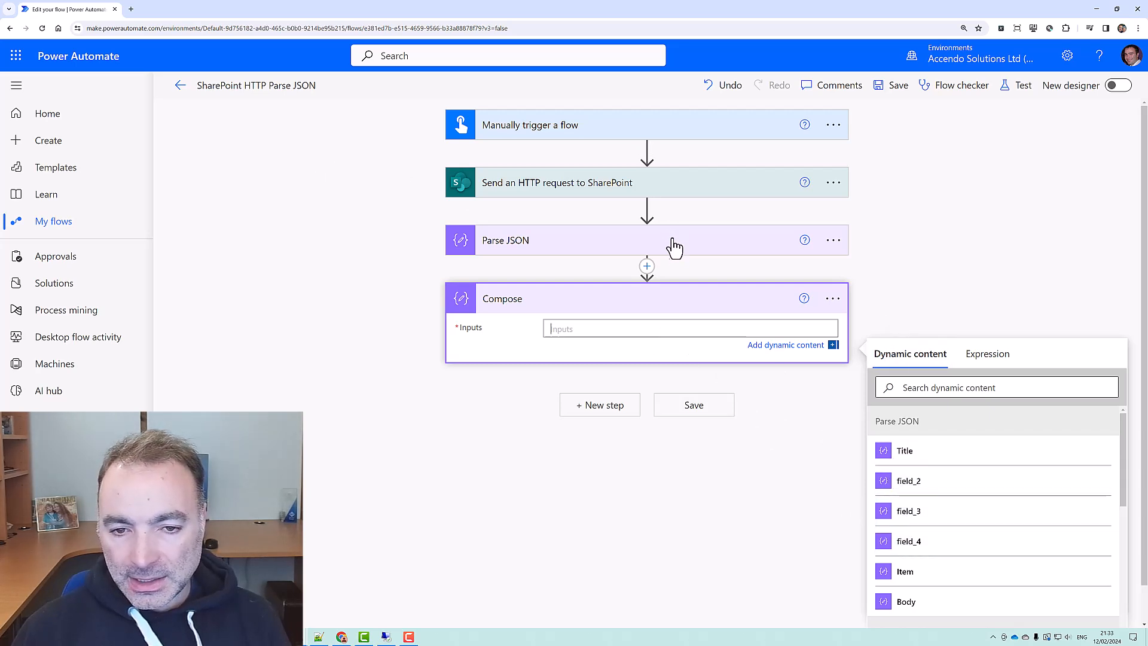
{"action": "mouse_move", "coordinate": [633, 307]}
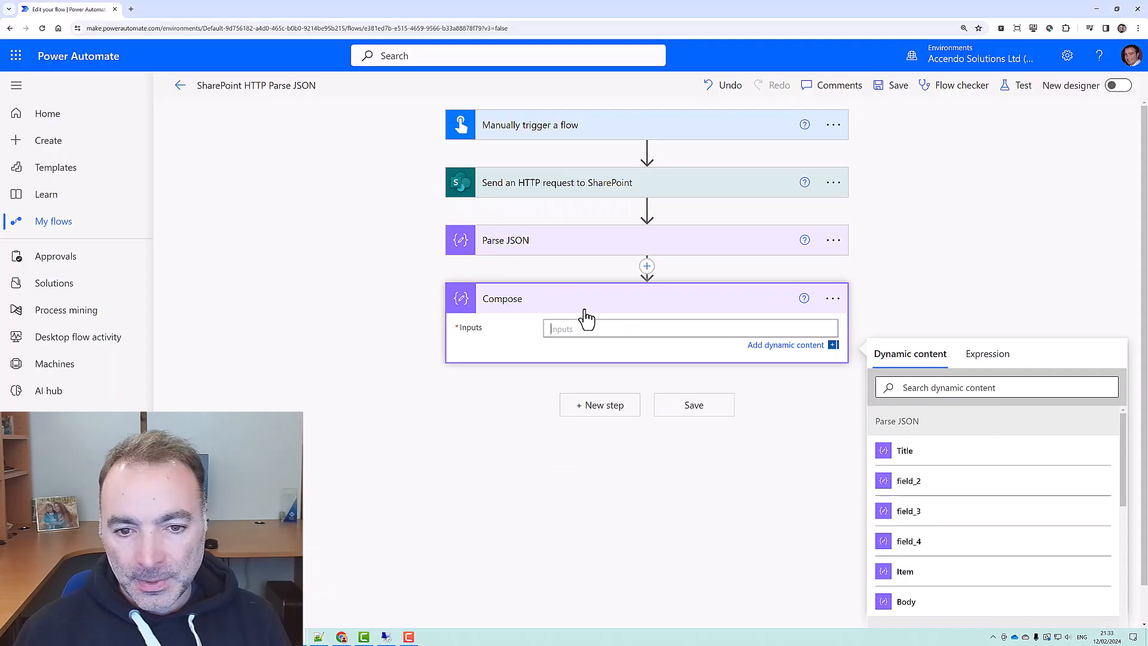
{"action": "mouse_move", "coordinate": [696, 308]}
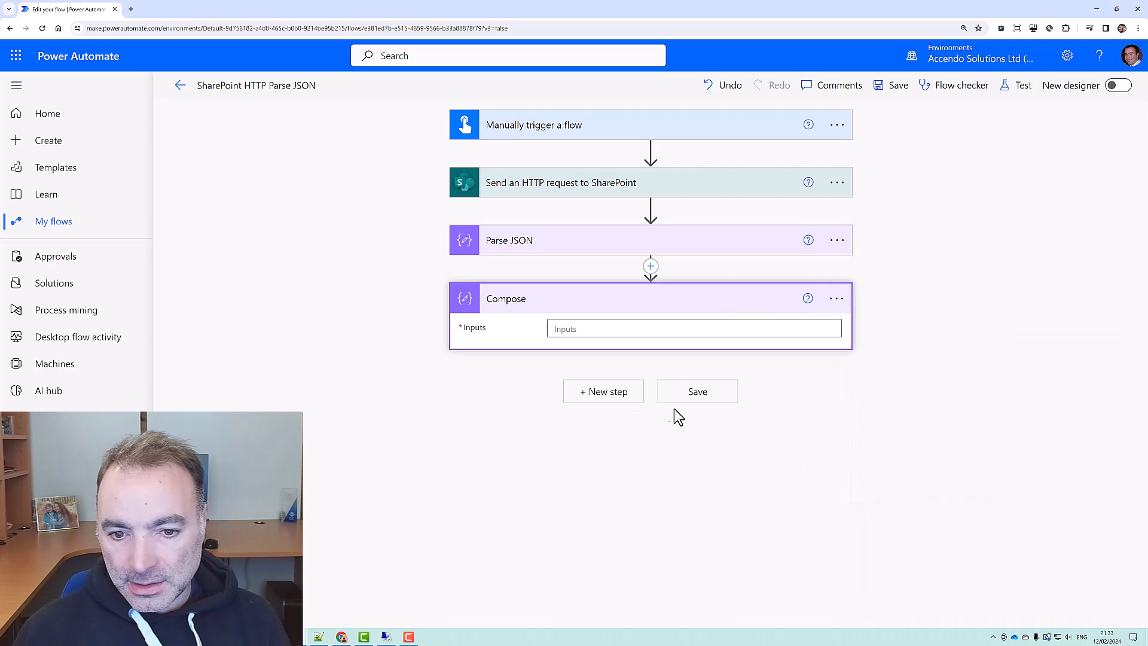
{"action": "left_click", "coordinate": [508, 240]}
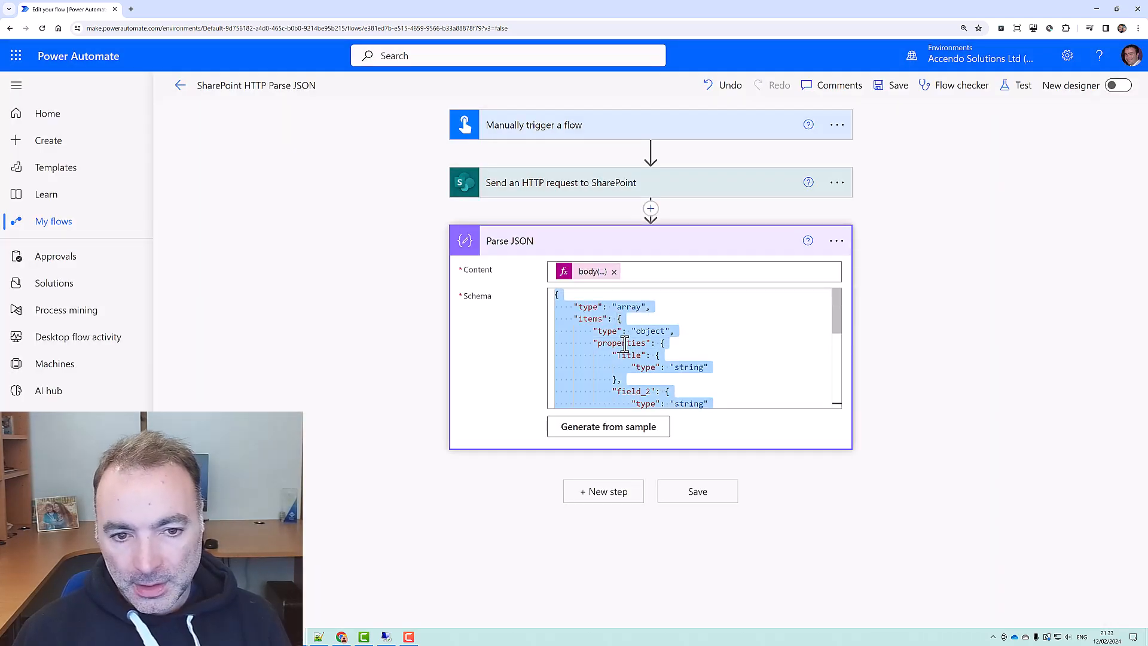
In Notepad++, add a top-level "title": "respondent" line beneath the schema's array type
{"action": "left_click", "coordinate": [318, 636]}
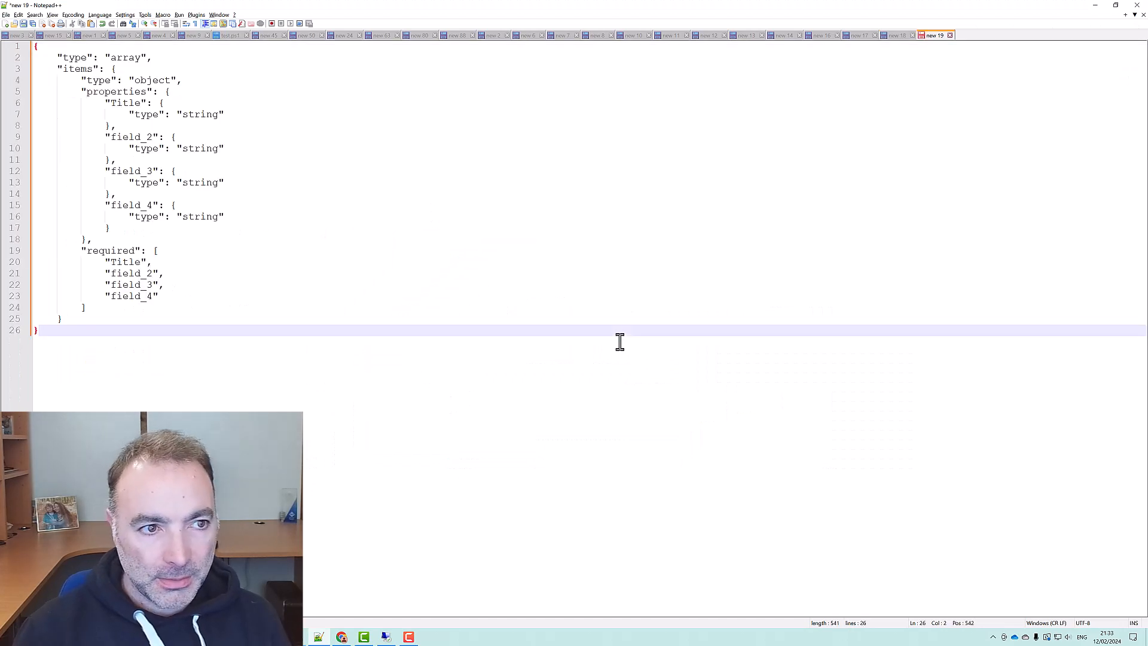
{"action": "mouse_move", "coordinate": [75, 58]}
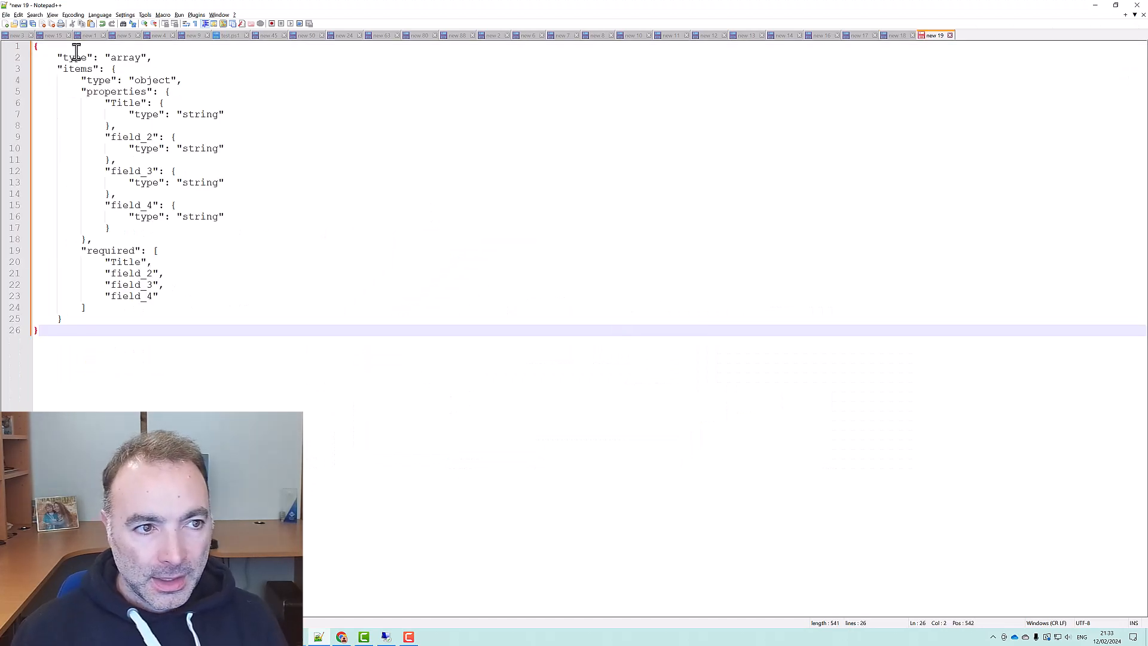
{"action": "key", "text": "Enter"}
{"action": "type", "text": "\"title"}
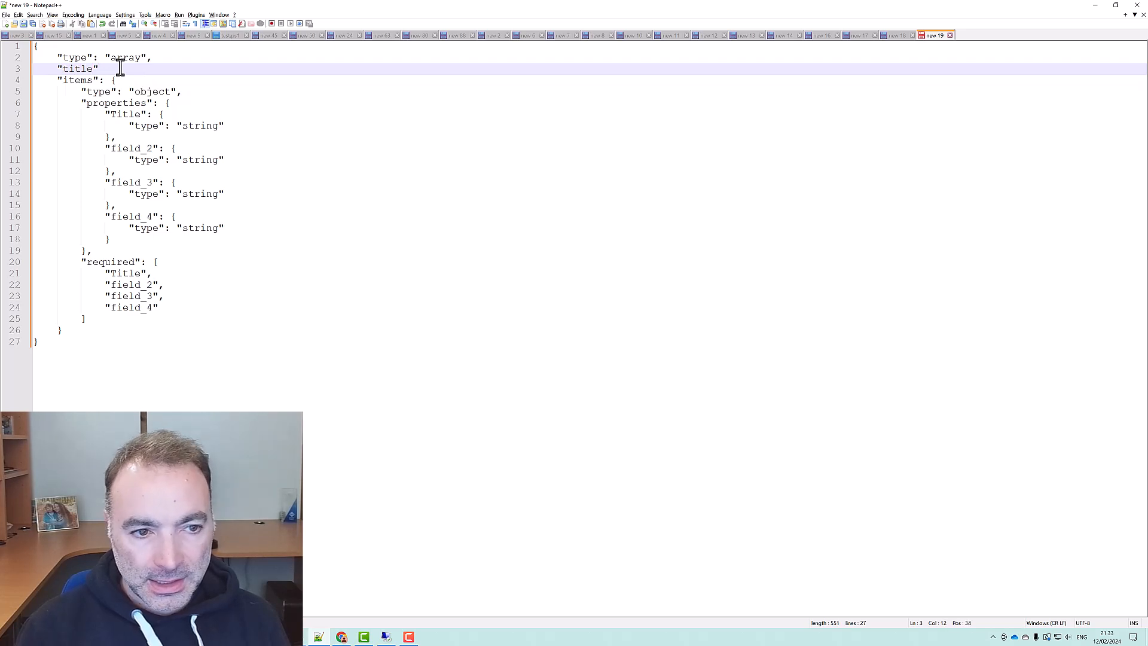
{"action": "type", "text": "respo\""}
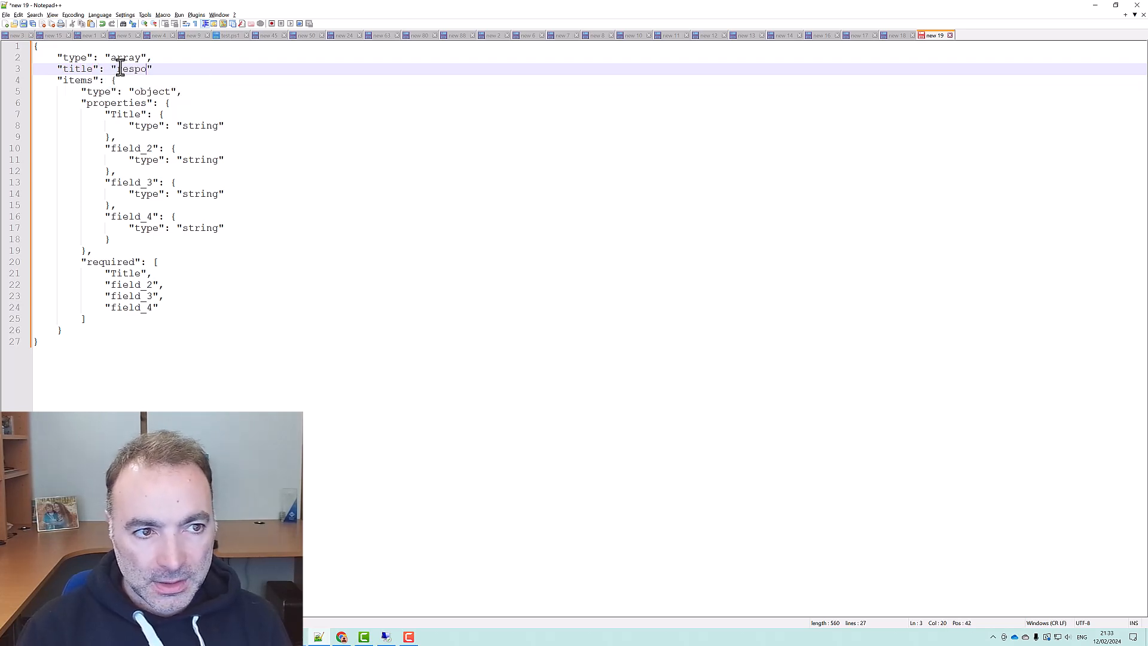
{"action": "type", "text": "ndent"}
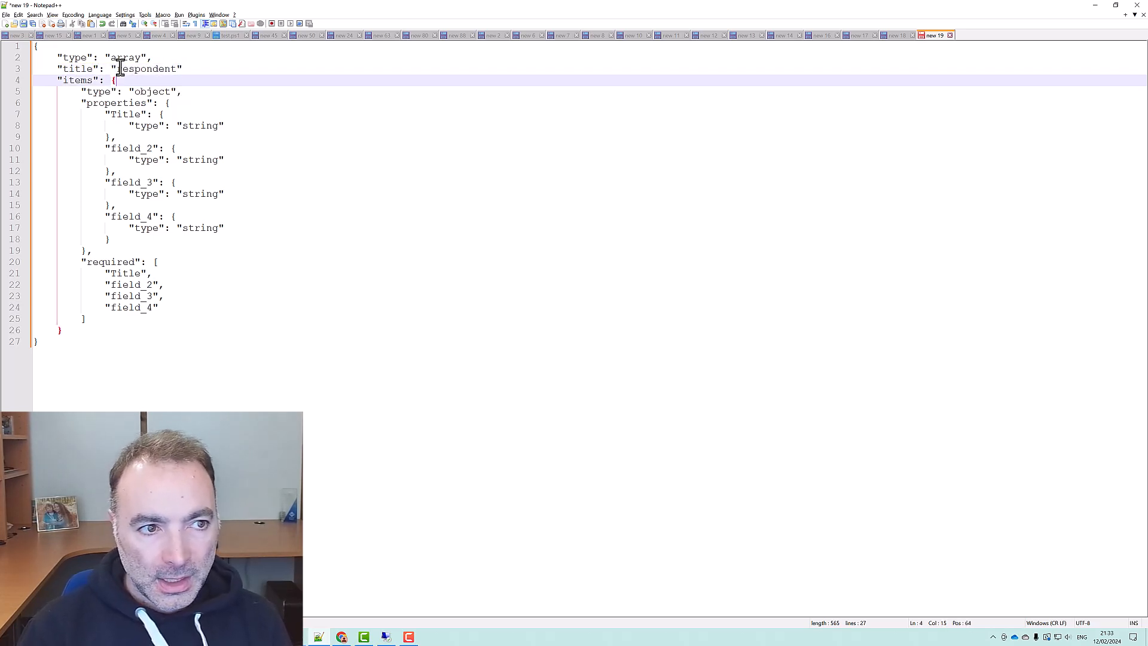
Switch to the flow, add a new step after Parse JSON, then return to the schema editor
{"action": "key", "text": "ctrl+a"}
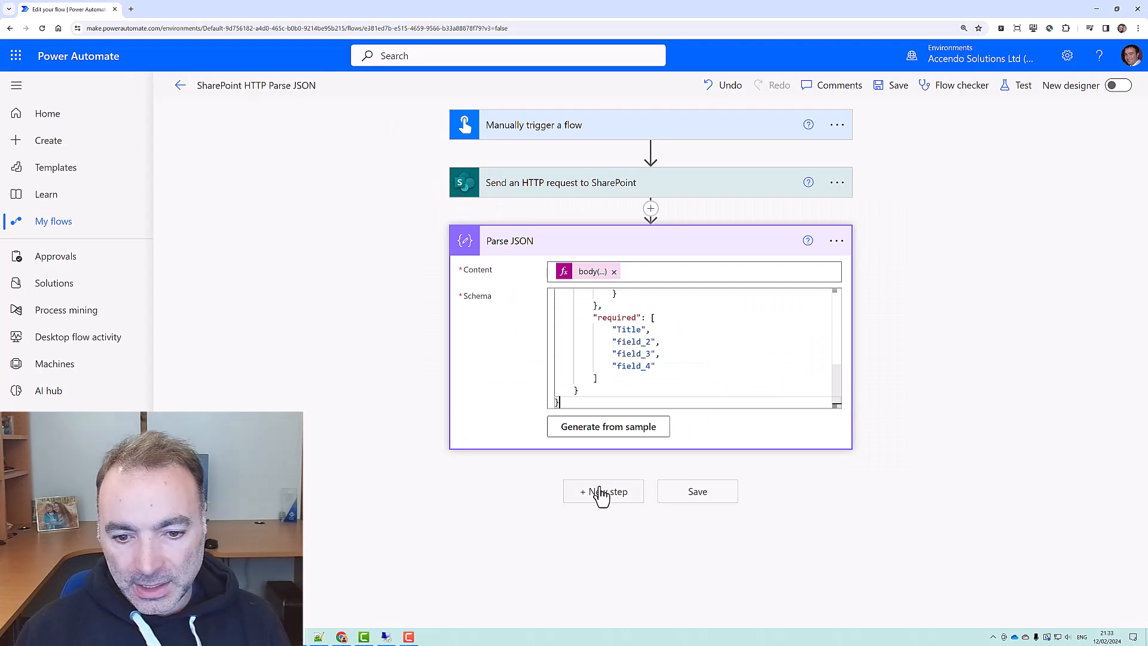
{"action": "left_click", "coordinate": [602, 492]}
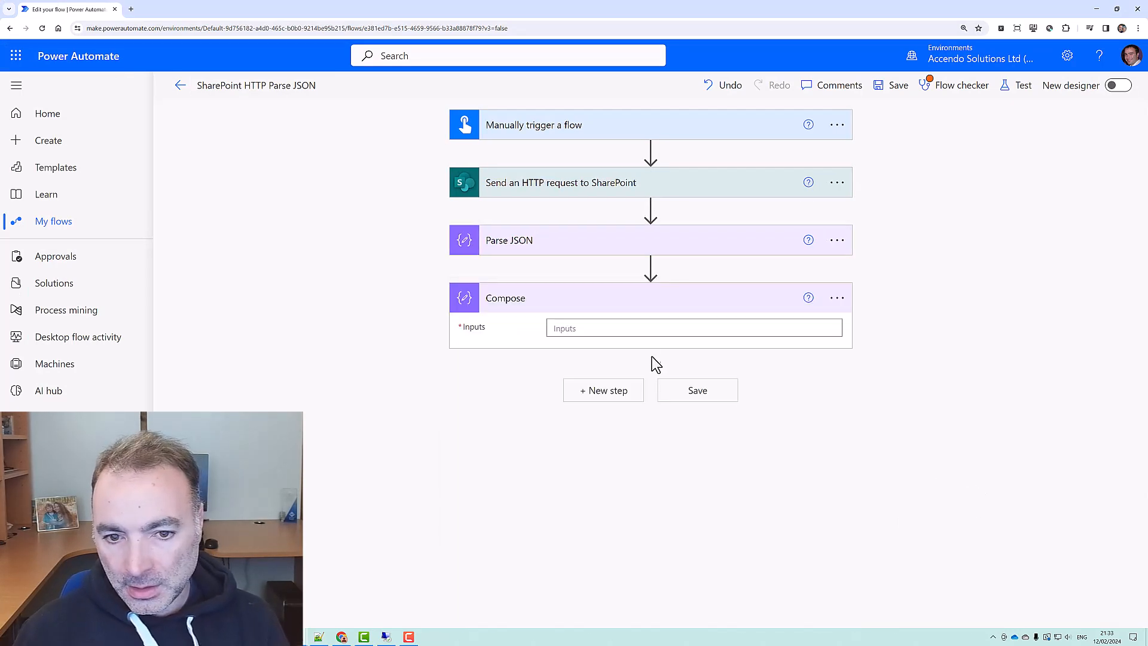
{"action": "left_click", "coordinate": [692, 327]}
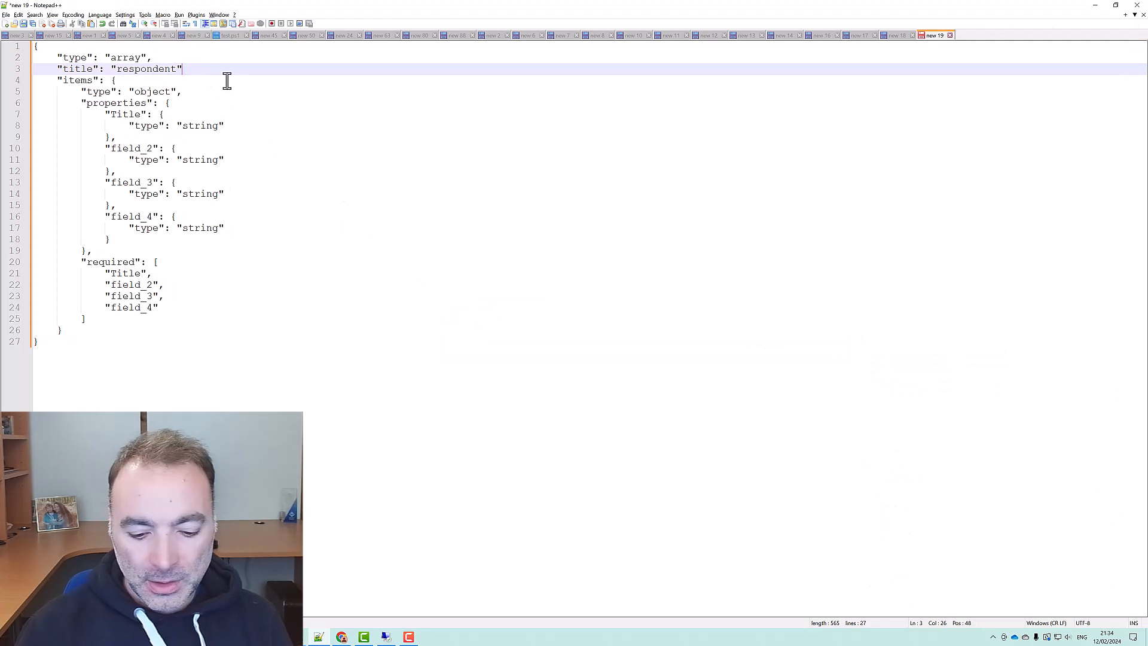
Paste the sample respondent records below the schema and start adding "title" entries to the properties
{"action": "key", "text": "alt+tab"}
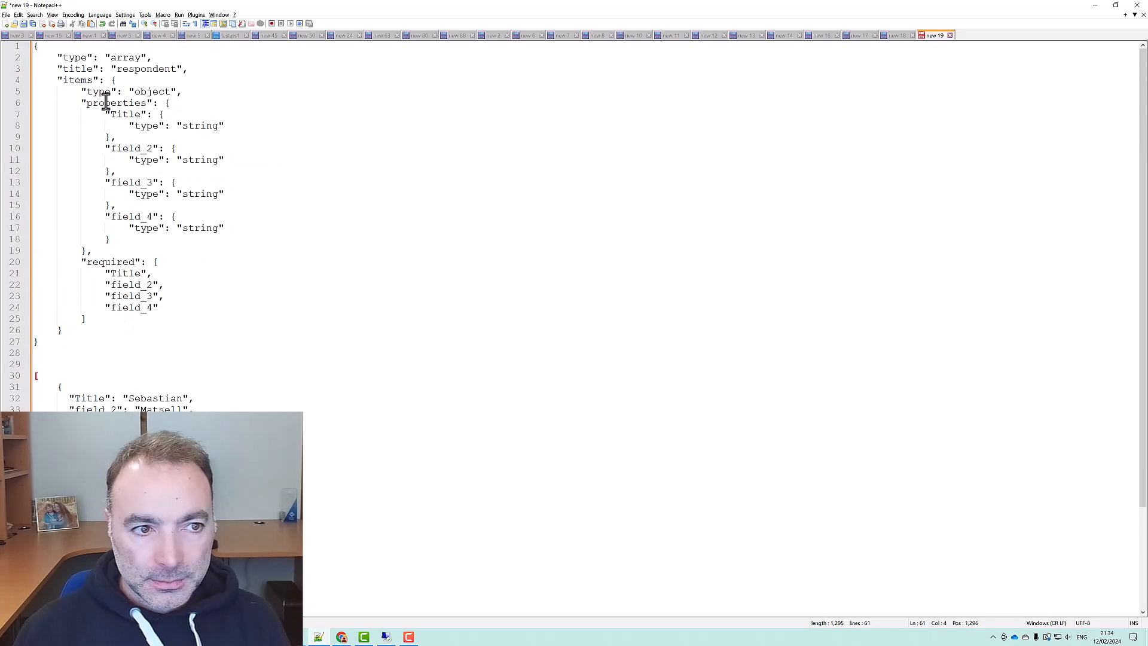
{"action": "mouse_move", "coordinate": [156, 117]}
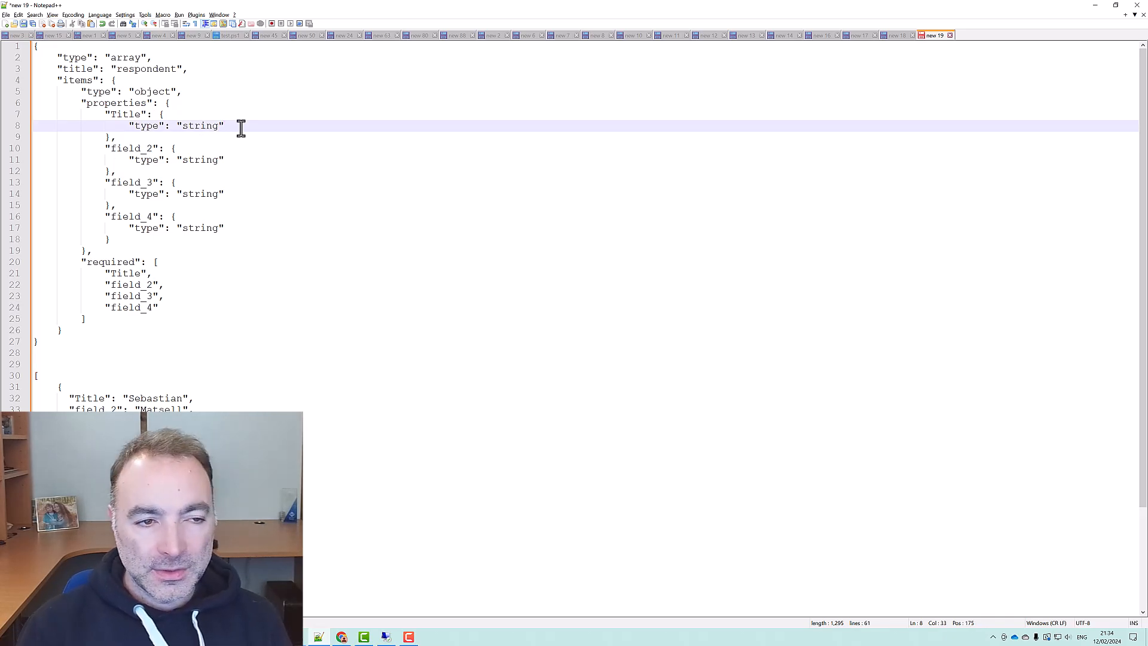
{"action": "type", "text": "\"toit\""}
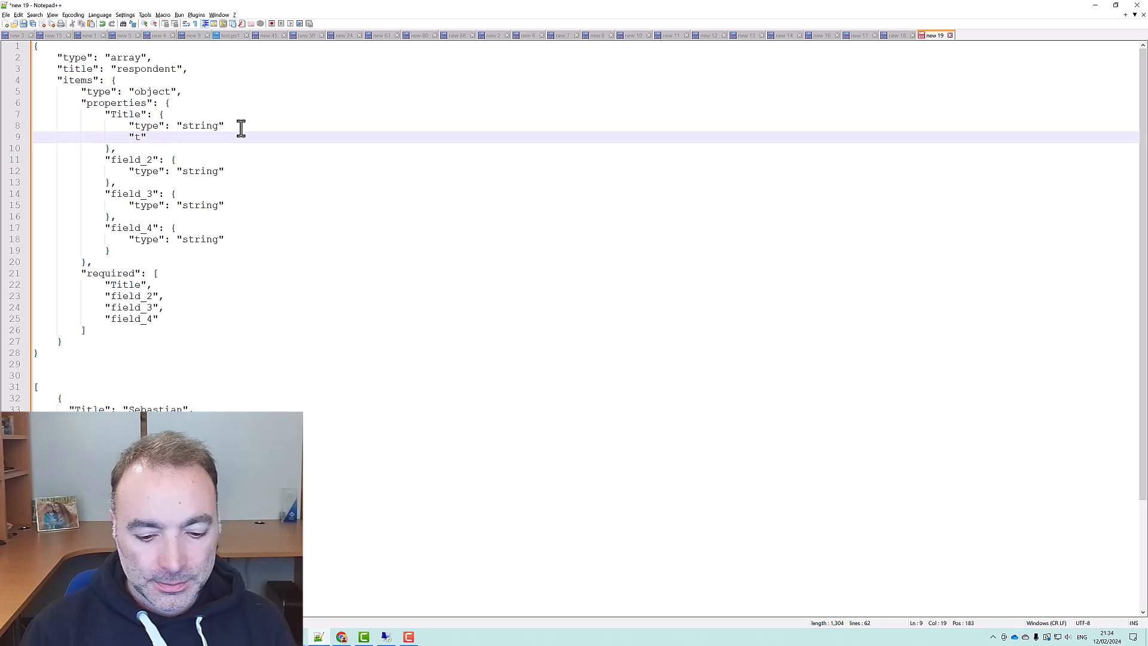
{"action": "type", "text": "itle"}
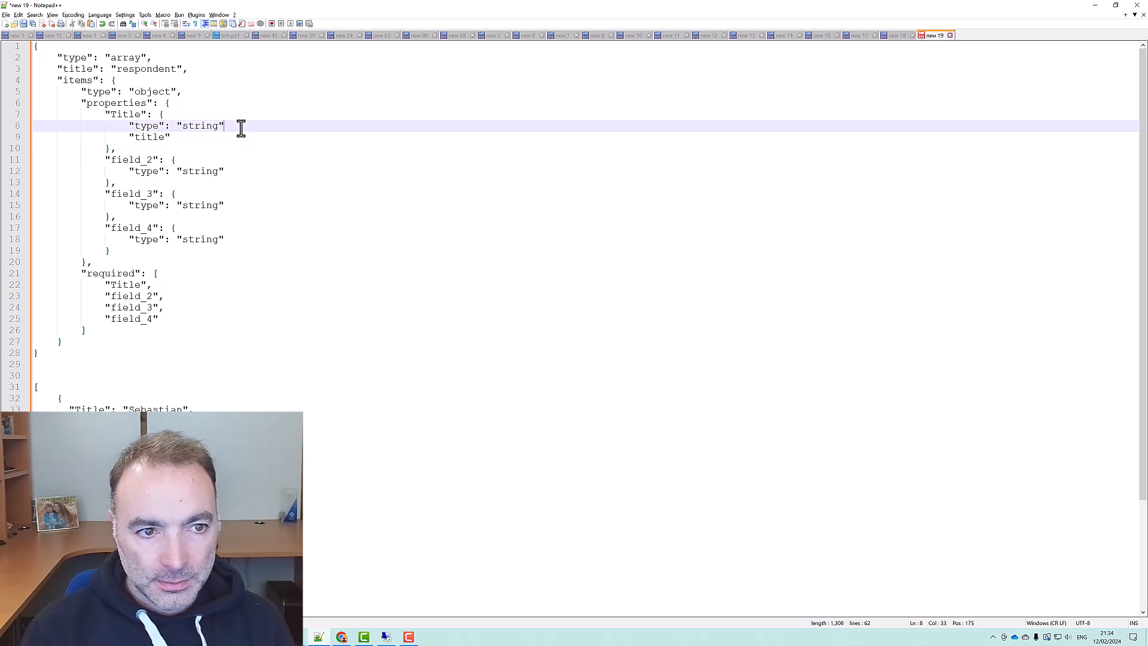
{"action": "type", "text": ","}
{"action": "type", "text": "\""}
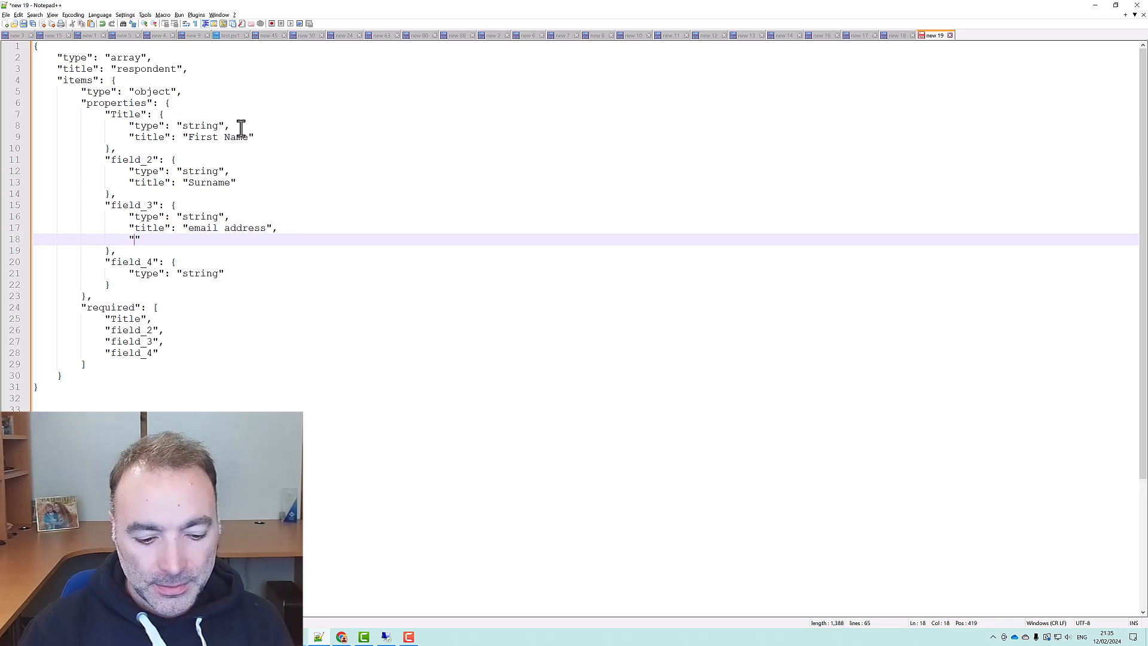
Add a "description" to field_3, finish the remaining titles including City, and copy the finished schema
{"action": "type", "text": "description"}
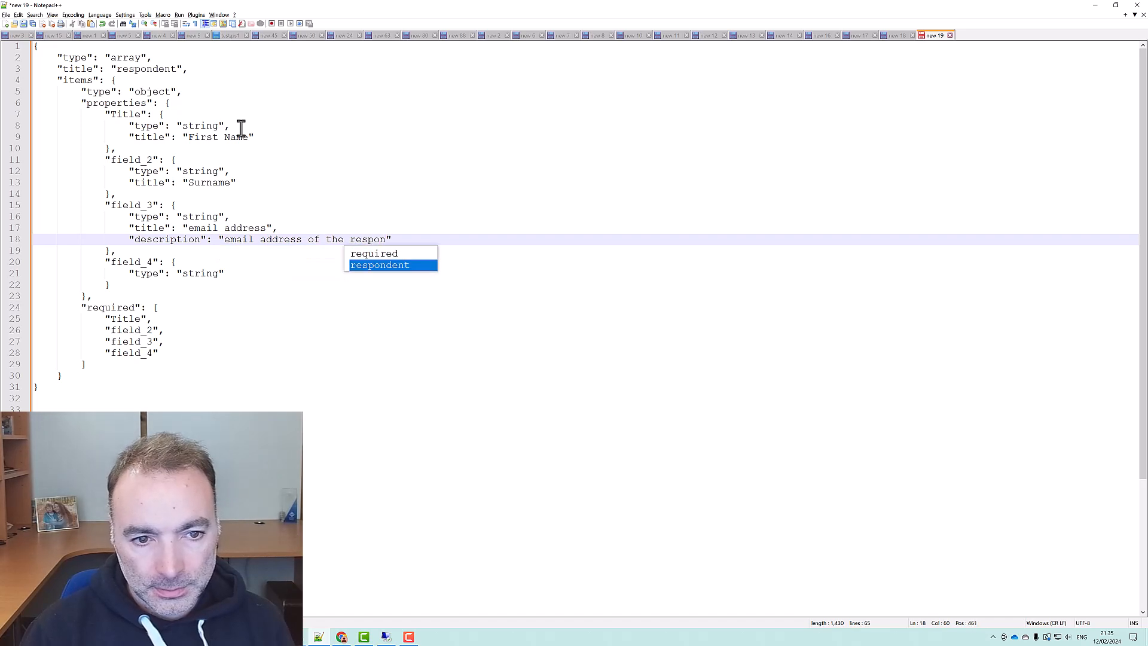
{"action": "key", "text": "Tab"}
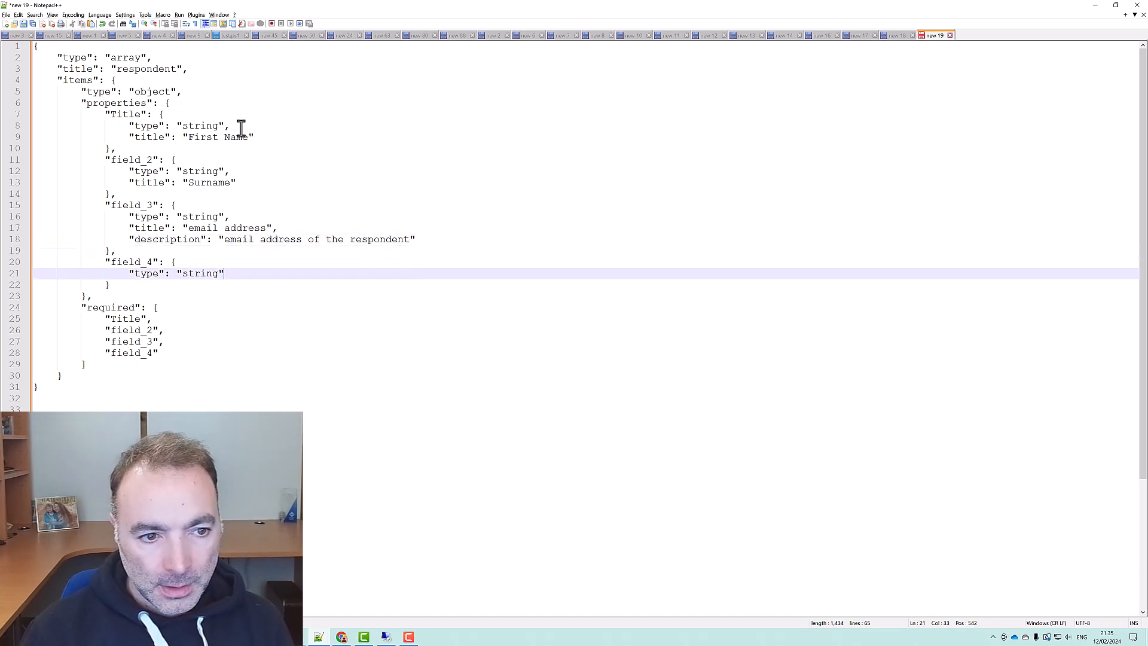
{"action": "type", "text": ","}
{"action": "type", "text": "\"title\": \"Cit"}
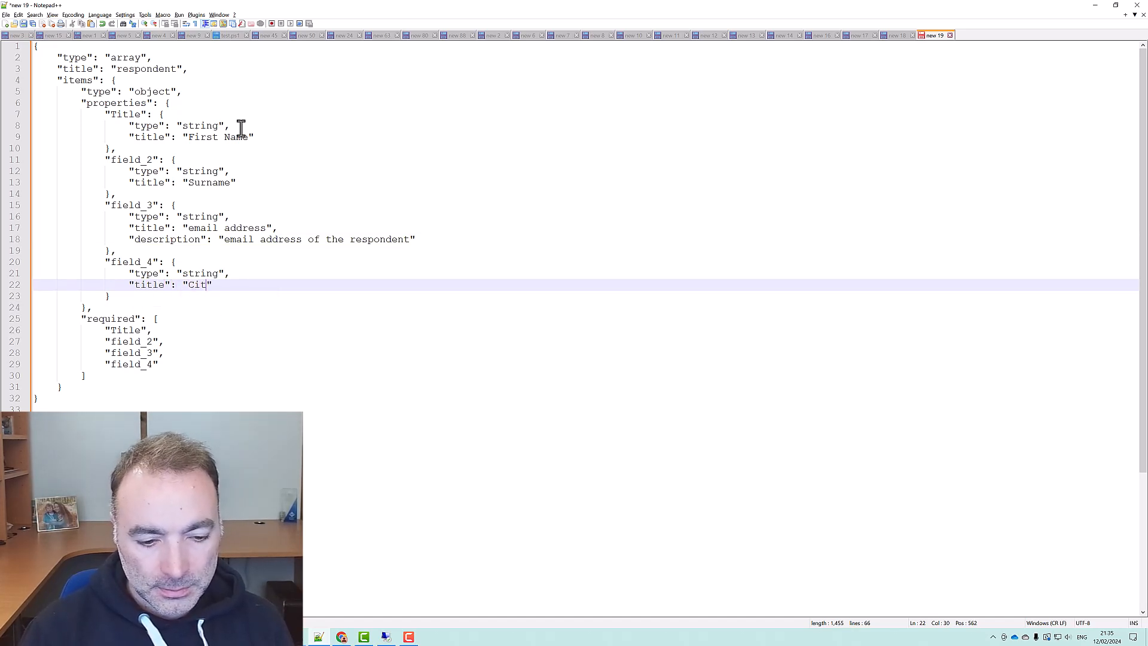
{"action": "type", "text": "y"}
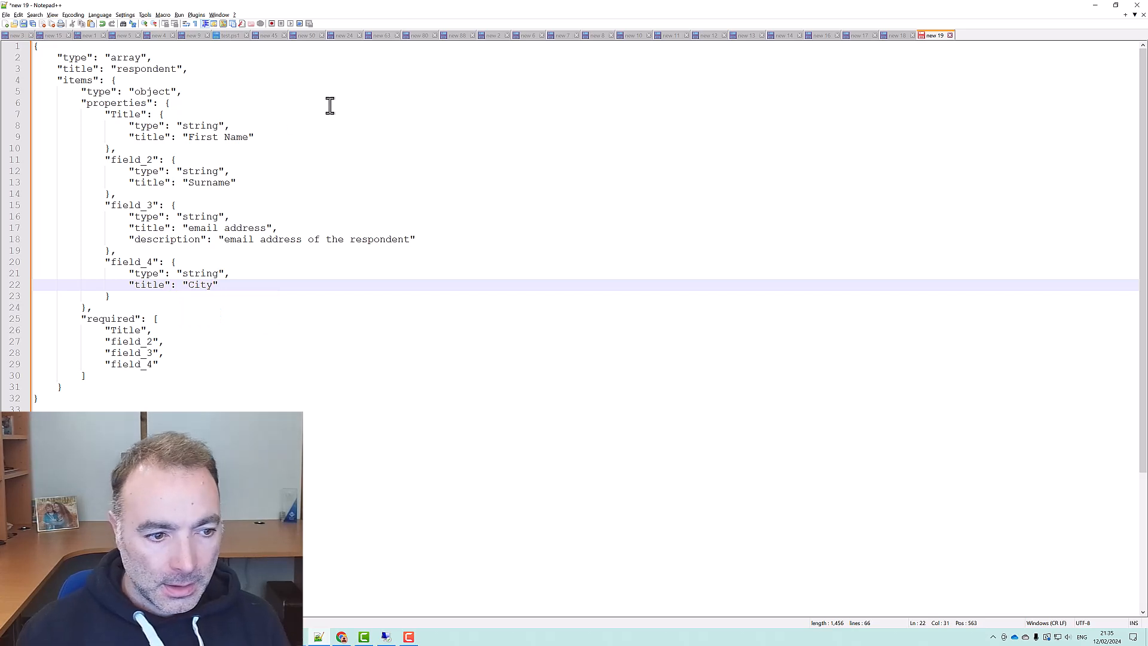
{"action": "key", "text": "ctrl+a"}
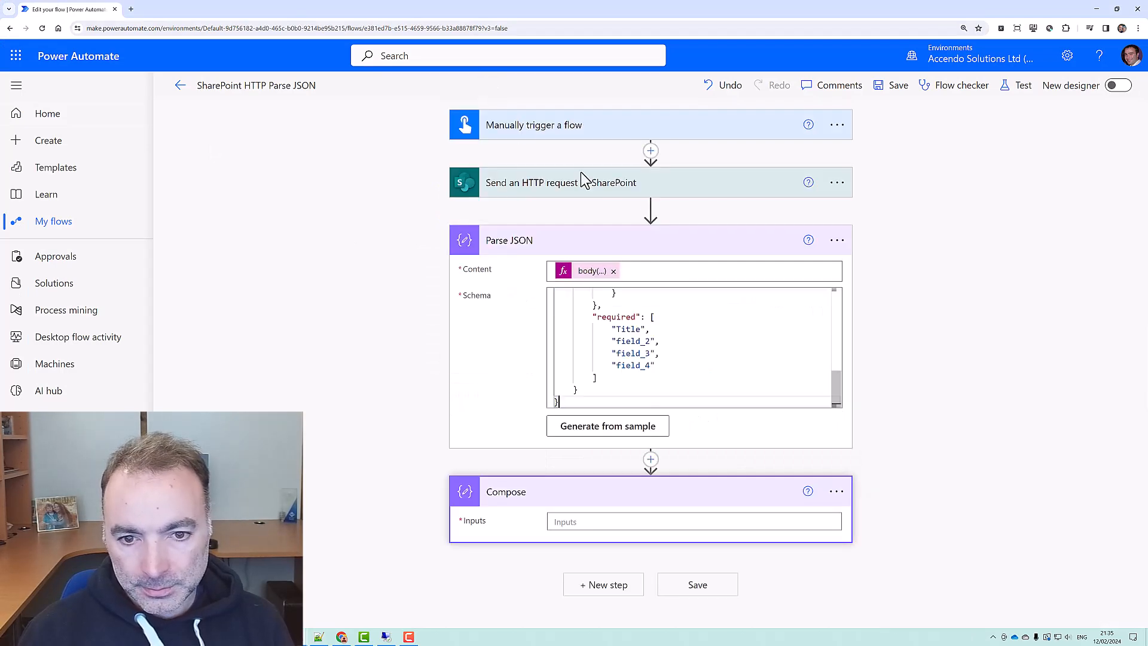
Insert respondent City from Dynamic content into Compose, then remove it and the trial Compose step
{"action": "left_click", "coordinate": [693, 521]}
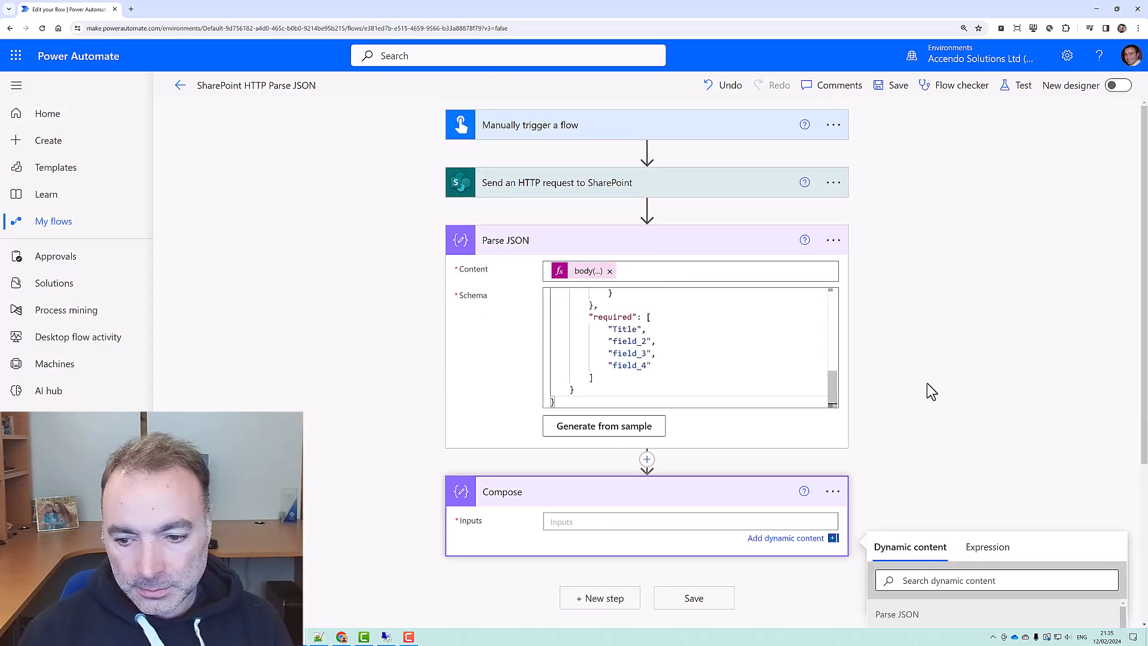
{"action": "scroll", "scroll_direction": "down", "scroll_amount": 3}
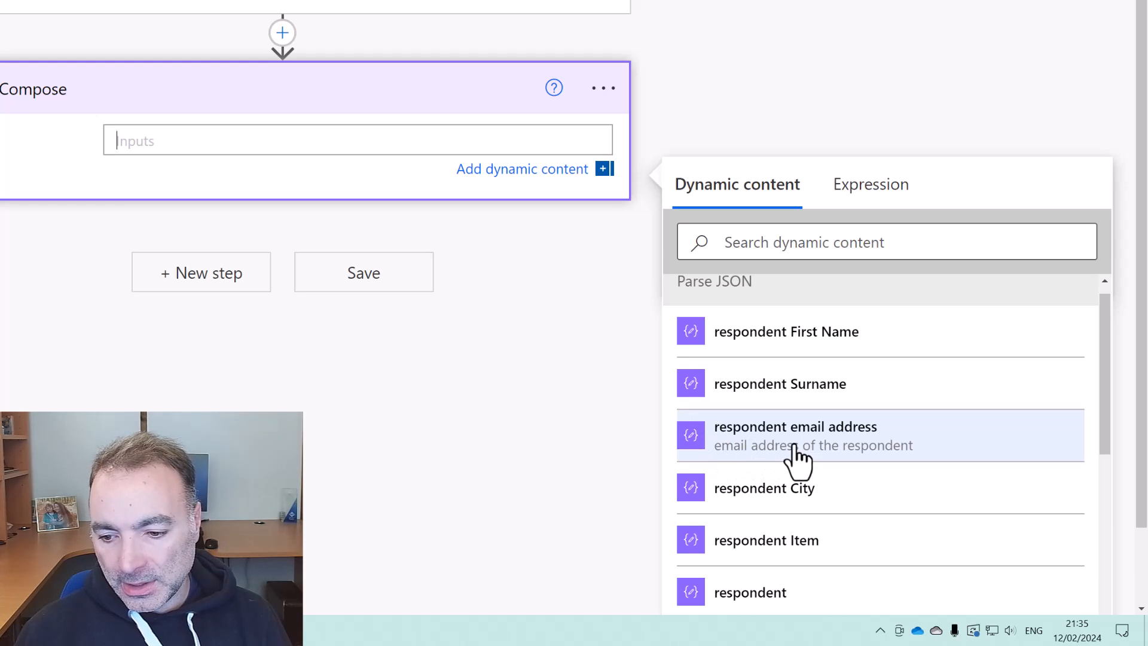
{"action": "mouse_move", "coordinate": [765, 540]}
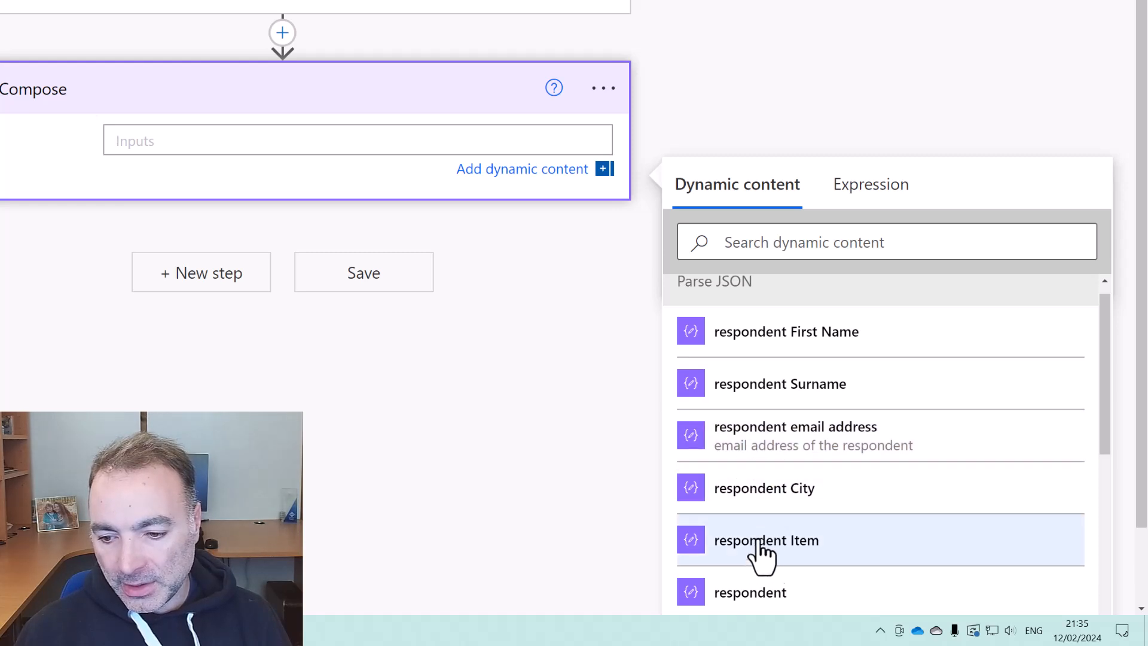
{"action": "mouse_move", "coordinate": [764, 488]}
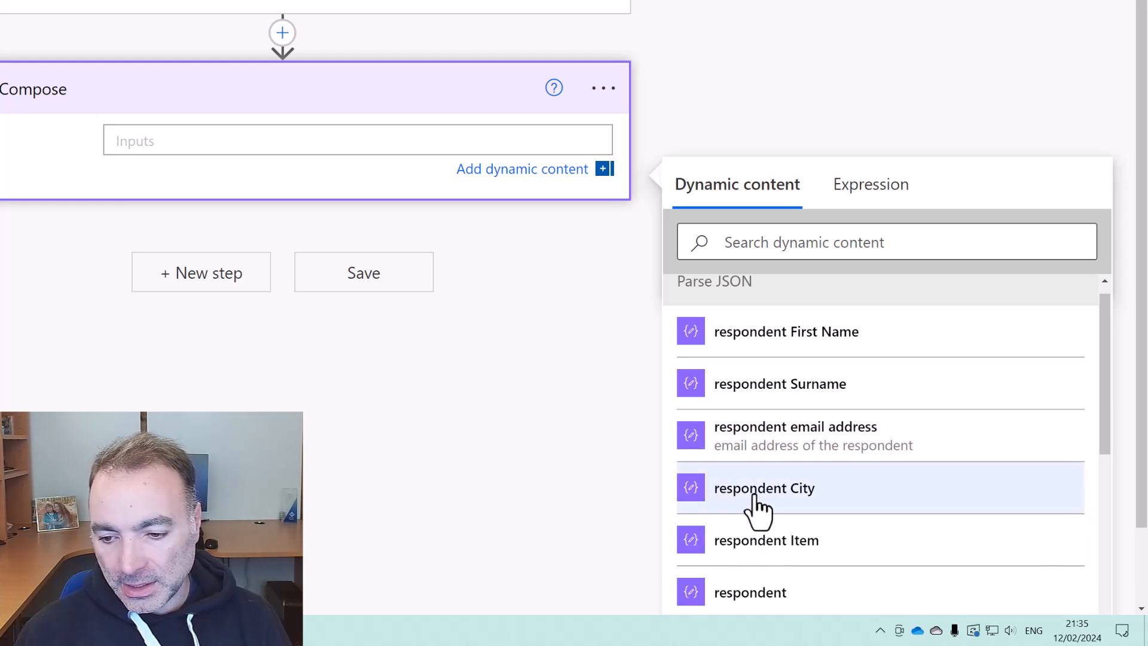
{"action": "left_click", "coordinate": [763, 488]}
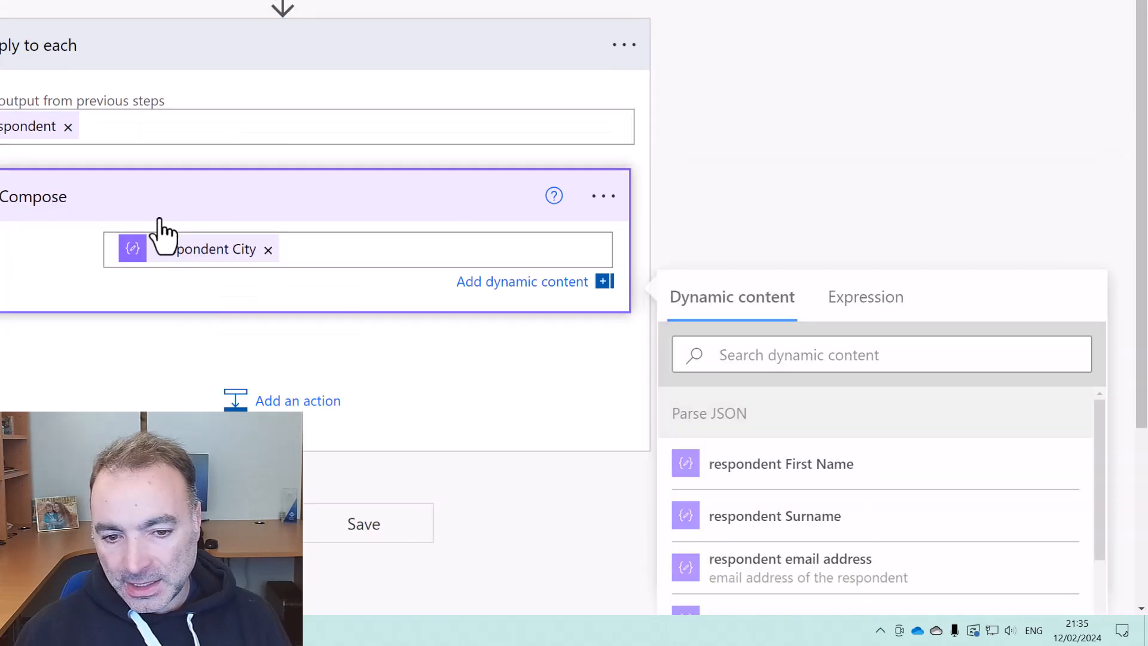
{"action": "mouse_move", "coordinate": [272, 263]}
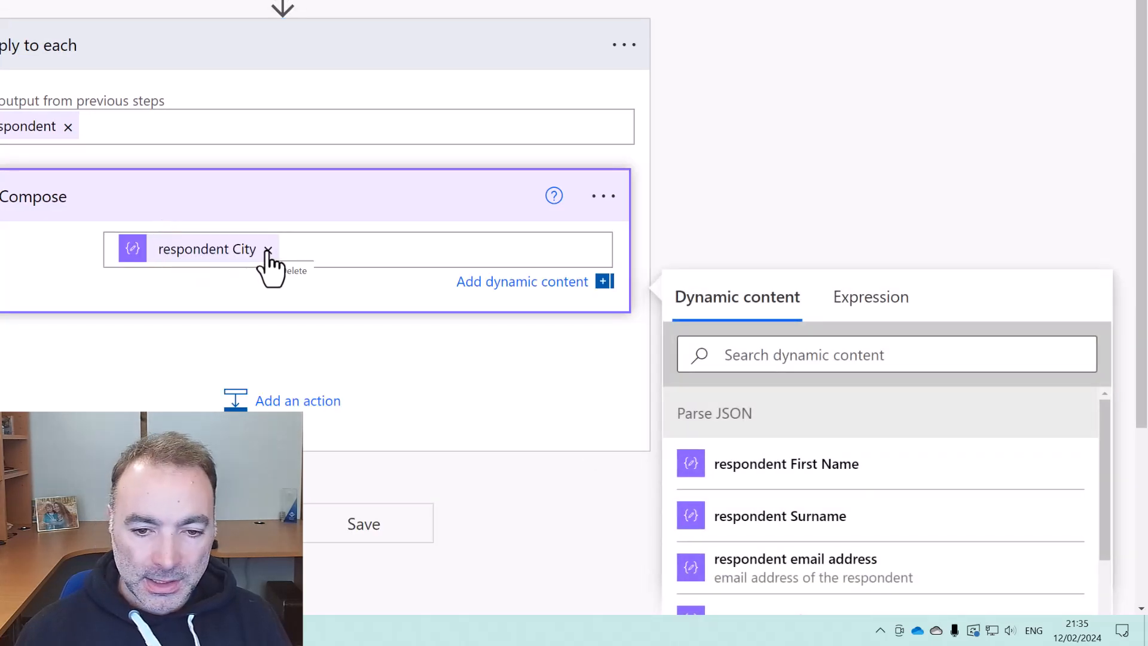
{"action": "left_click", "coordinate": [602, 195]}
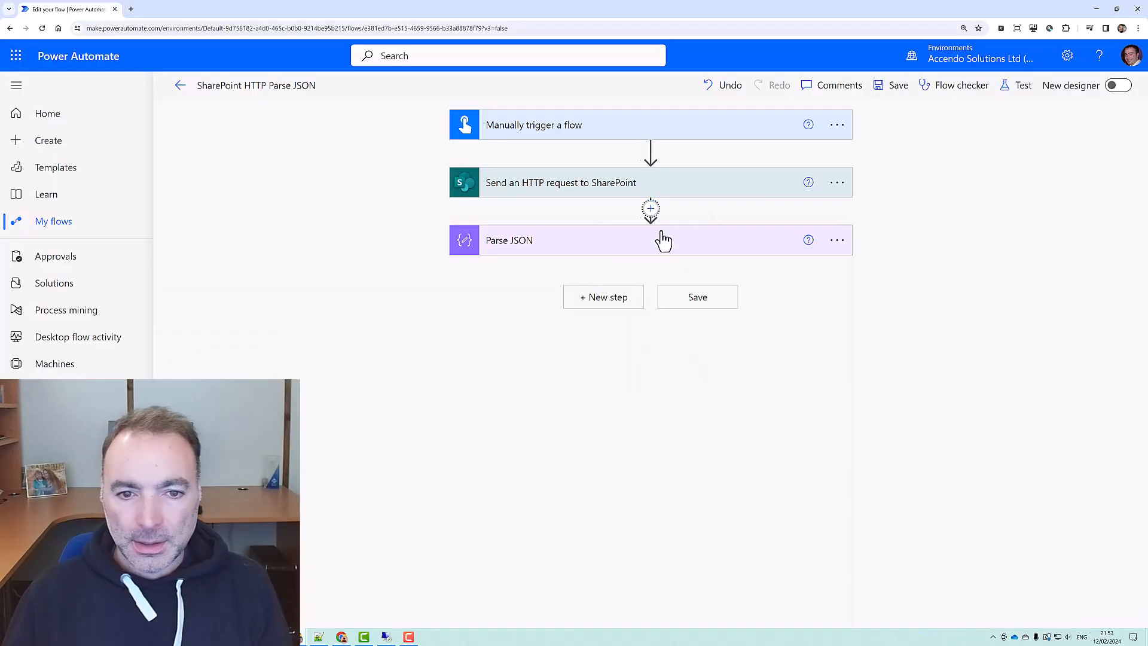
Insert a Compose action before Parse JSON, rename it JSON, and fill it with the sample respondent records
{"action": "left_click", "coordinate": [651, 211]}
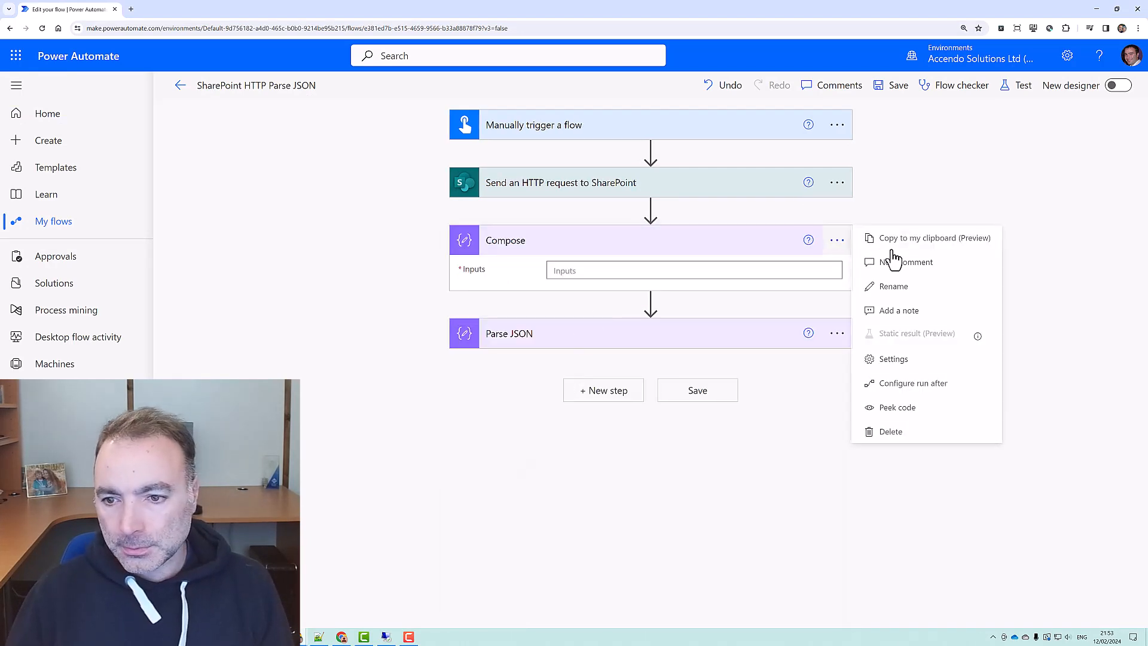
{"action": "left_click", "coordinate": [893, 286]}
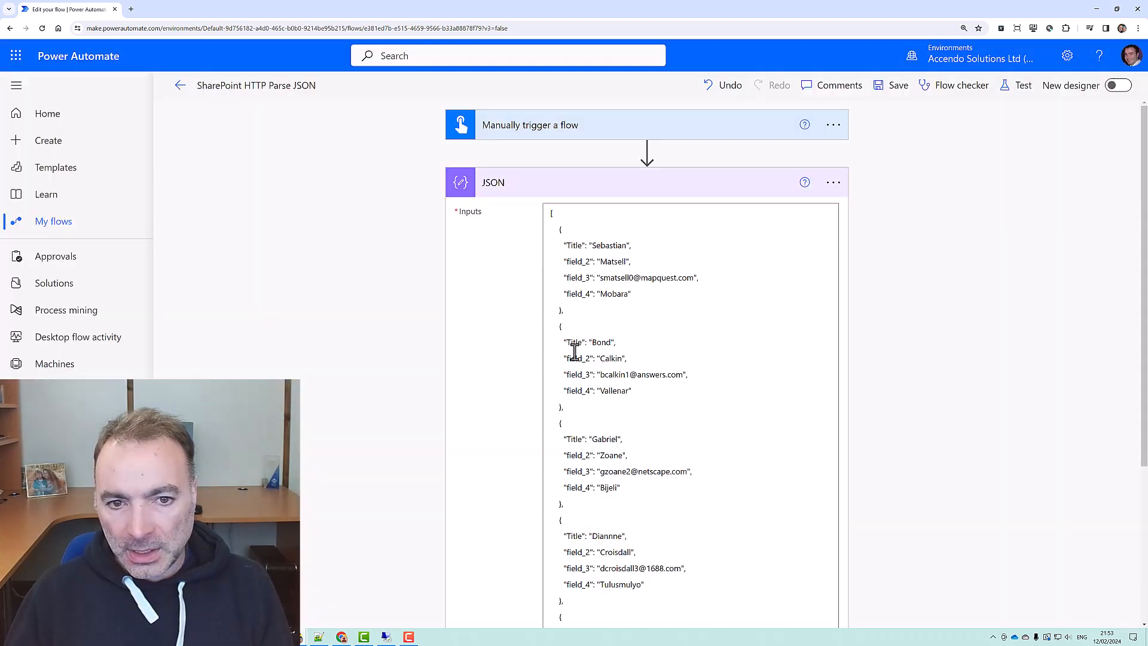
{"action": "left_click", "coordinate": [651, 208]}
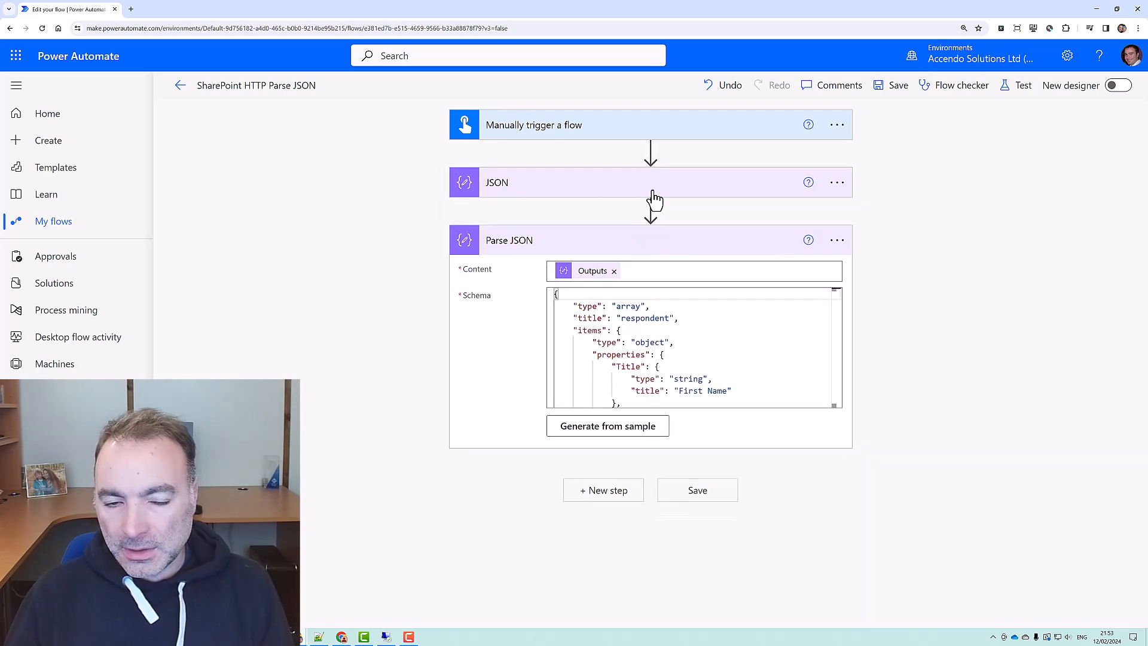
{"action": "mouse_move", "coordinate": [565, 276]}
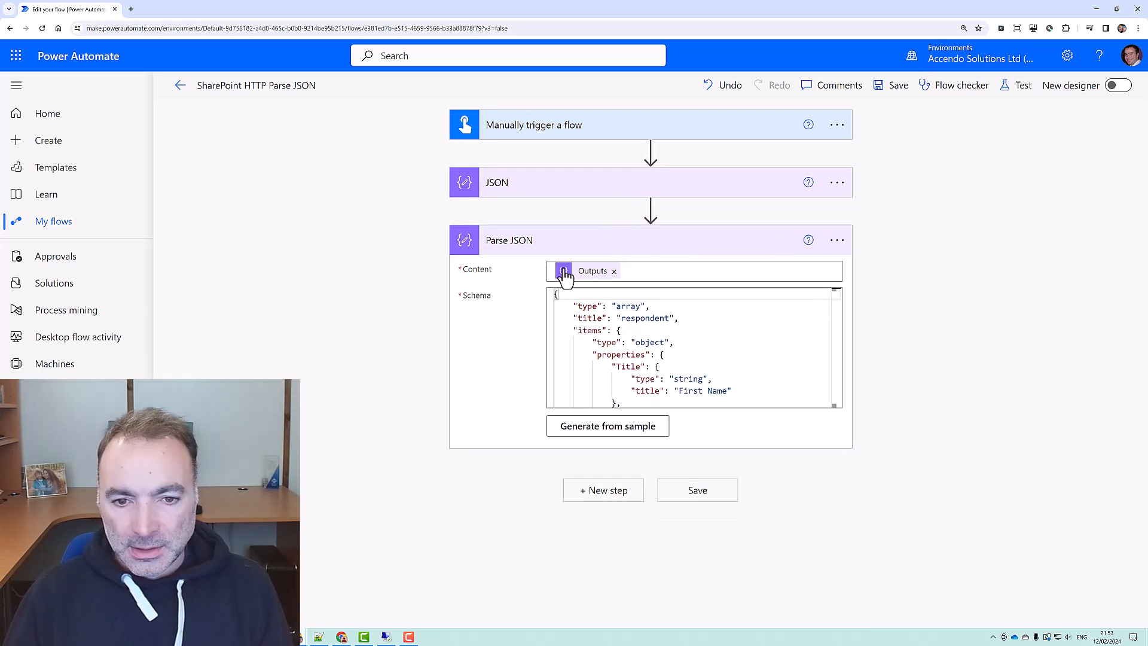
{"action": "mouse_move", "coordinate": [555, 255]}
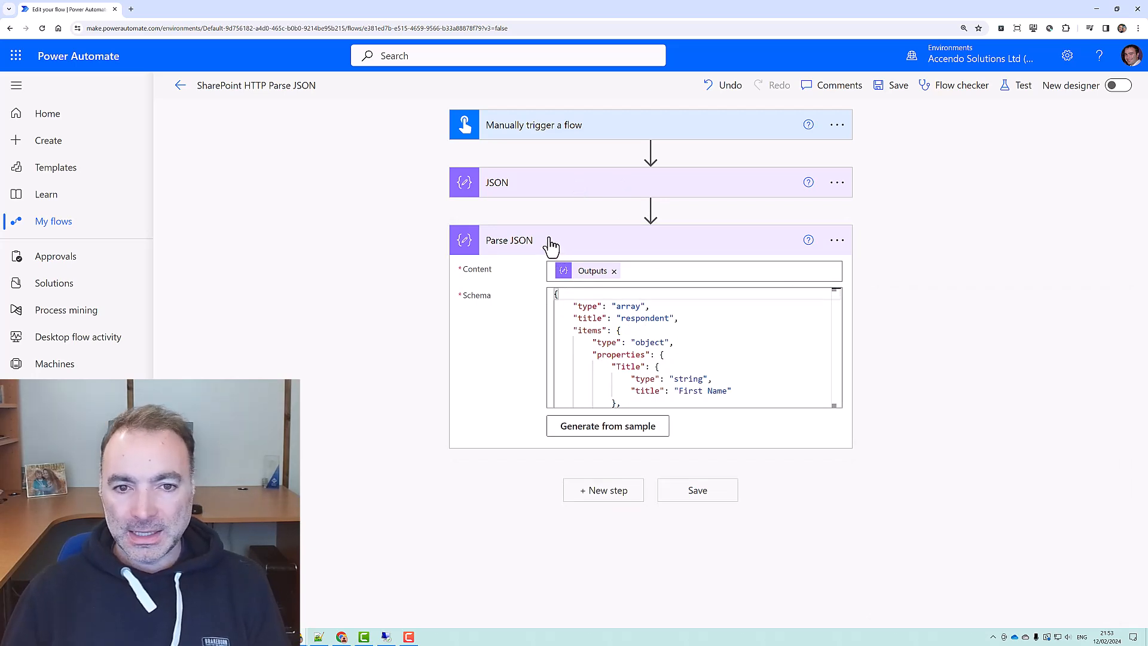
{"action": "mouse_move", "coordinate": [550, 201]}
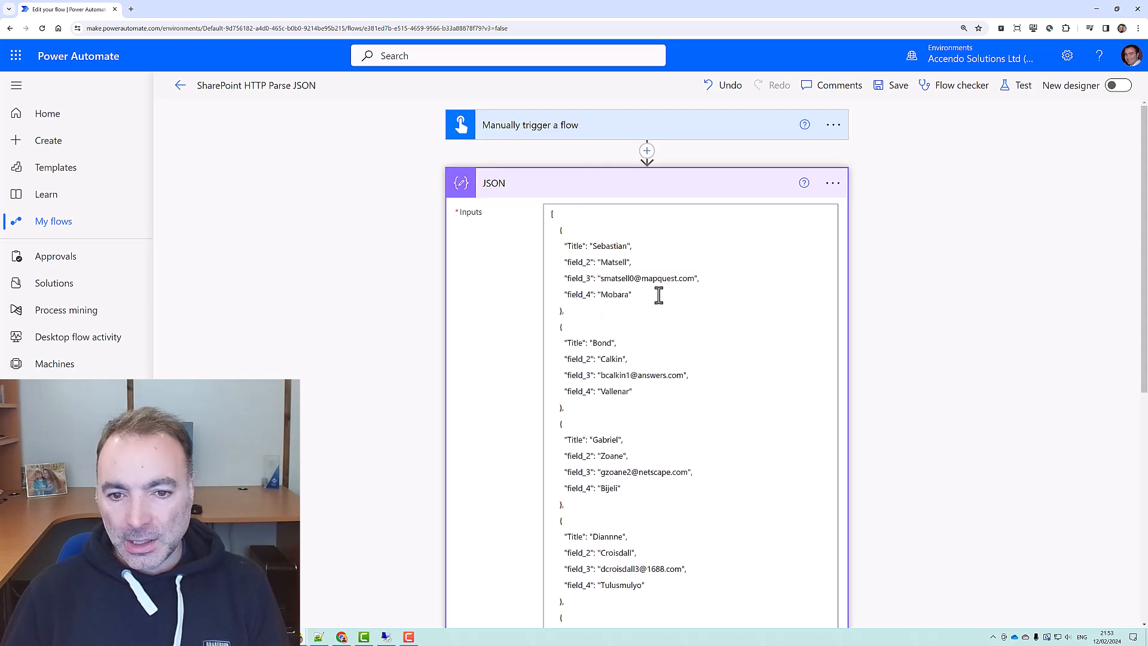
Review the schema's required properties list and delete field_4 from the first sample record in the JSON step
{"action": "left_click", "coordinate": [657, 294]}
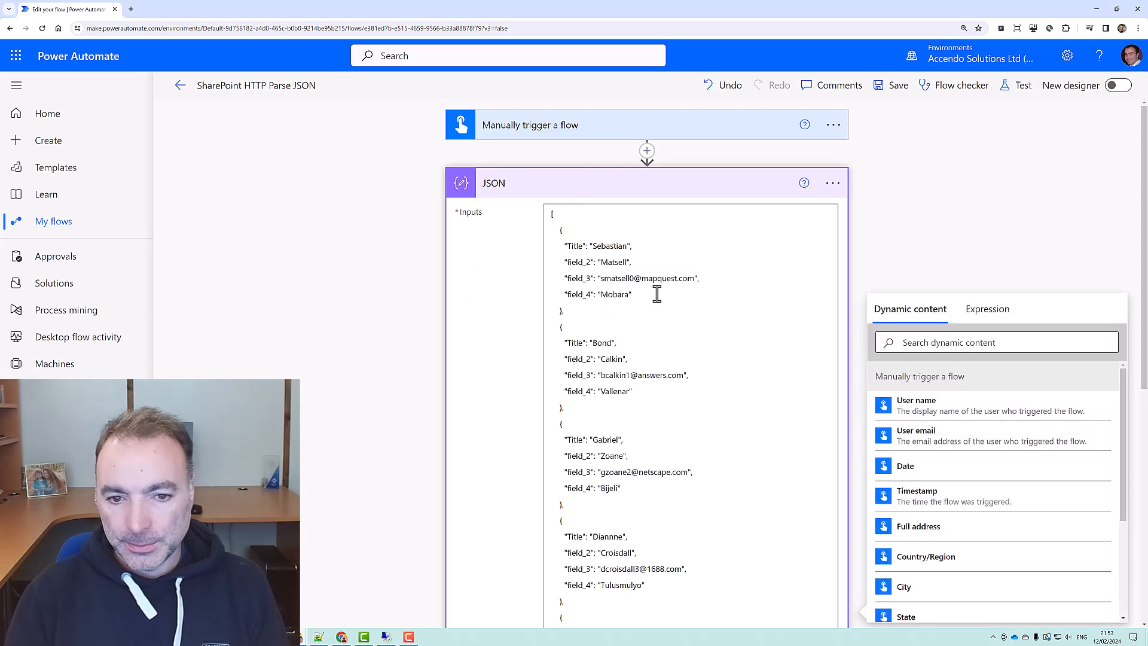
{"action": "scroll", "scroll_direction": "down", "scroll_amount": 3}
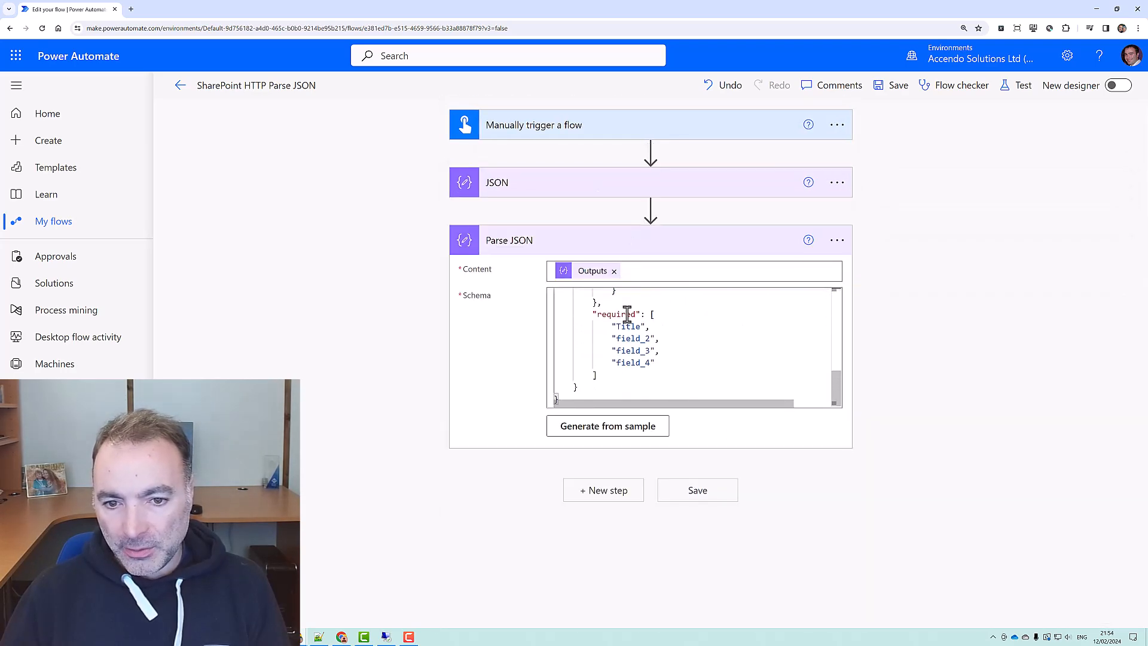
{"action": "left_click_drag", "start_coordinate": [626, 327], "coordinate": [641, 350]}
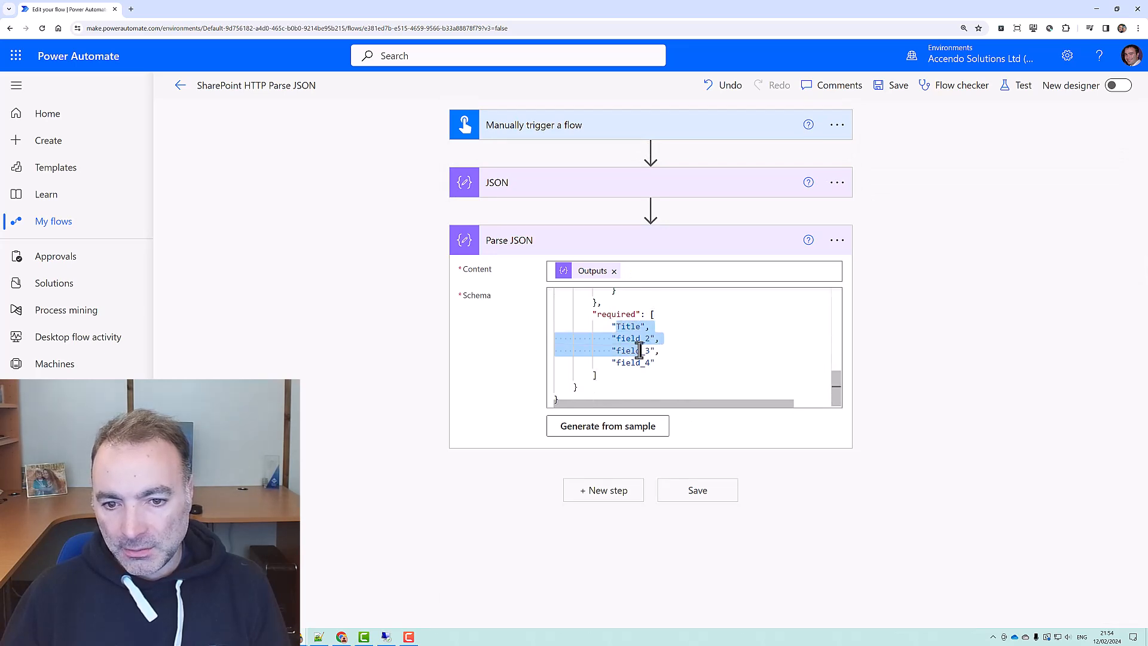
{"action": "left_click", "coordinate": [494, 181]}
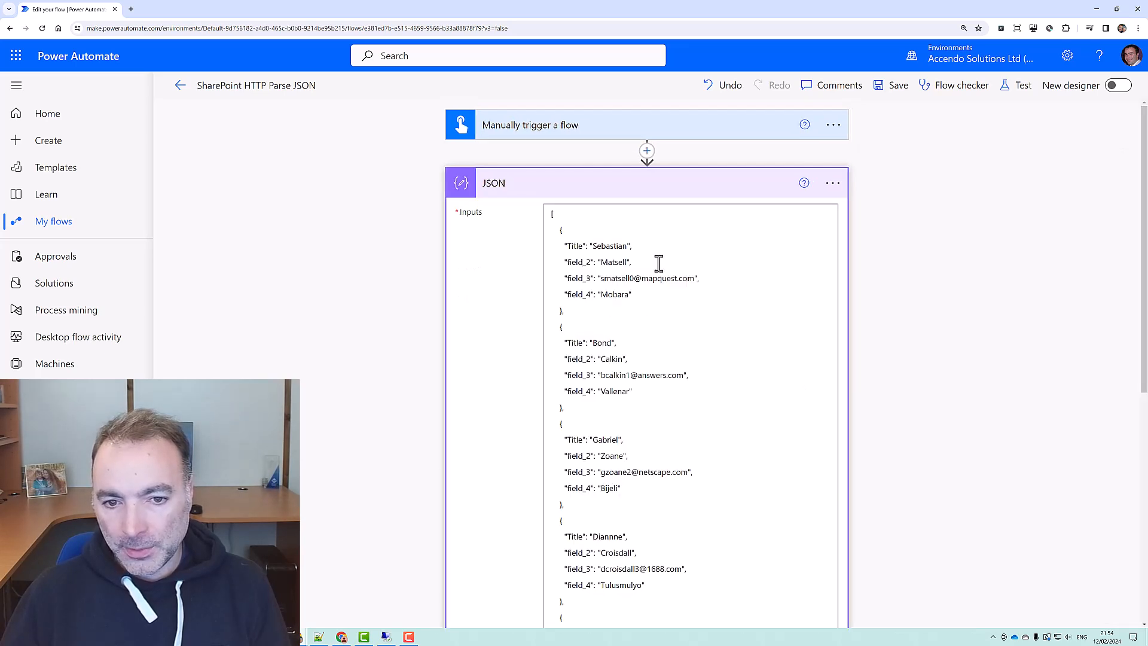
{"action": "scroll", "scroll_direction": "down", "scroll_amount": 3}
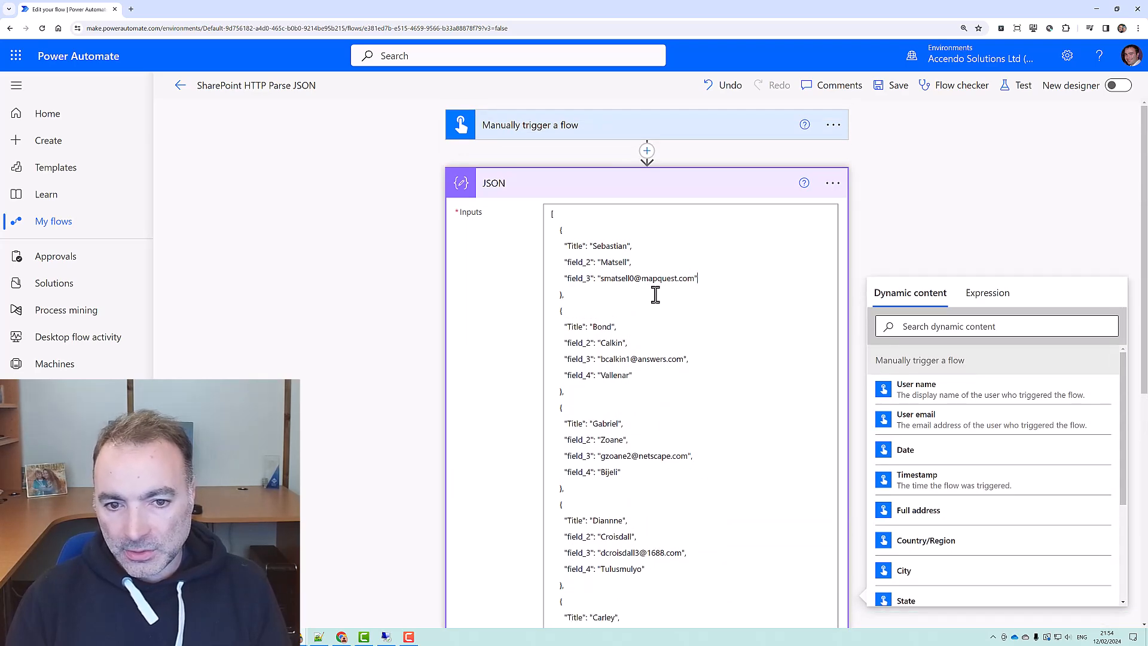
{"action": "mouse_move", "coordinate": [647, 273]}
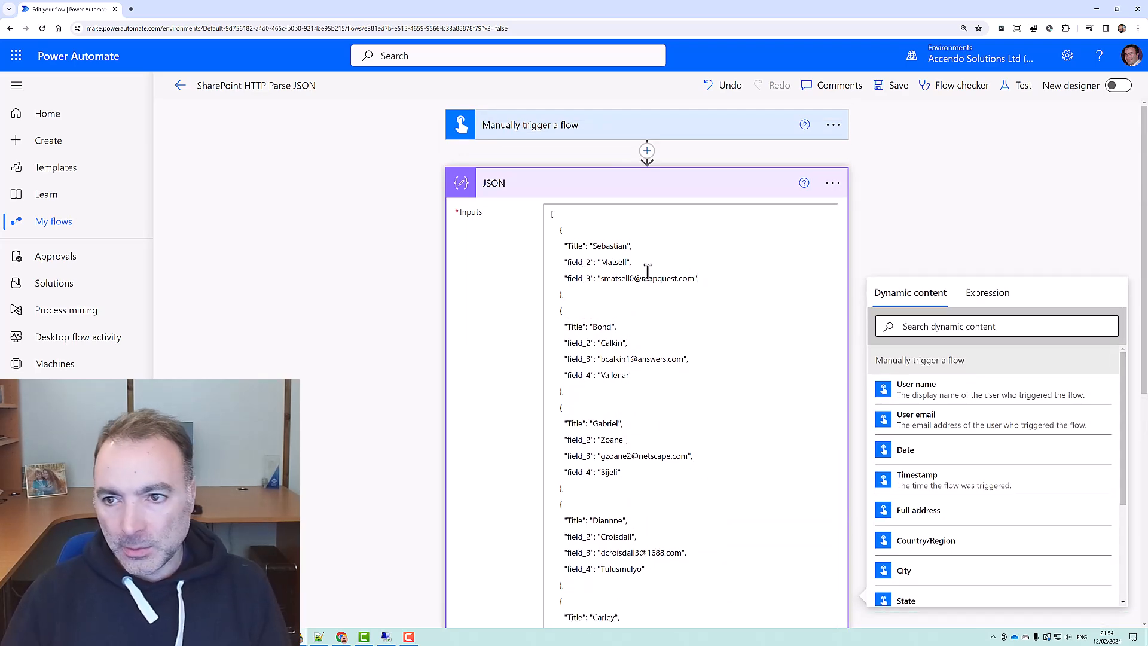
Save and run a manual test, which fails Parse JSON schema validation
{"action": "left_click", "coordinate": [1022, 85]}
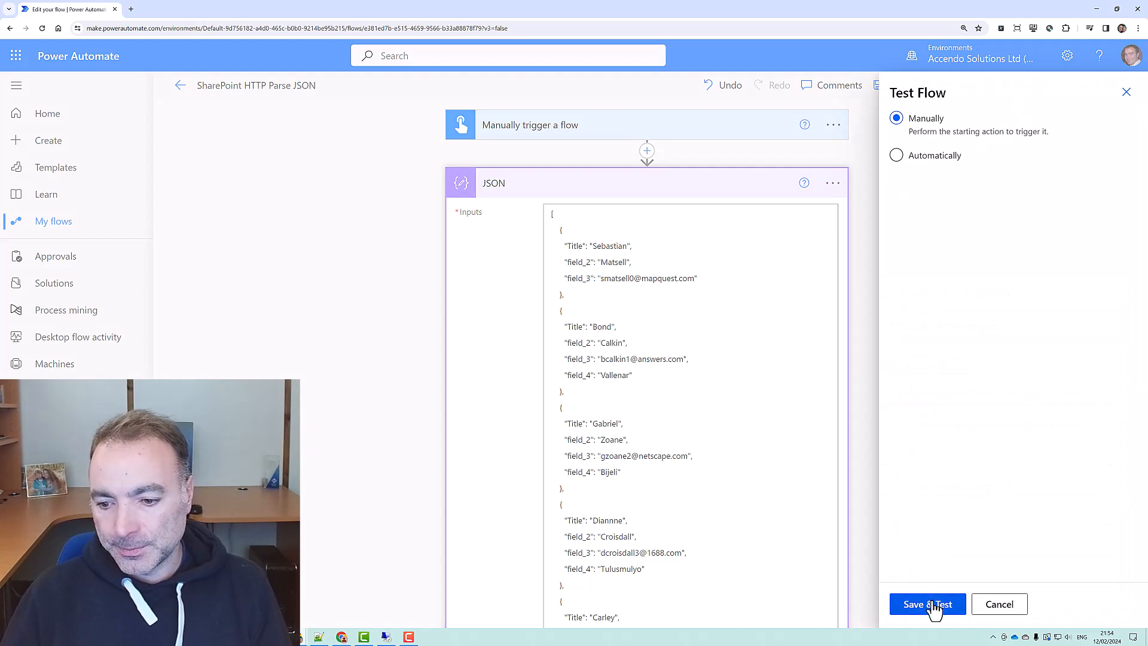
{"action": "left_click", "coordinate": [927, 604]}
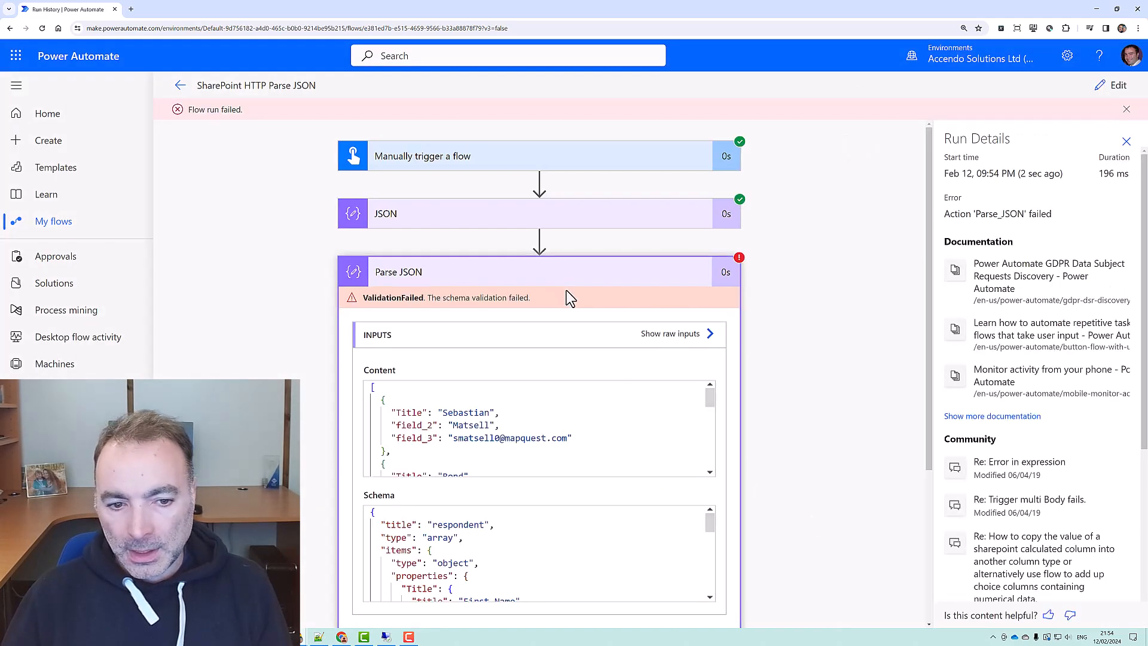
Read the missing-property error, remove field_4 from the schema's required array, and save the flow
{"action": "scroll", "scroll_direction": "down", "scroll_amount": 3}
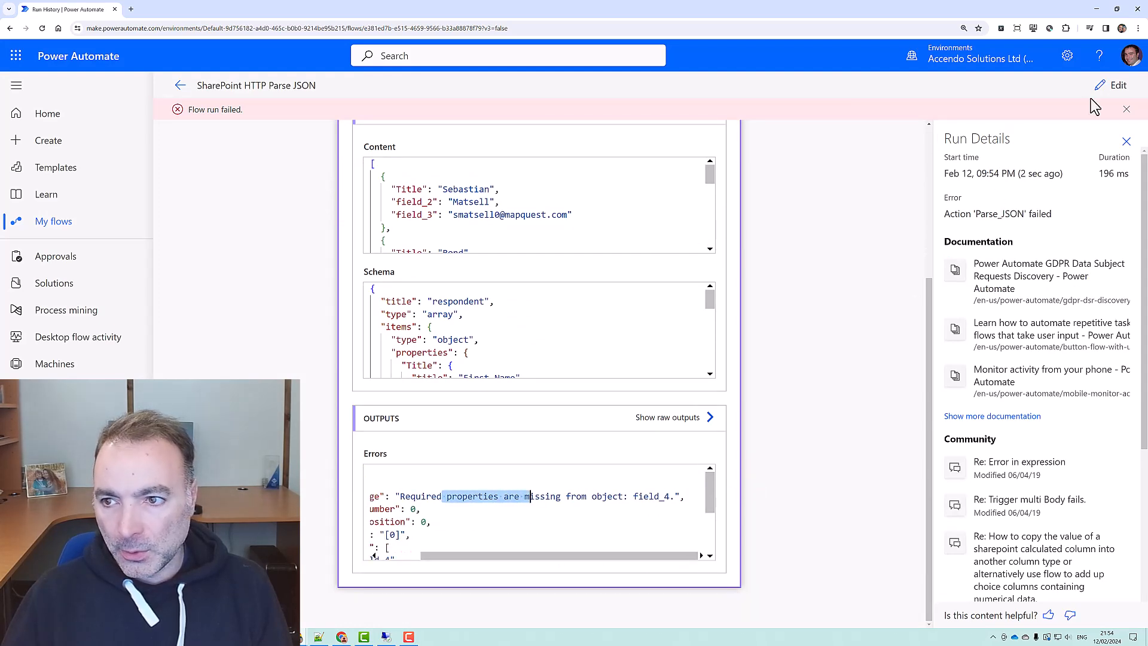
{"action": "left_click", "coordinate": [1118, 85]}
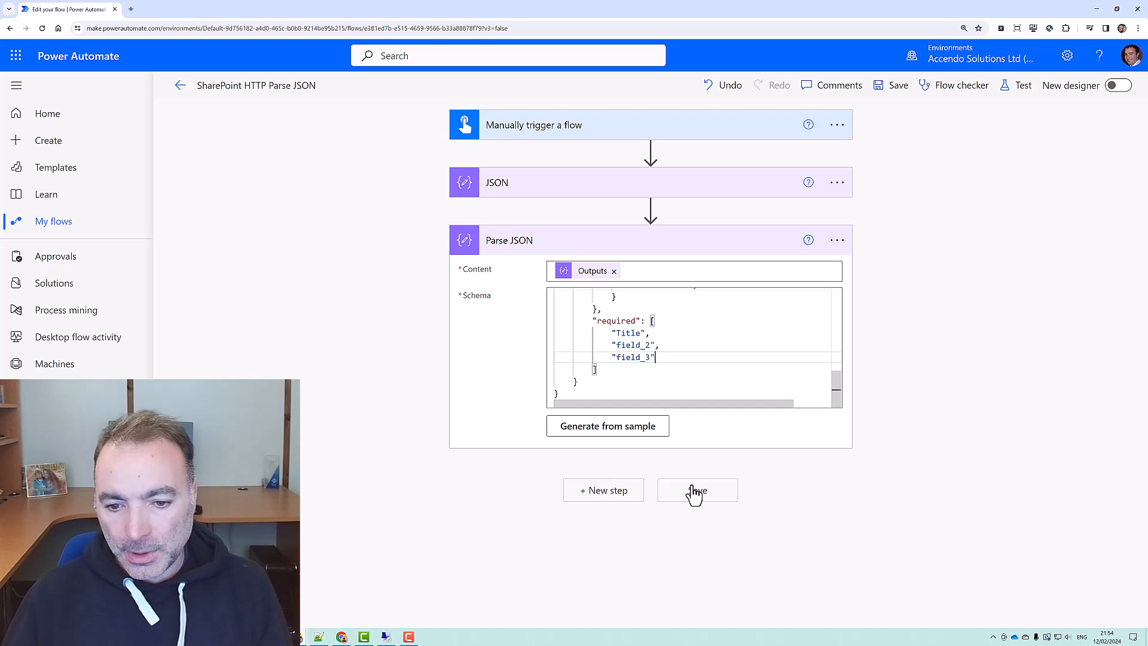
{"action": "left_click", "coordinate": [695, 490]}
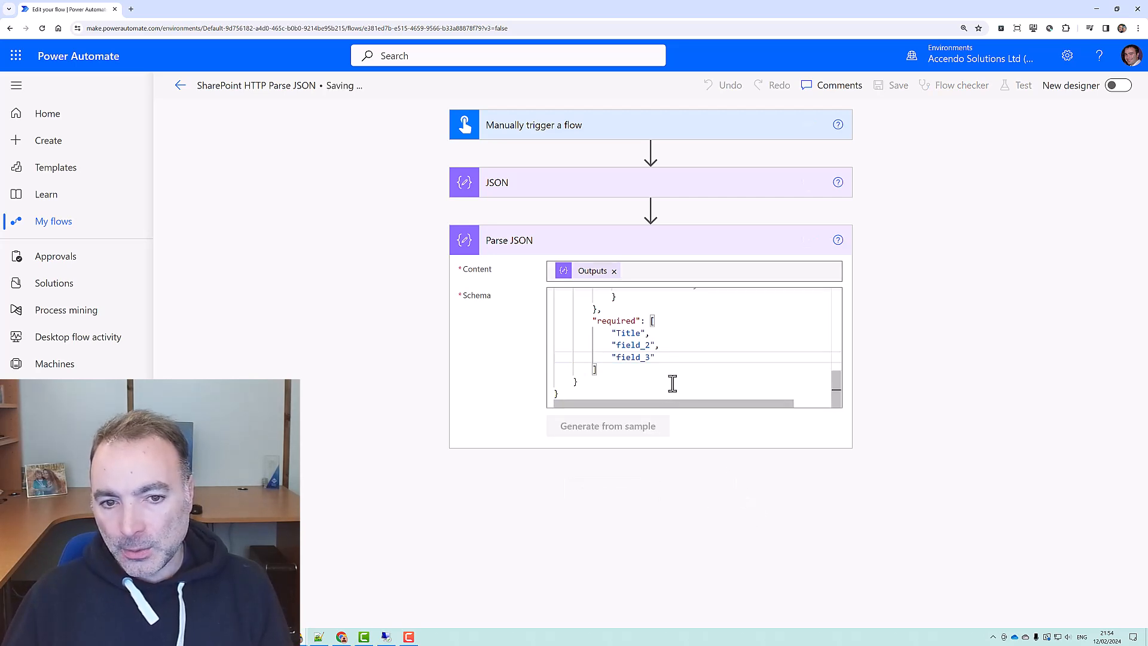
{"action": "left_click", "coordinate": [890, 85]}
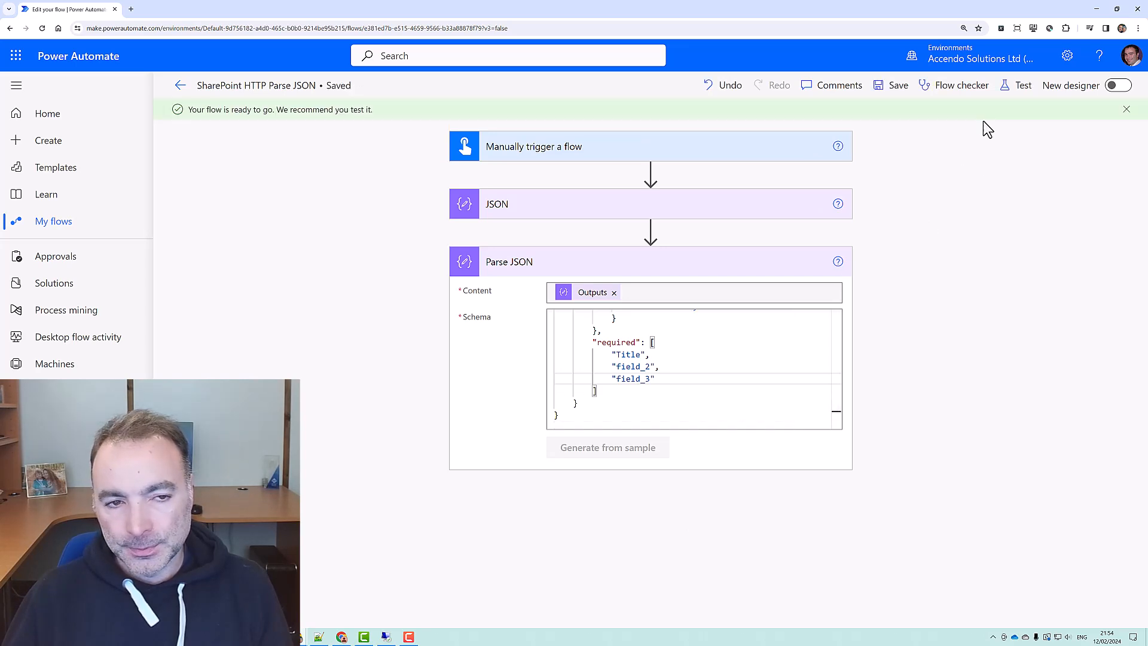
Retest manually so the flow runs successfully, then return to editing
{"action": "left_click", "coordinate": [1023, 85]}
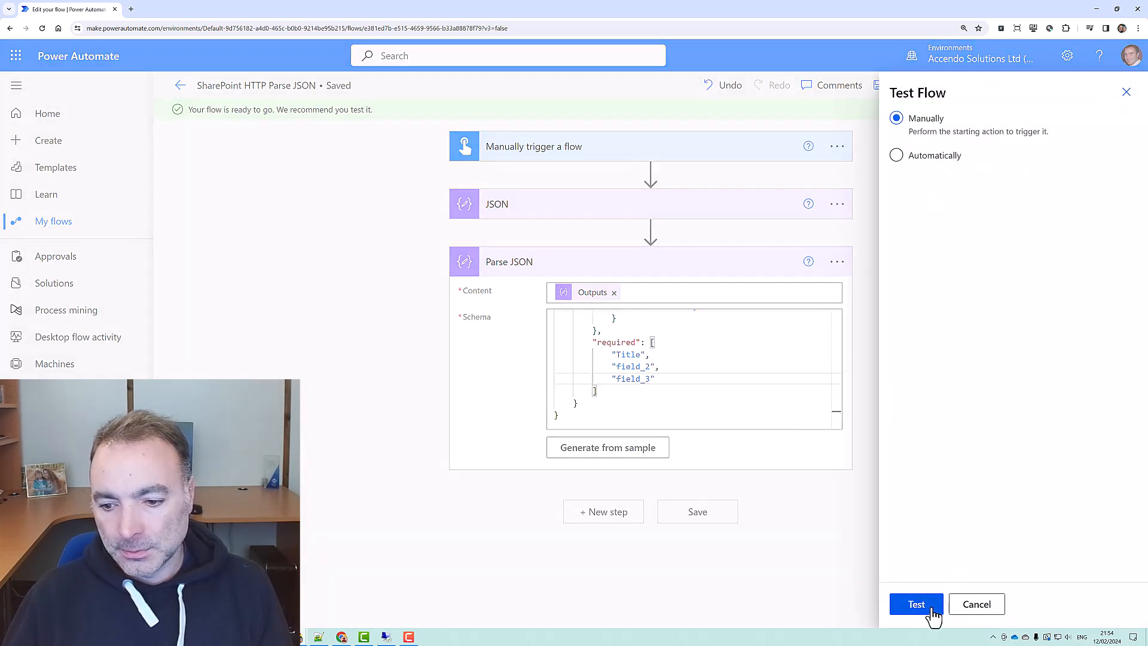
{"action": "left_click", "coordinate": [977, 604]}
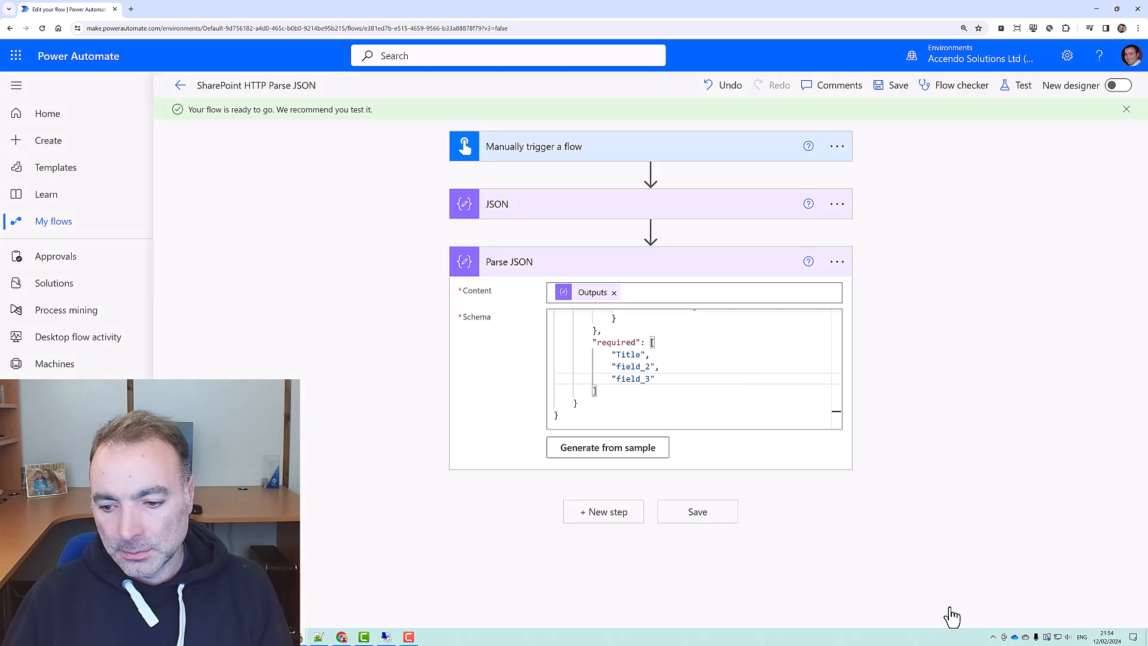
{"action": "left_click", "coordinate": [1022, 85]}
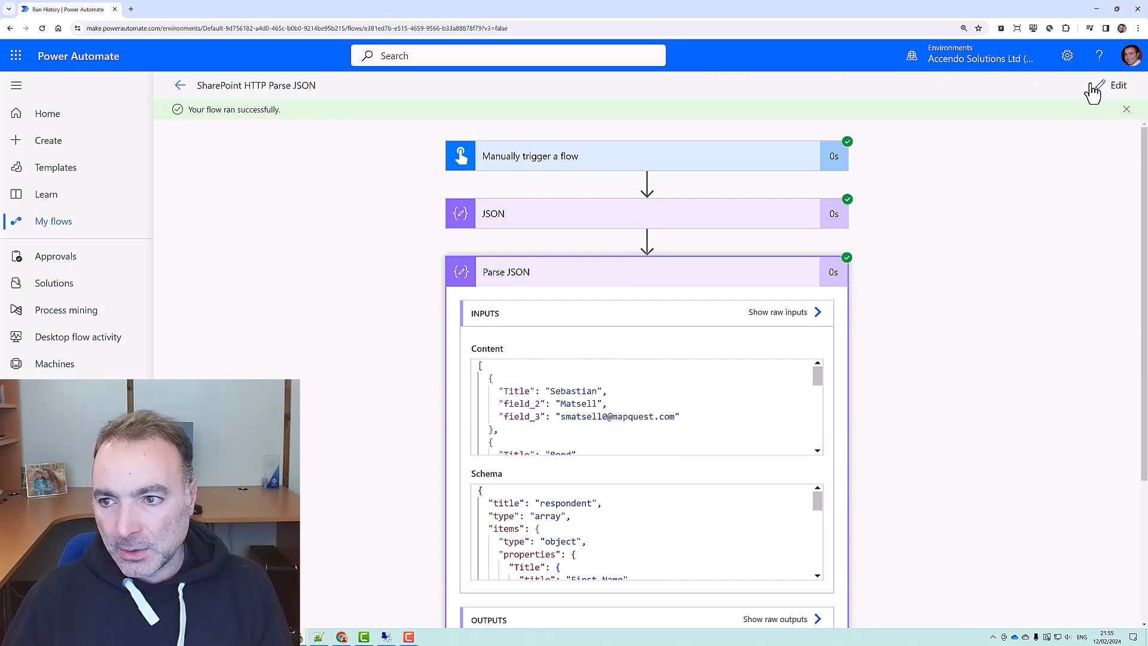
{"action": "left_click", "coordinate": [1118, 85]}
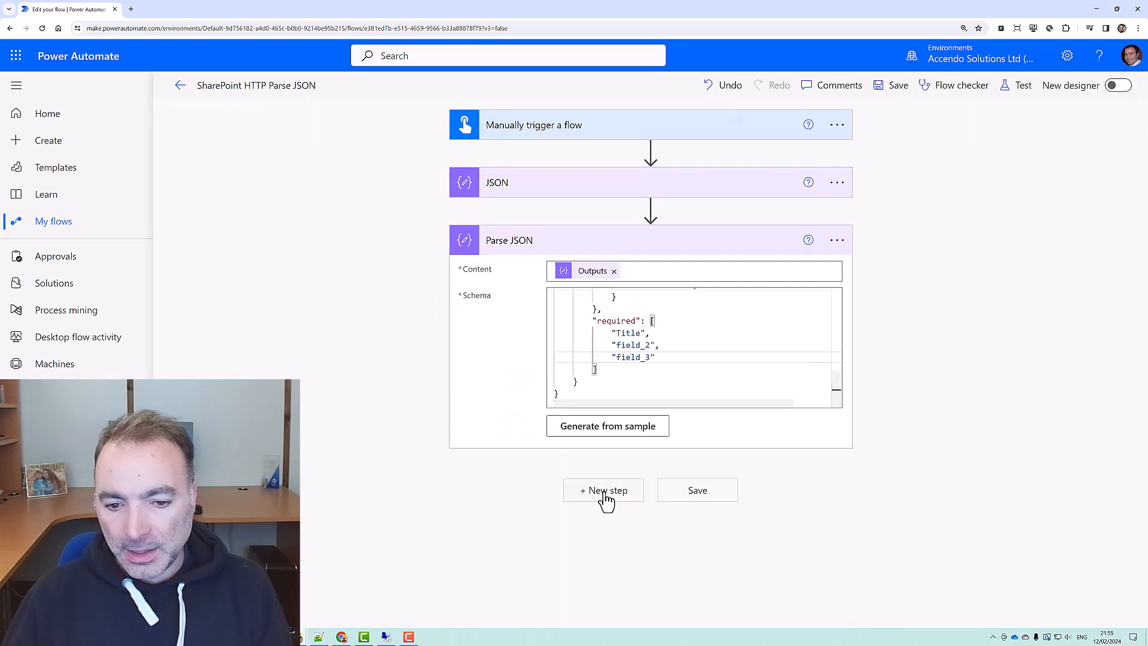
Add a Compose step after Parse JSON and replace the first record's email with null
{"action": "left_click", "coordinate": [603, 490]}
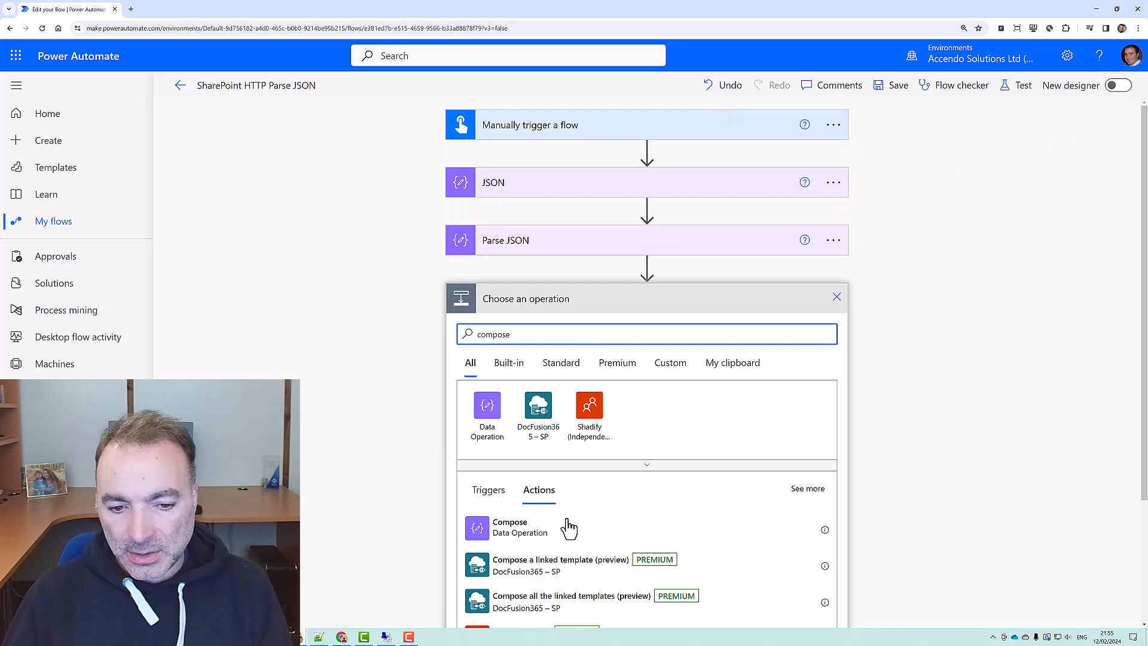
{"action": "left_click", "coordinate": [510, 526]}
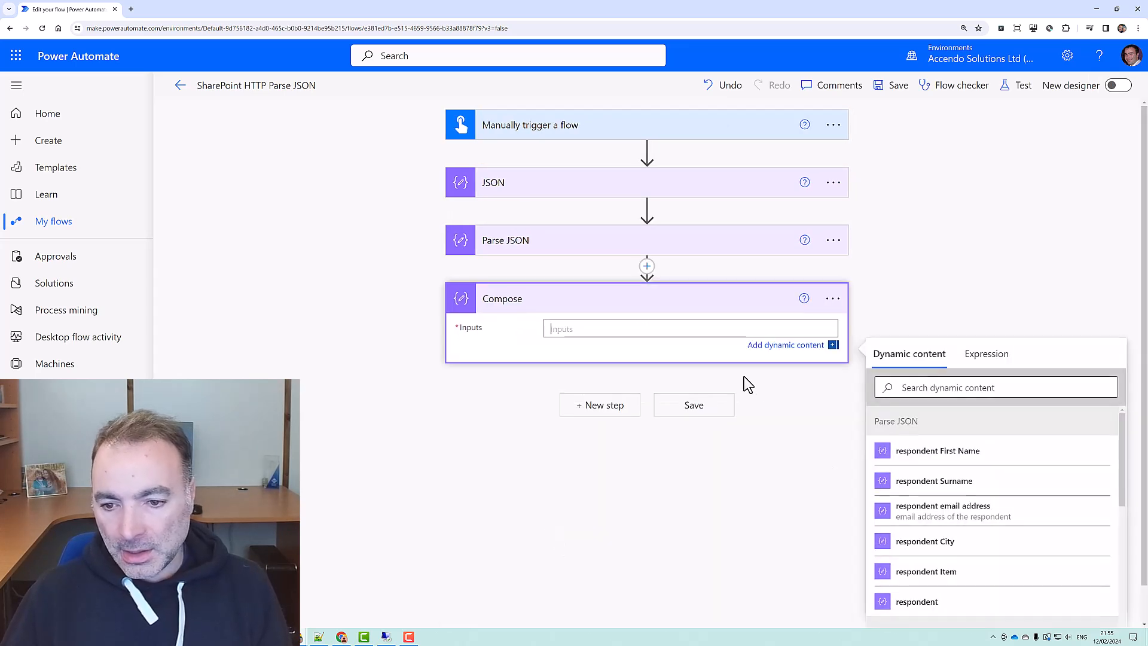
{"action": "left_click", "coordinate": [835, 297]}
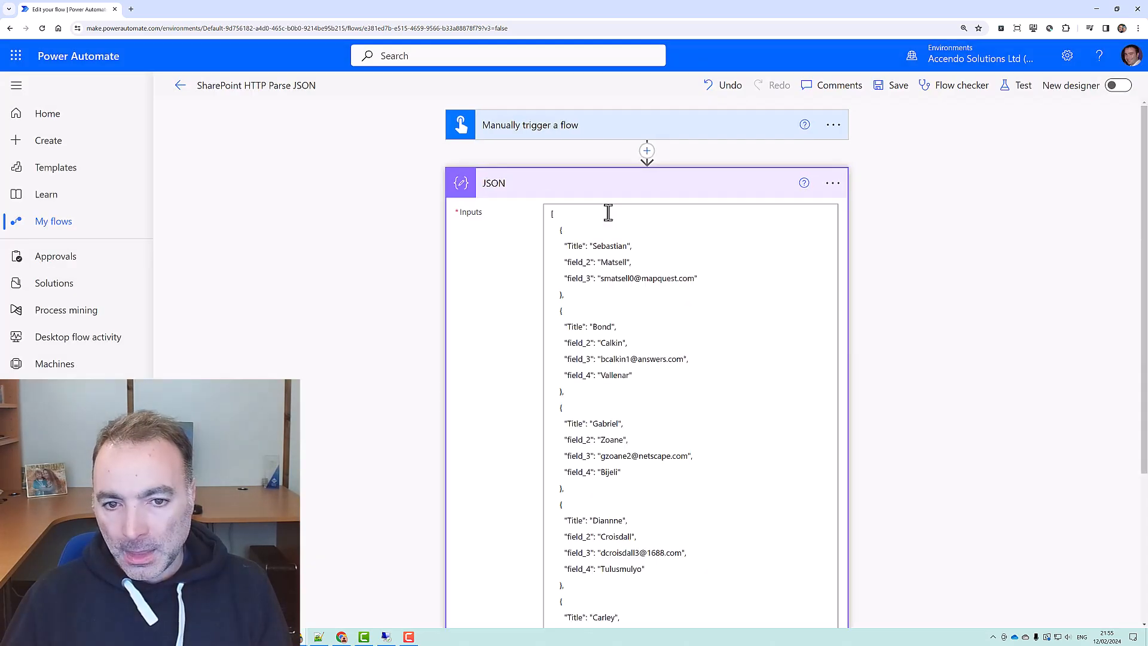
{"action": "mouse_move", "coordinate": [600, 283]}
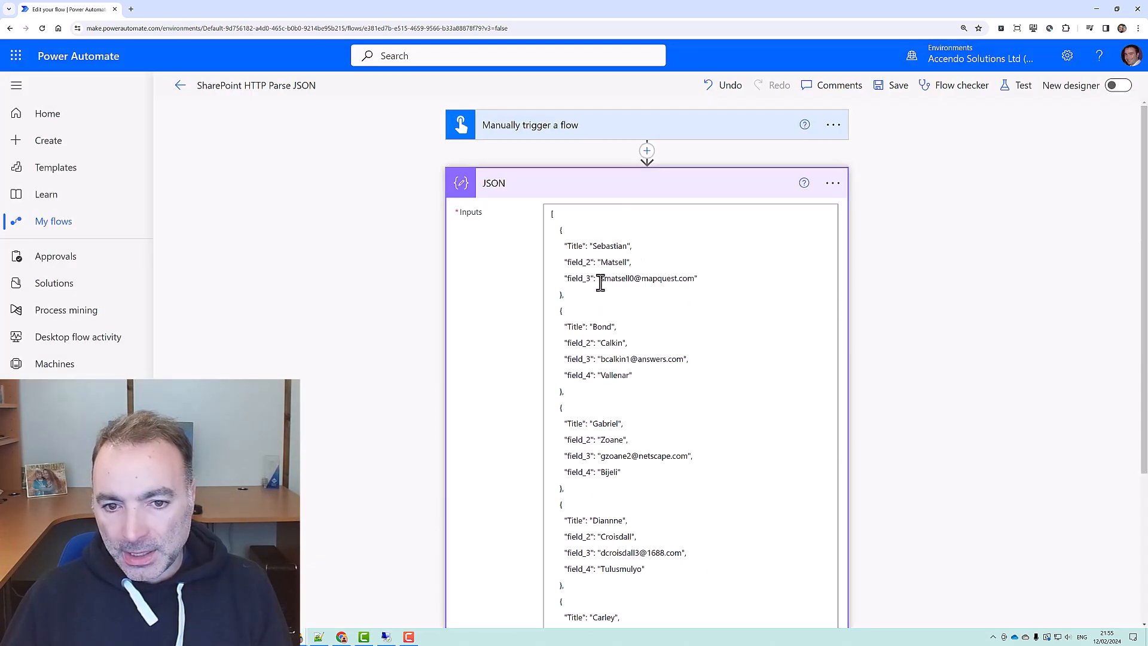
{"action": "left_click", "coordinate": [646, 278]}
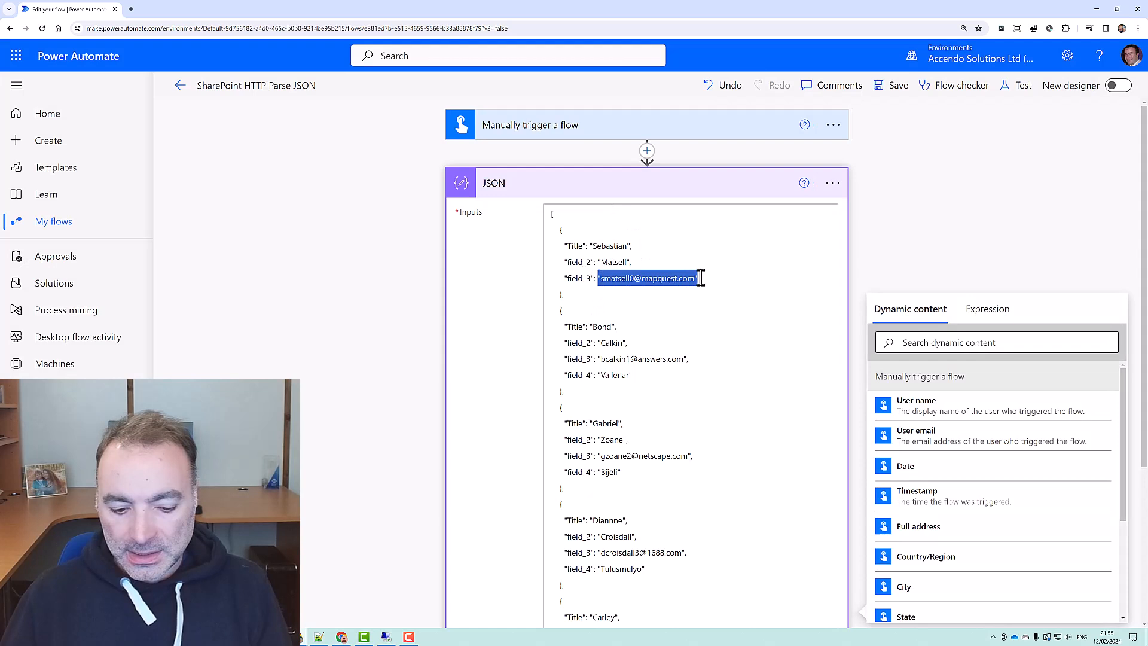
{"action": "type", "text": "null"}
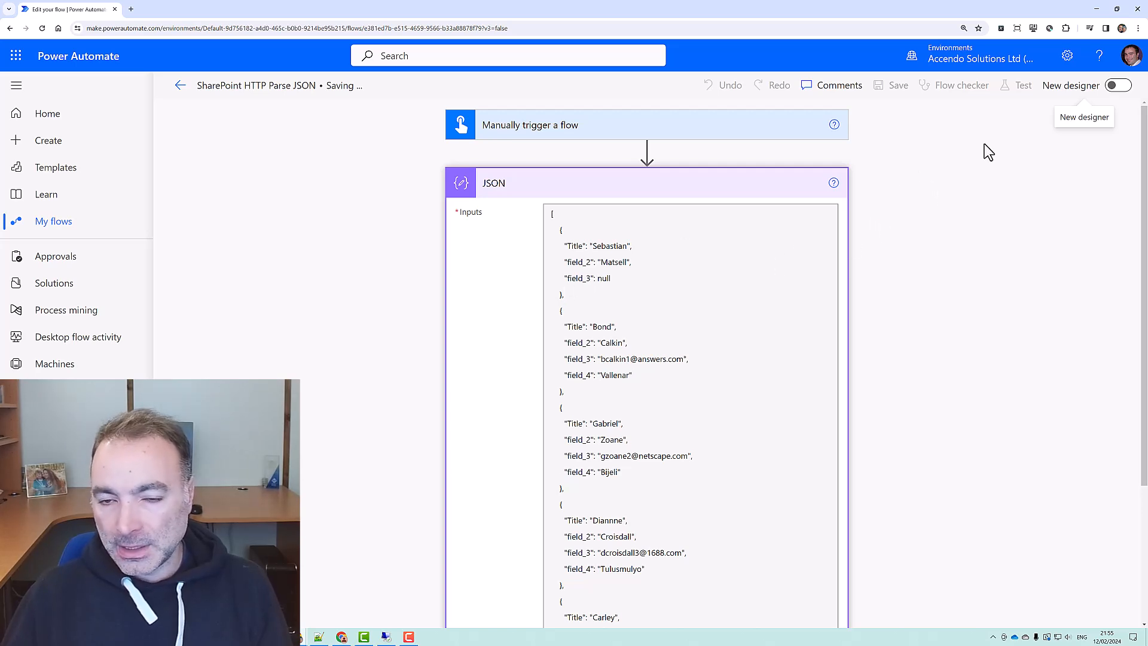
Run a manual test and read the invalid-type error expecting a string for field_3
{"action": "left_click", "coordinate": [1022, 85]}
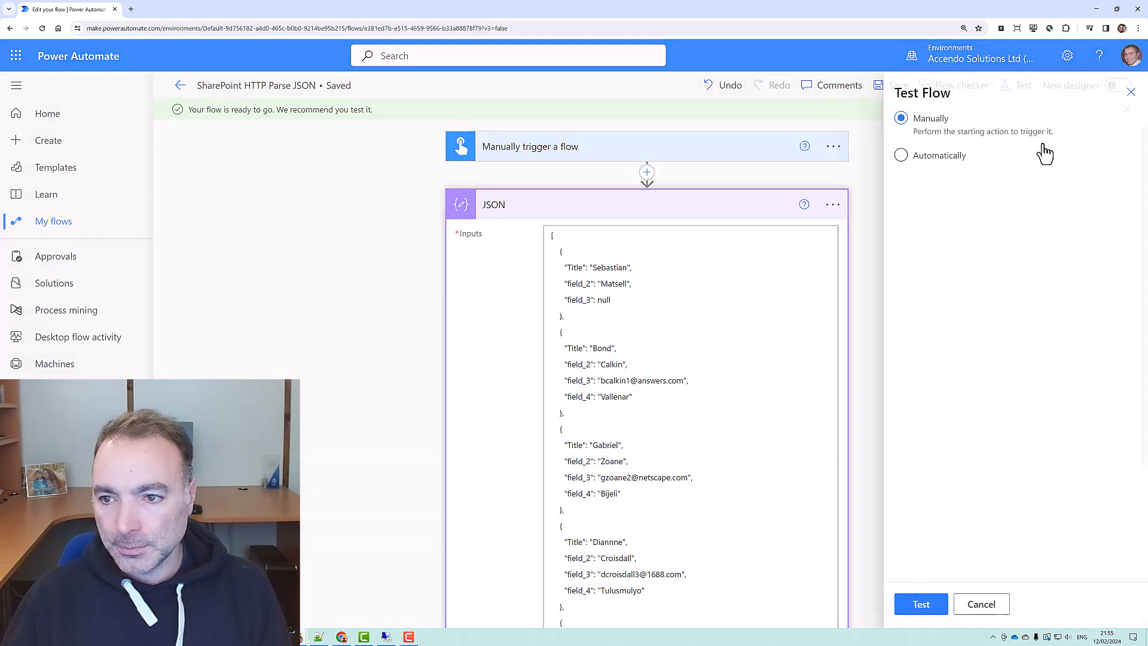
{"action": "left_click", "coordinate": [921, 603]}
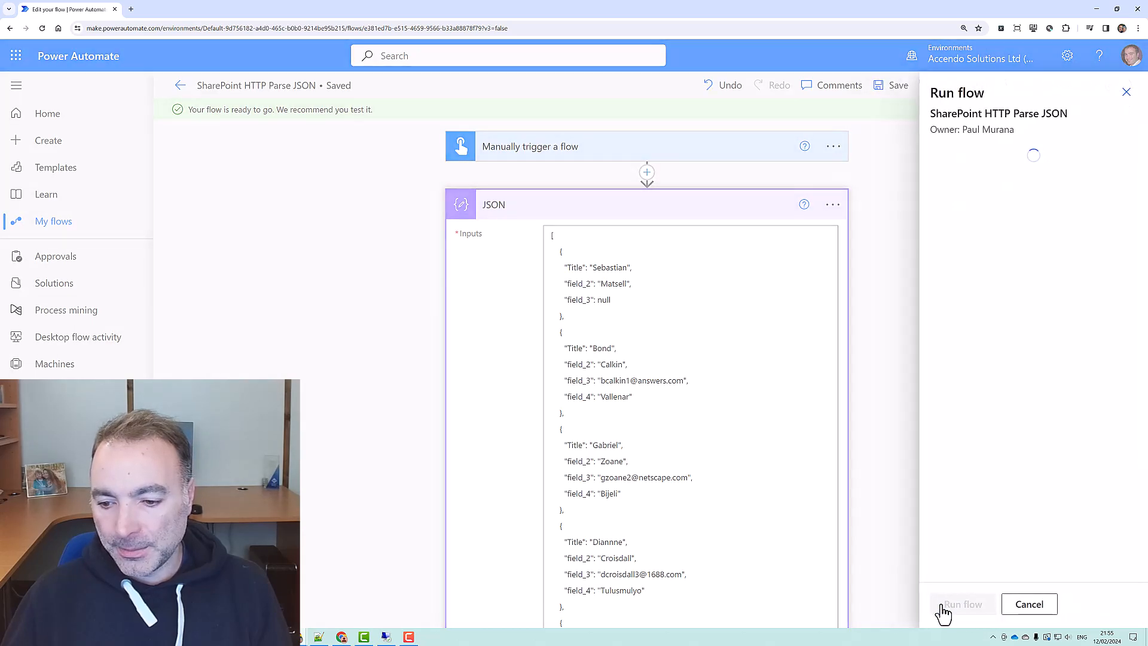
{"action": "left_click", "coordinate": [963, 604]}
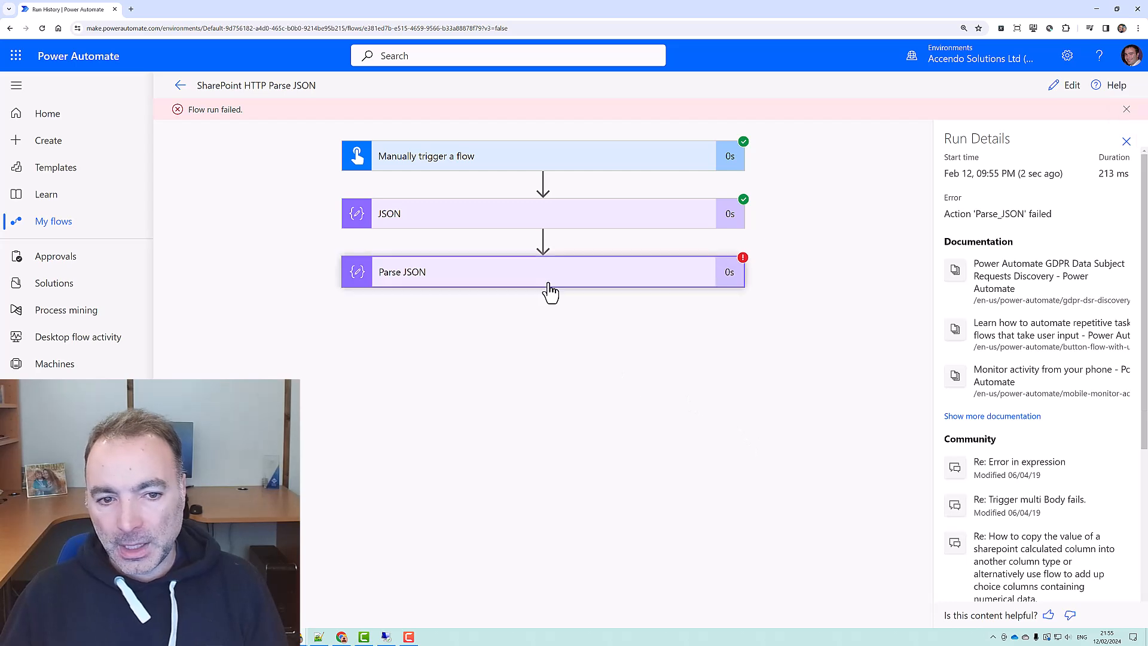
{"action": "left_click", "coordinate": [542, 272]}
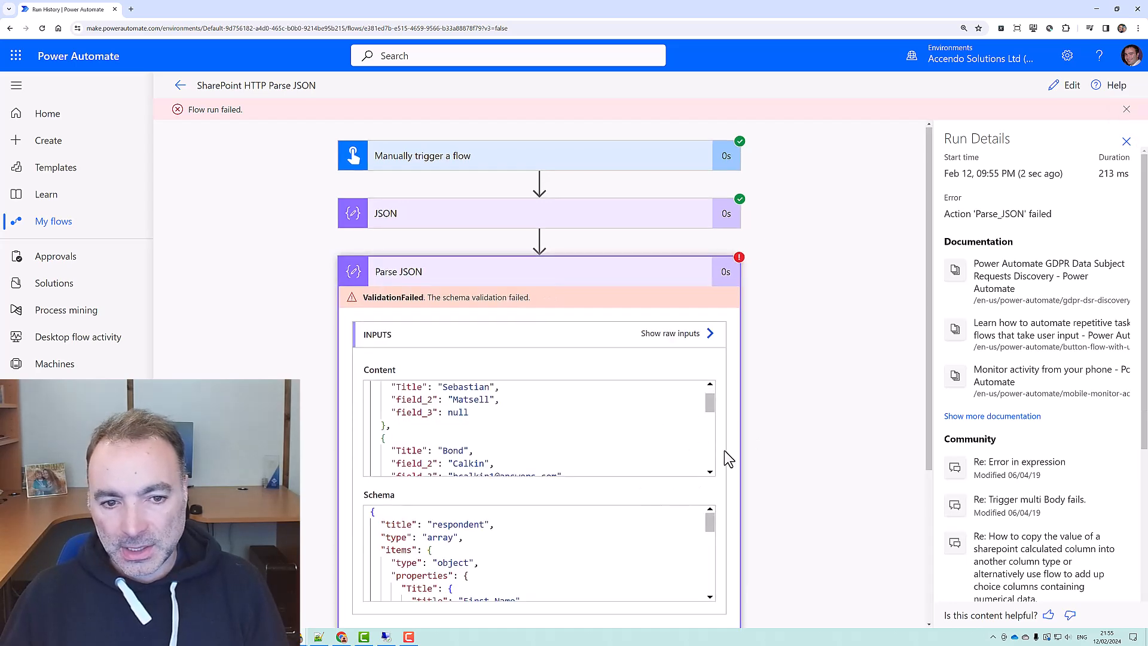
{"action": "scroll", "scroll_direction": "down", "scroll_amount": 3}
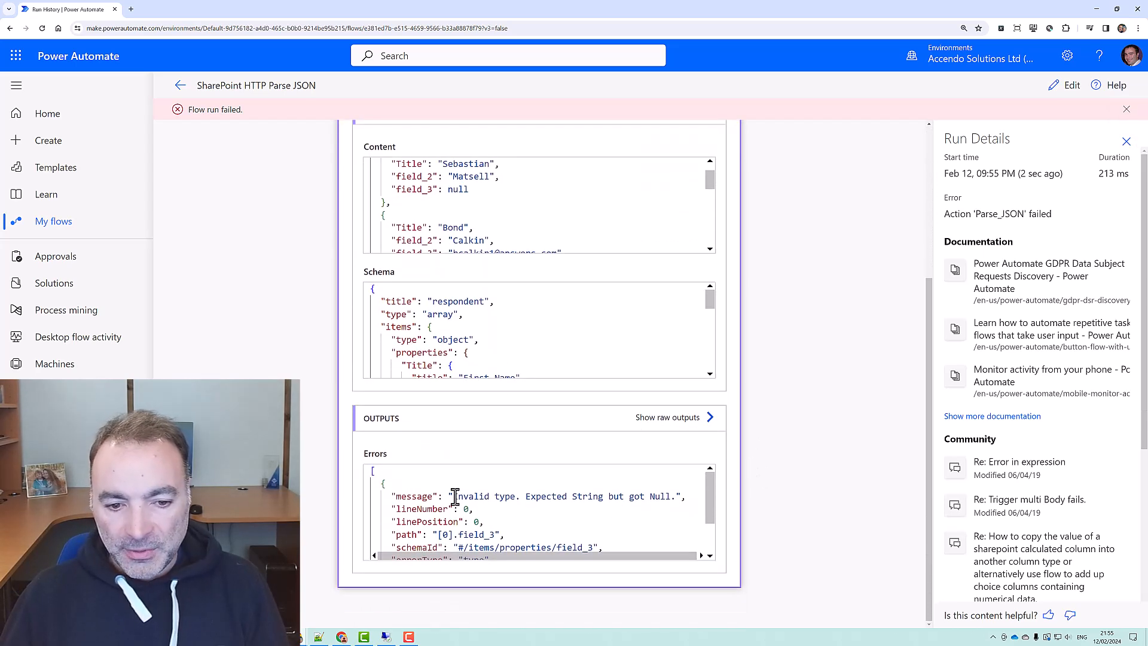
{"action": "left_click_drag", "start_coordinate": [452, 496], "coordinate": [672, 497]}
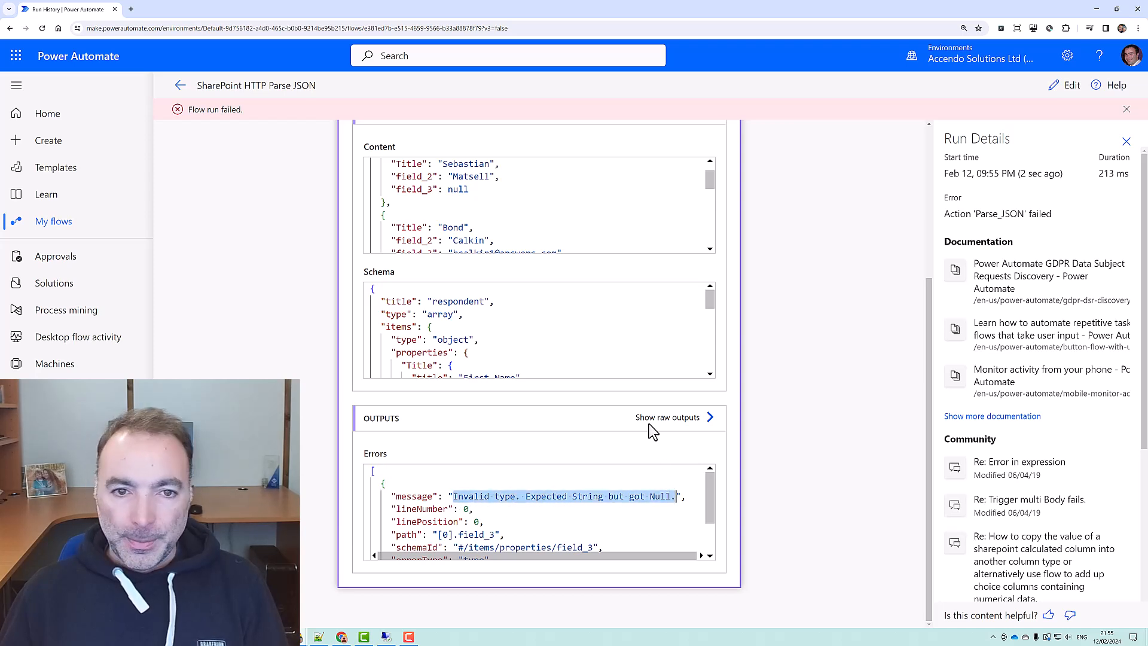
{"action": "mouse_move", "coordinate": [1057, 100]}
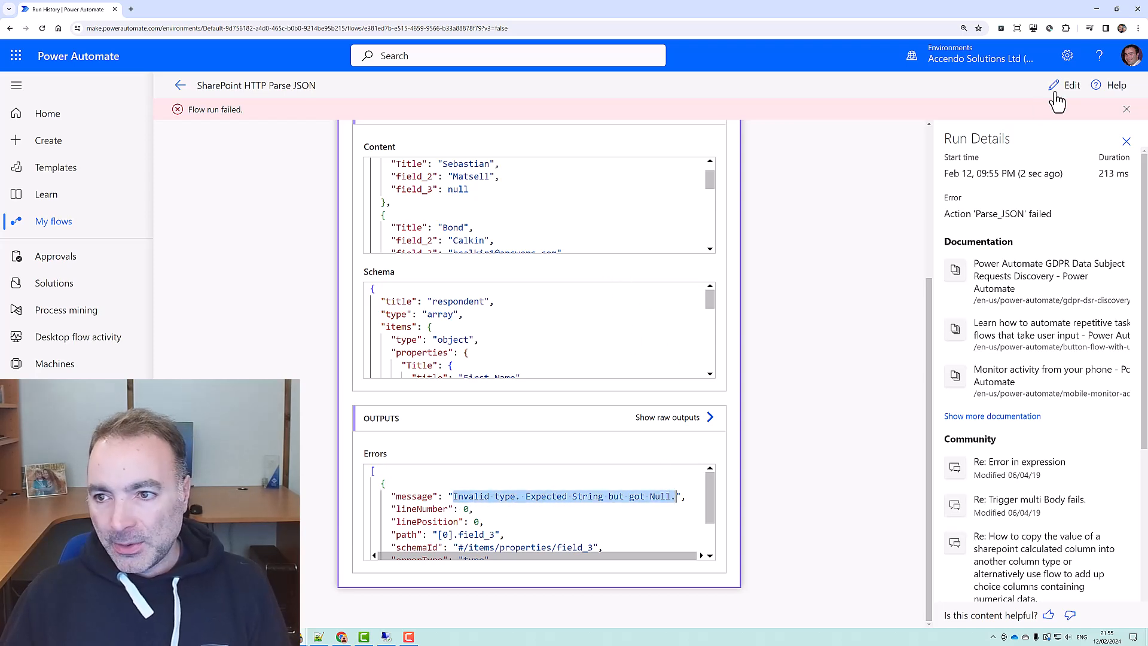
{"action": "left_click", "coordinate": [1072, 85]}
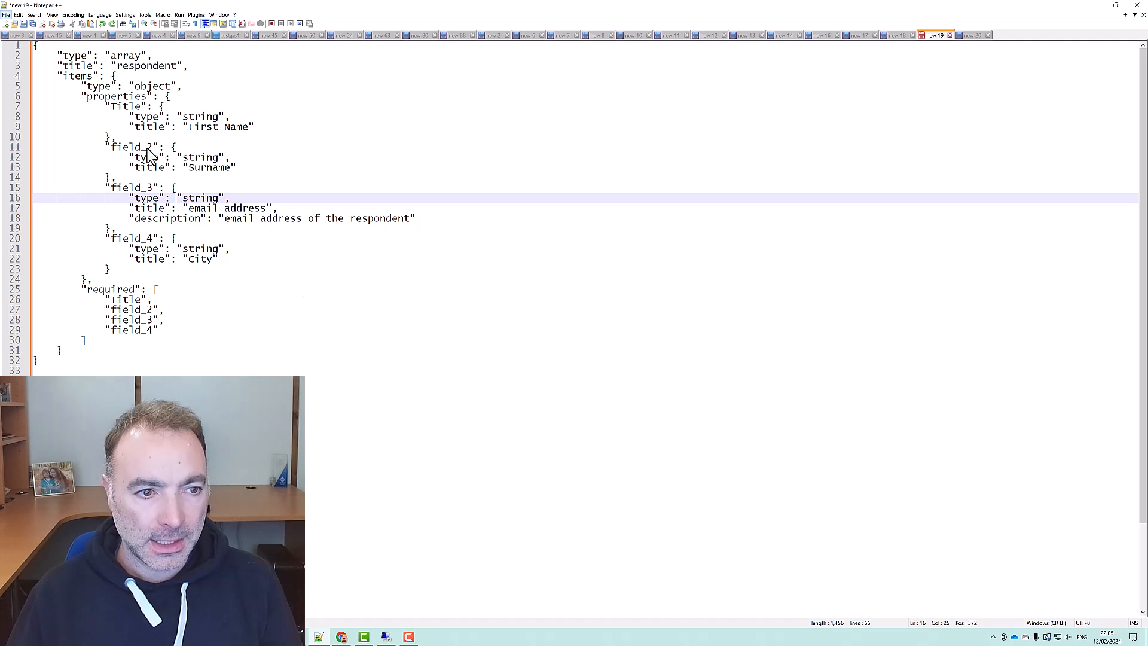
Change field_3's type to ["string", "null"] in the schema and copy it
{"action": "key", "text": "alt+tab"}
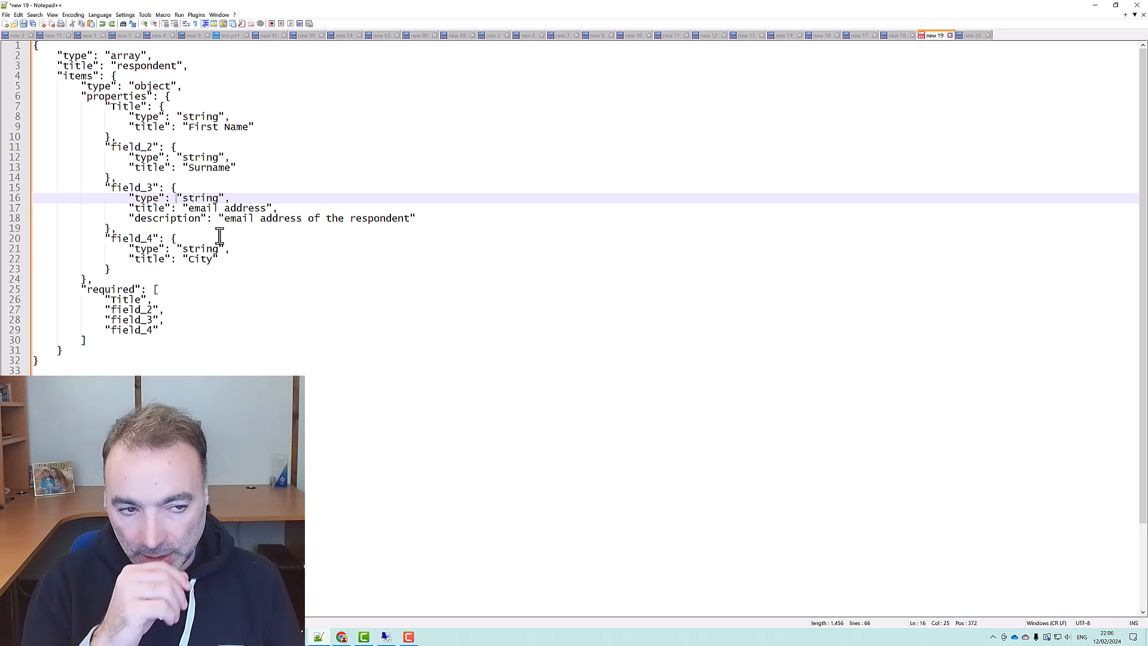
{"action": "type", "text": "["}
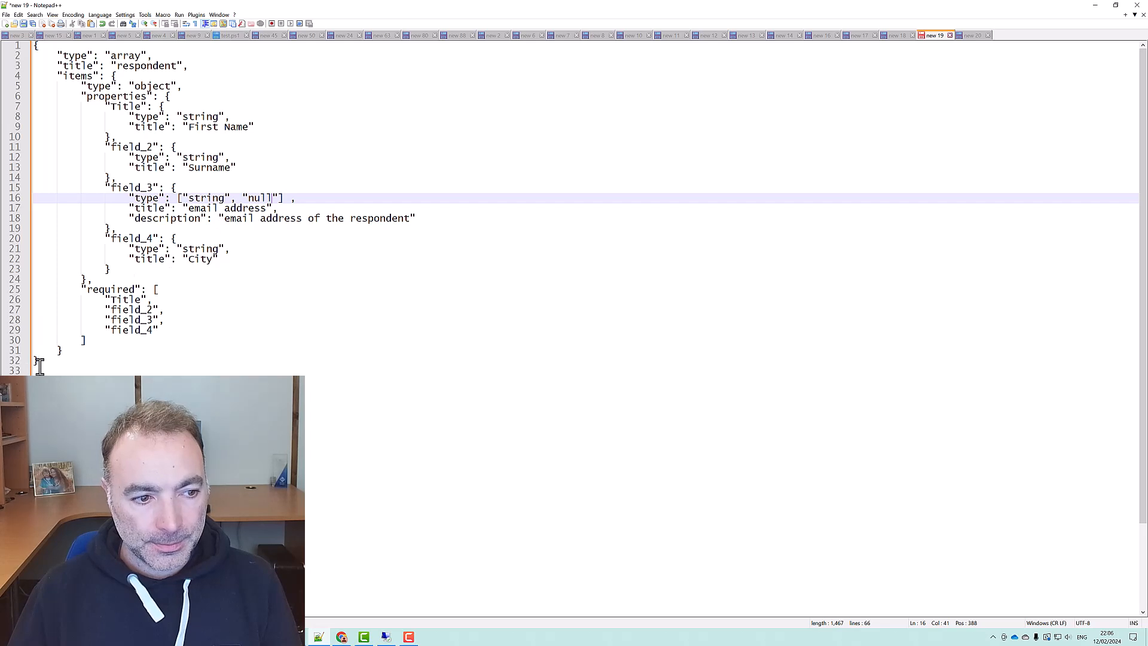
{"action": "key", "text": "ctrl+a"}
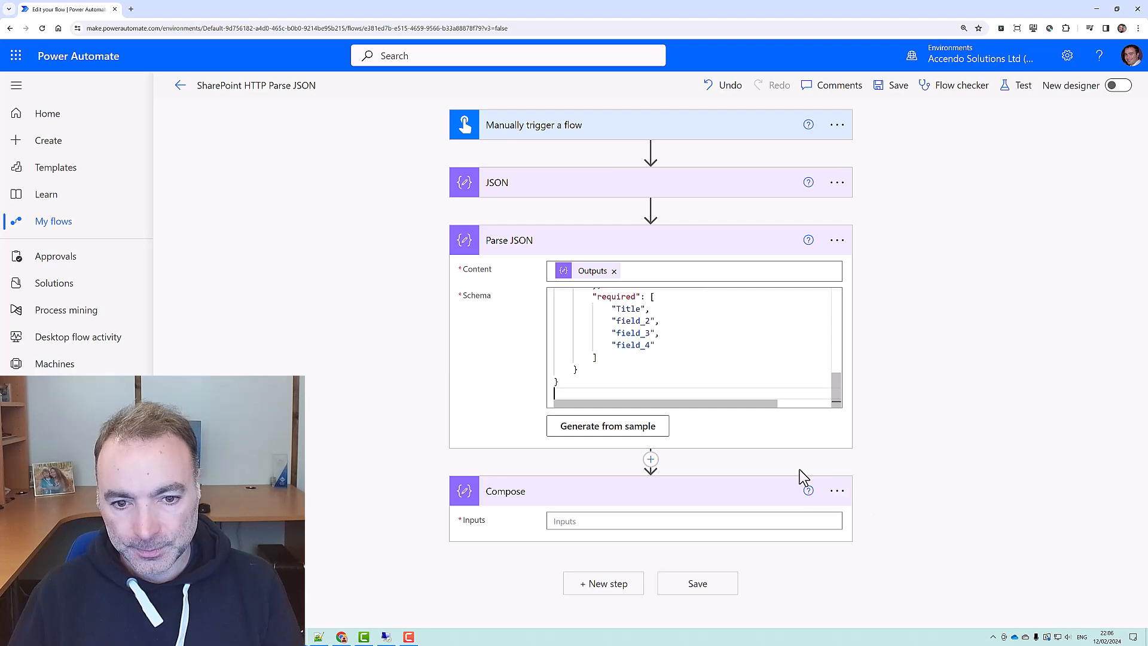
Save and manually test the flow, then inspect the failed Parse JSON error about missing field_4
{"action": "left_click", "coordinate": [697, 584]}
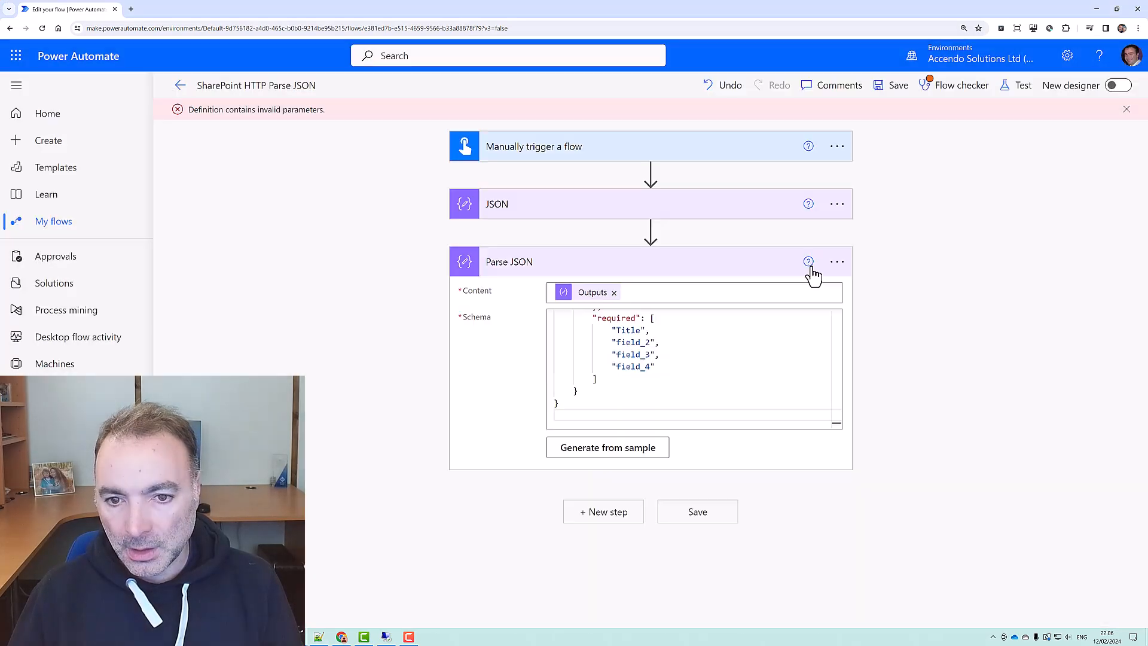
{"action": "left_click", "coordinate": [1022, 84]}
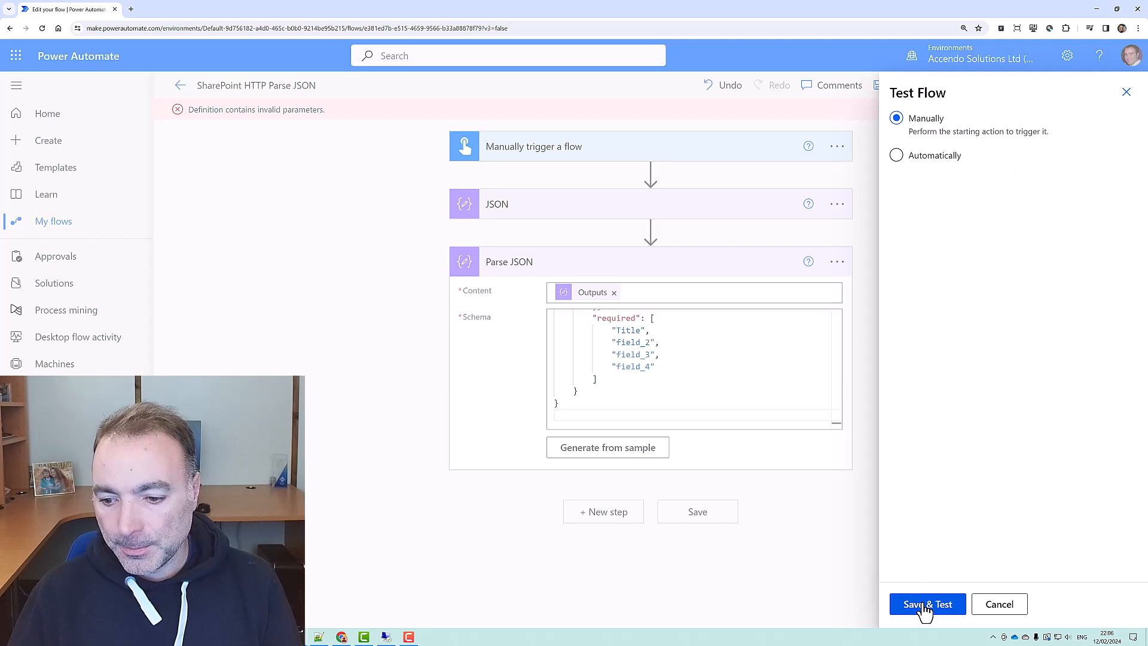
{"action": "left_click", "coordinate": [926, 604]}
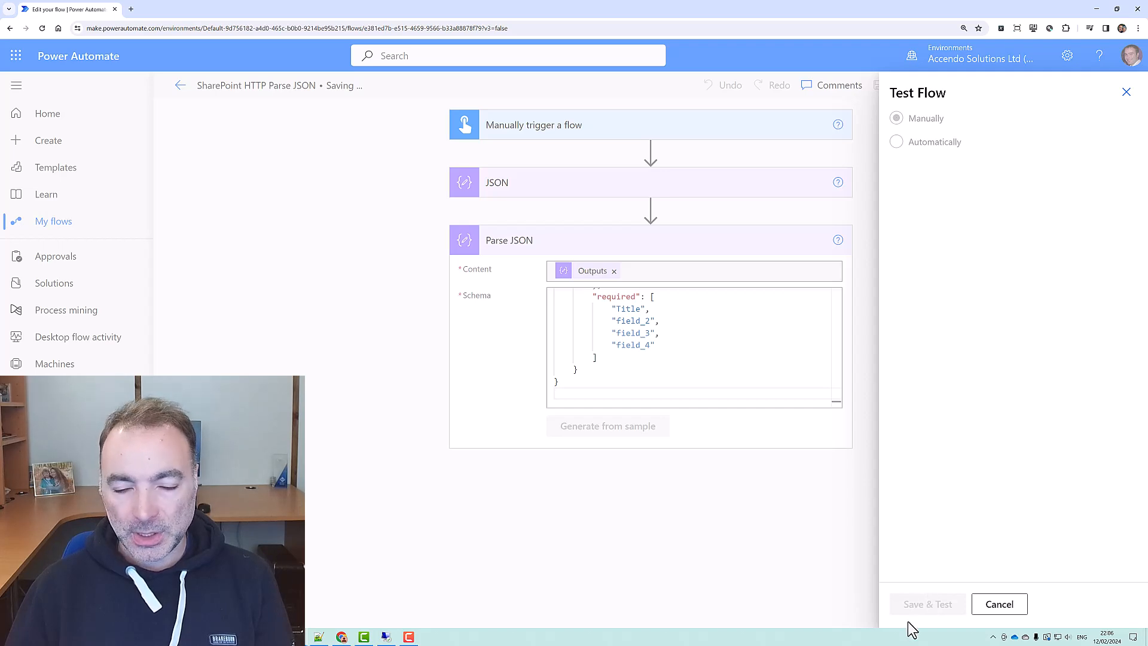
{"action": "left_click", "coordinate": [926, 602]}
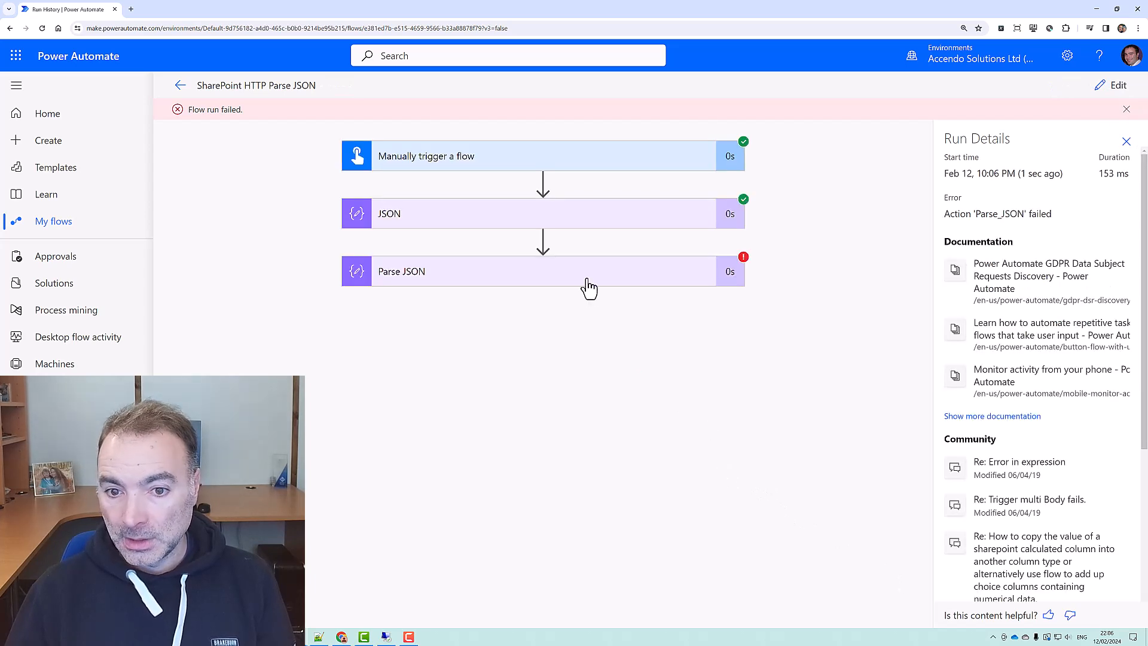
{"action": "left_click", "coordinate": [542, 271]}
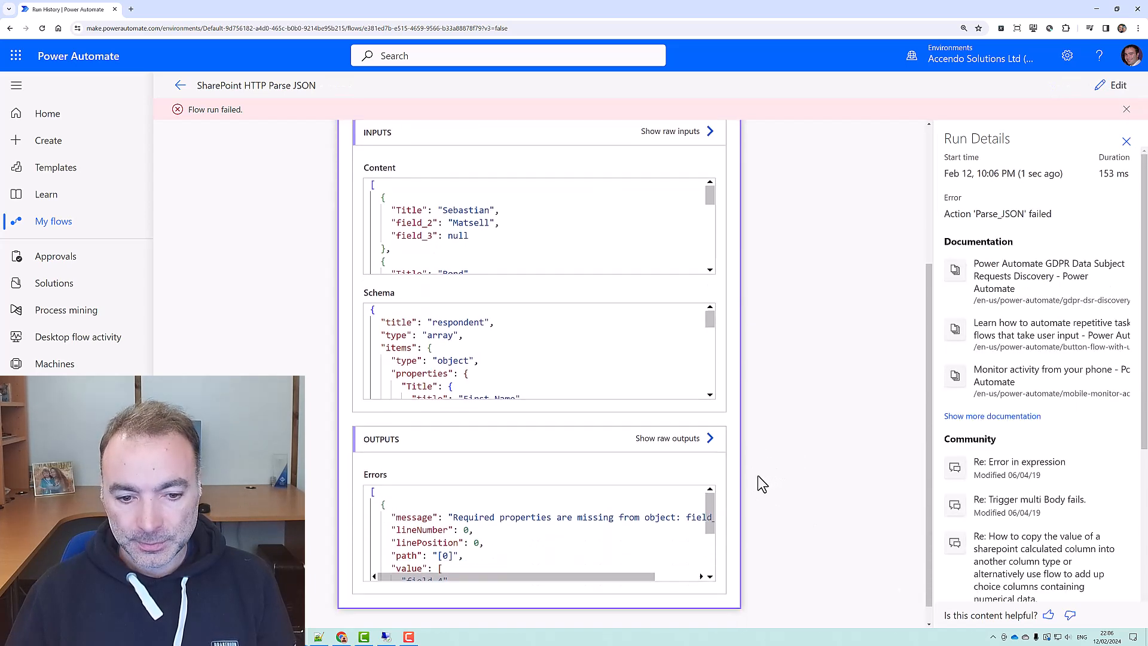
{"action": "scroll", "scroll_direction": "down", "scroll_amount": 3}
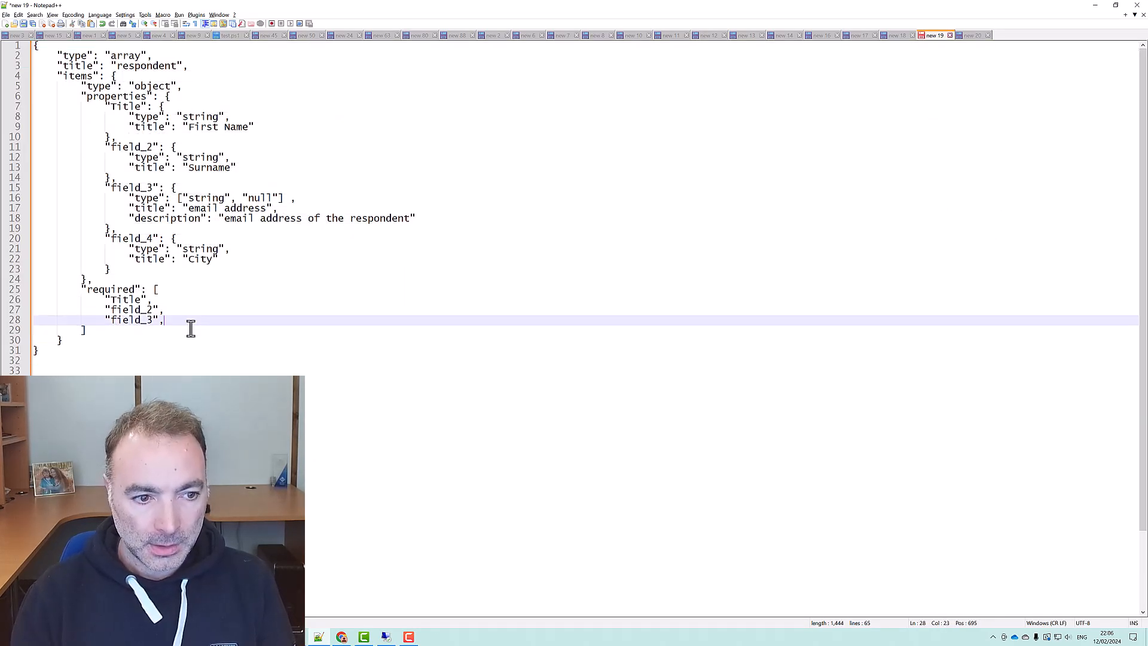
Copy the schema without field_4 required, retest successfully with field_3 null, and return to editing
{"action": "key", "text": "ctrl+a"}
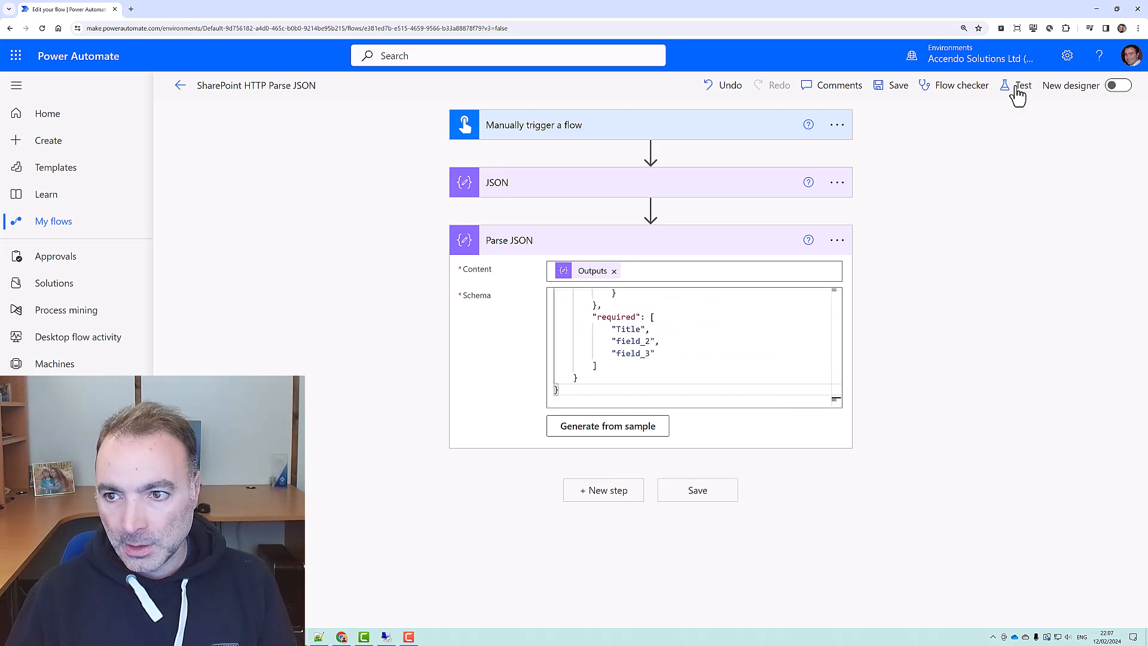
{"action": "left_click", "coordinate": [1021, 84]}
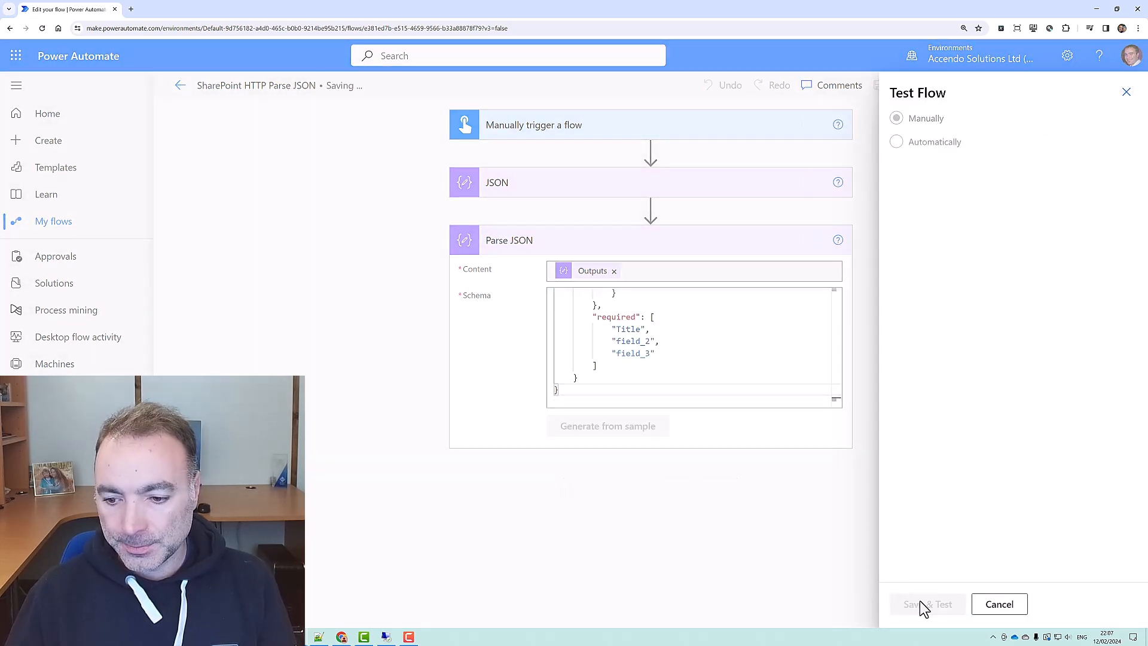
{"action": "left_click", "coordinate": [928, 604]}
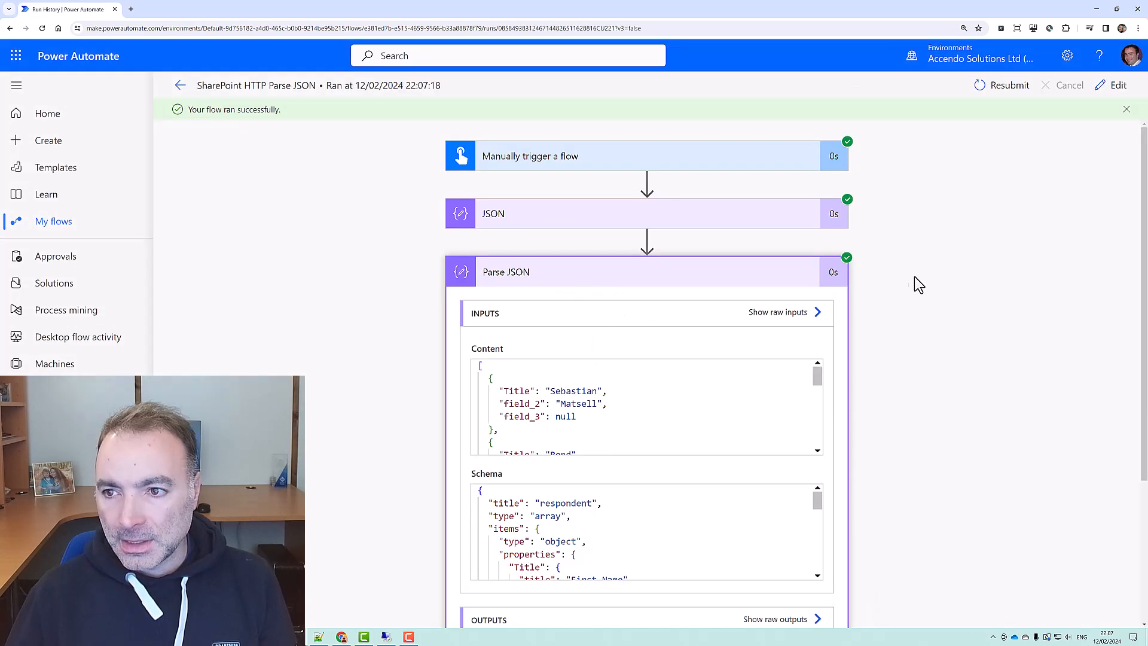
{"action": "double_click", "coordinate": [563, 416]}
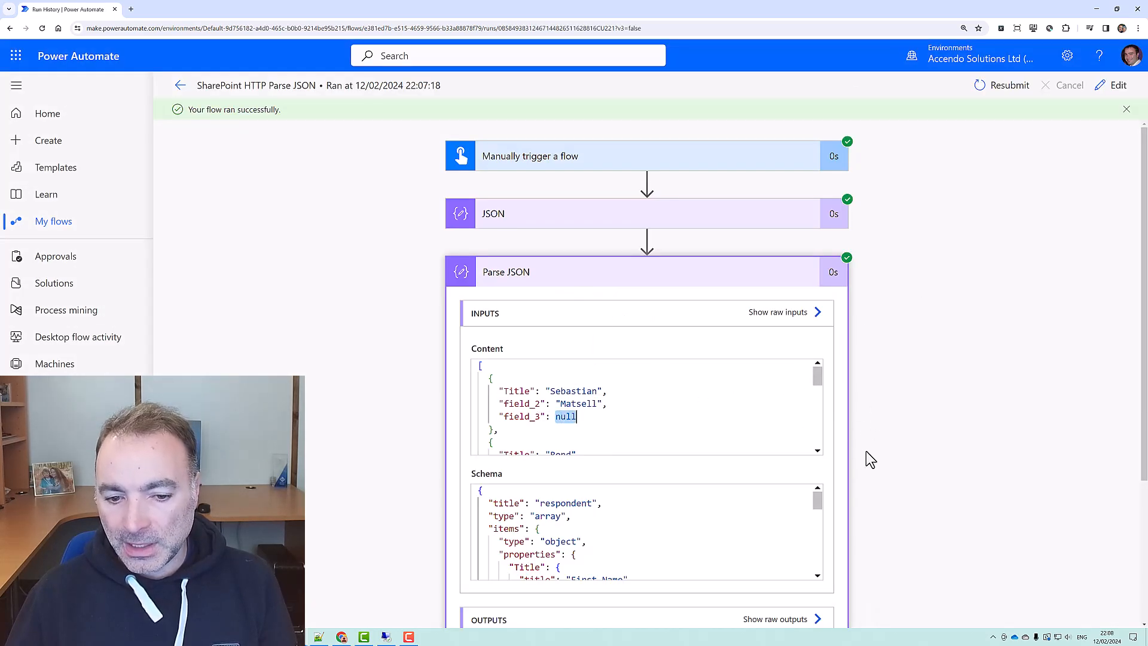
{"action": "scroll", "scroll_direction": "down", "scroll_amount": 3}
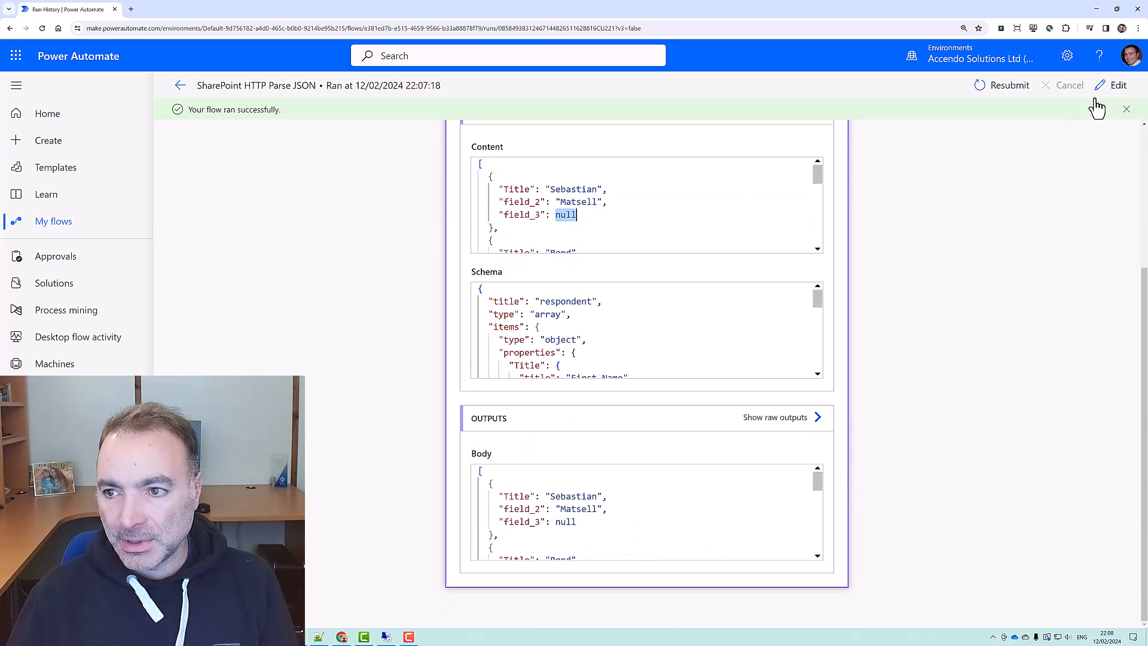
{"action": "left_click", "coordinate": [1118, 85]}
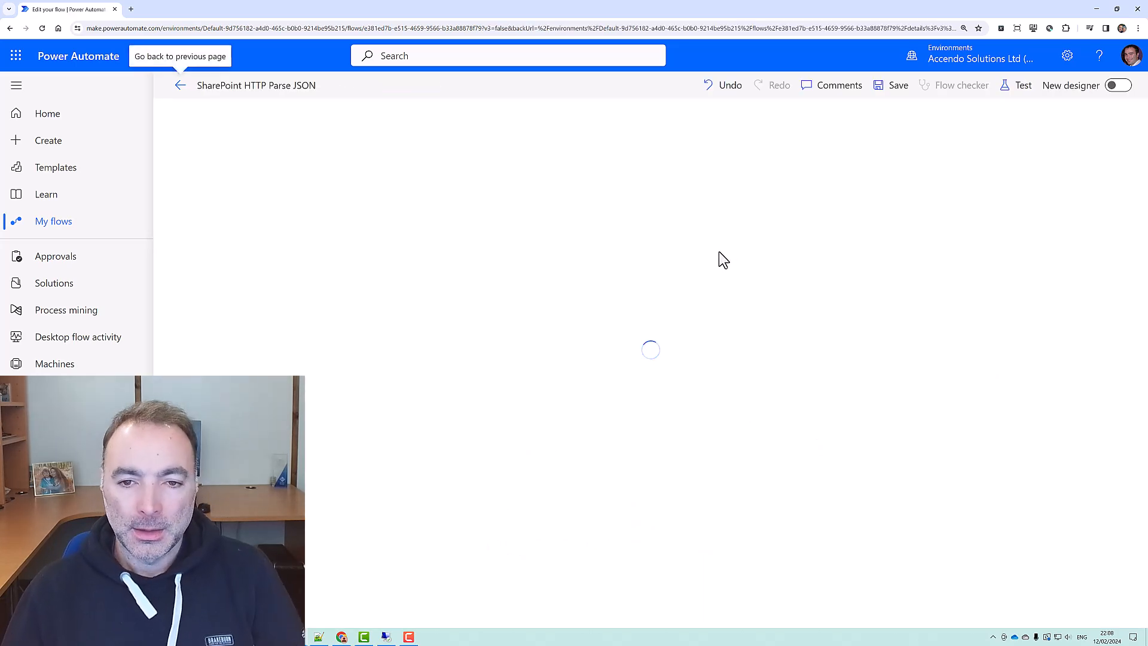
{"action": "mouse_move", "coordinate": [651, 266]}
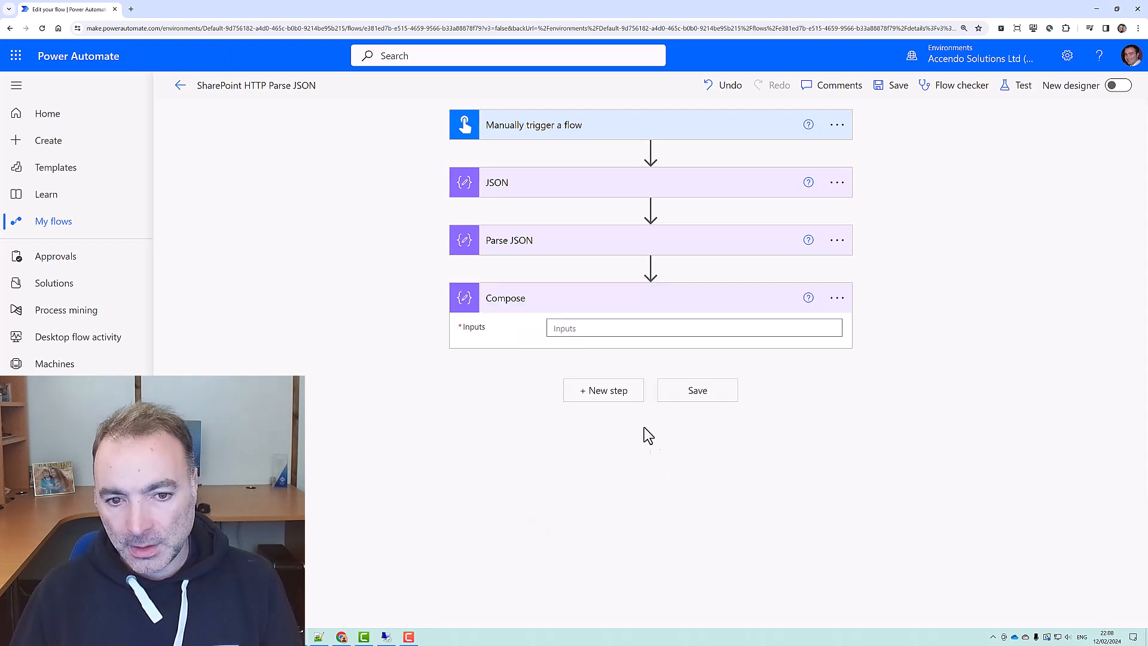
Delete the trial Compose step and go back into the Parse JSON schema box
{"action": "left_click", "coordinate": [693, 328]}
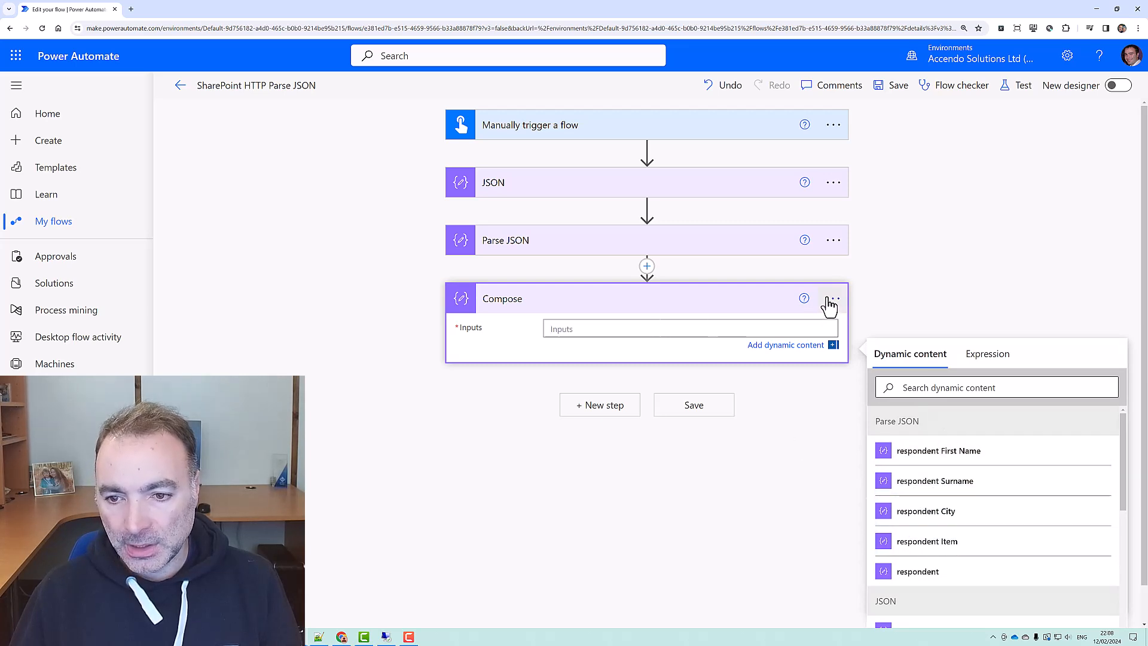
{"action": "left_click", "coordinate": [832, 298]}
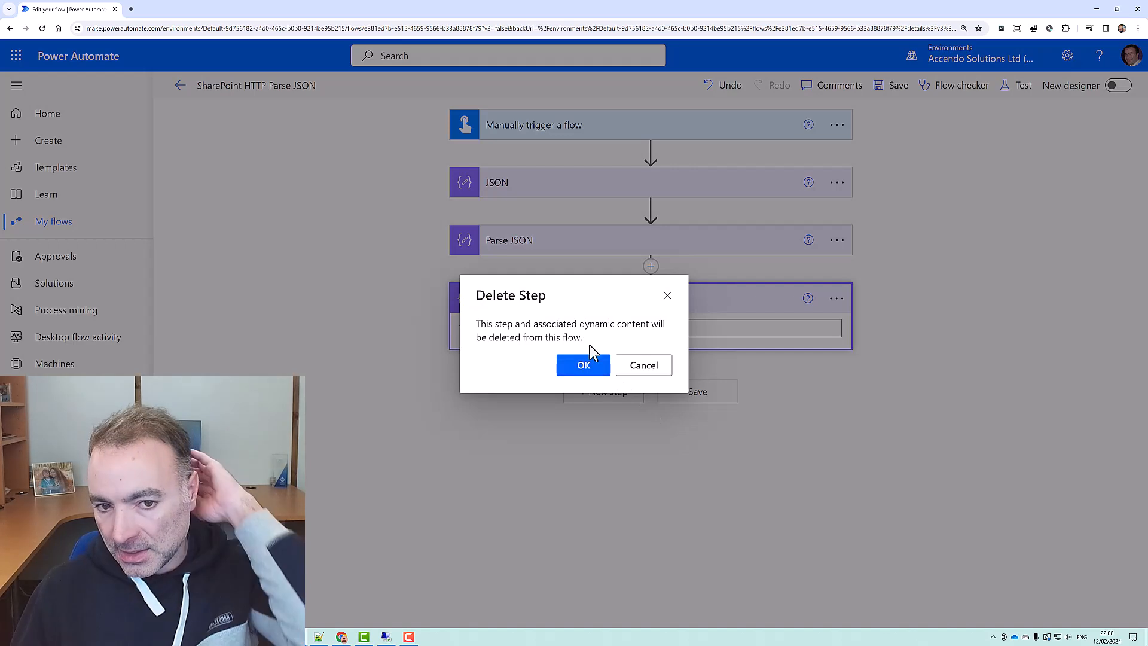
{"action": "left_click", "coordinate": [643, 364]}
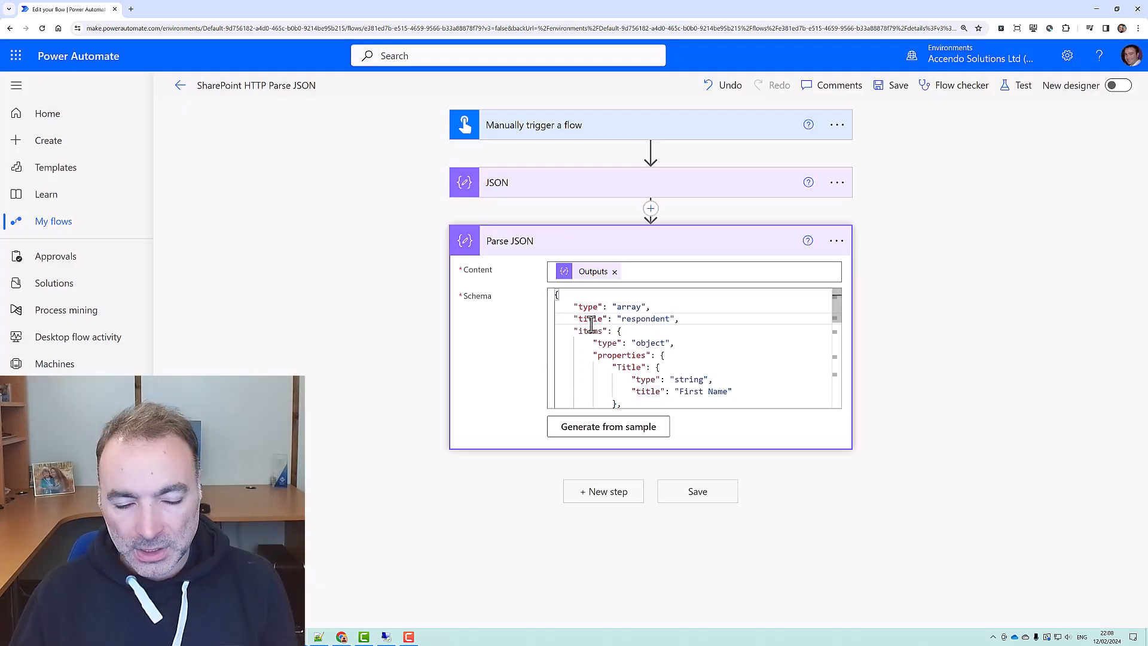
{"action": "left_click", "coordinate": [318, 636]}
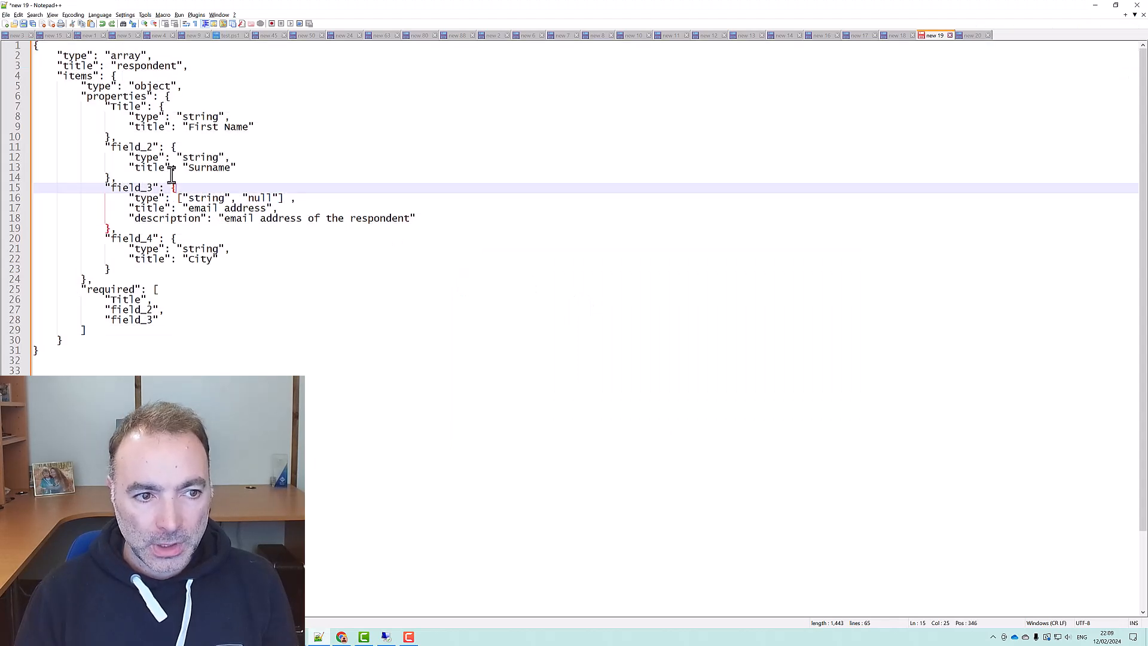
Give field_3 an anyOf of {"type": "string"} and {"type": "null"}, then copy the schema back to the flow
{"action": "type", "text": "anyof\": ["}
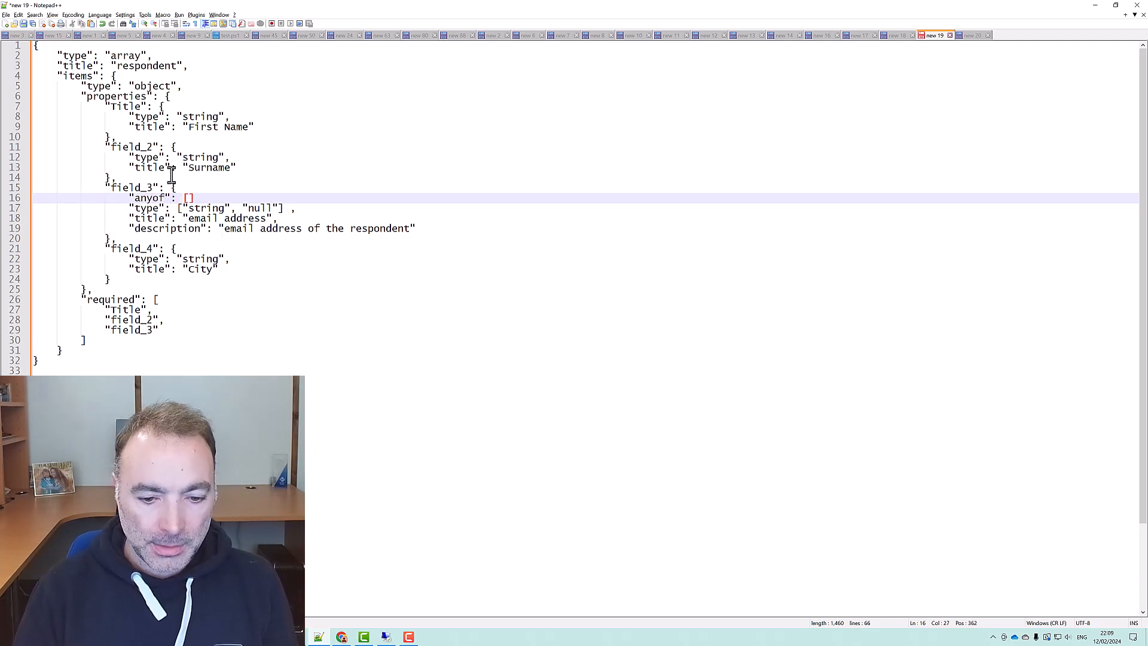
{"action": "type", "text": "{type}"}
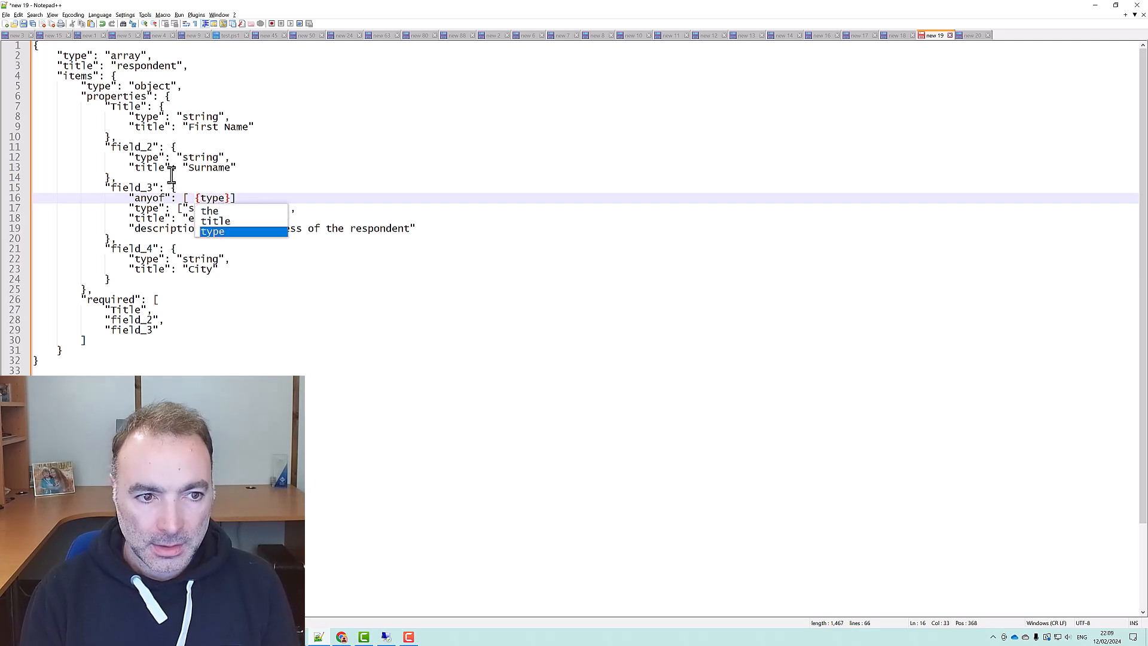
{"action": "type", "text": "t"}
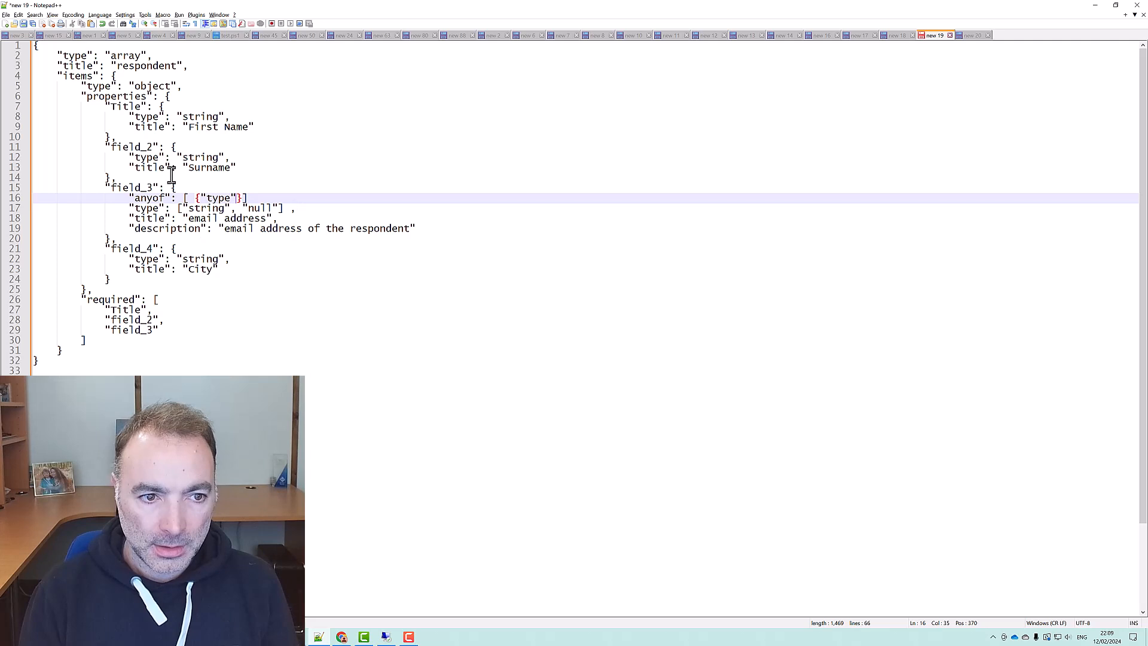
{"action": "type", "text": "string\""}
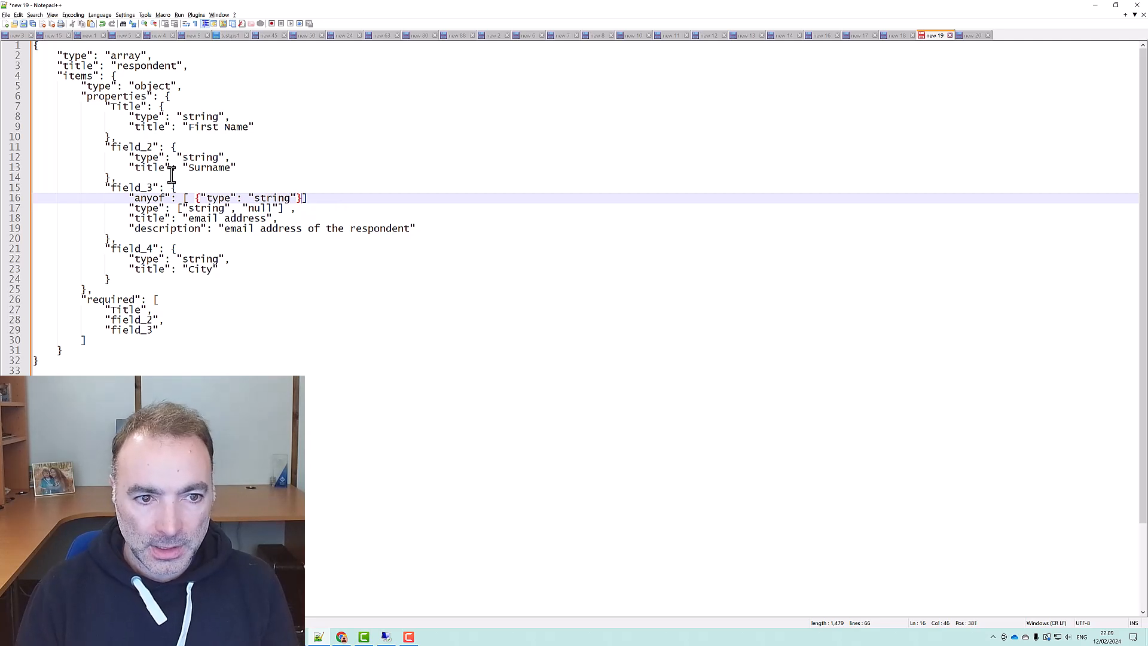
{"action": "type", "text": ", {}"}
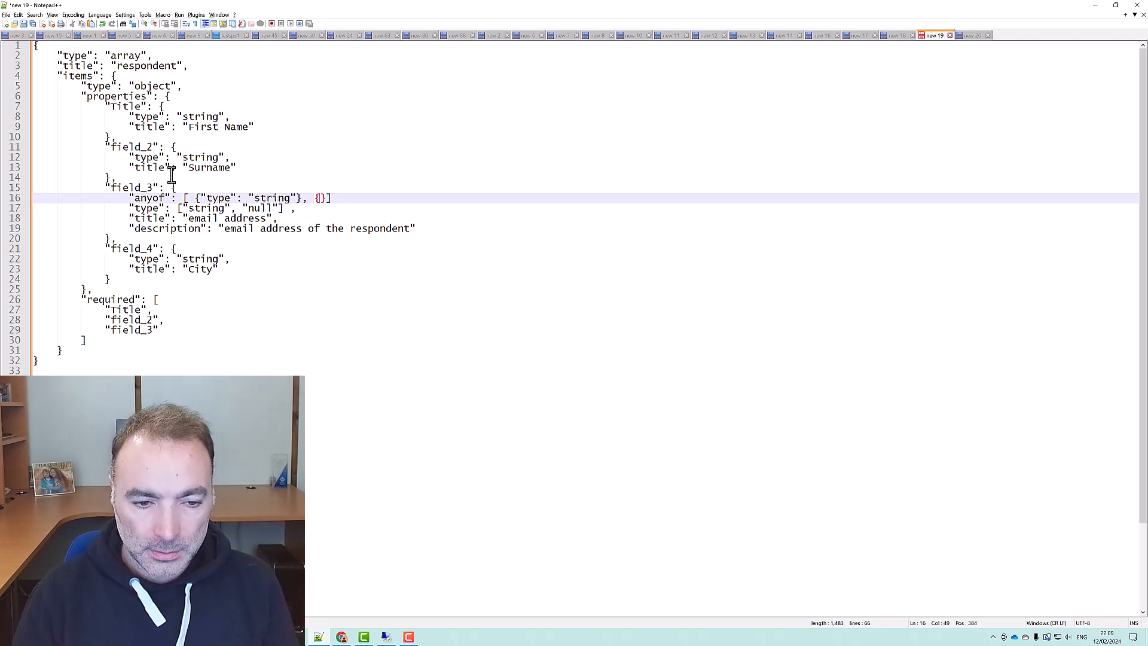
{"action": "type", "text": "\"\""}
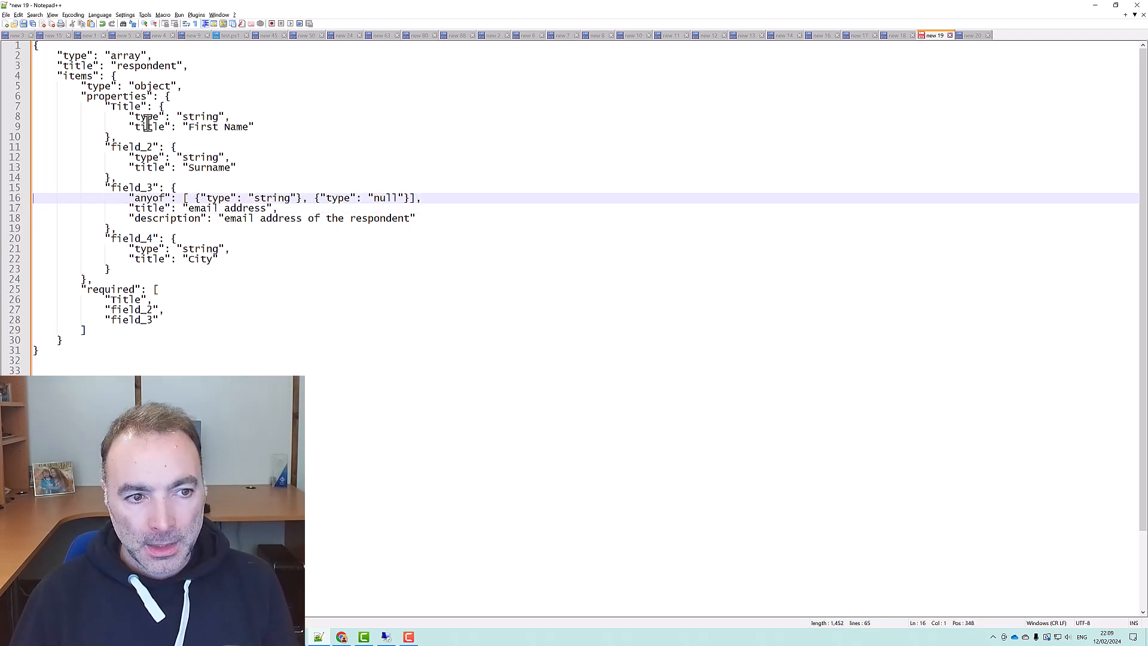
{"action": "key", "text": "ctrl+a"}
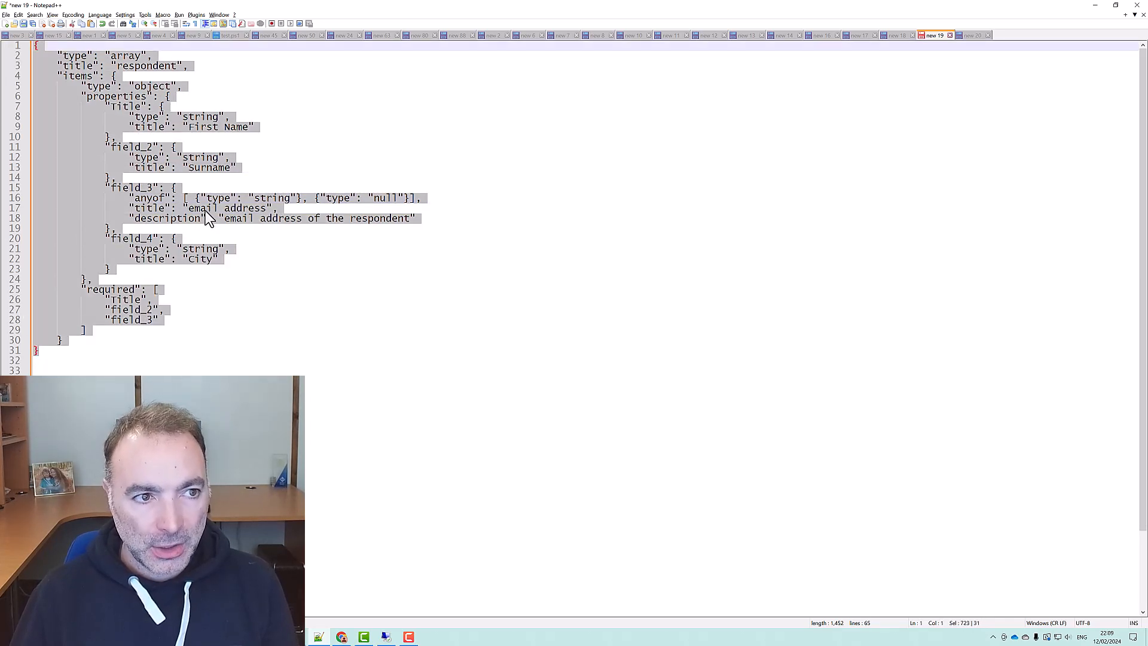
{"action": "key", "text": "alt+tab"}
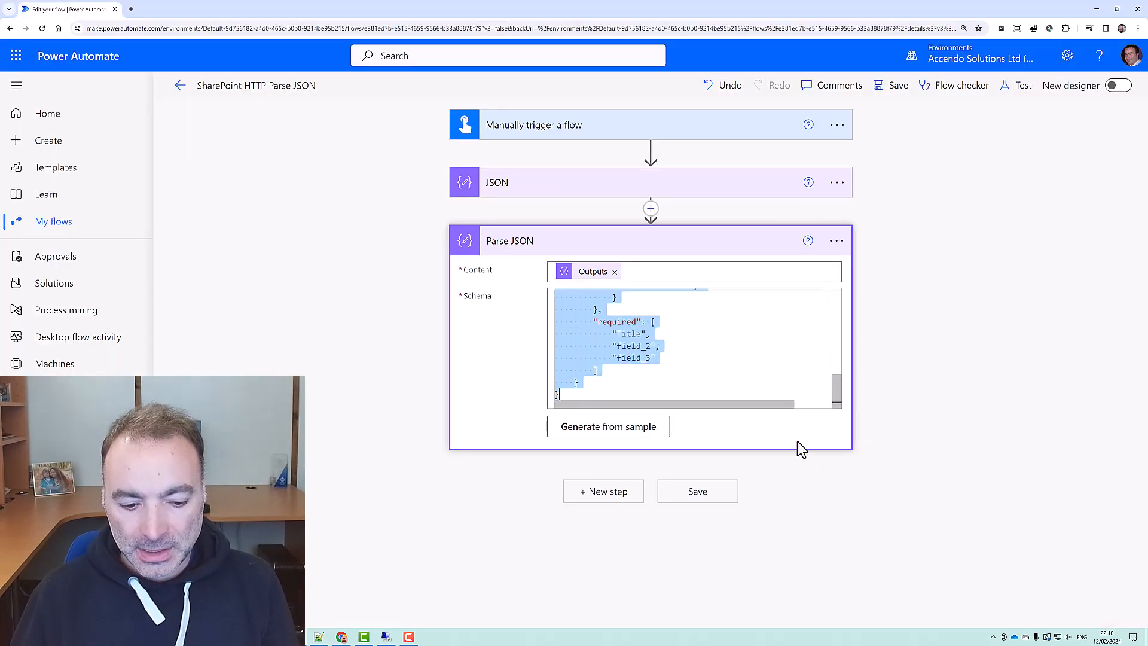
Search 'compose' and add the Compose data operation as the step after Parse JSON
{"action": "left_click", "coordinate": [603, 492]}
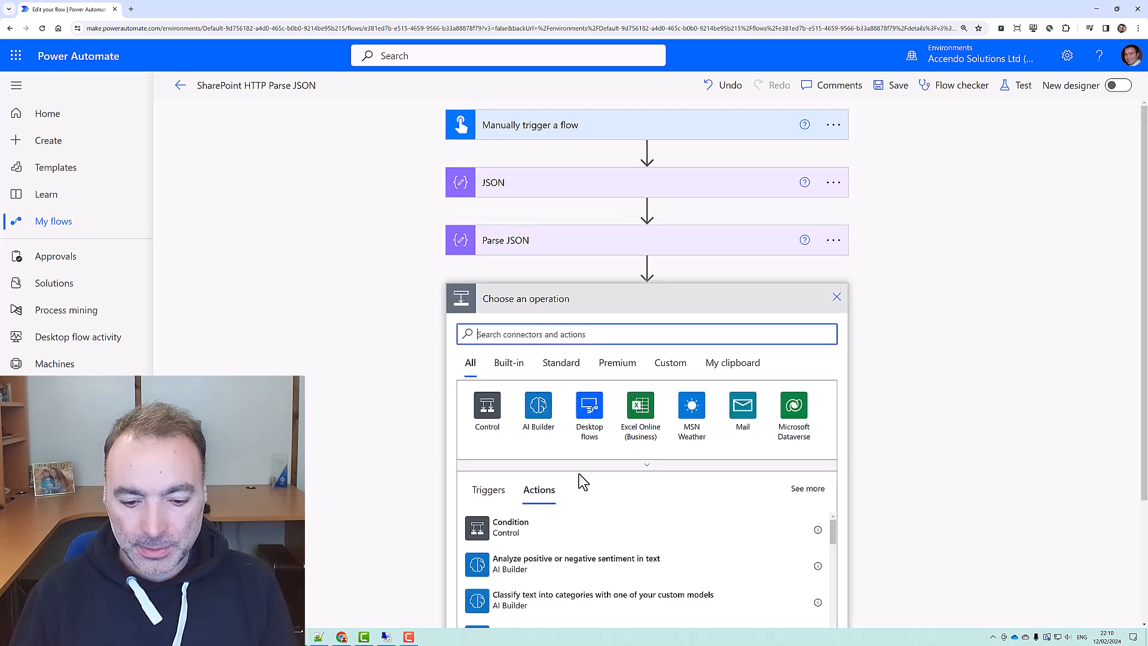
{"action": "type", "text": "compose"}
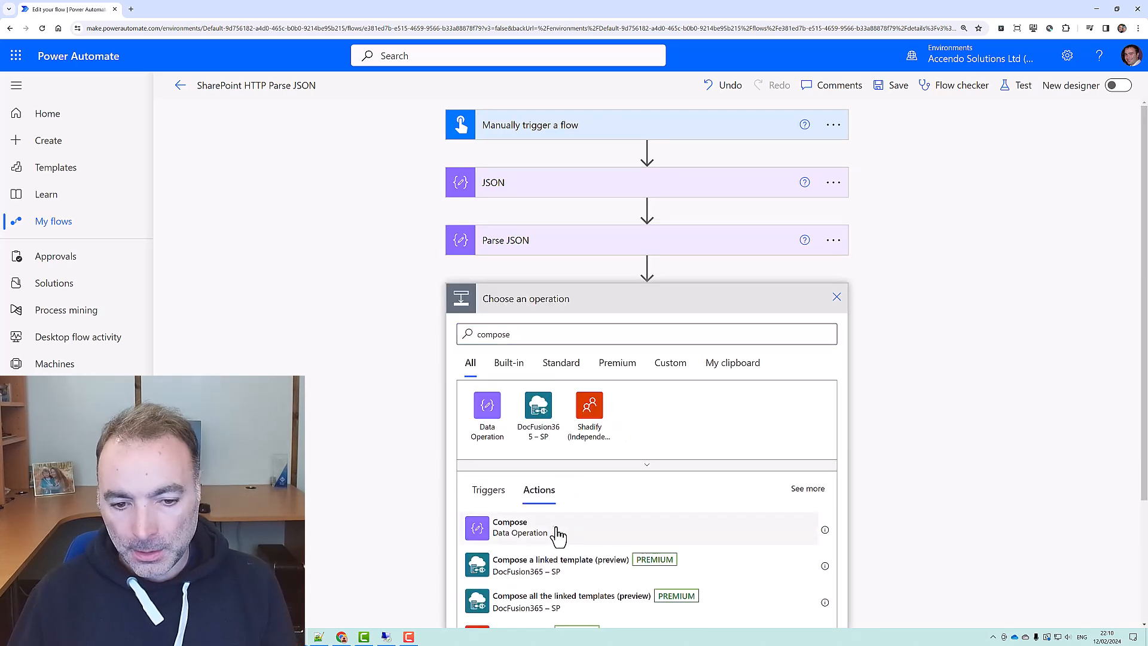
{"action": "left_click", "coordinate": [510, 527]}
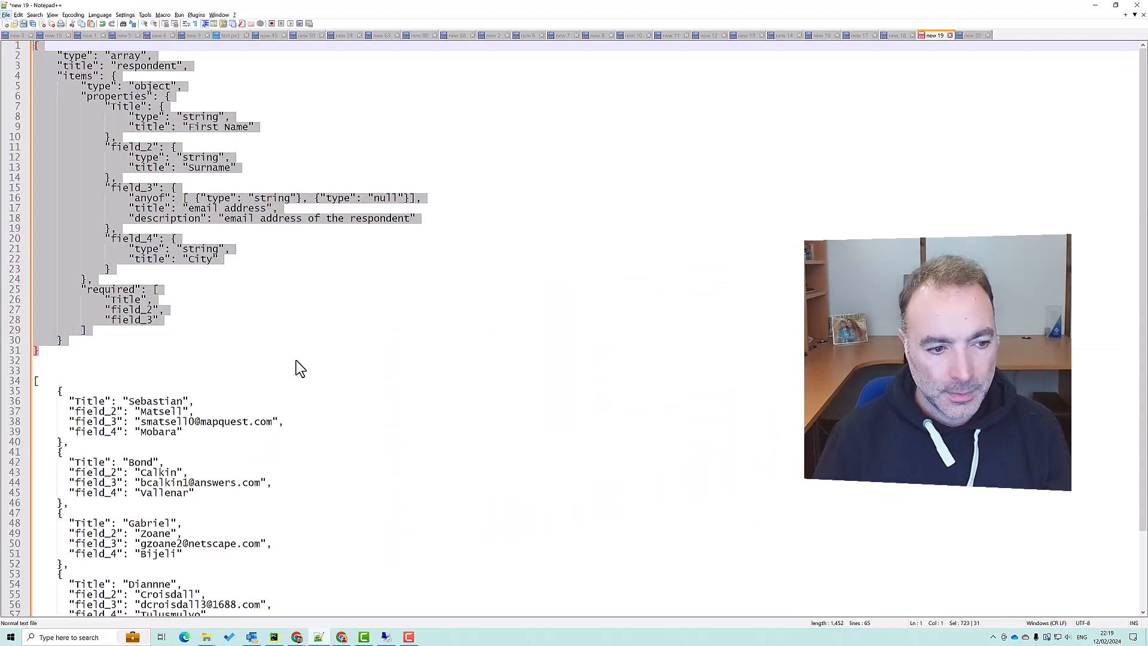
Give the three sample respondents ages 33, 12 and 112, and start an "age" schema property
{"action": "scroll", "scroll_direction": "down", "scroll_amount": 3}
{"action": "type", "text": "\"age\":"}
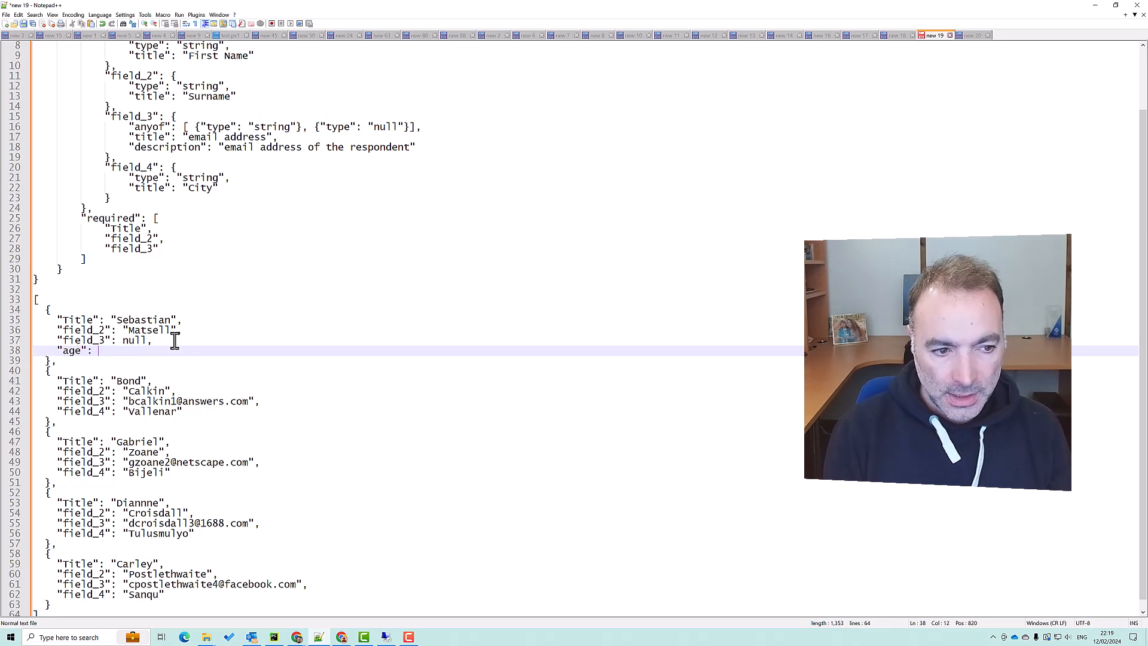
{"action": "type", "text": "33"}
{"action": "type", "text": "\"age"}
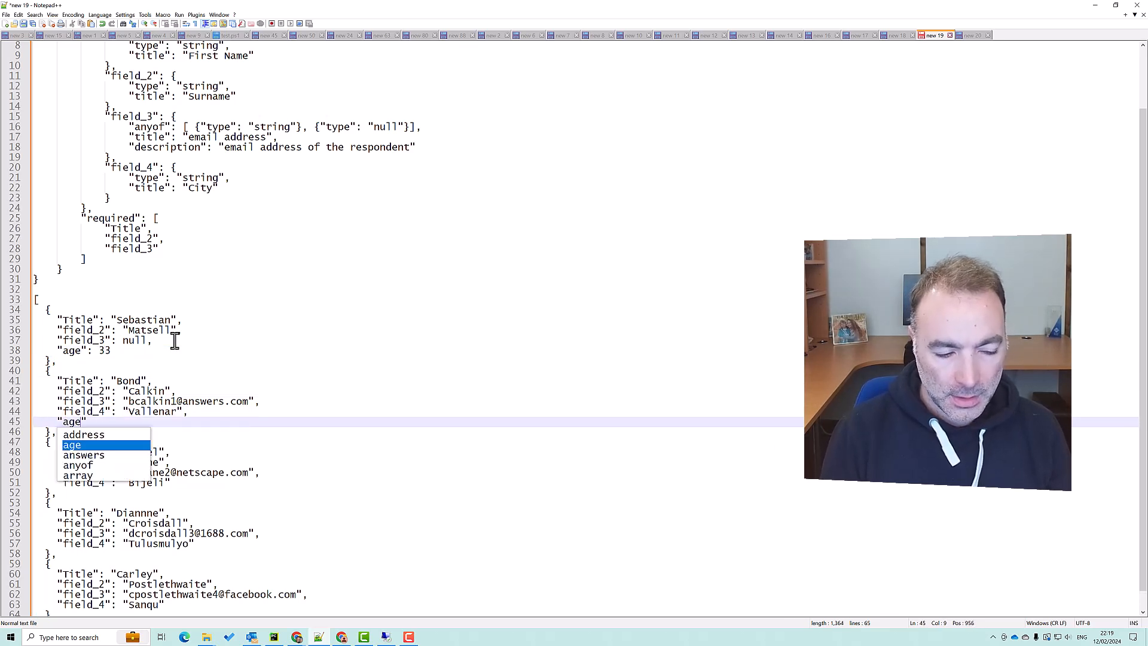
{"action": "type", "text": "\":"}
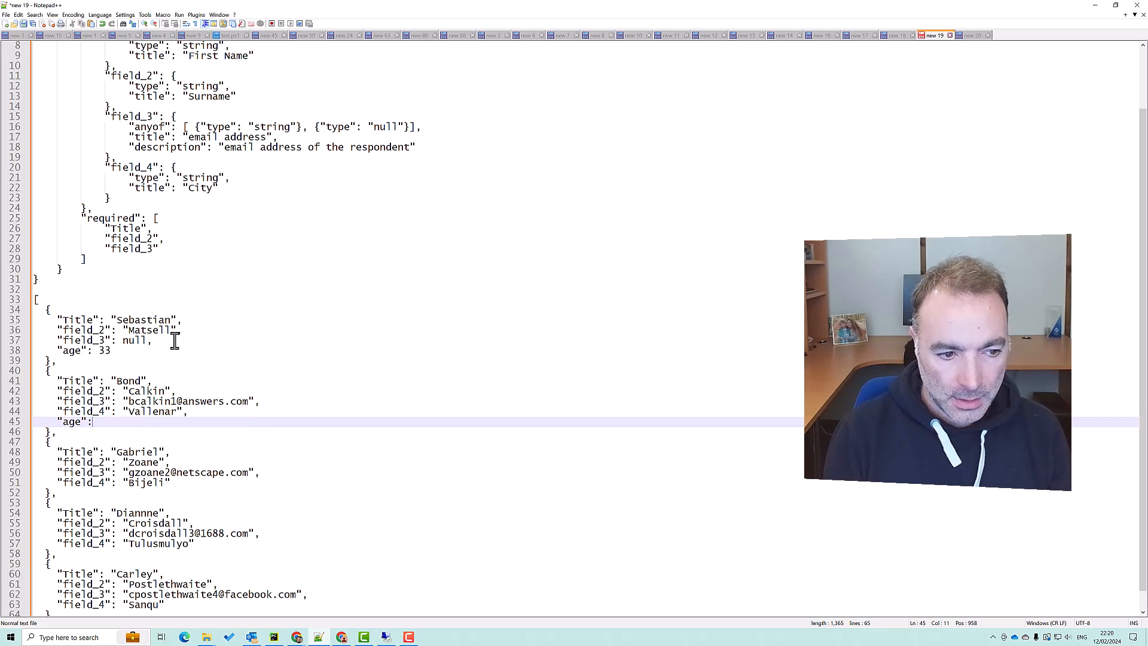
{"action": "type", "text": "12"}
{"action": "type", "text": "\"age\":"}
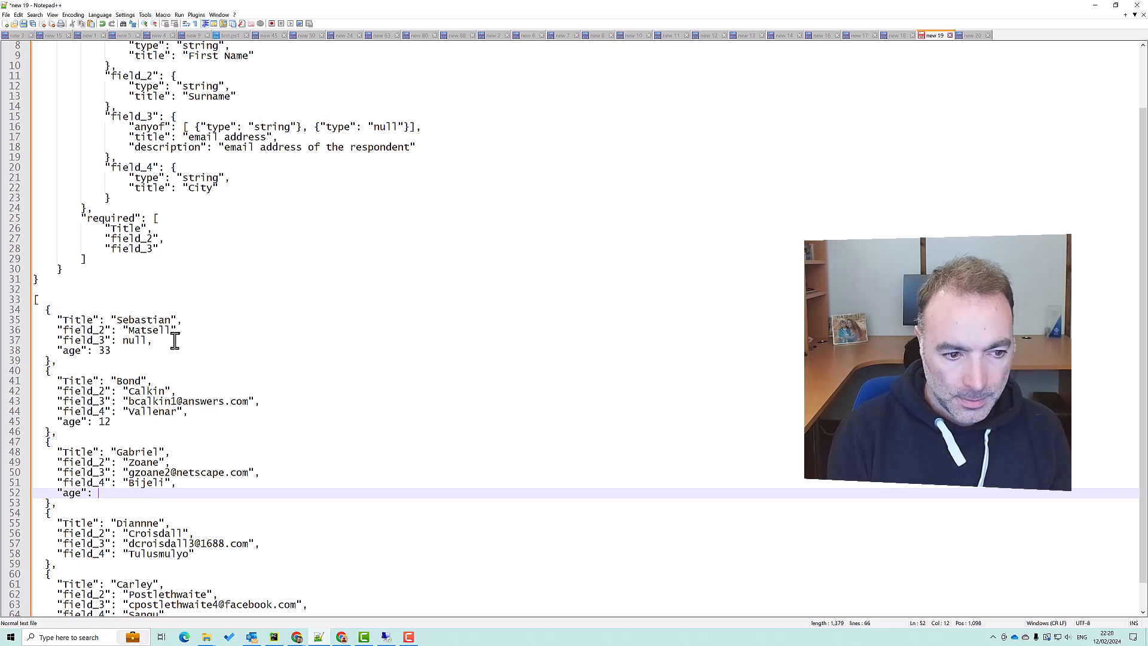
{"action": "type", "text": "112"}
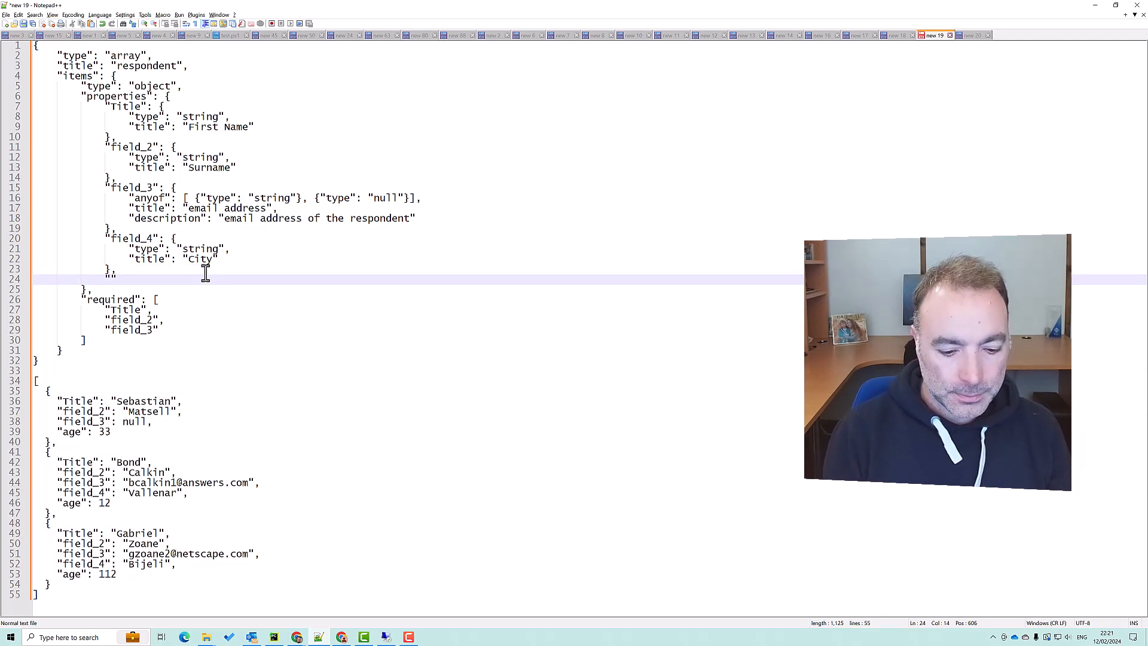
{"action": "type", "text": "\"age\""}
{"action": "type", "text": "\"type\": int"}
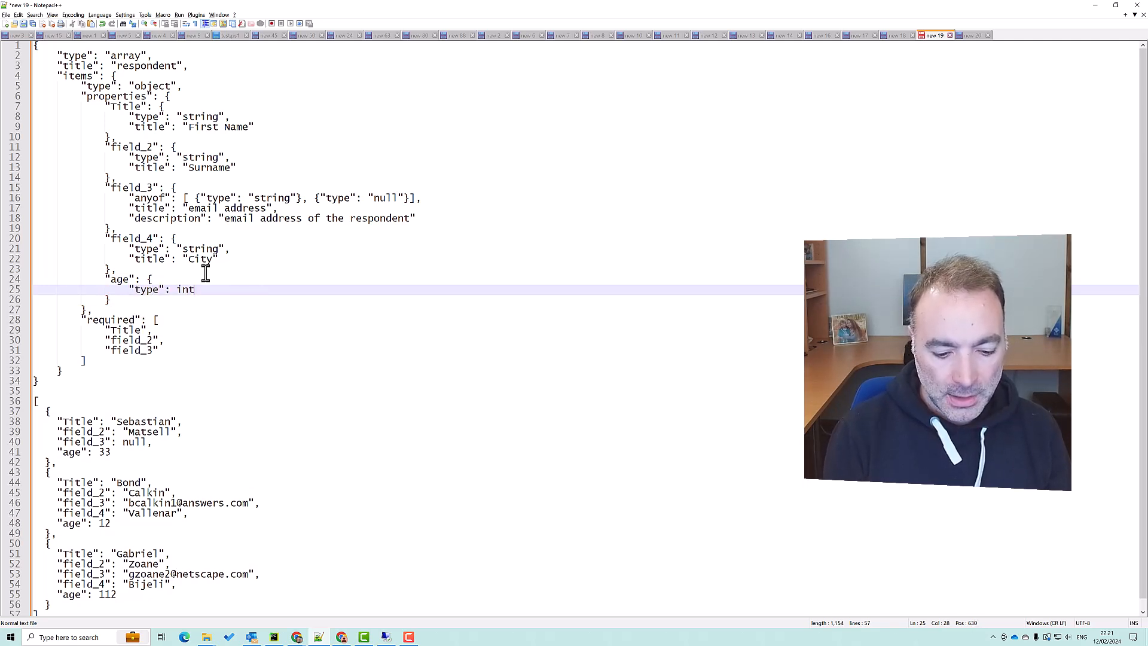
Define age as an integer with a description of the respondent's age
{"action": "type", "text": "eger"}
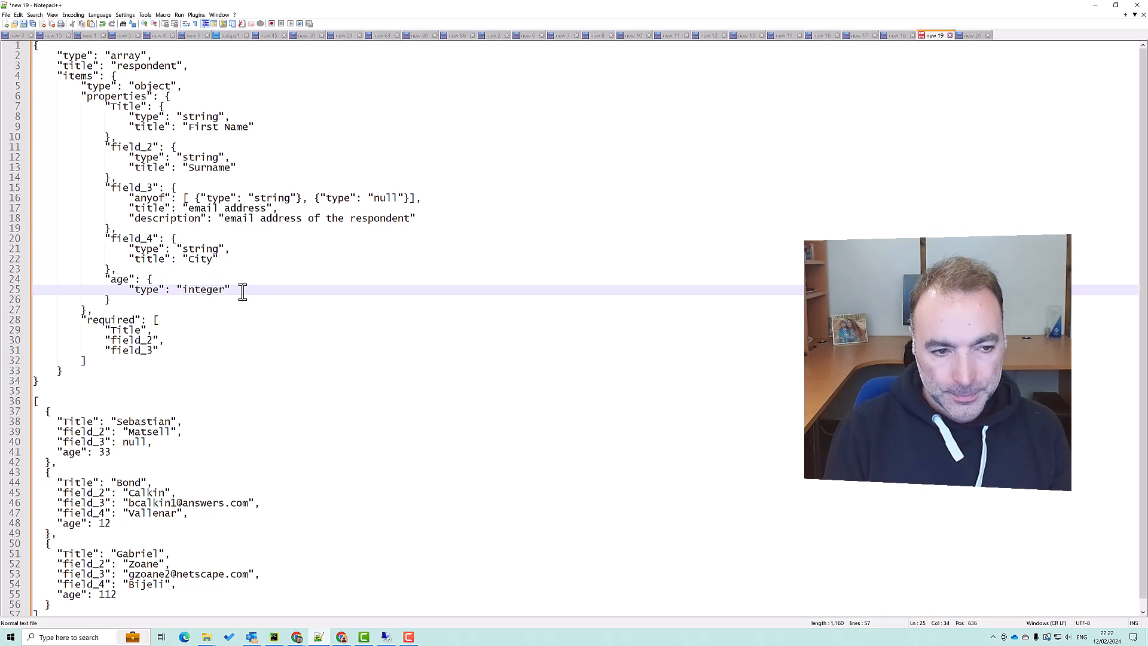
{"action": "type", "text": ","}
{"action": "type", "text": "\"desc\""}
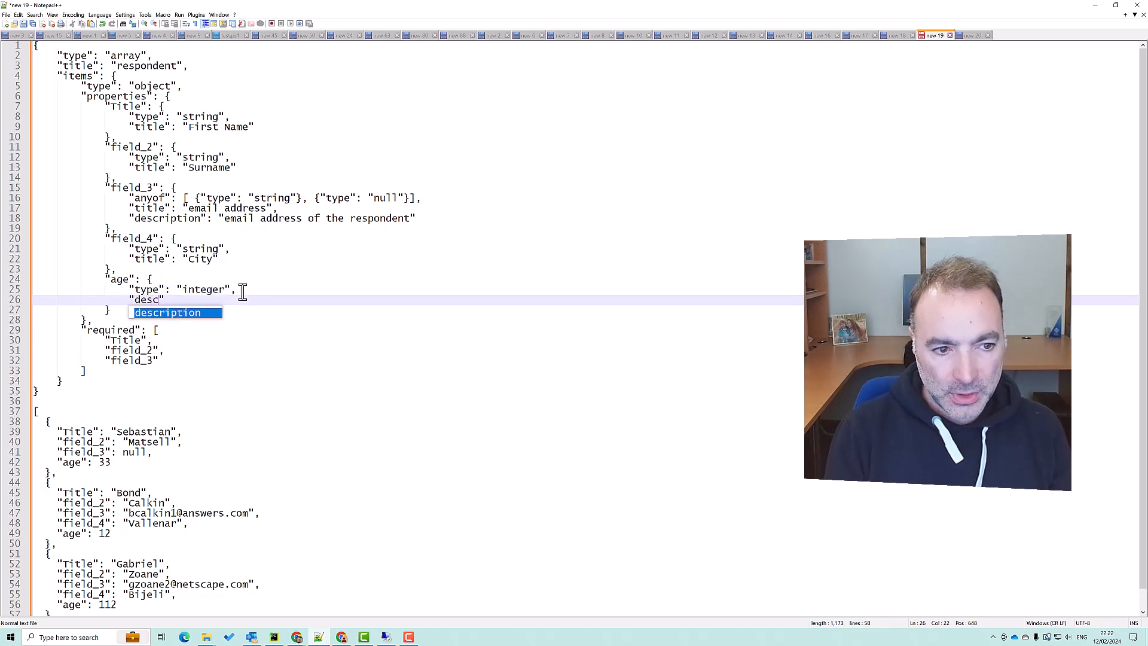
{"action": "key", "text": "Tab"}
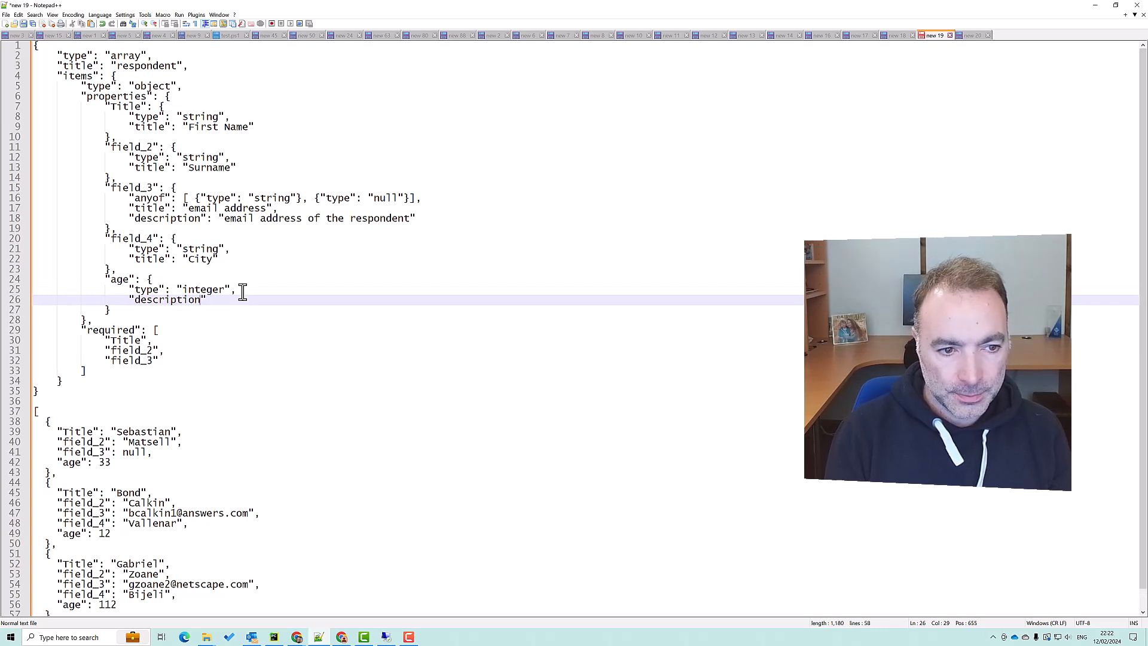
{"action": "type", "text": "\"T"}
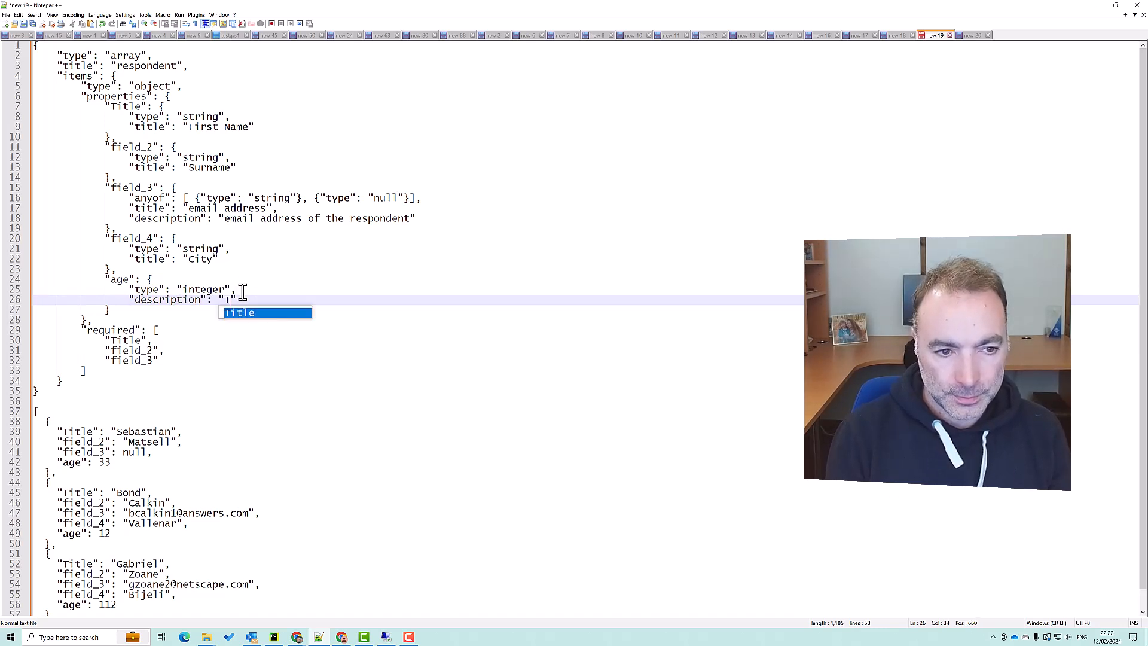
{"action": "type", "text": "he age of the respondent"}
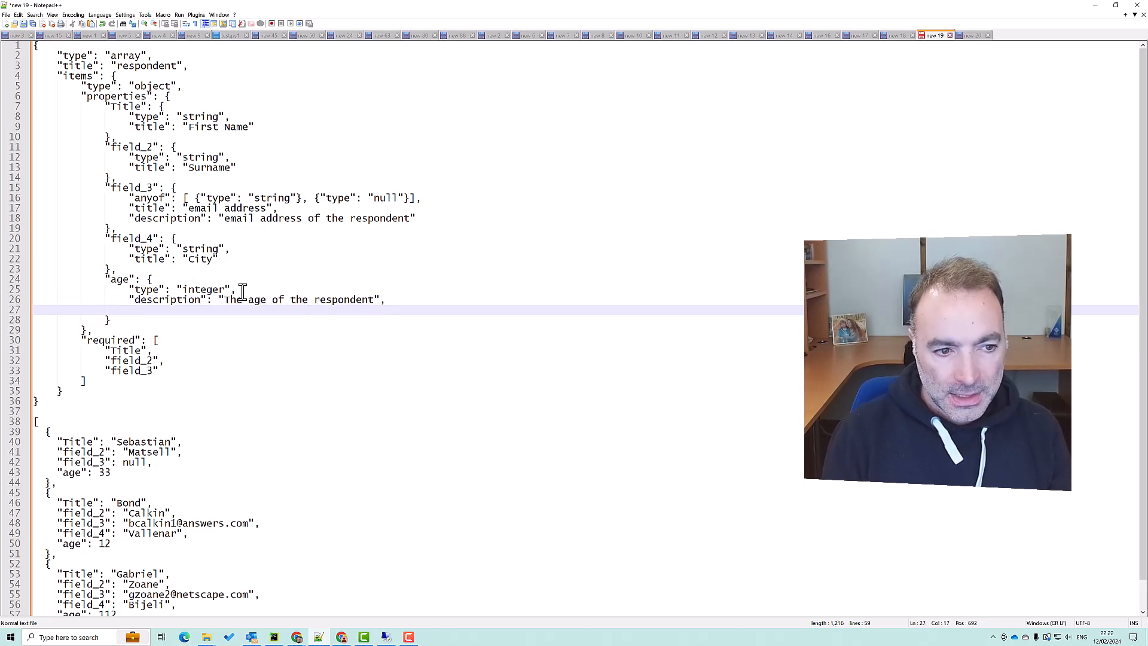
Limit age to minimum 16 and maximum 120 (correcting 100), then switch back to the flow
{"action": "type", "text": "\"minimum\""}
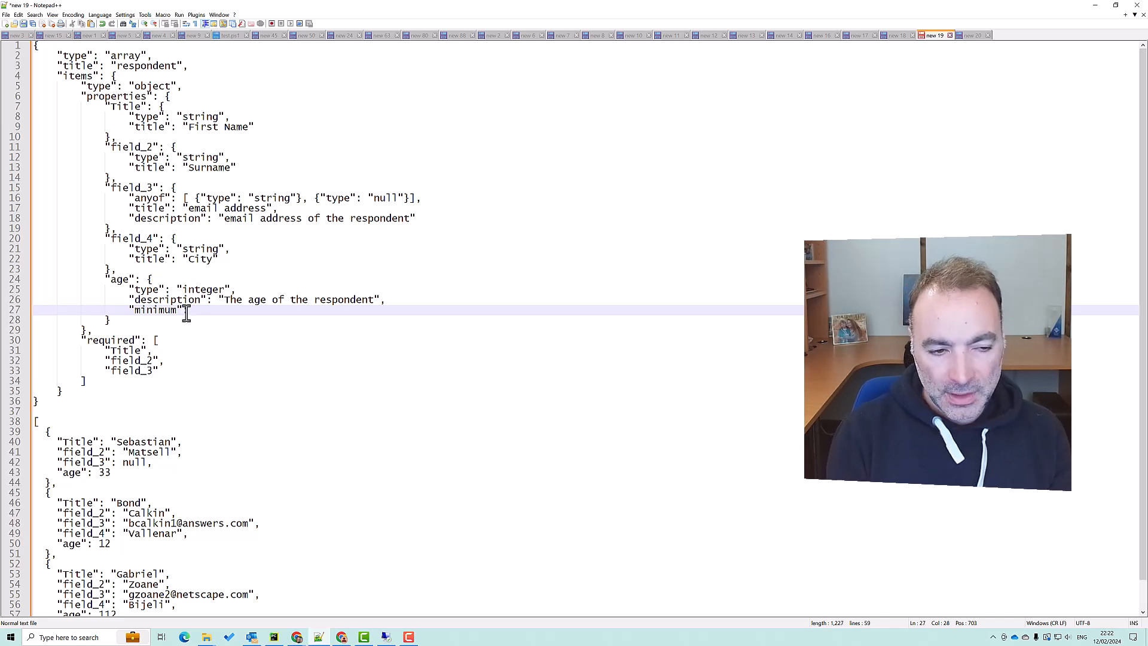
{"action": "type", "text": "16"}
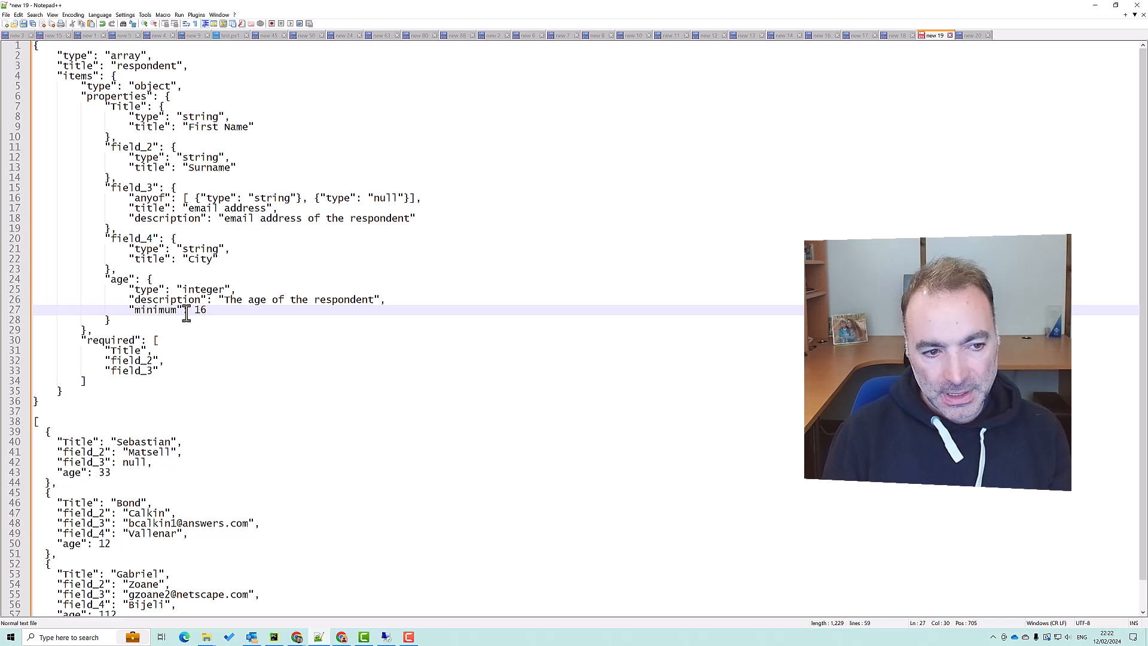
{"action": "type", "text": "\"max\""}
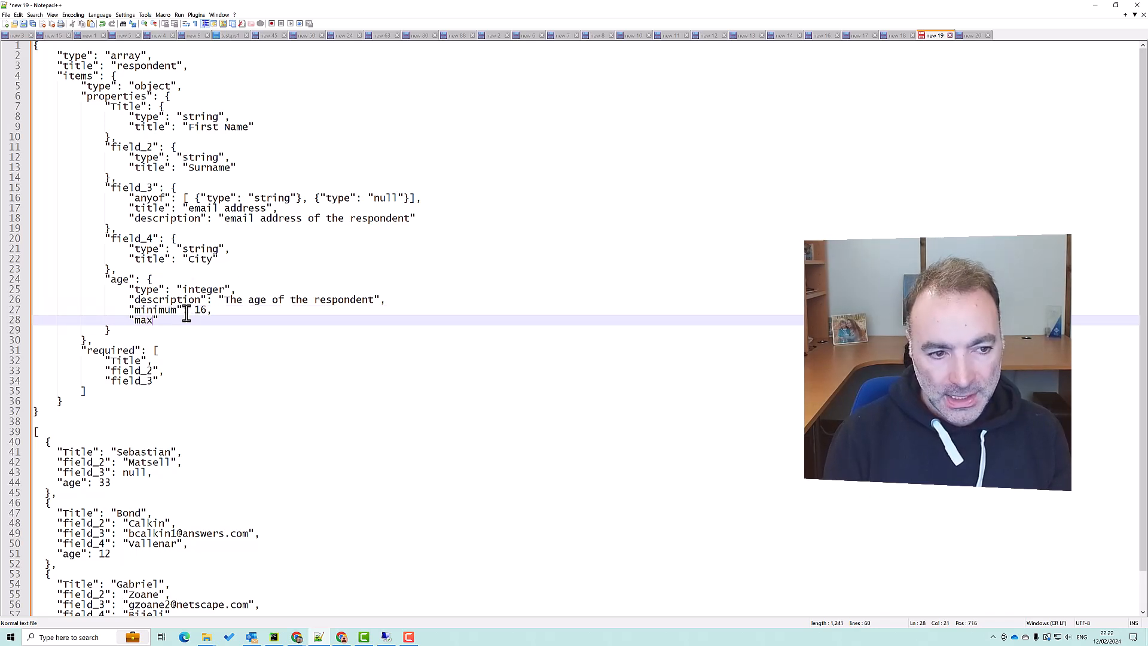
{"action": "type", "text": "imum"}
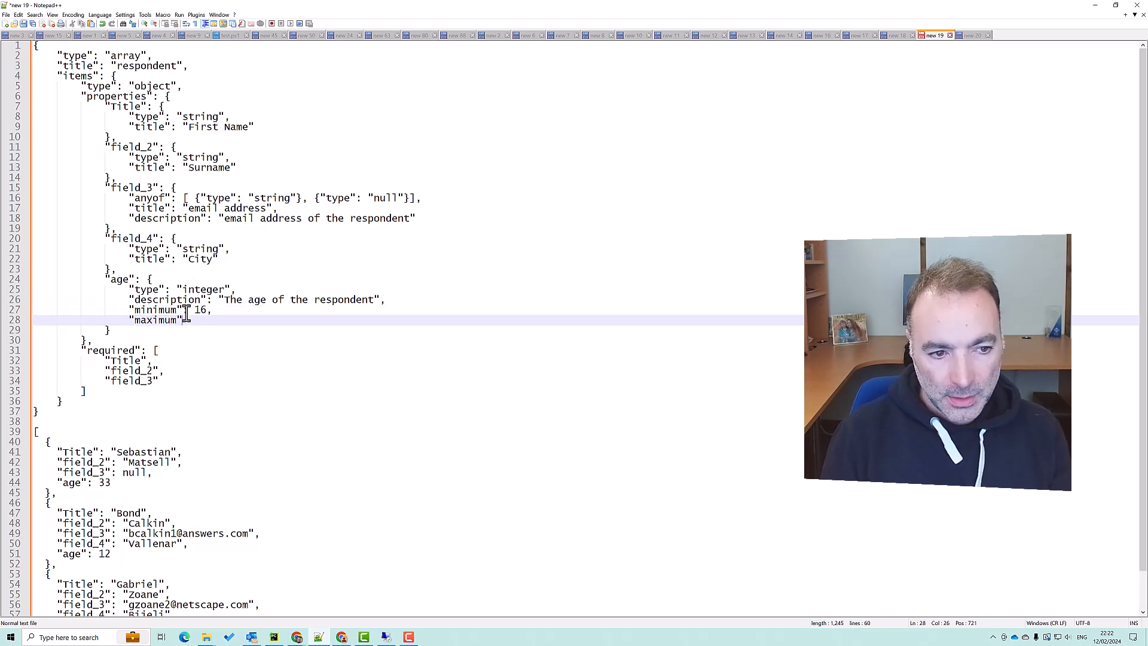
{"action": "type", "text": "\": \""}
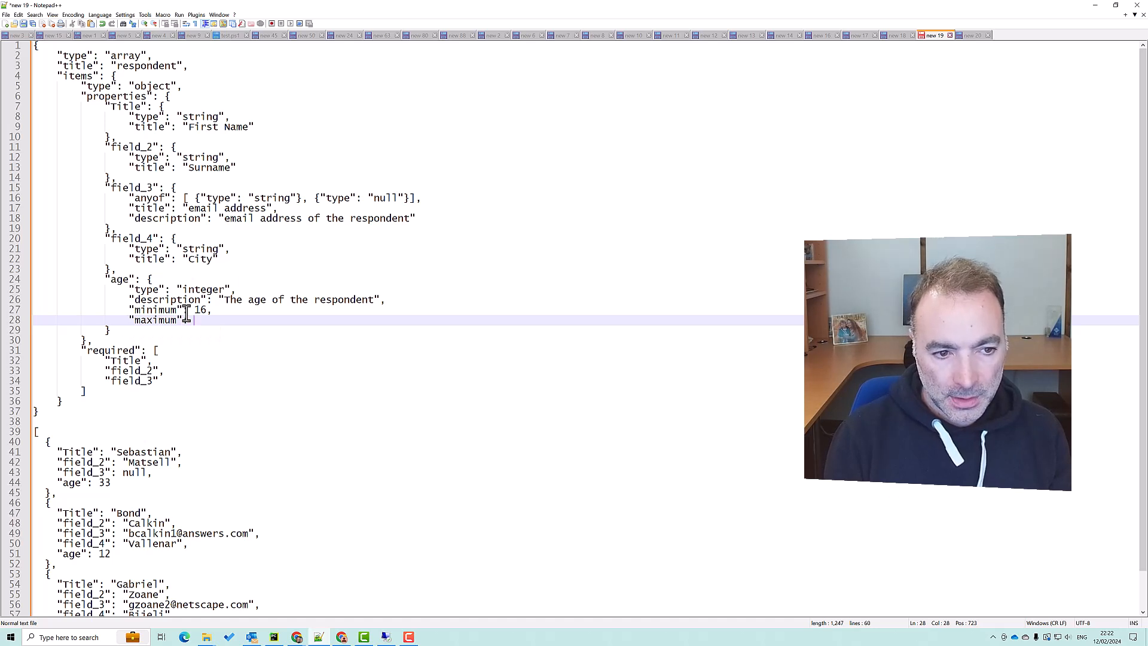
{"action": "type", "text": "100"}
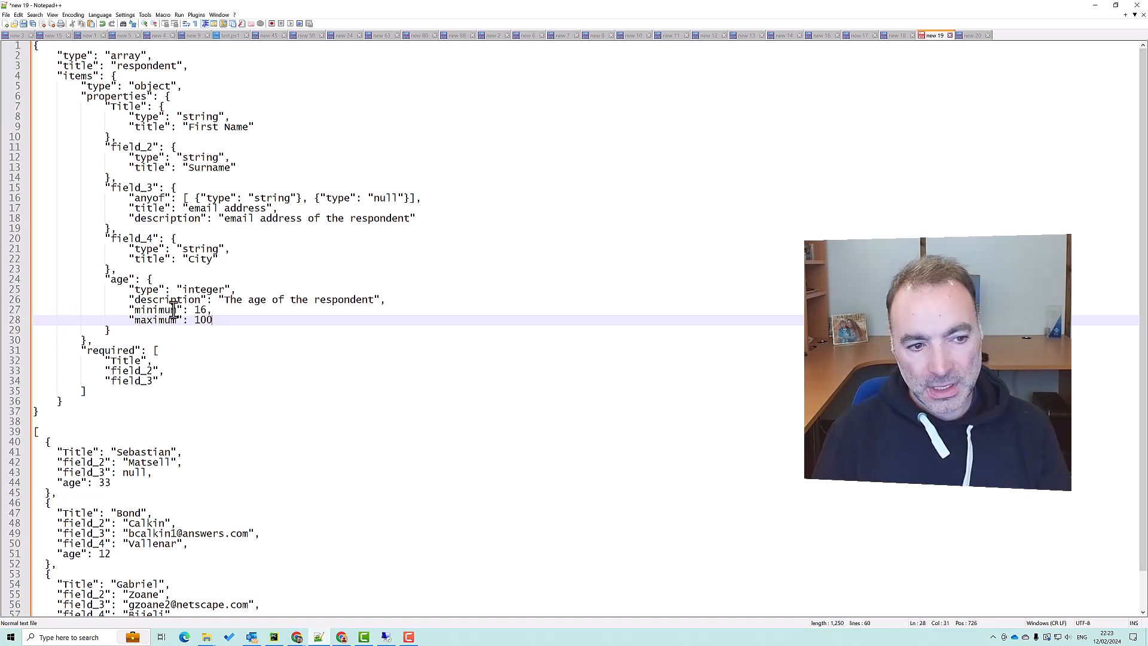
{"action": "key", "text": "Backspace"}
{"action": "type", "text": "1"}
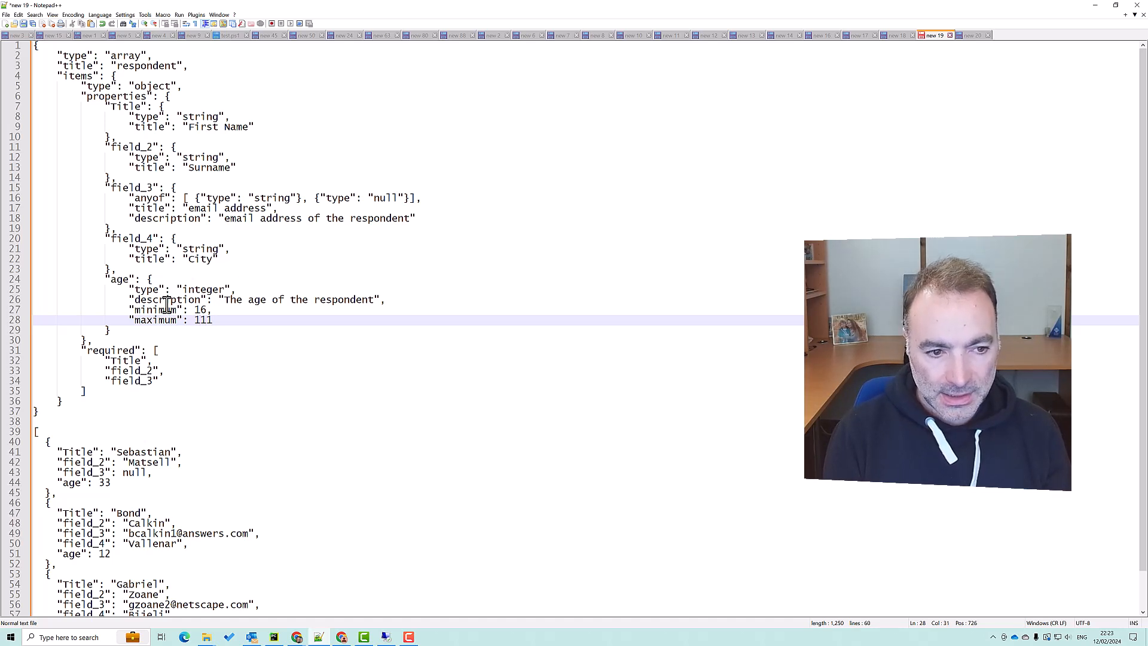
{"action": "type", "text": "120"}
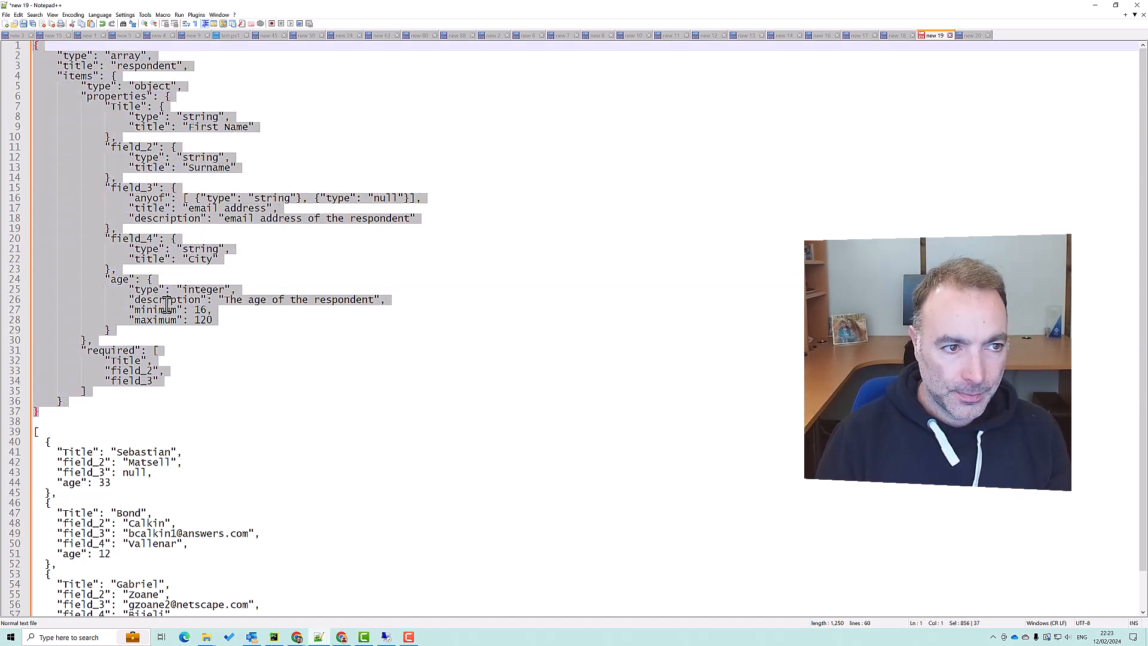
{"action": "key", "text": "alt+tab"}
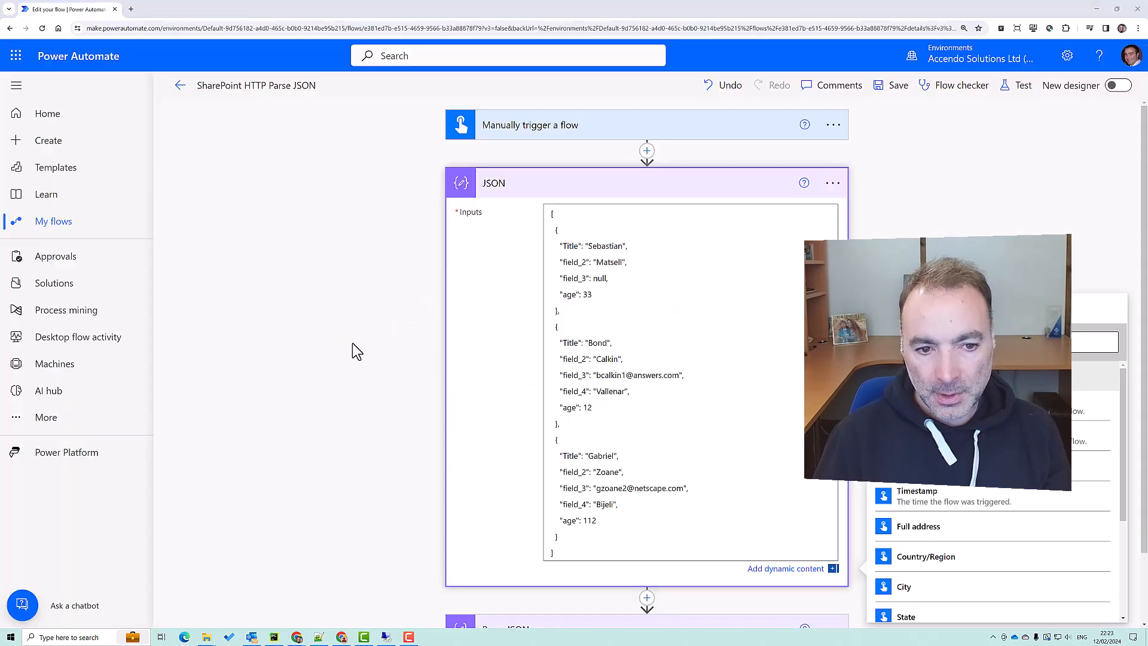
Save the flow with the age-limited schema and run a manual test that fails at Parse JSON
{"action": "scroll", "scroll_direction": "down", "scroll_amount": 3}
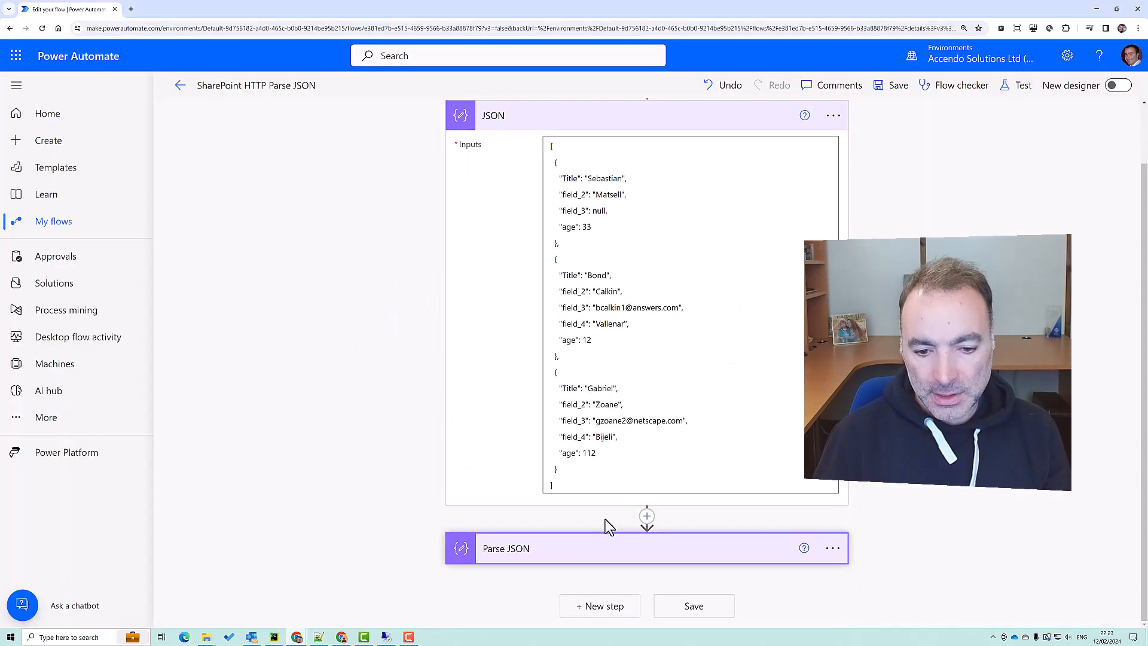
{"action": "left_click", "coordinate": [505, 547]}
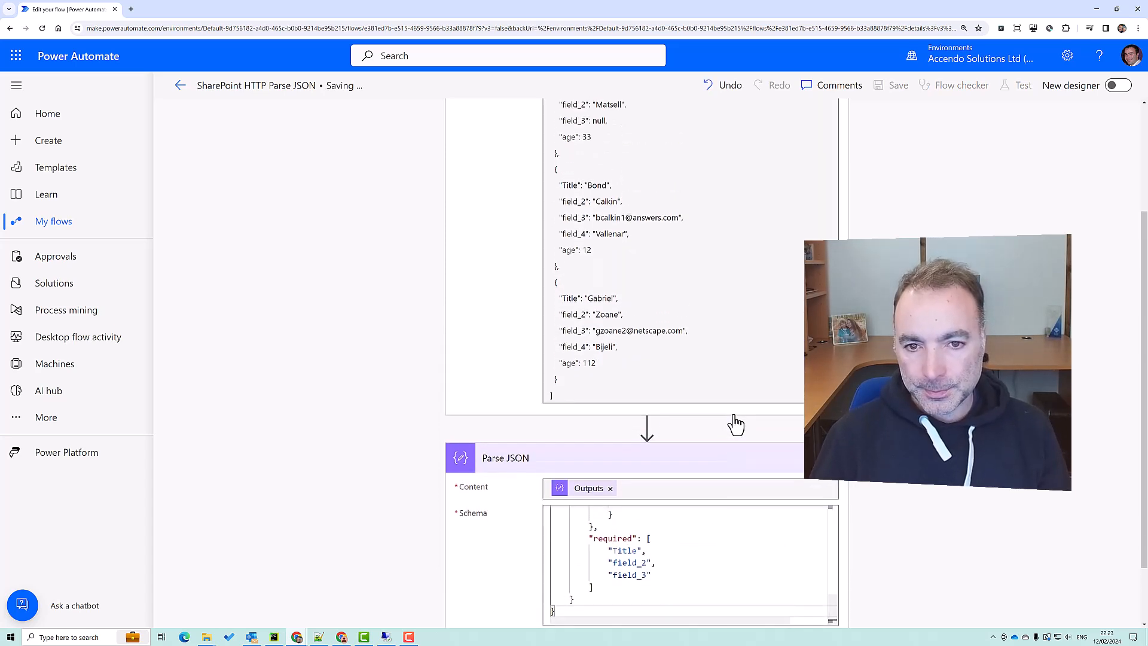
{"action": "left_click", "coordinate": [895, 85]}
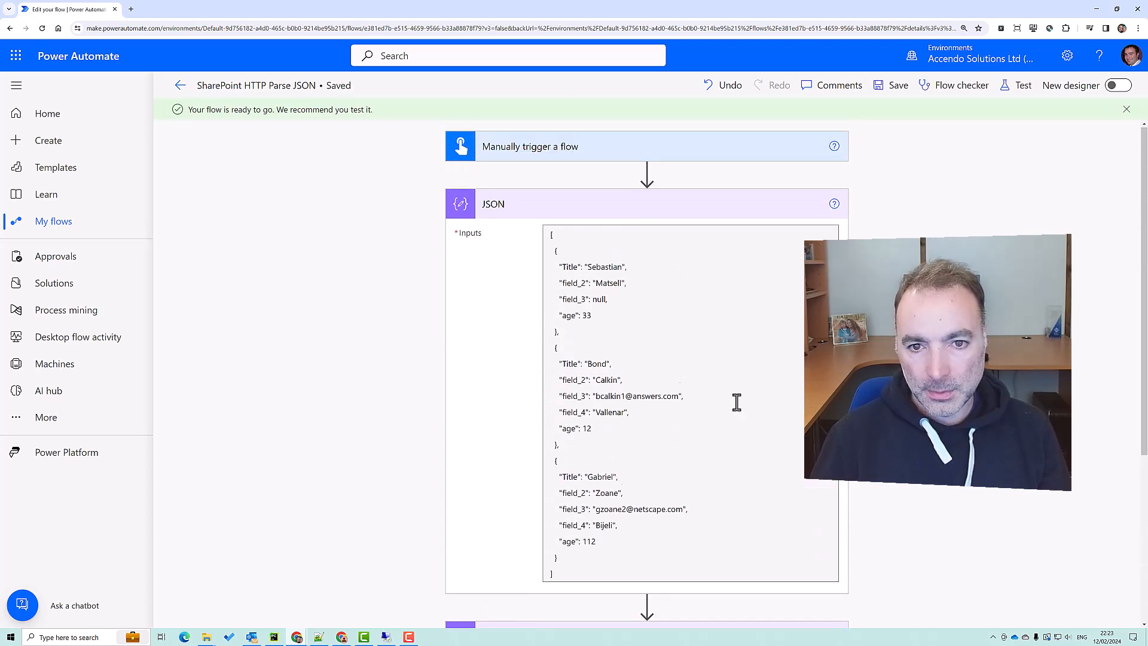
{"action": "left_click", "coordinate": [1022, 85]}
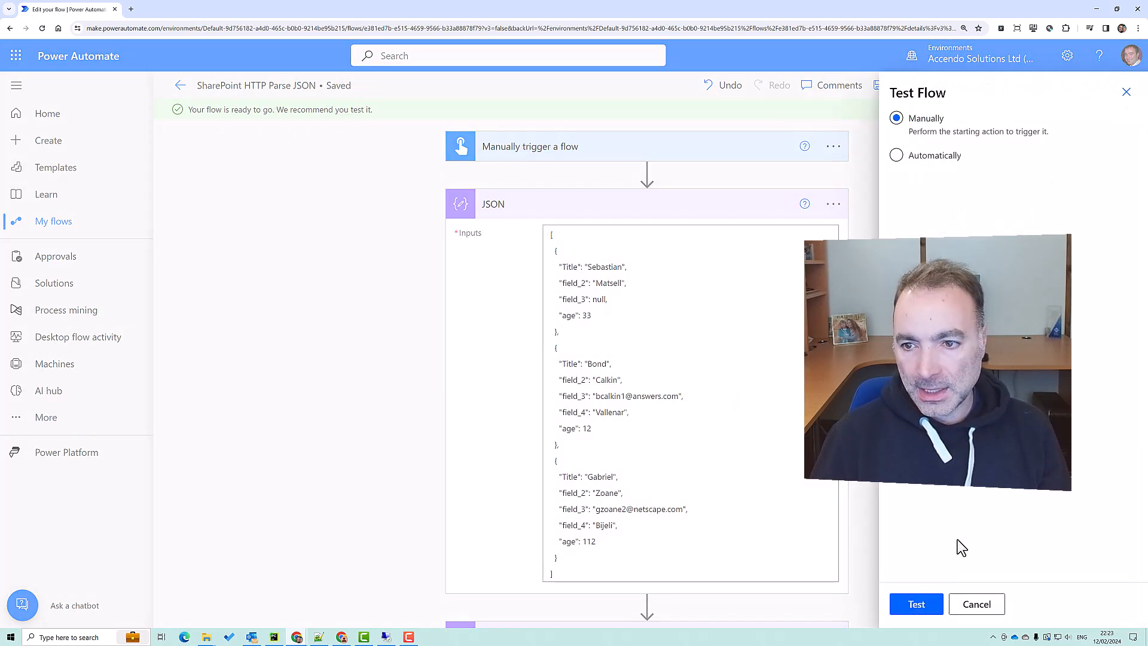
{"action": "left_click", "coordinate": [916, 604]}
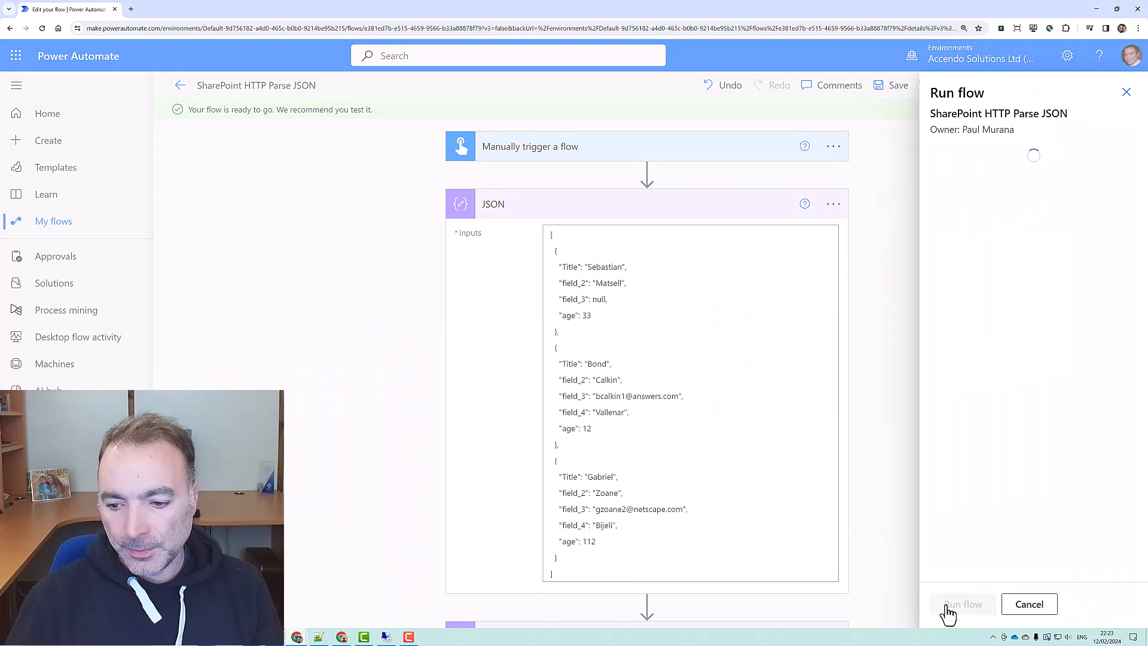
{"action": "left_click", "coordinate": [963, 604]}
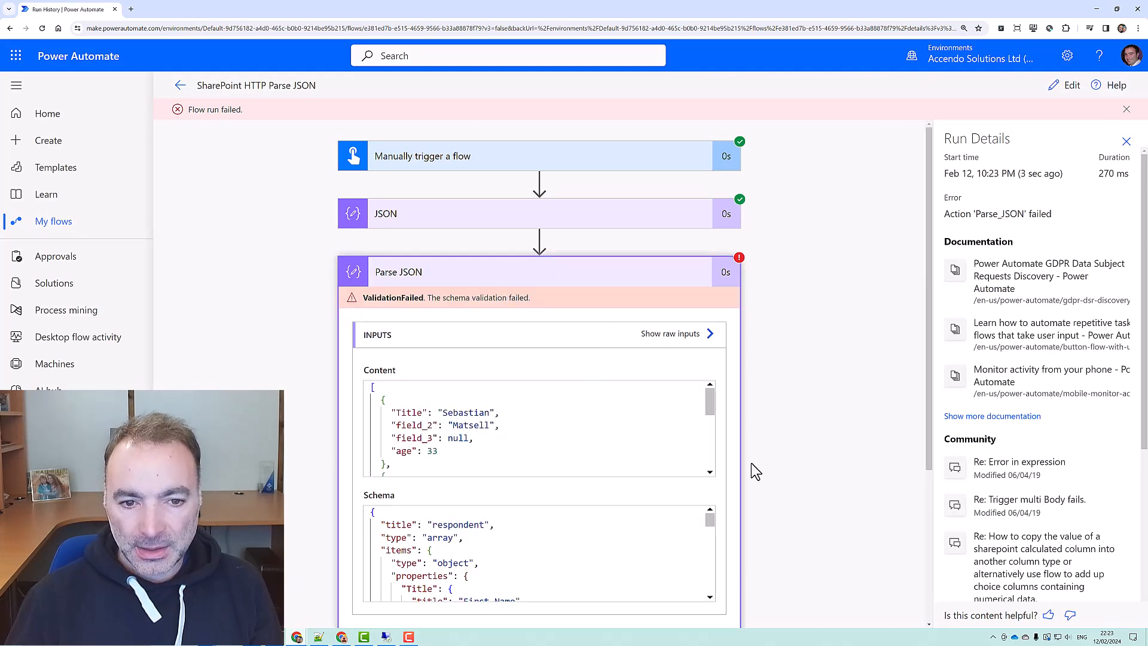
Review the age-12-too-low error, then change the third respondent's age to 130
{"action": "scroll", "scroll_direction": "down", "scroll_amount": 3}
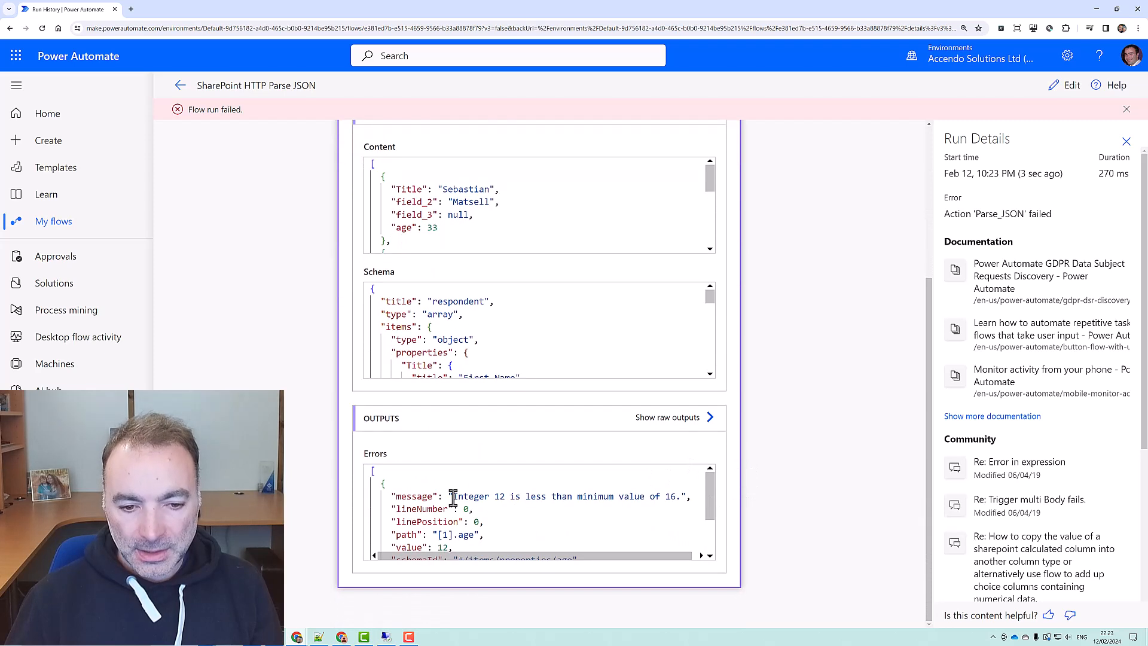
{"action": "left_click_drag", "start_coordinate": [452, 497], "coordinate": [660, 496]}
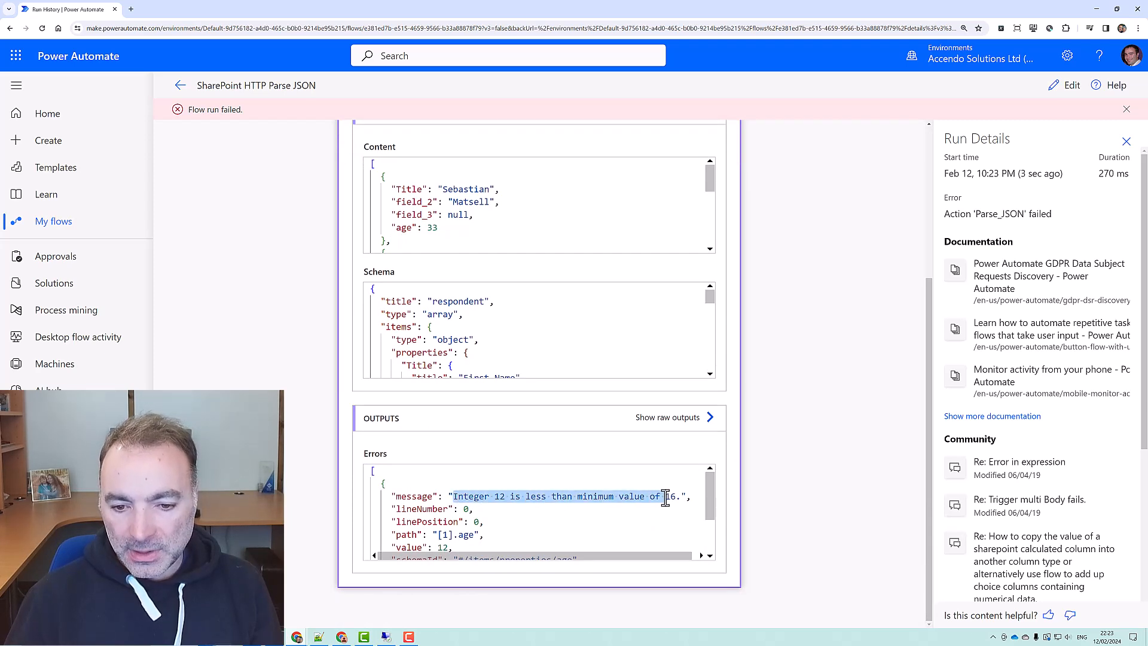
{"action": "scroll", "scroll_direction": "down", "scroll_amount": 3}
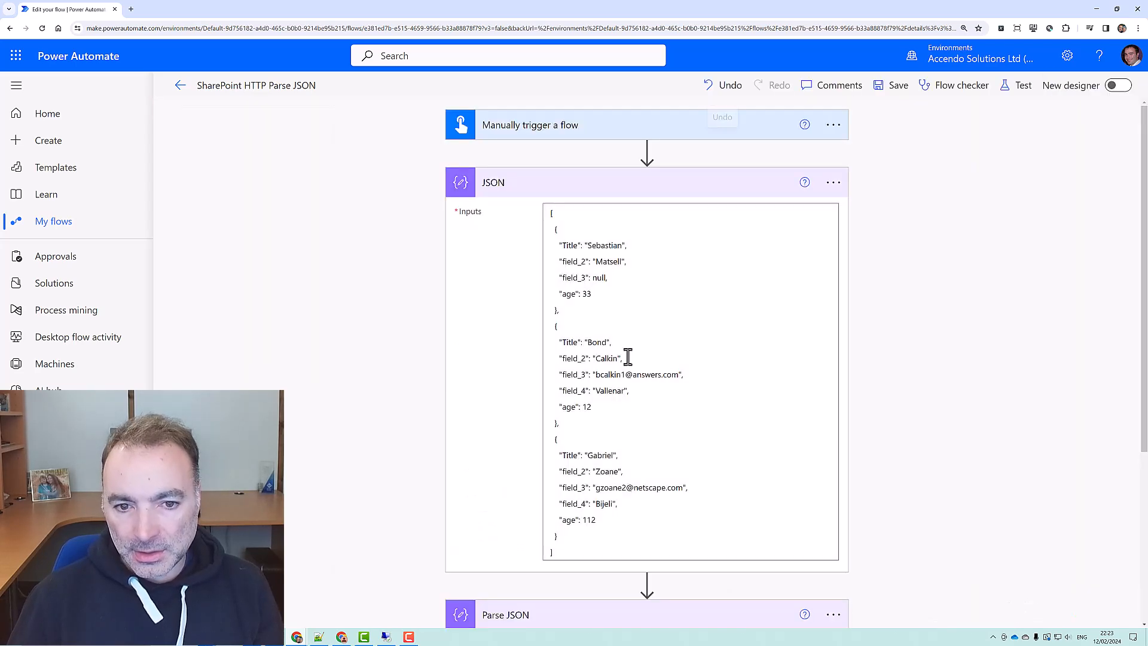
{"action": "left_click", "coordinate": [605, 535]}
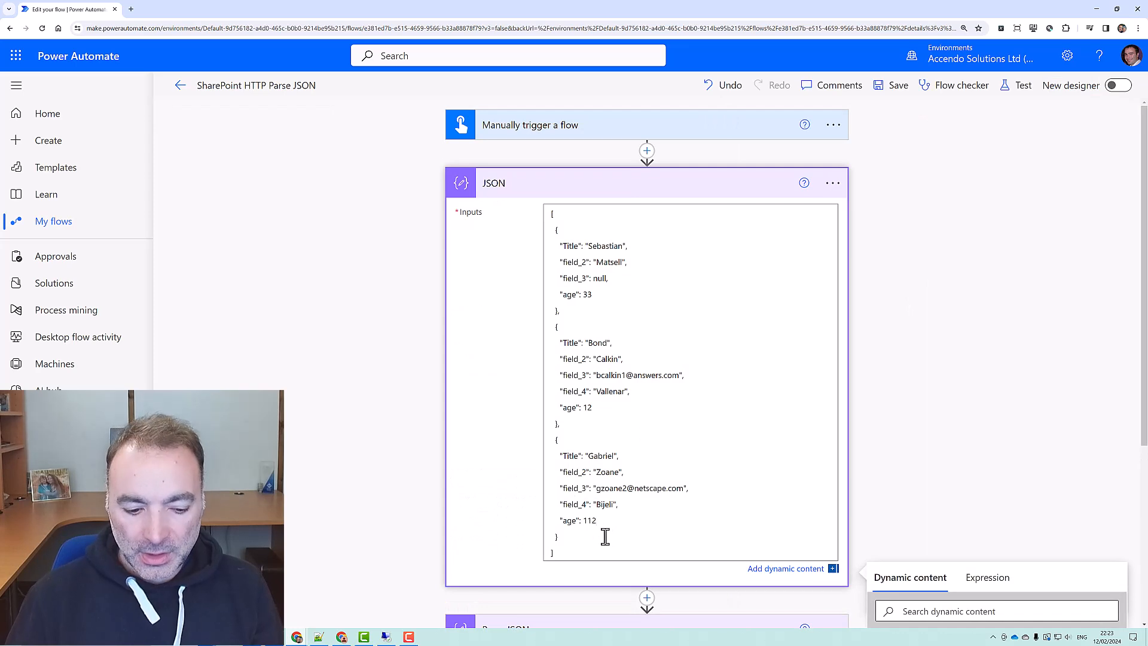
{"action": "type", "text": "130"}
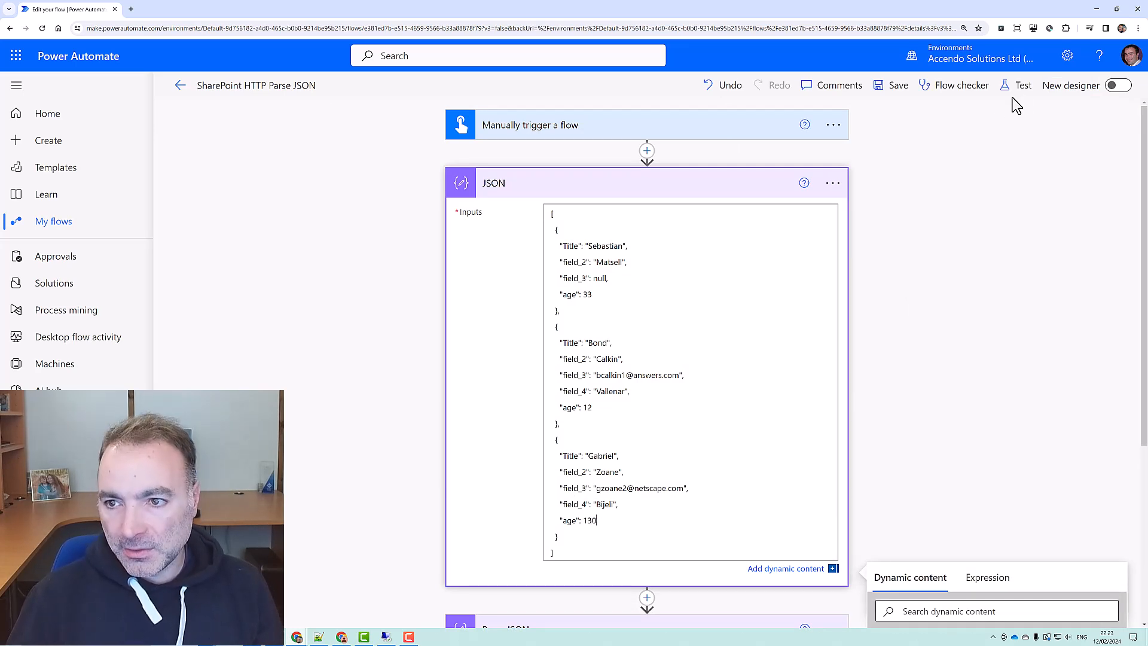
Save and test the flow, confirming Parse JSON reports 130 exceeds the maximum of 120
{"action": "left_click", "coordinate": [1022, 84]}
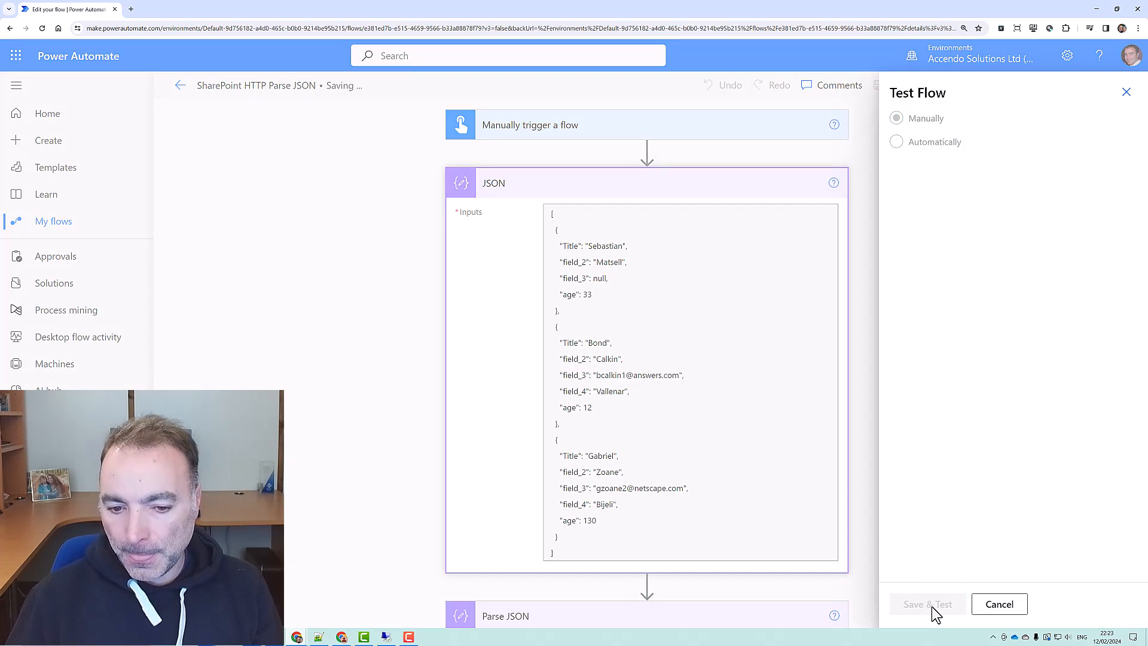
{"action": "left_click", "coordinate": [926, 604]}
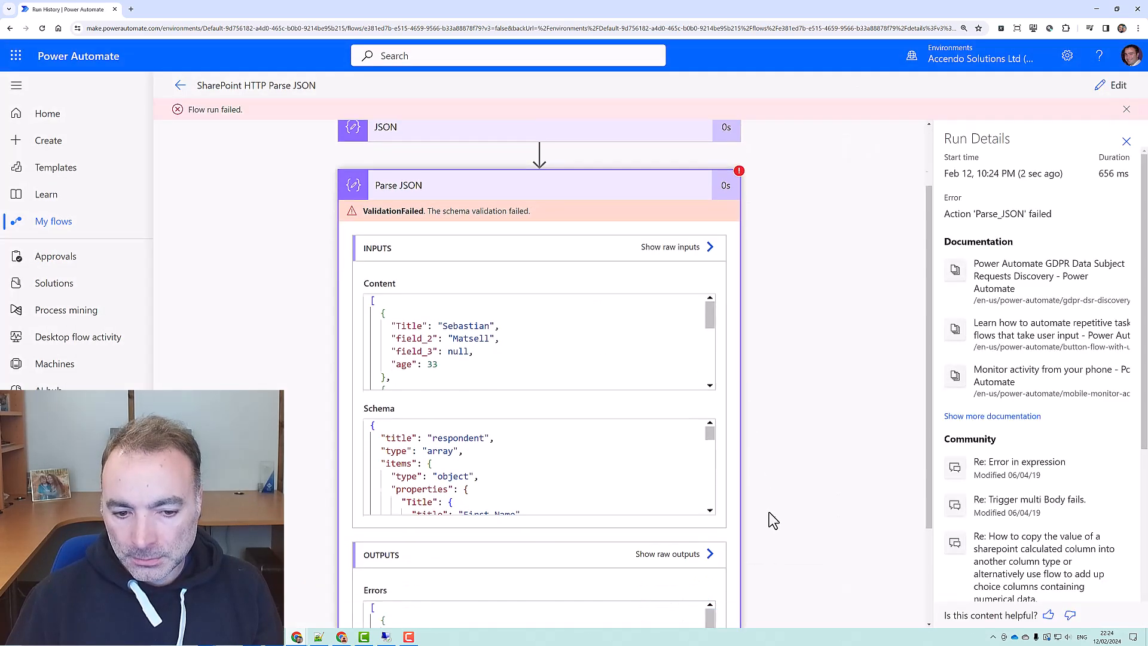
{"action": "scroll", "scroll_direction": "down", "scroll_amount": 3}
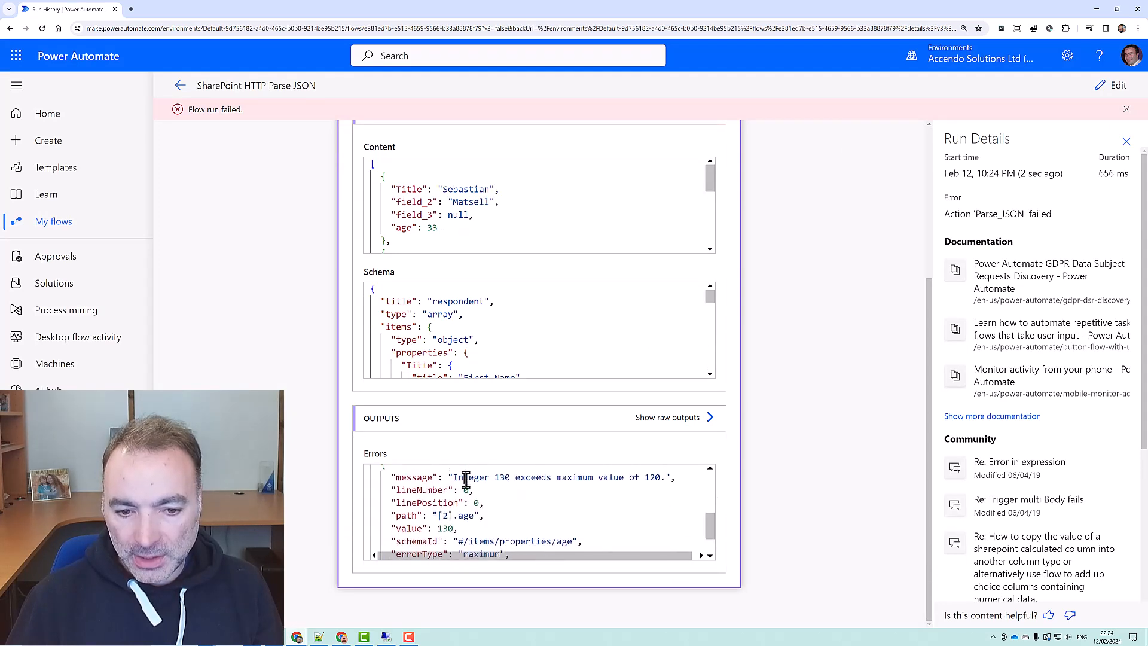
{"action": "left_click_drag", "start_coordinate": [458, 477], "coordinate": [638, 477]}
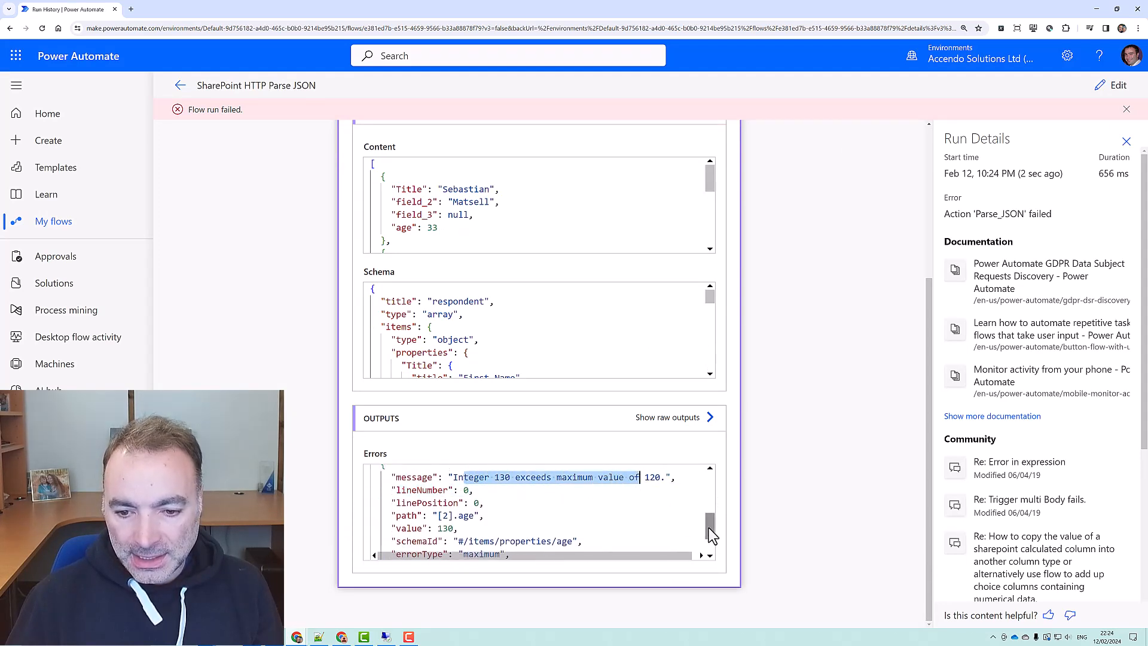
{"action": "scroll", "scroll_direction": "down", "scroll_amount": 3}
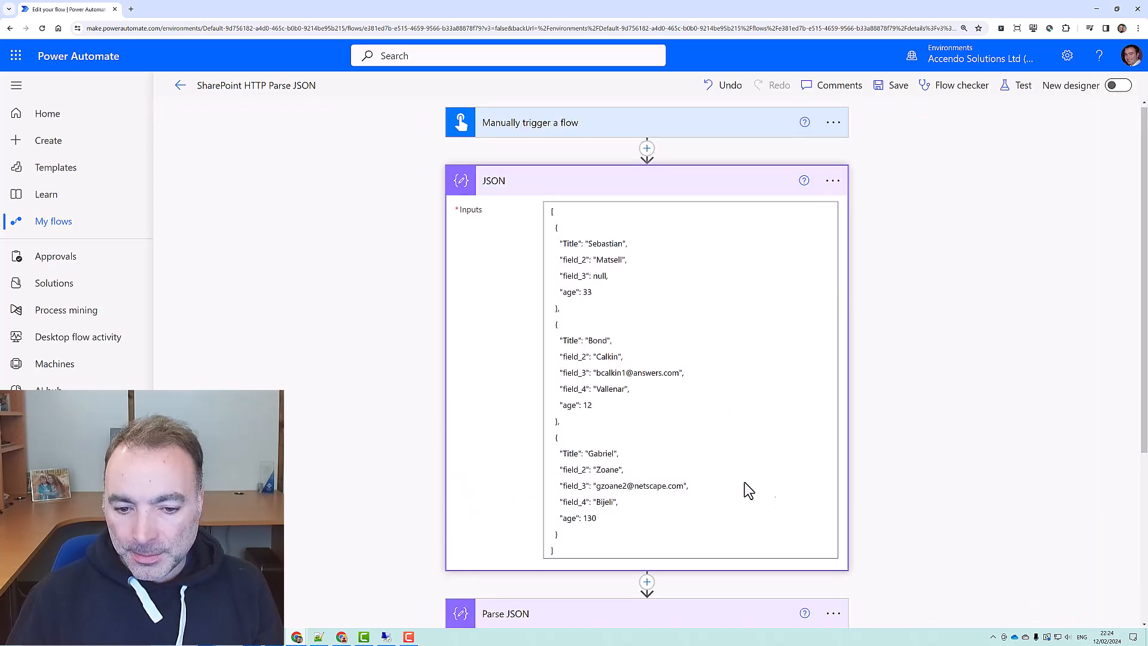
Add a Compose step and begin the 'number of bottles required' key
{"action": "left_click", "coordinate": [646, 148]}
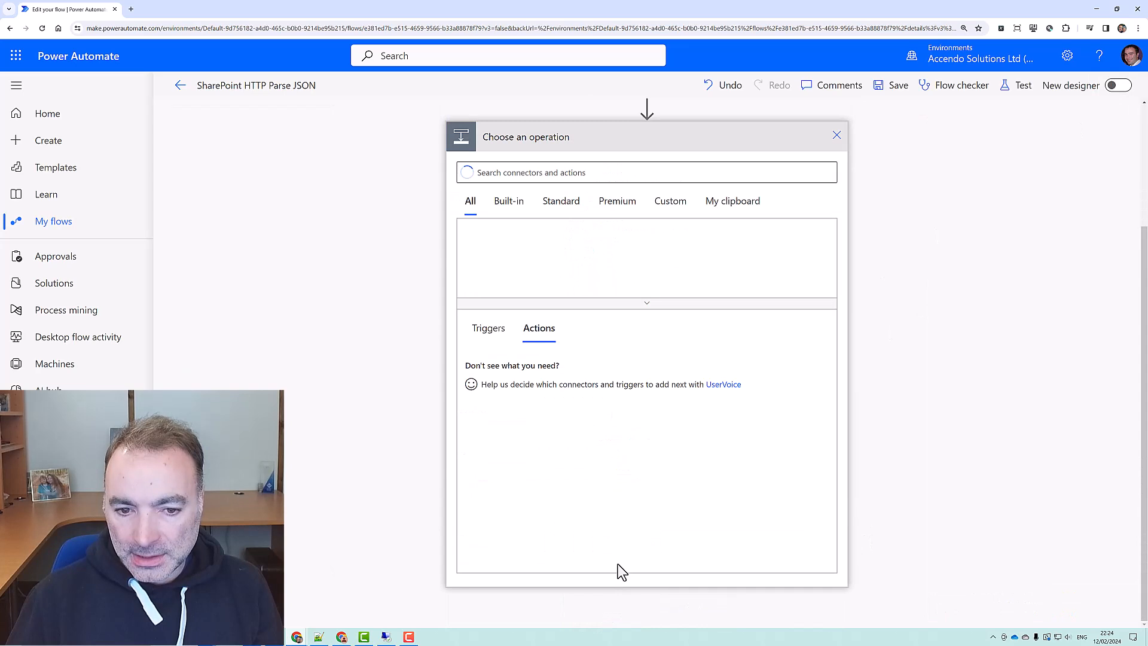
{"action": "type", "text": "compose"}
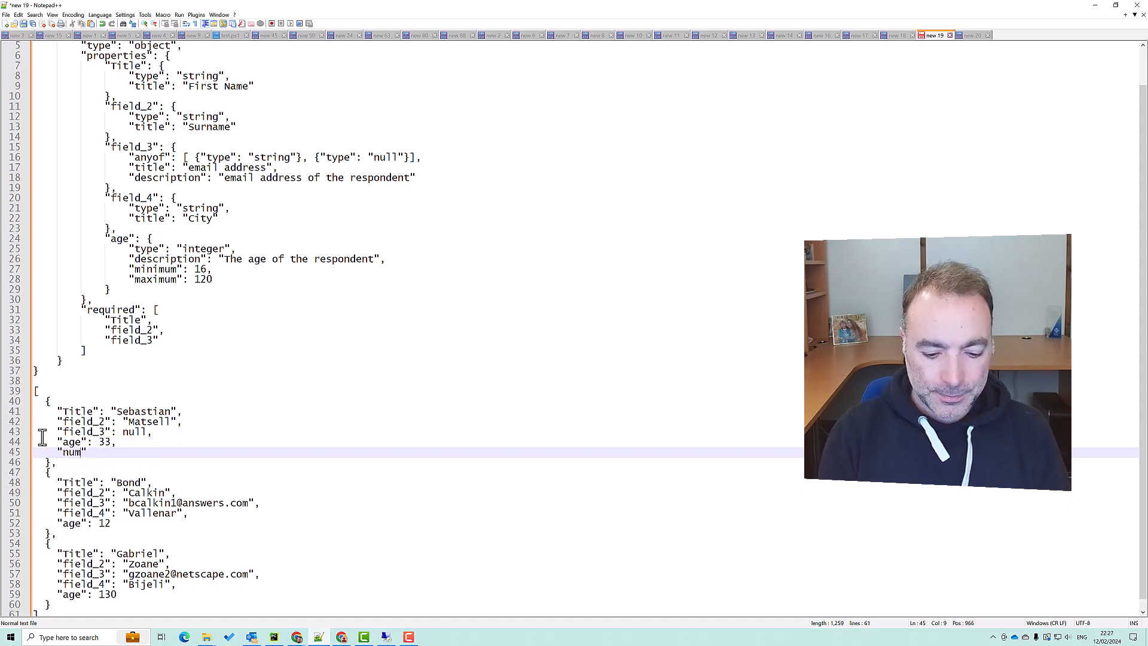
{"action": "type", "text": "ber of boi"}
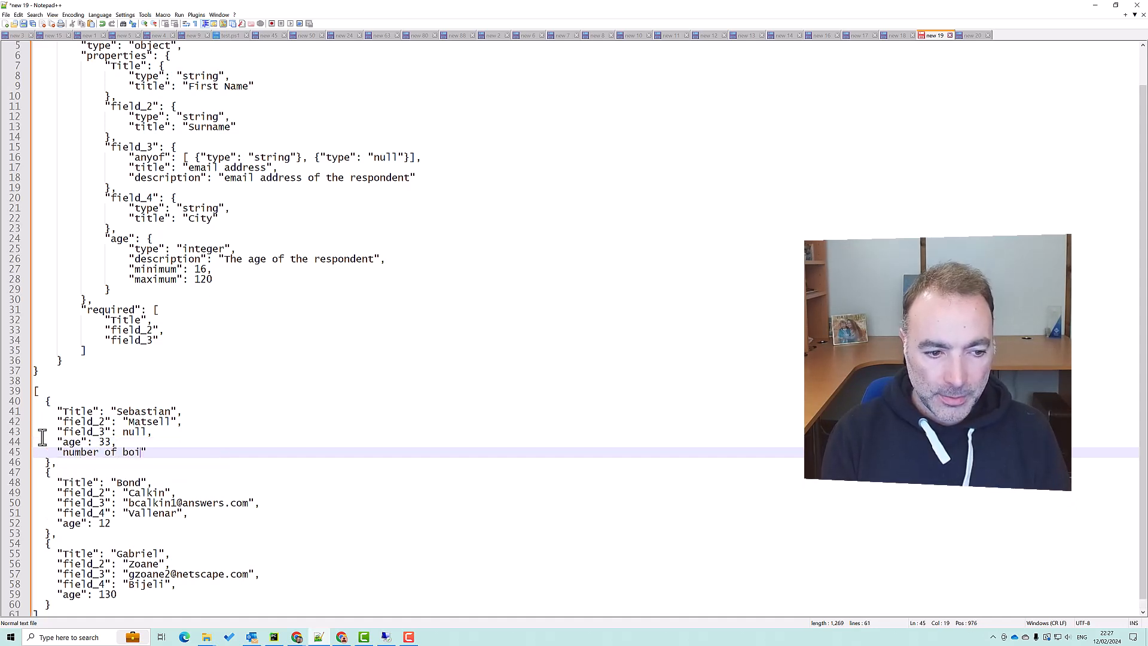
{"action": "type", "text": "tles required"}
{"action": "left_click", "coordinate": [85, 523]}
{"action": "type", "text": ","}
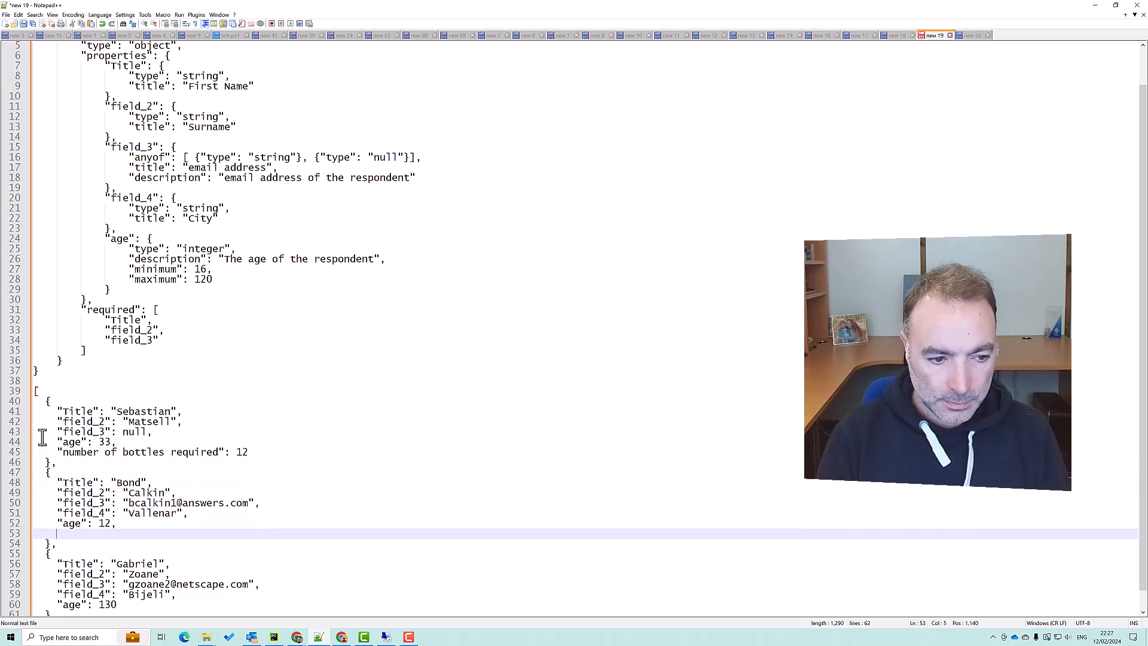
Give the sample respondents bottles required 12, 18, 5 and ages 22 and 99
{"action": "type", "text": "\"number of bottles required\": 12"}
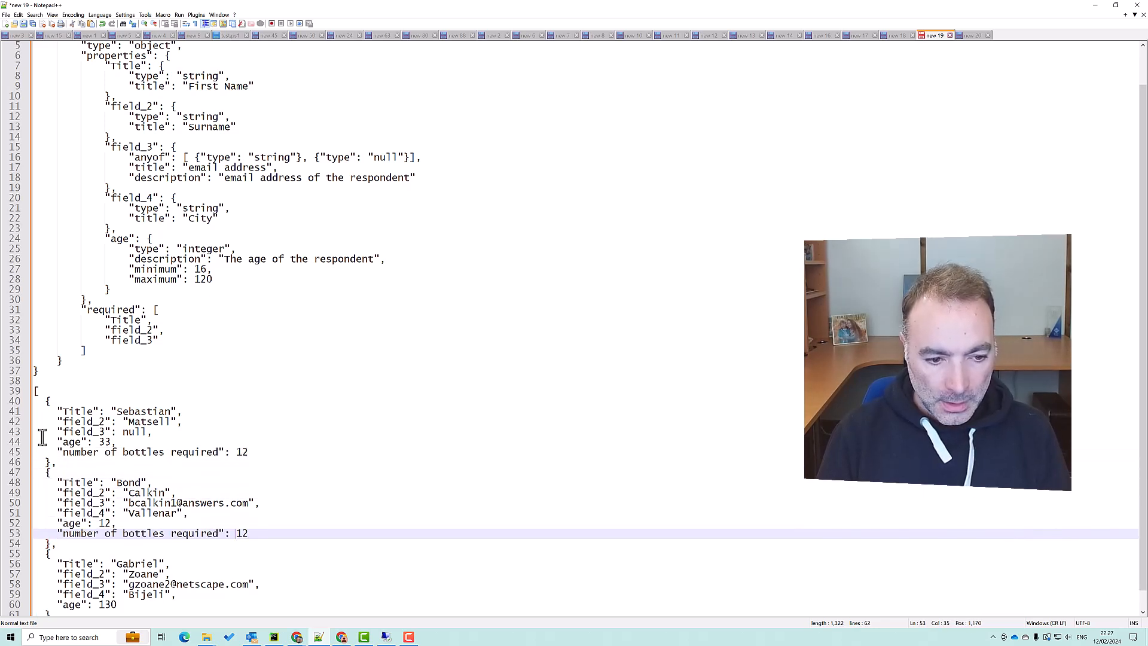
{"action": "type", "text": "18"}
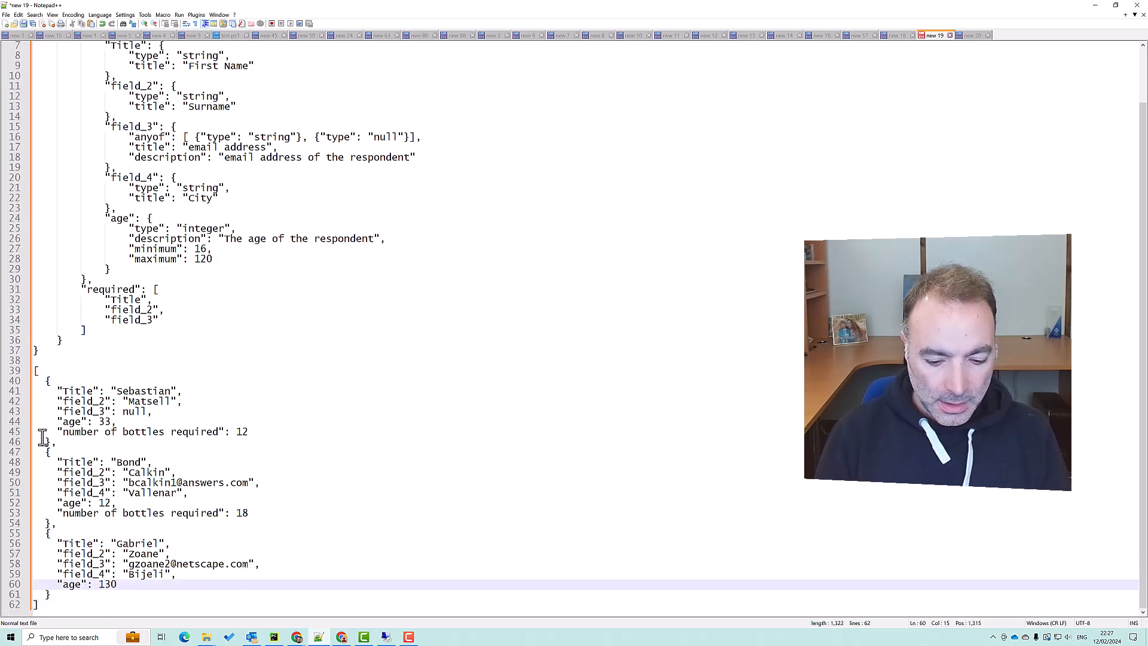
{"action": "type", "text": "\"number of bottles required\": 12"}
{"action": "type", "text": ","}
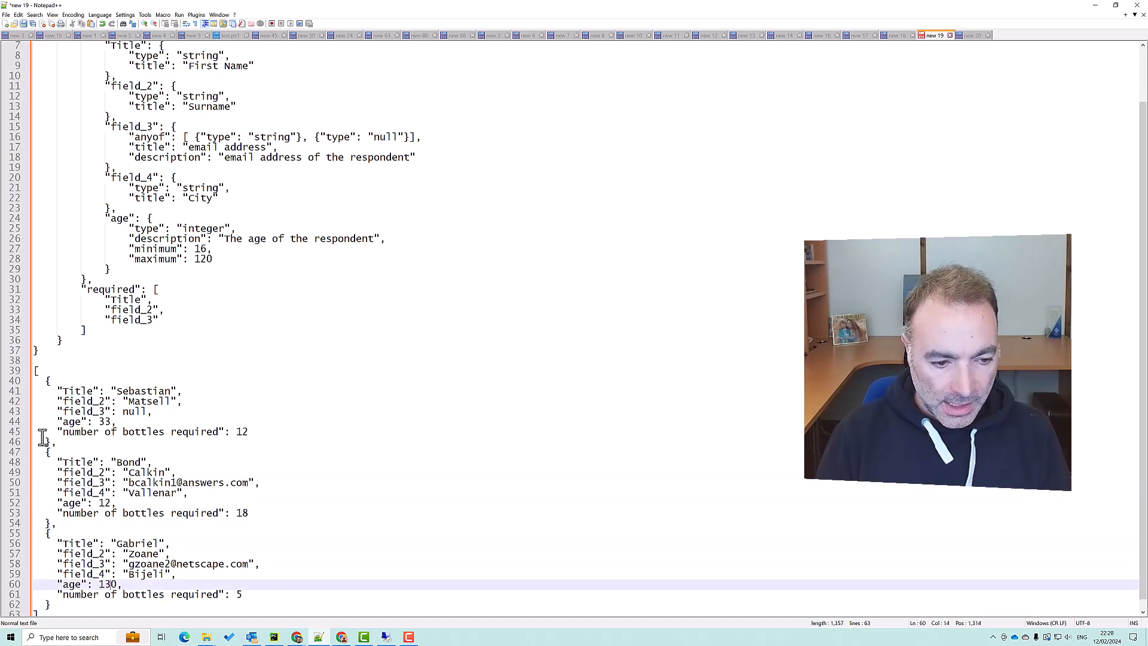
{"action": "type", "text": "99"}
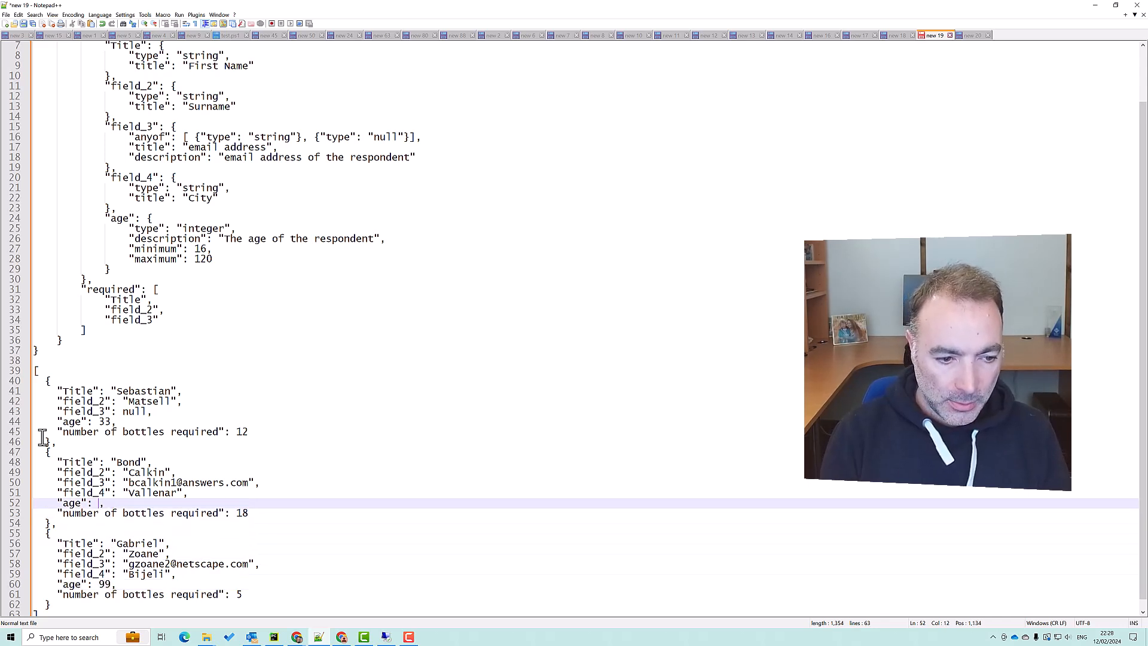
{"action": "type", "text": "22"}
{"action": "type", "text": "\"number of bottles required\":"}
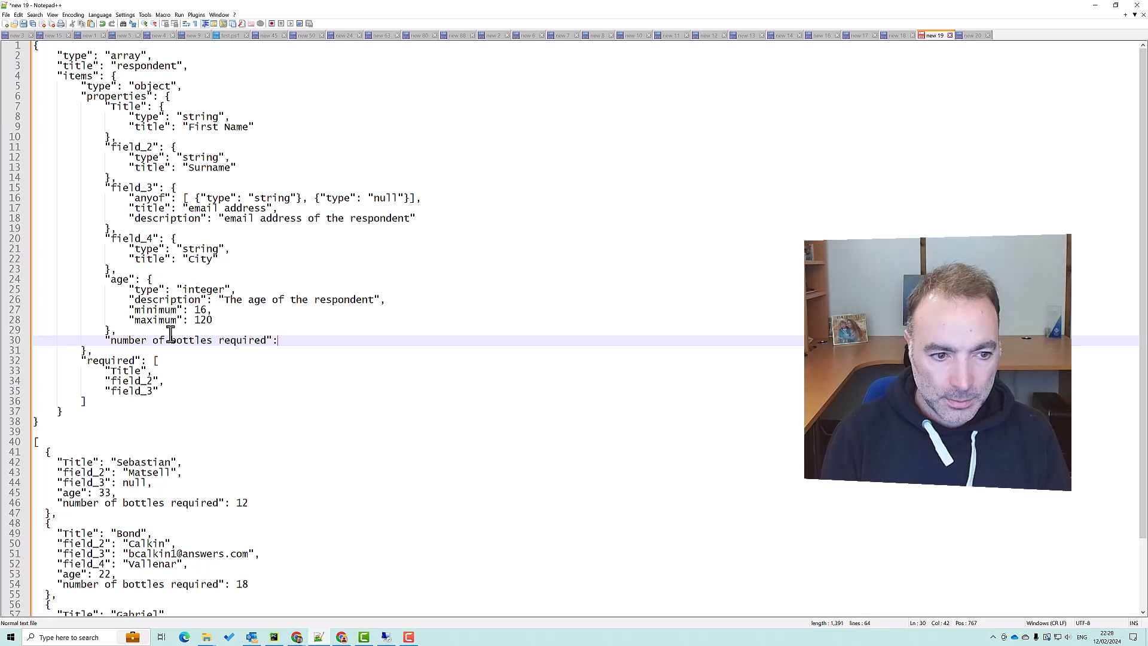
Define 'number of bottles required' as type integer, description 'amount of water required', with a multipleOf rule
{"action": "key", "text": "enter"}
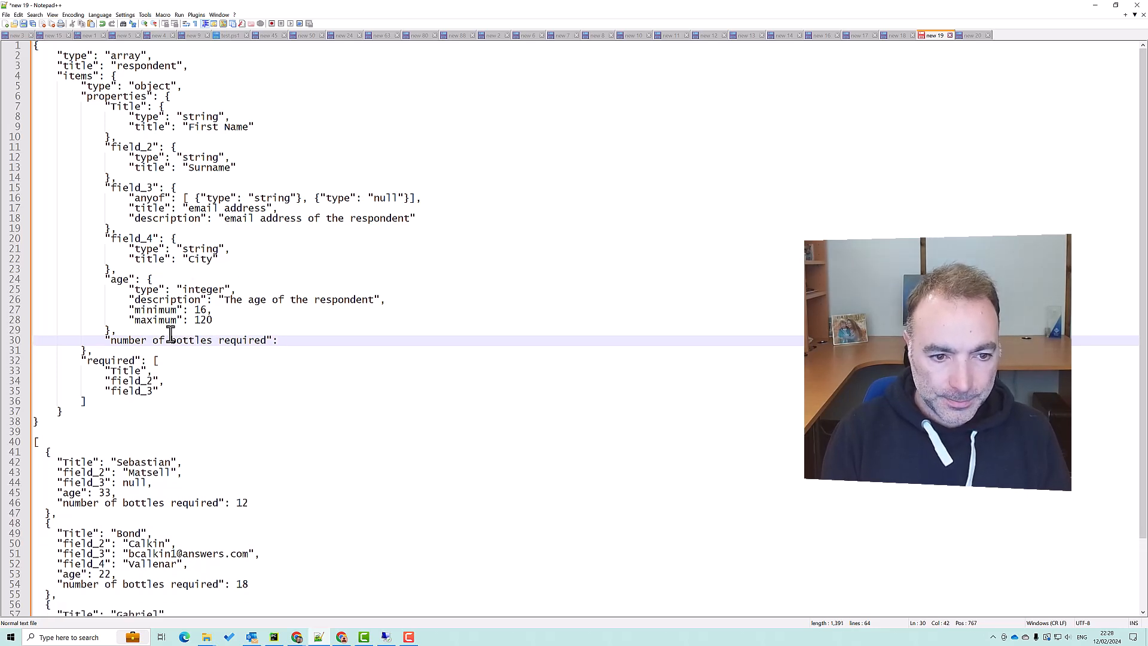
{"action": "type", "text": ":{"}
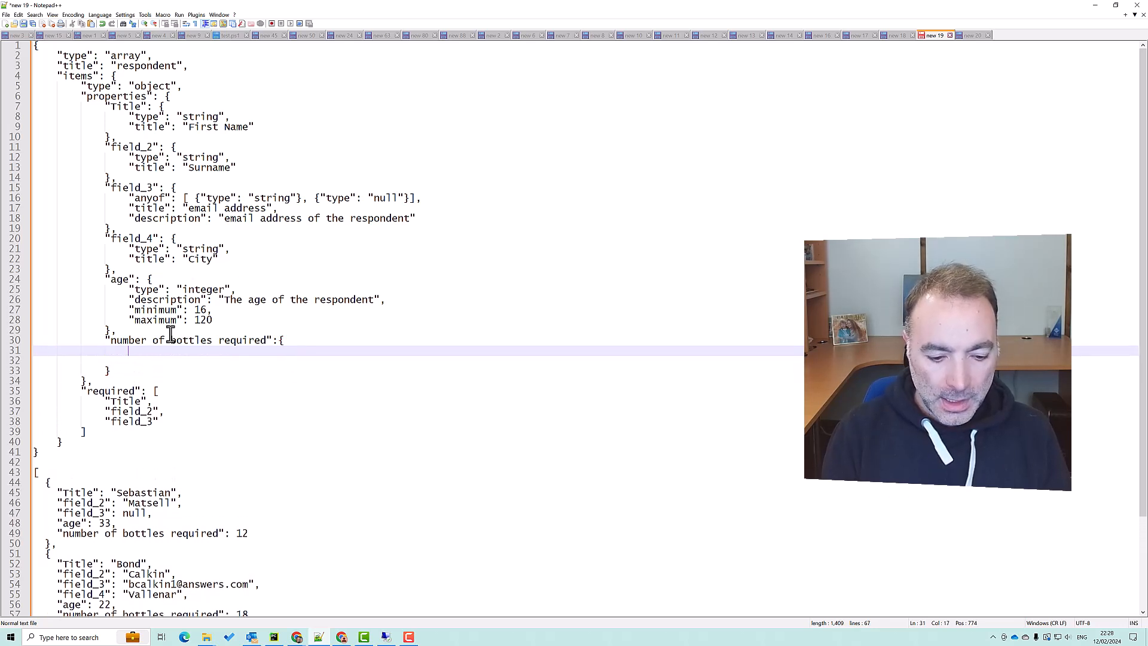
{"action": "type", "text": "\"t\""}
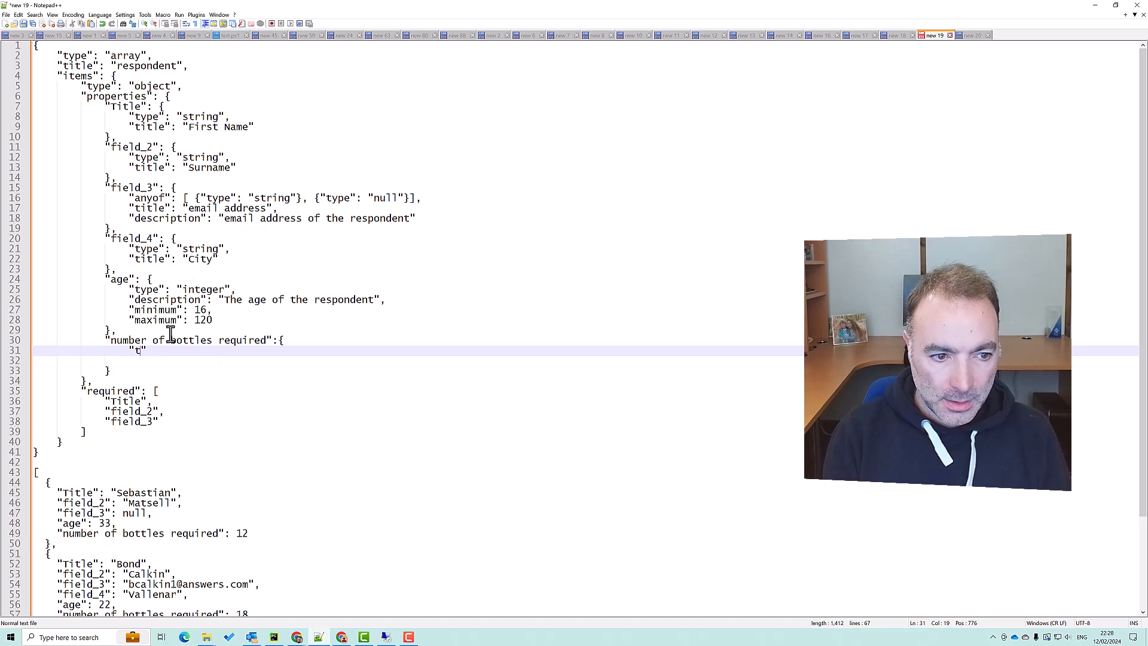
{"action": "type", "text": "ype"}
{"action": "type", "text": "\"description"}
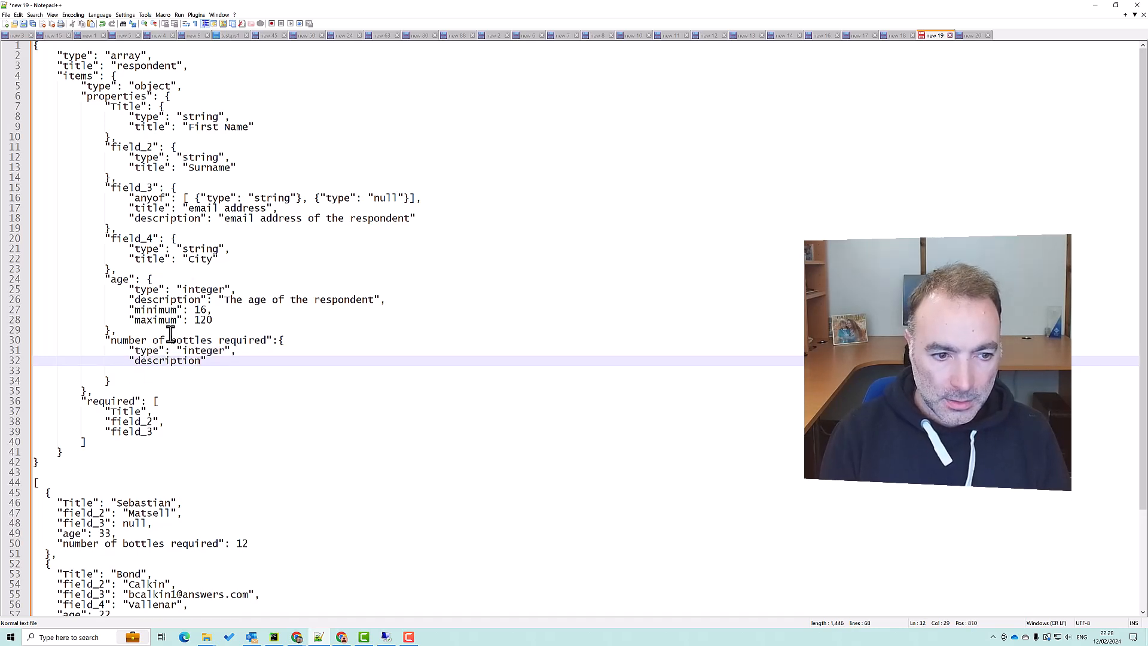
{"action": "type", "text": ": \"\""}
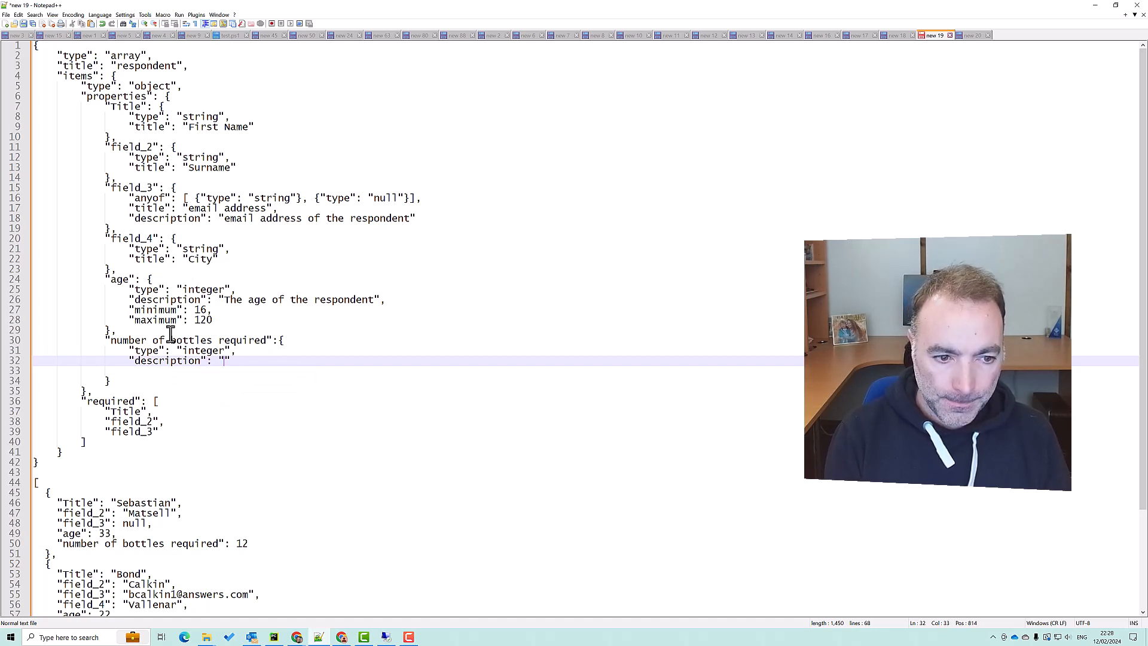
{"action": "type", "text": "amount of water required"}
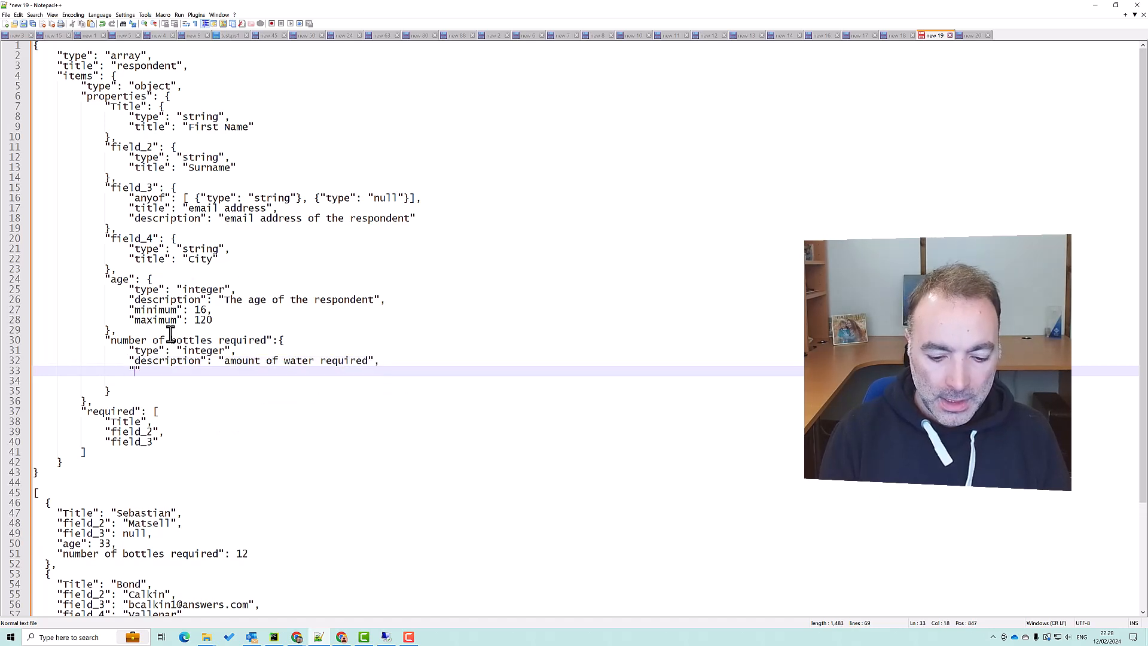
{"action": "type", "text": "muk"}
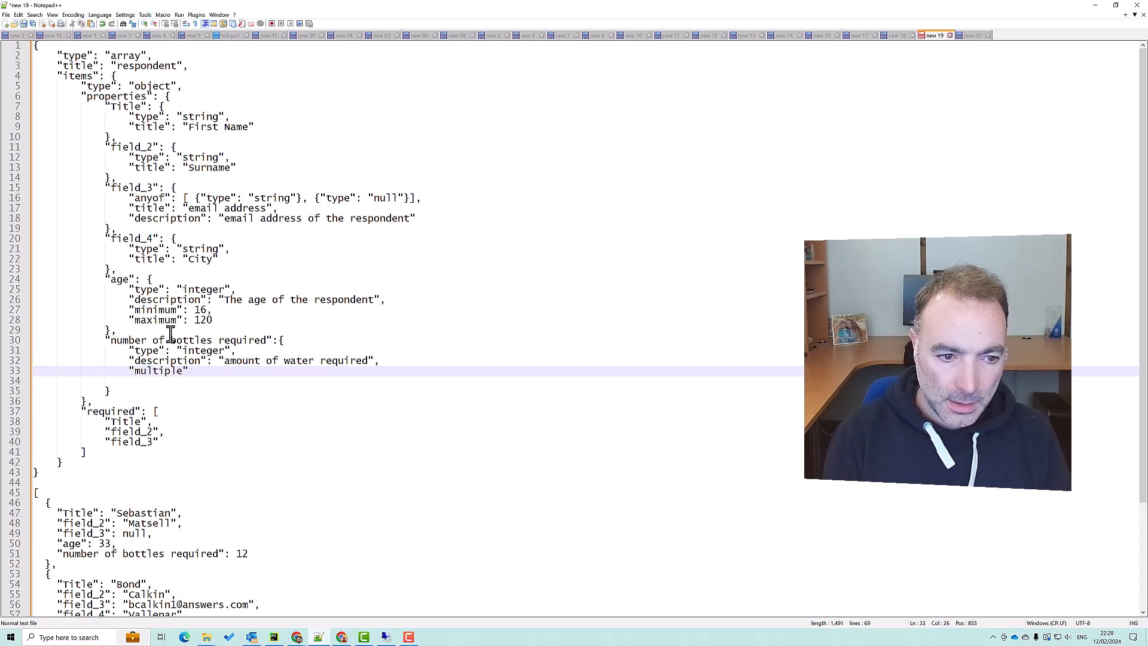
{"action": "type", "text": "of\":"}
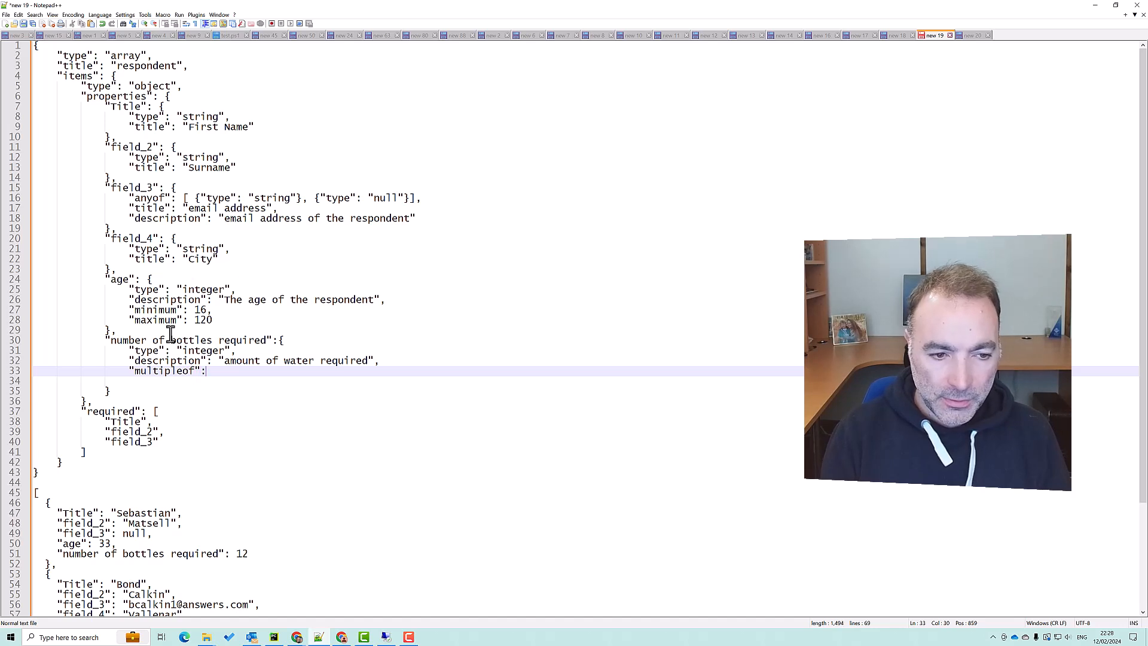
{"action": "type", "text": "\" \""}
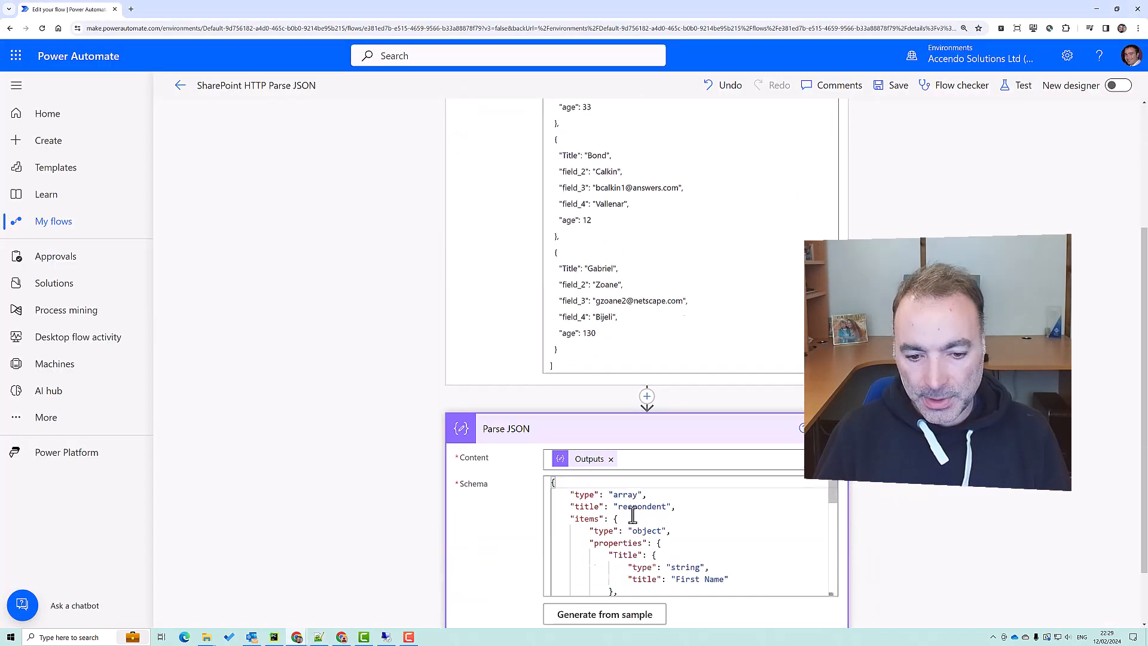
Trigger the flow manually with Save & Test and confirm the run succeeds
{"action": "scroll", "scroll_direction": "down", "scroll_amount": 3}
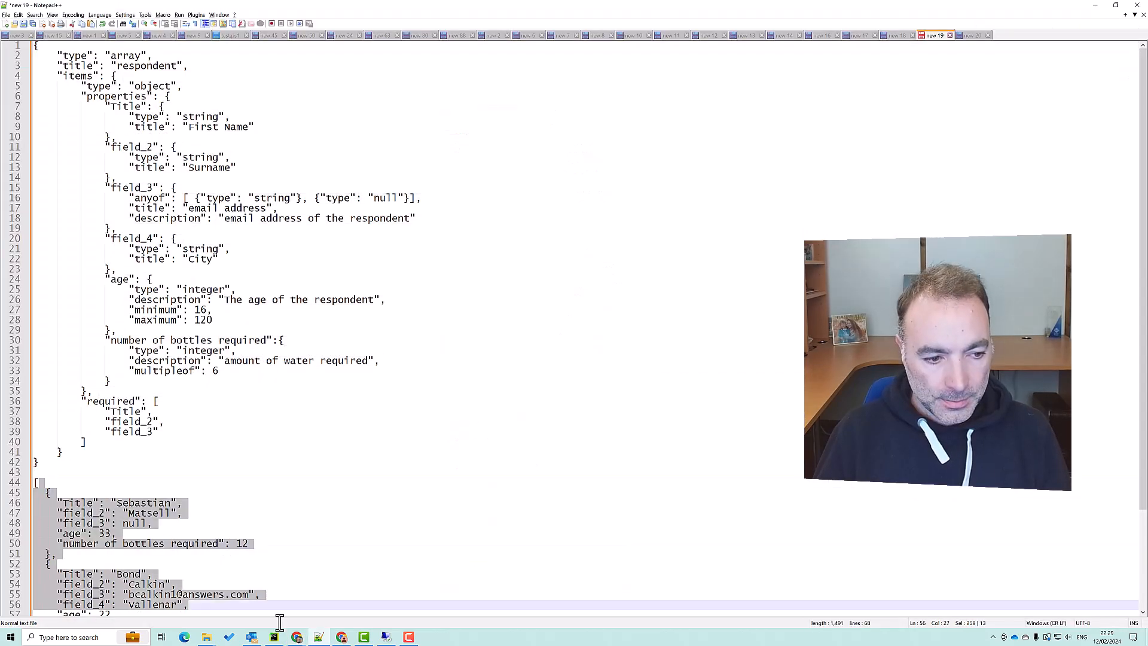
{"action": "scroll", "scroll_direction": "down", "scroll_amount": 3}
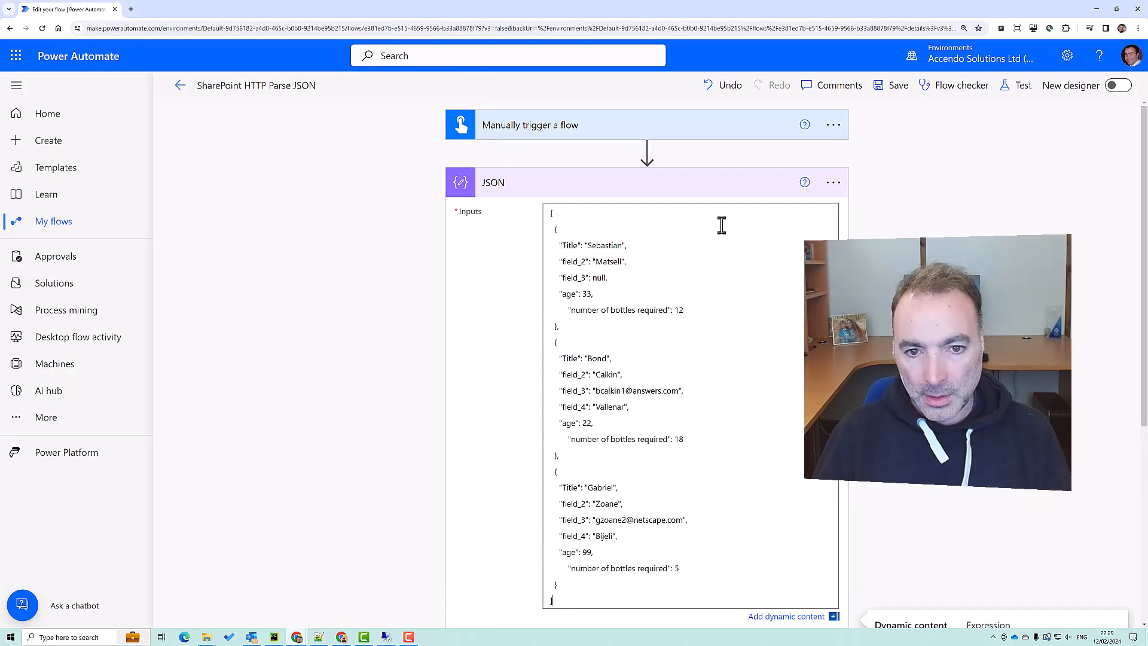
{"action": "left_click", "coordinate": [1022, 85]}
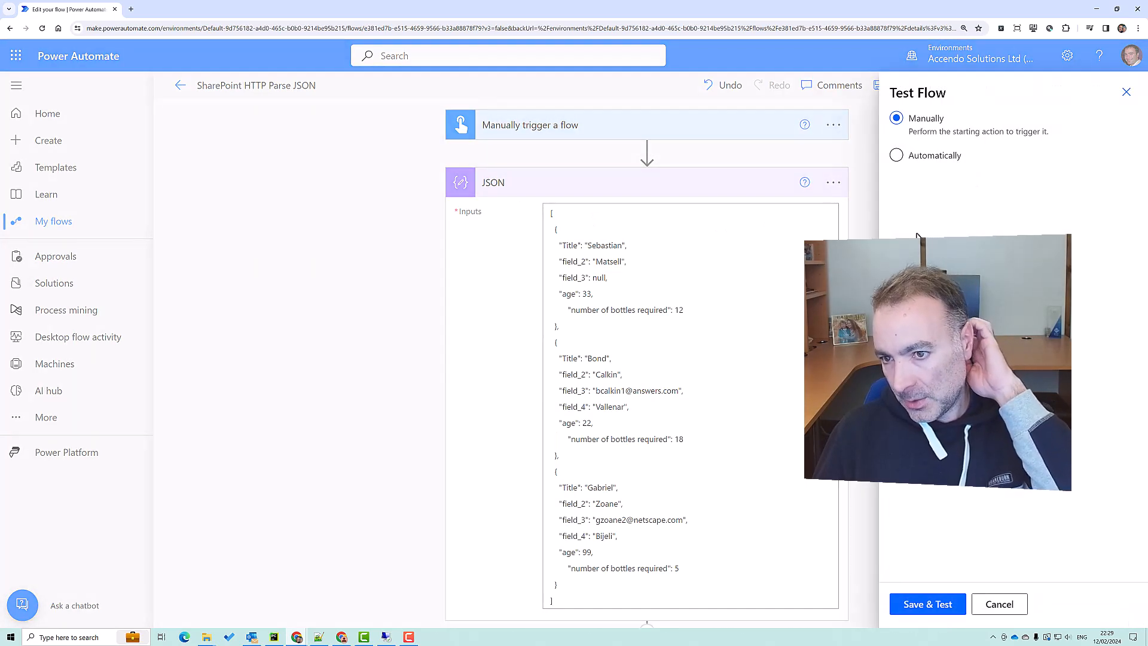
{"action": "left_click", "coordinate": [926, 604]}
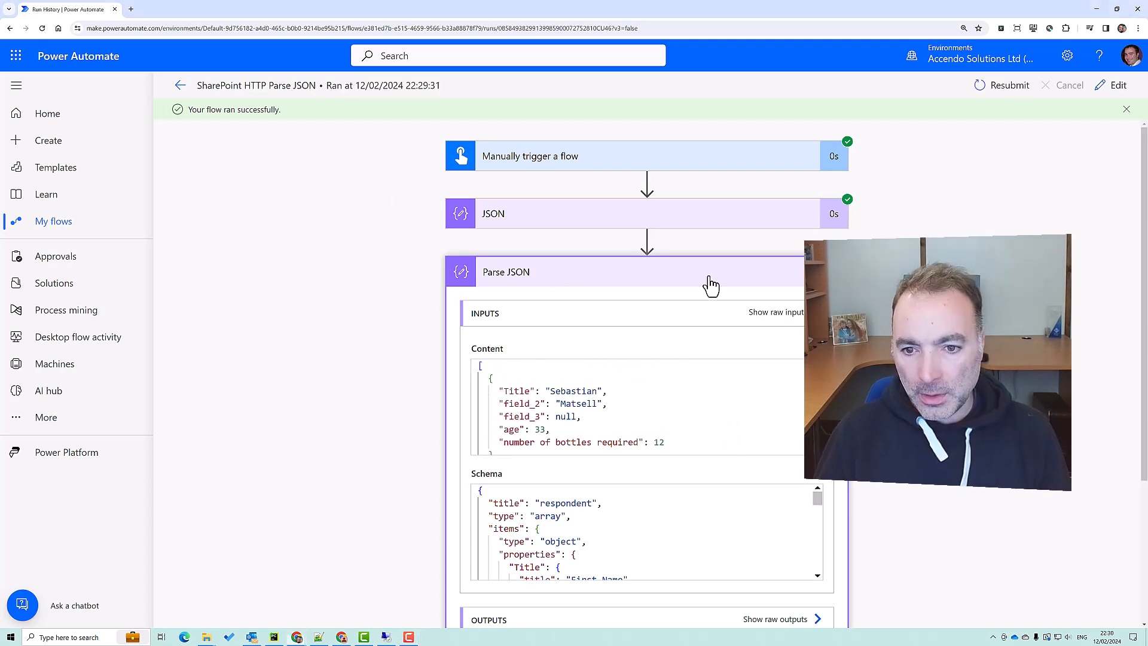
Leave the successful run results and return to the flow designer via Edit
{"action": "key", "text": "alt+tab"}
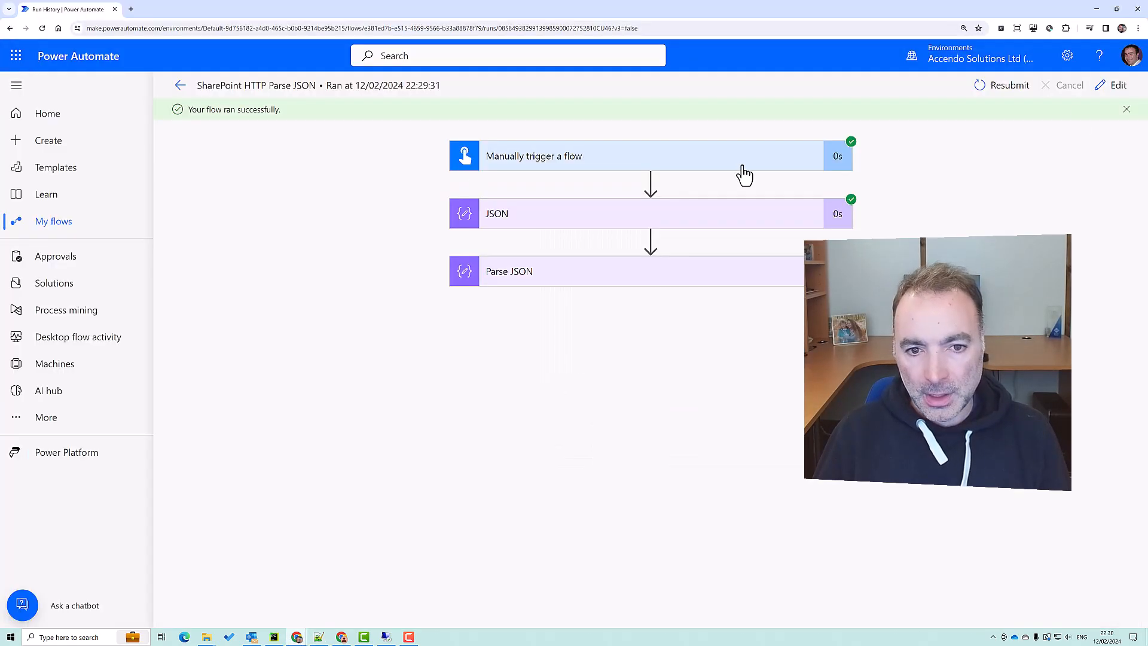
{"action": "left_click", "coordinate": [1118, 85]}
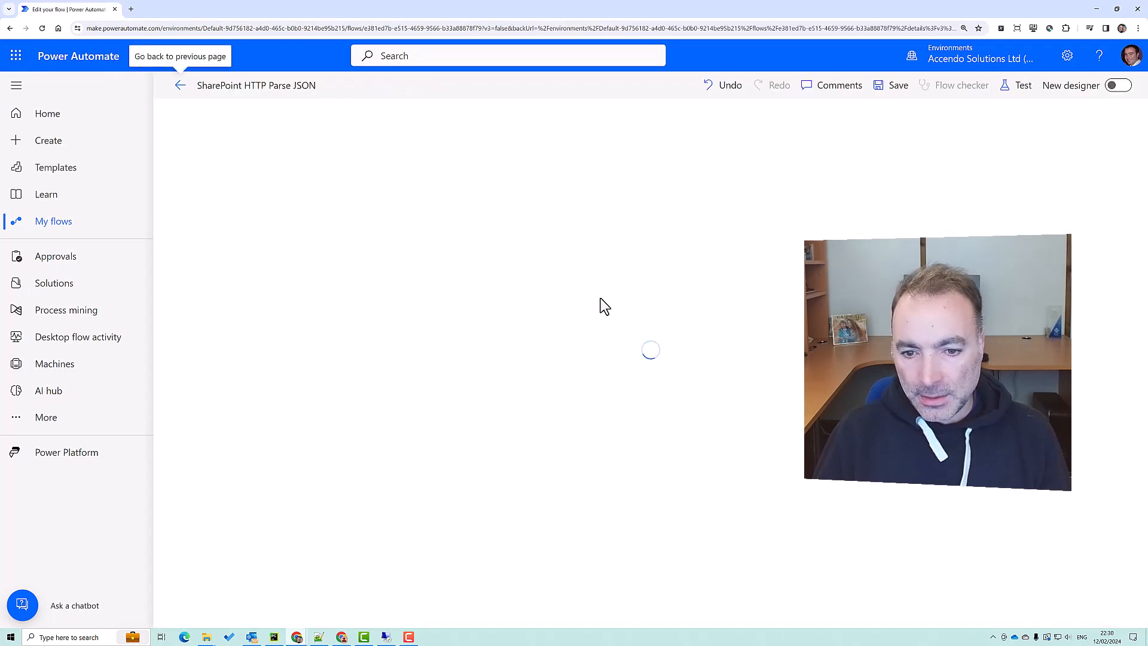
{"action": "mouse_move", "coordinate": [581, 285]}
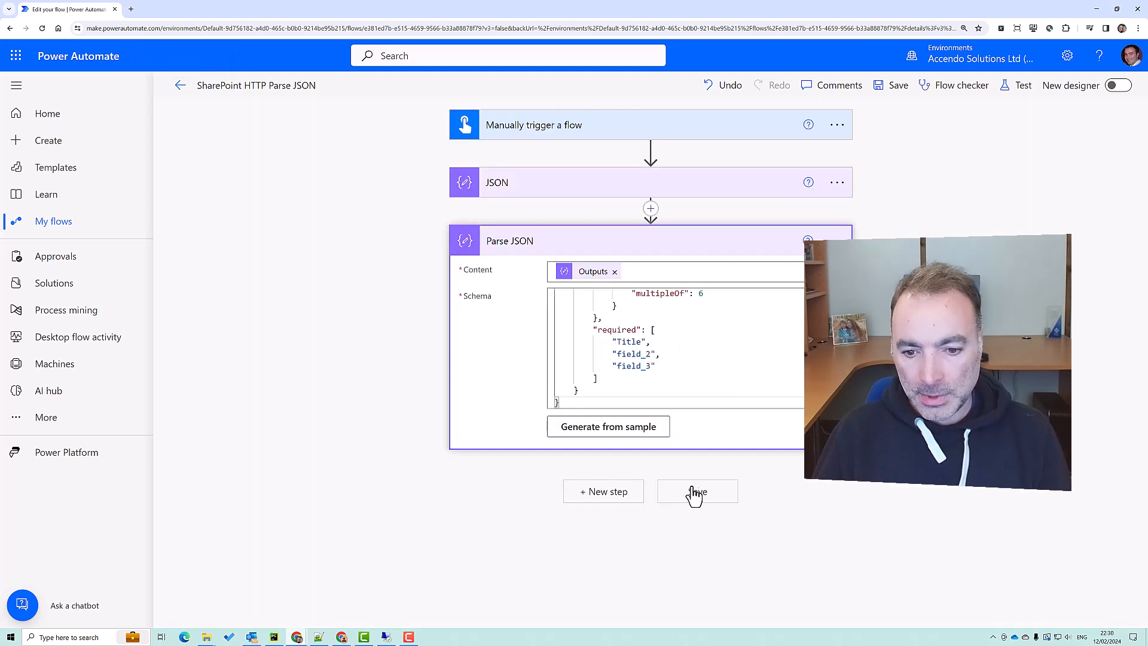
Save the flow and run a new manual test
{"action": "left_click", "coordinate": [695, 492]}
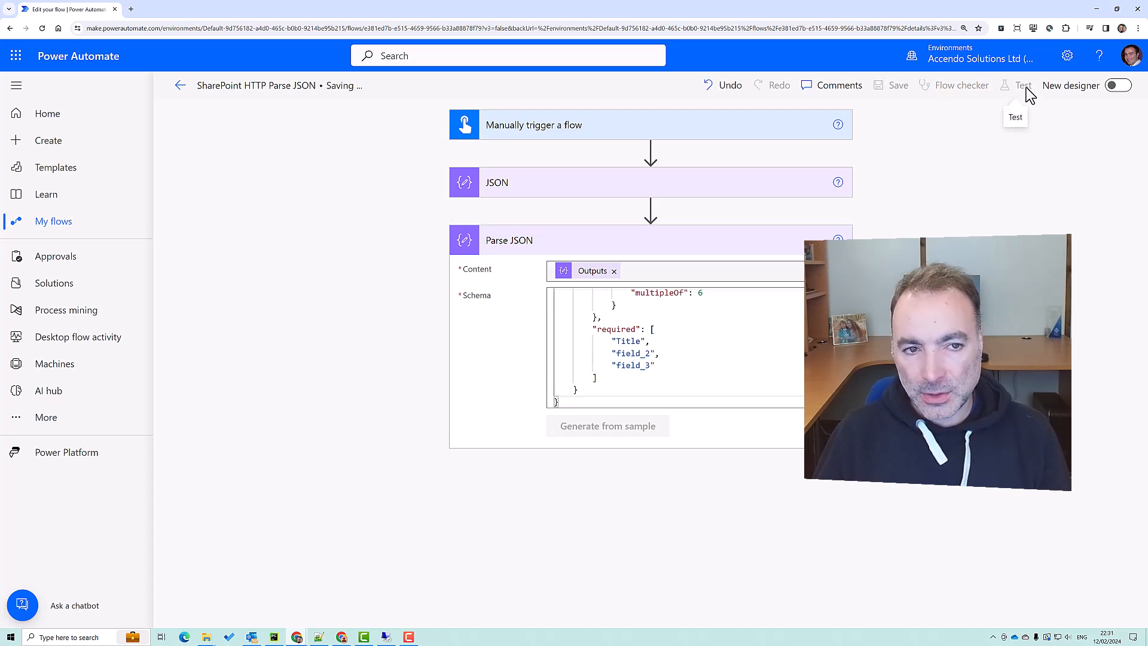
{"action": "left_click", "coordinate": [1022, 85]}
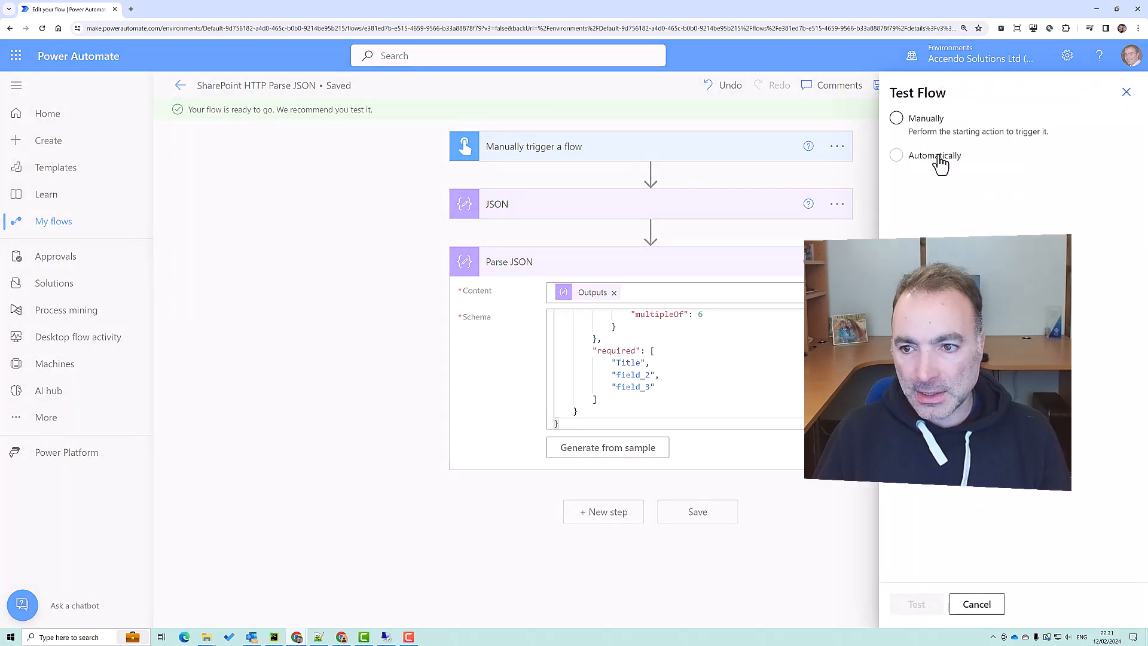
{"action": "left_click", "coordinate": [896, 156]}
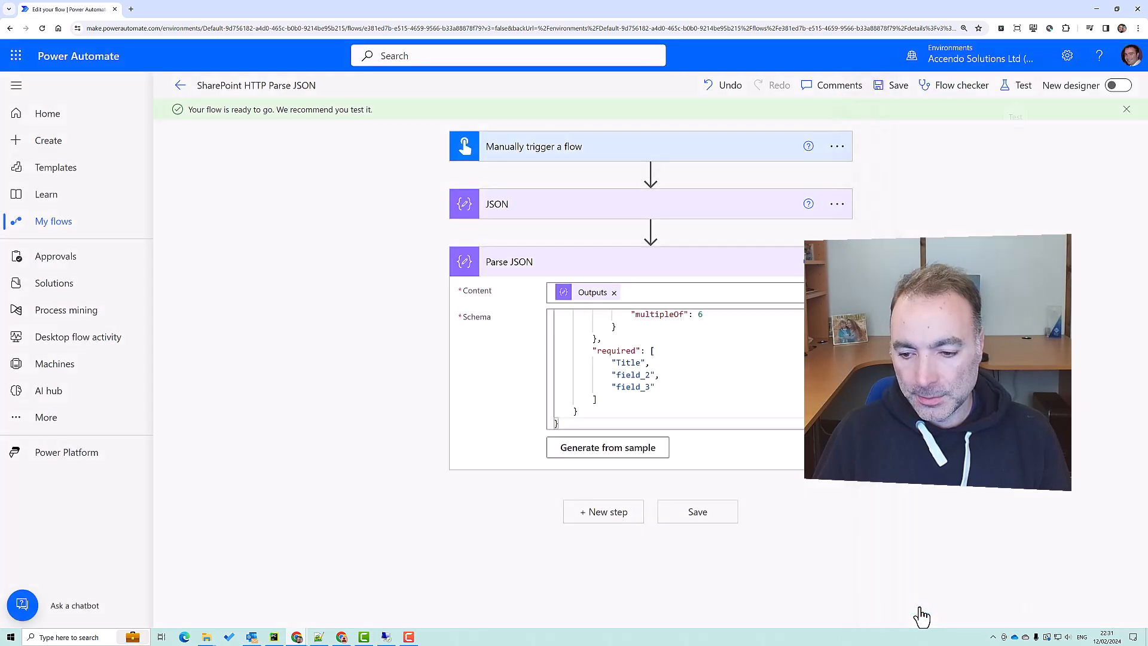
{"action": "left_click", "coordinate": [1013, 85]}
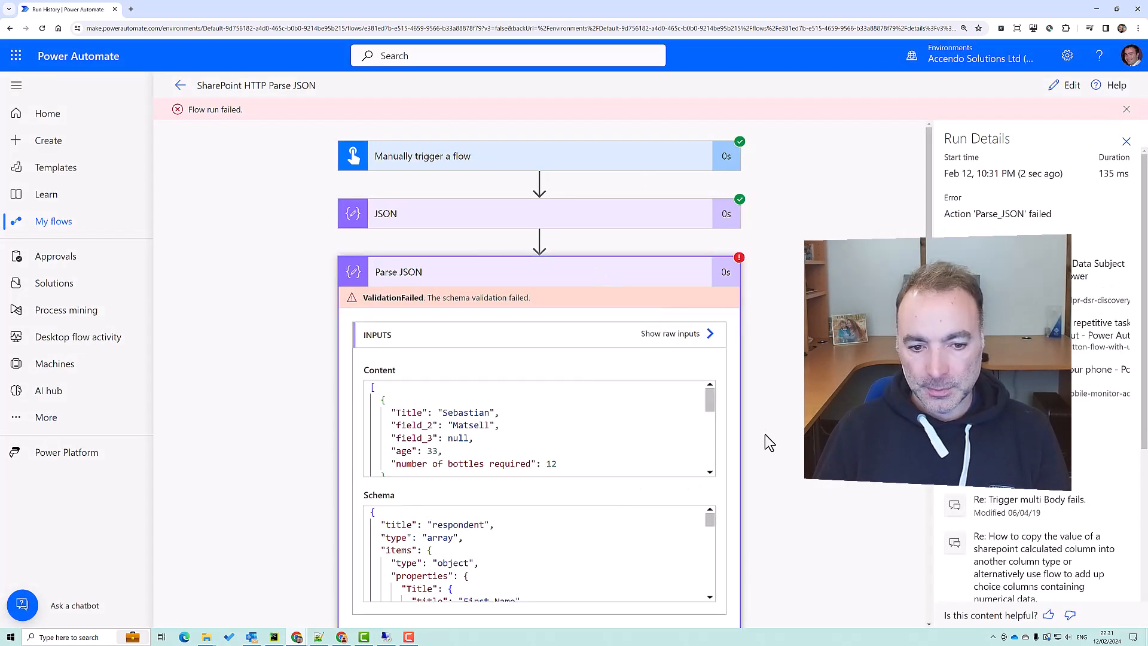
Scroll through the failed Parse JSON step to read that 5 is not a multiple of 6
{"action": "scroll", "scroll_direction": "down", "scroll_amount": 3}
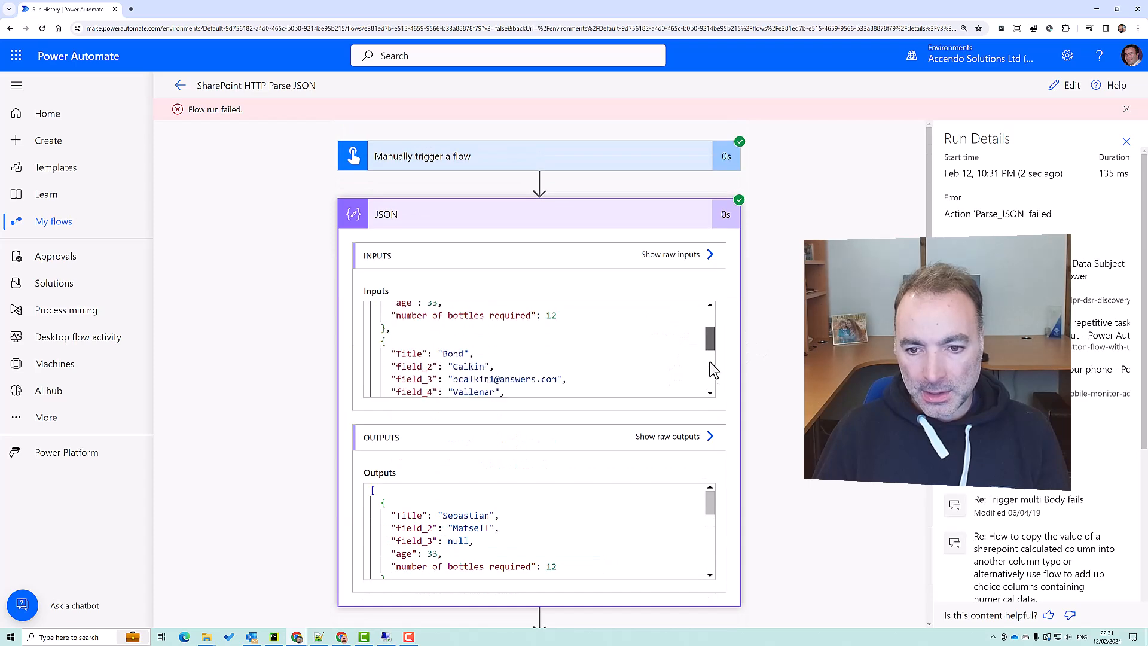
{"action": "scroll", "scroll_direction": "down", "scroll_amount": 3}
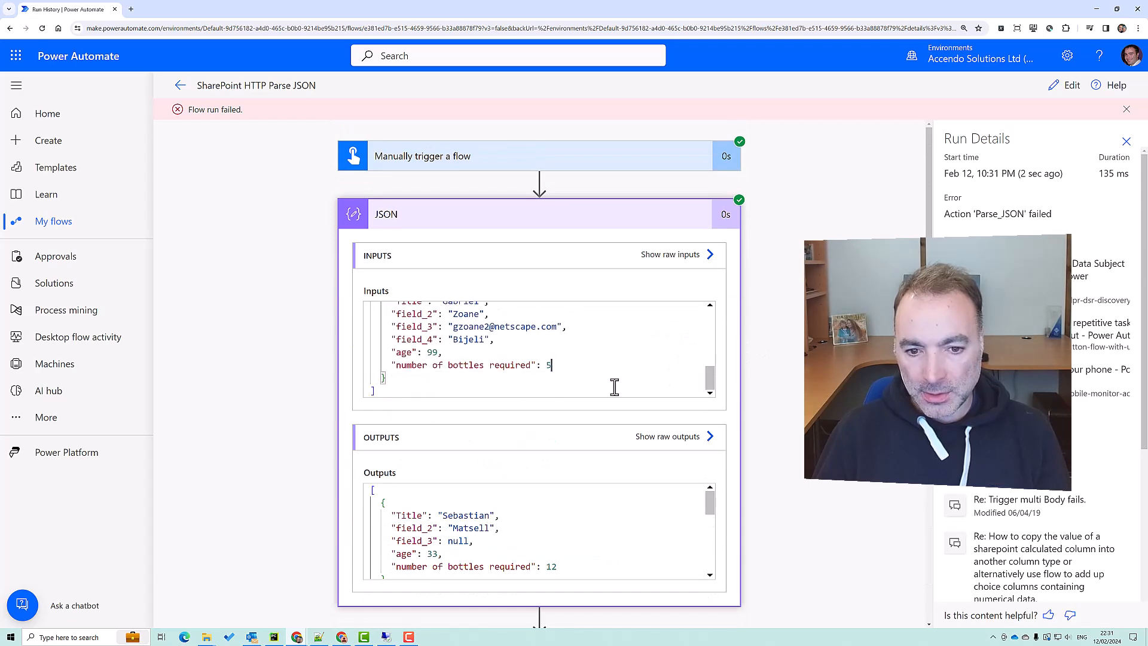
{"action": "scroll", "scroll_direction": "down", "scroll_amount": 3}
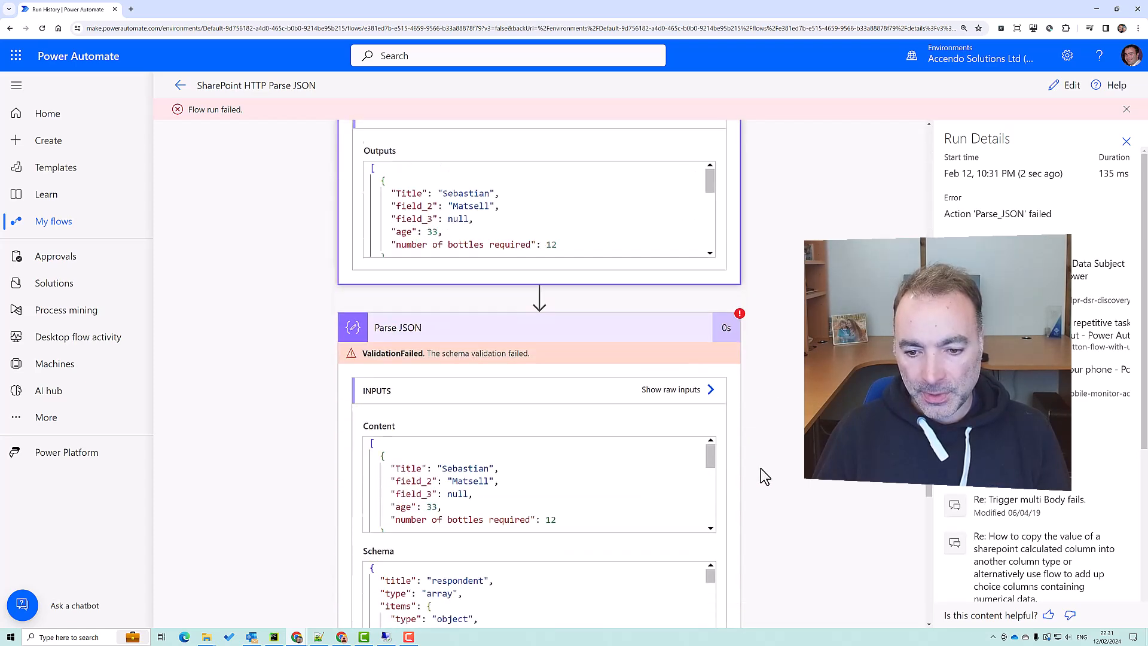
{"action": "scroll", "scroll_direction": "down", "scroll_amount": 3}
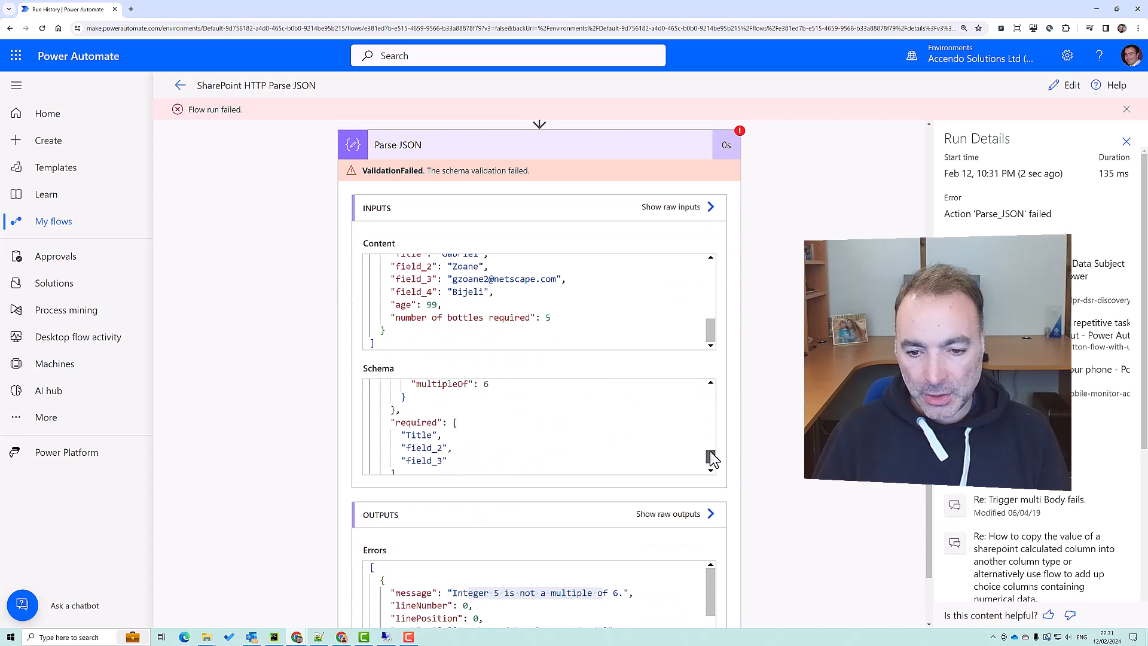
{"action": "scroll", "scroll_direction": "down", "scroll_amount": 3}
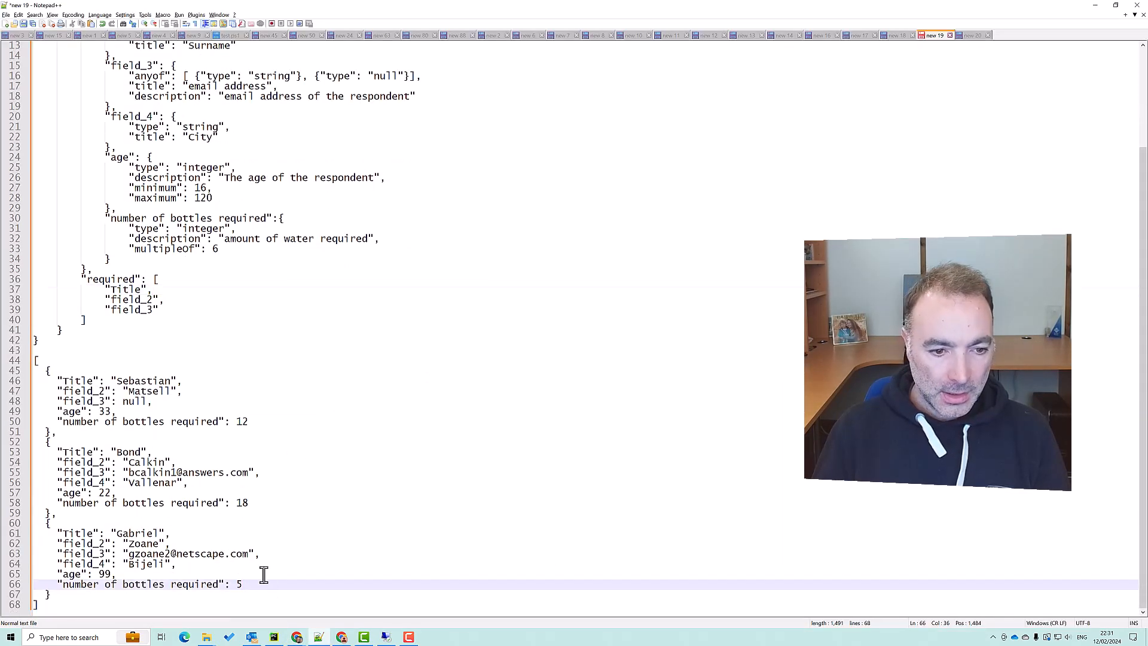
Change the third respondent's number of bottles required from 5 to 24 in the JSON step
{"action": "type", "text": "2"}
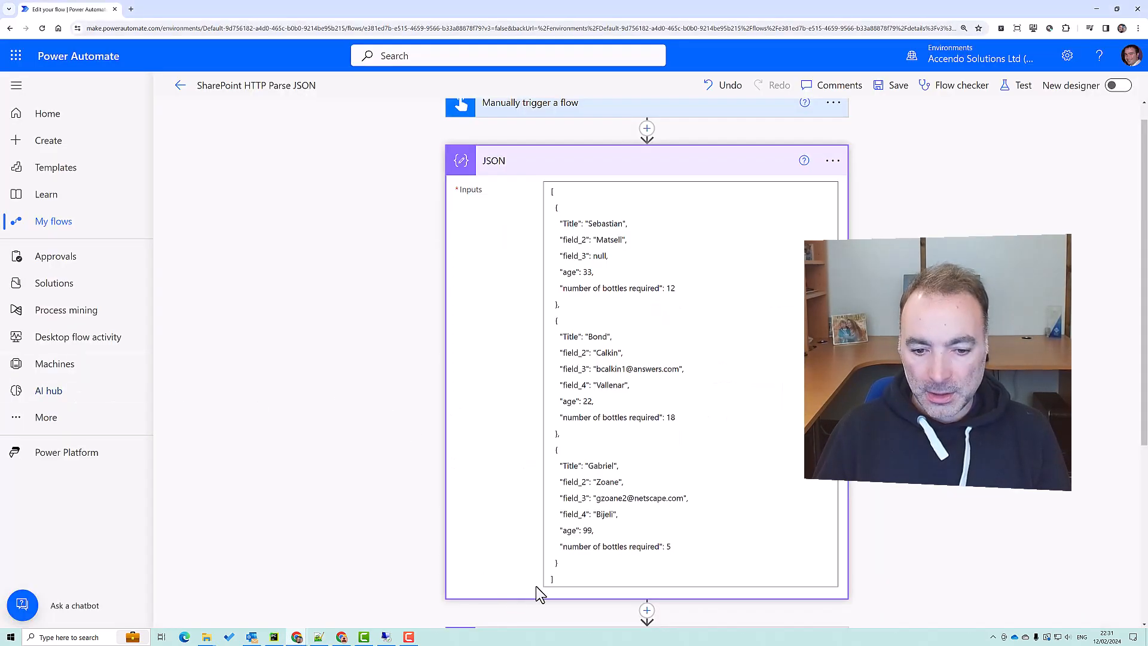
{"action": "left_click", "coordinate": [689, 545]}
{"action": "type", "text": "24"}
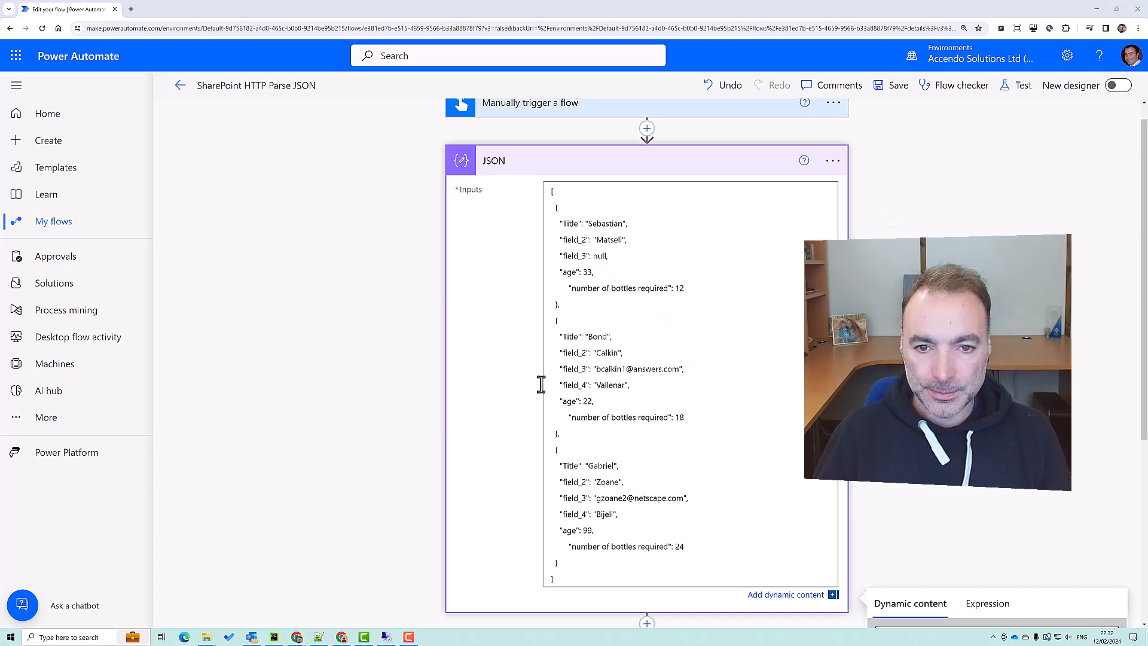
{"action": "mouse_move", "coordinate": [366, 245]}
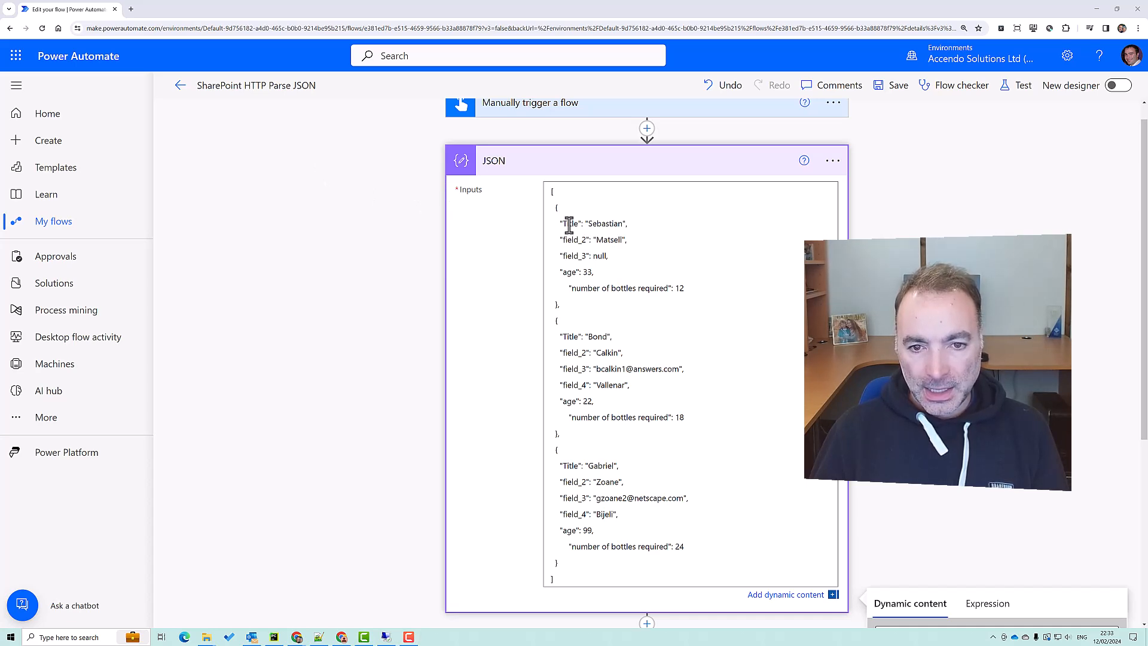
{"action": "double_click", "coordinate": [602, 224]}
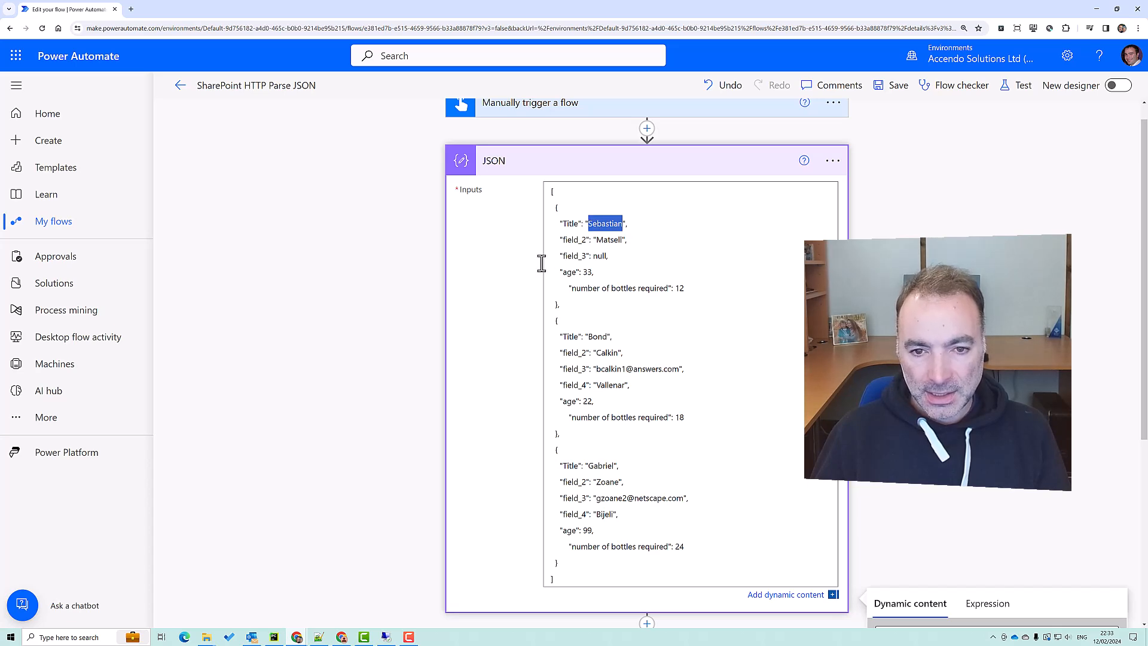
{"action": "mouse_move", "coordinate": [432, 482]}
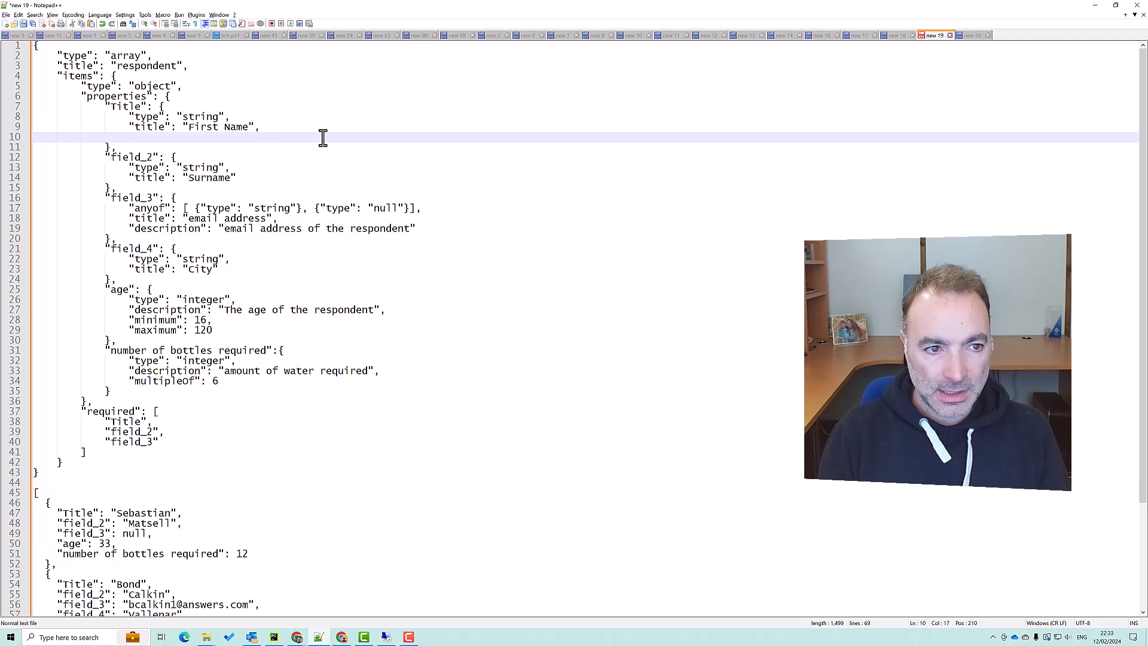
Add "minLength": 3 and "maxLength": 25 under the Title schema property
{"action": "type", "text": "\""}
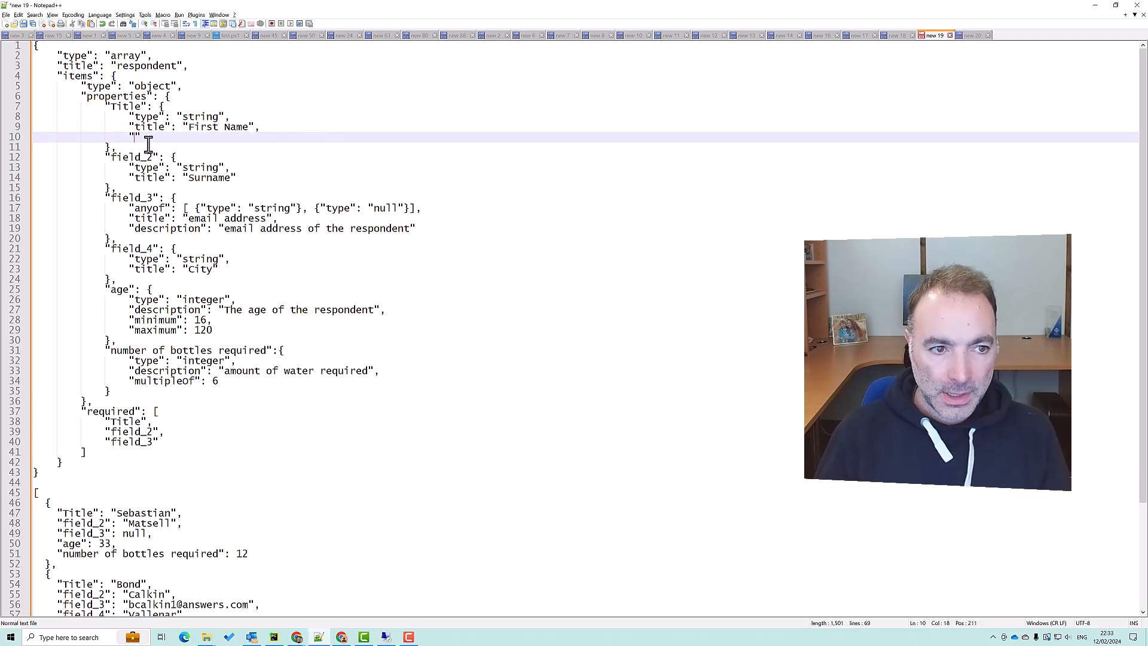
{"action": "type", "text": "minLen"}
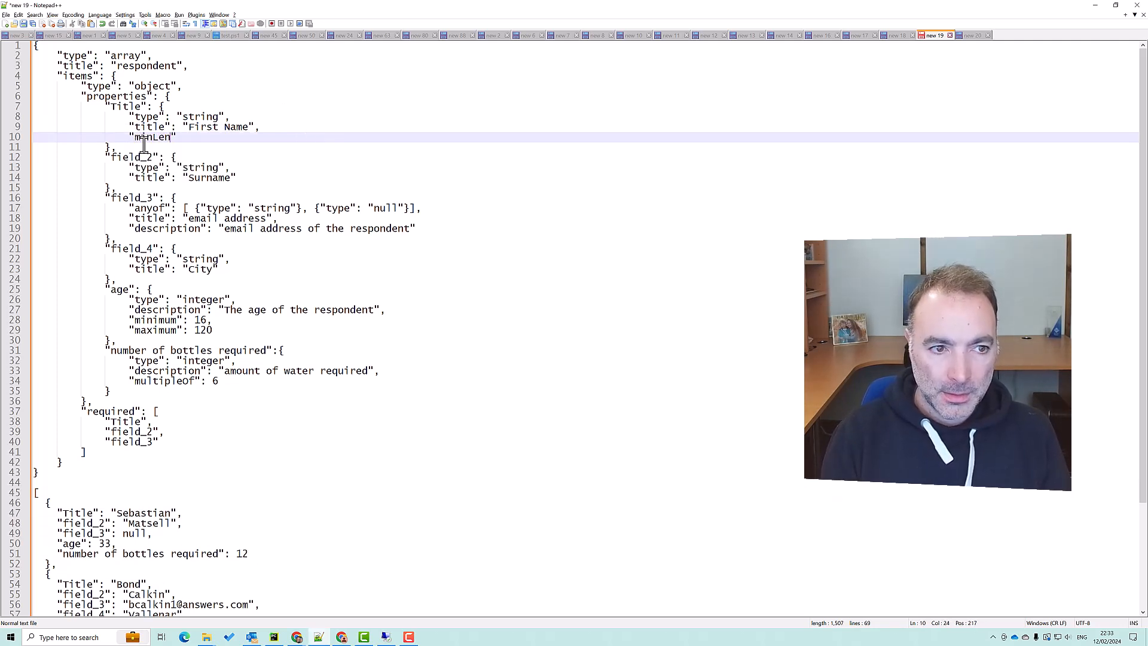
{"action": "type", "text": "gth"}
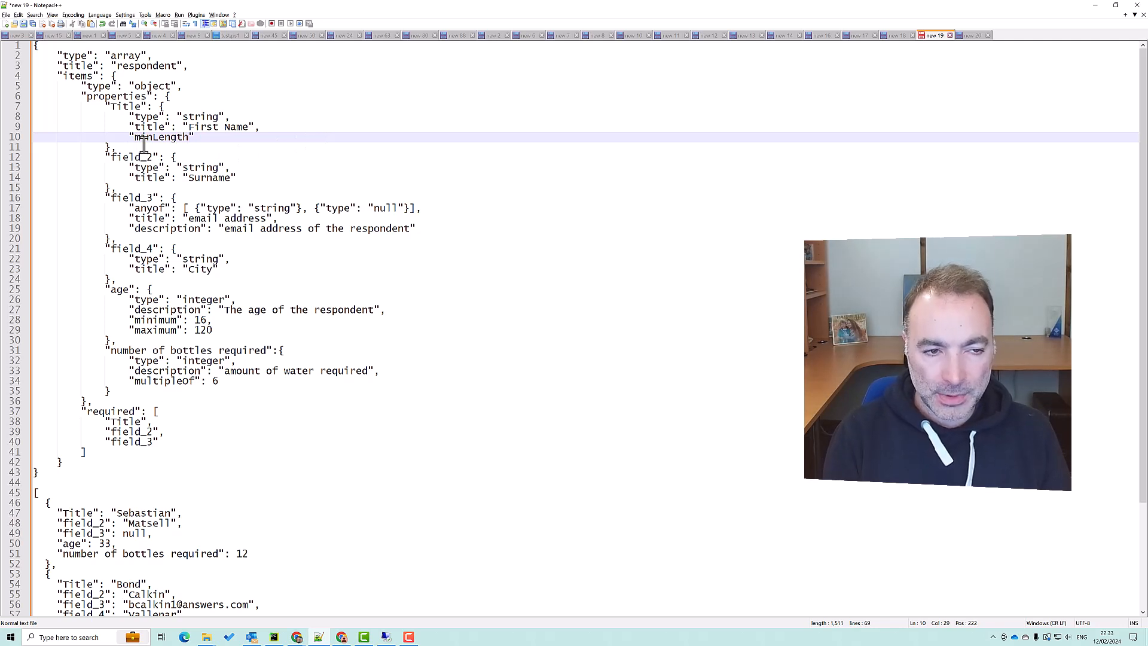
{"action": "type", "text": ":"}
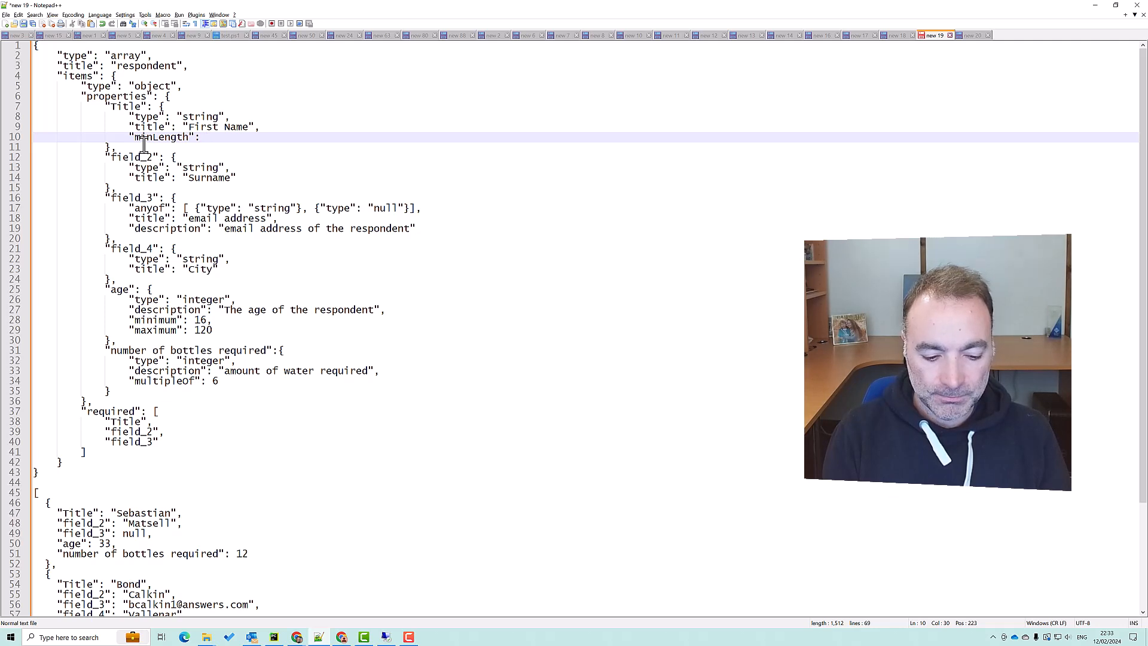
{"action": "type", "text": "3,"}
{"action": "type", "text": "\""}
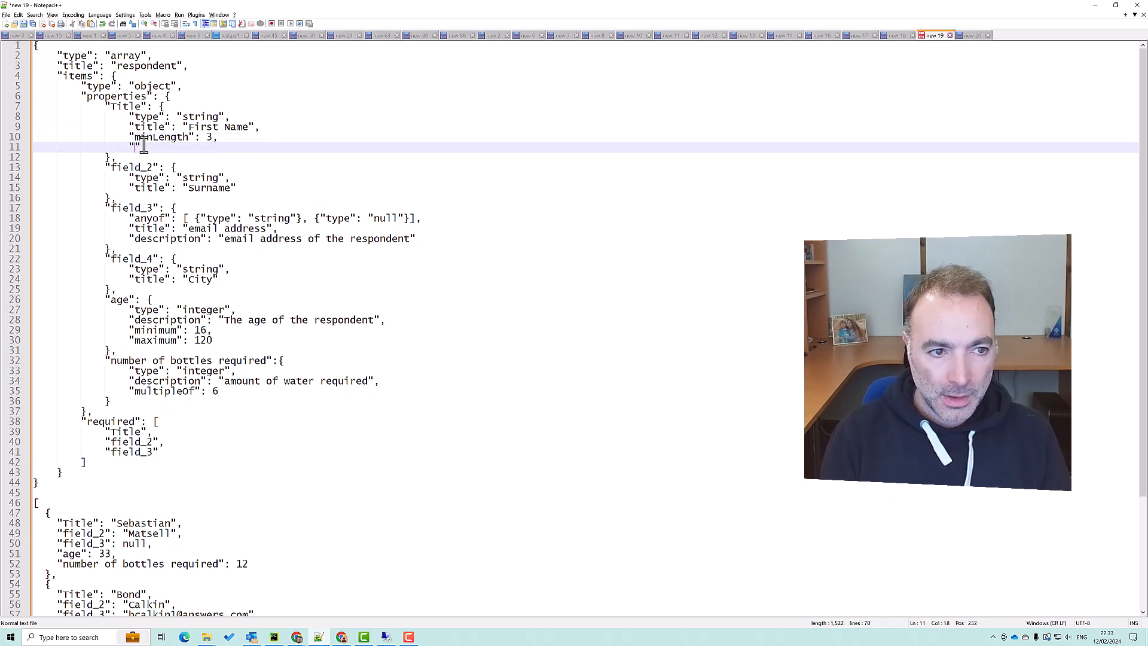
{"action": "type", "text": "maxLength"}
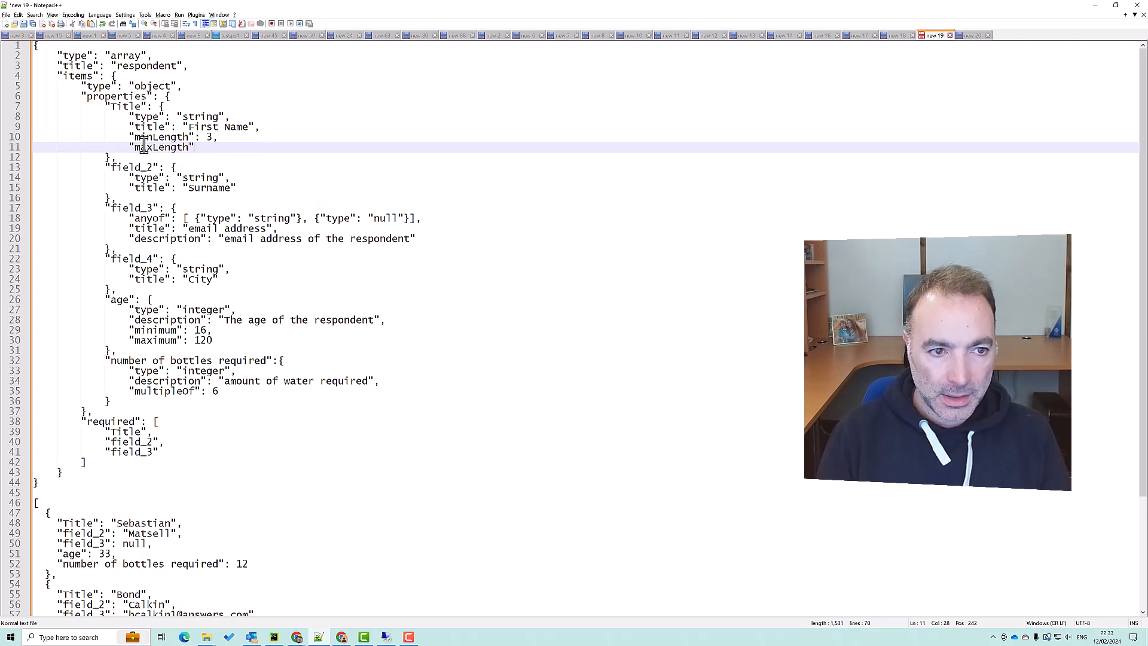
{"action": "type", "text": ":"}
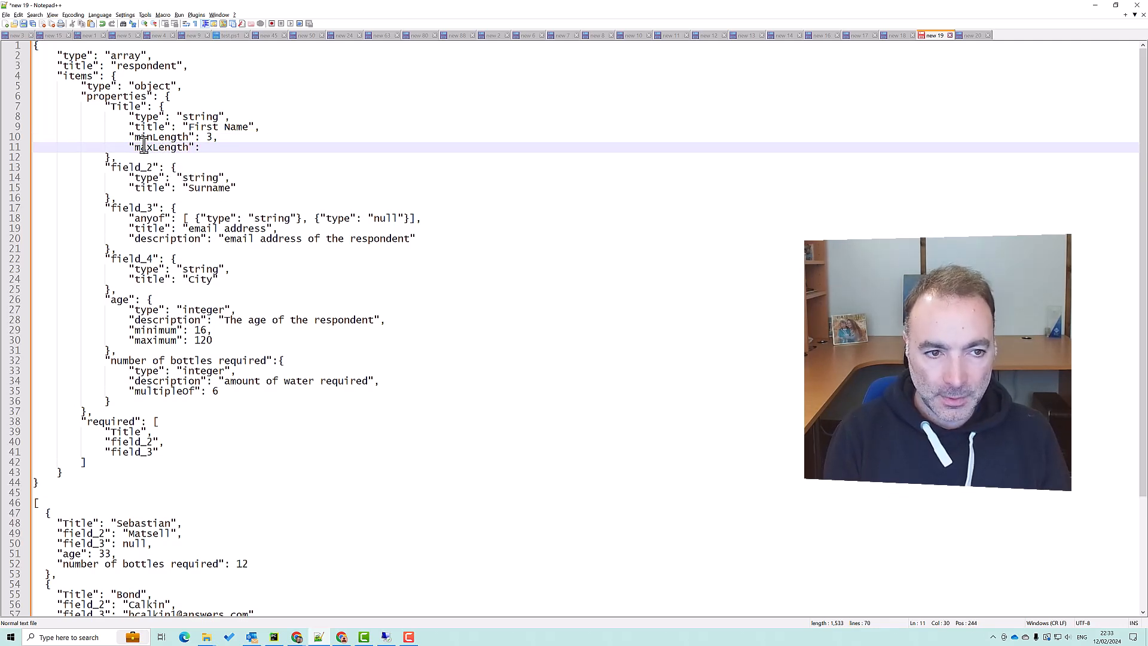
{"action": "type", "text": "25"}
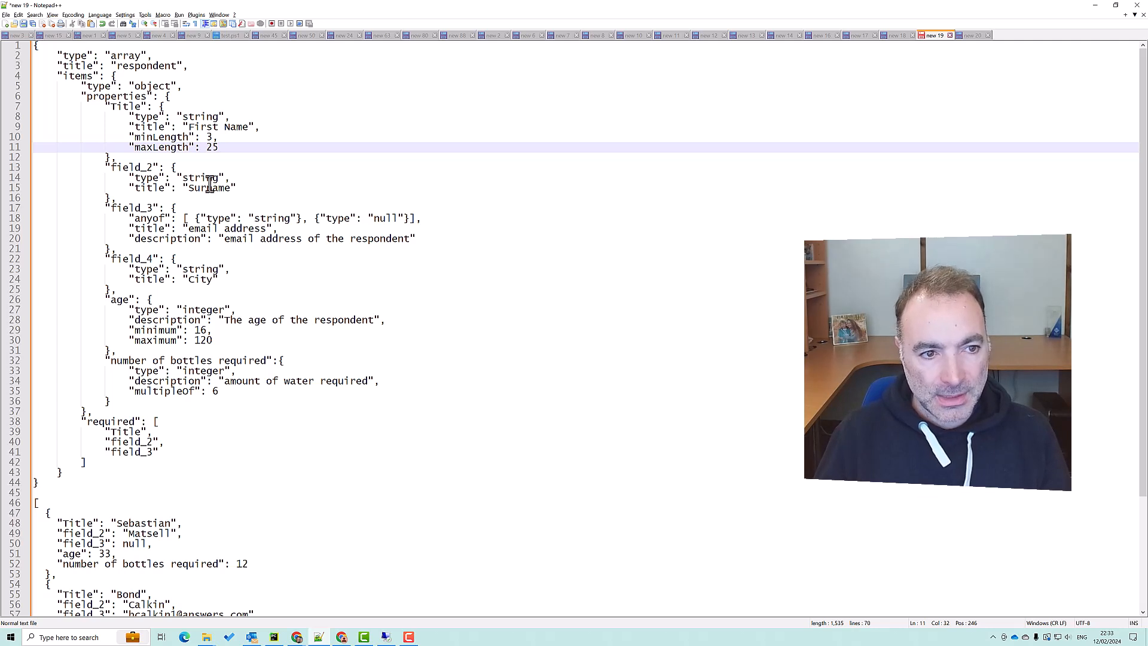
Reuse the length rules under field_2 and switch back to Power Automate with the schema
{"action": "left_click_drag", "start_coordinate": [129, 137], "coordinate": [218, 147]}
{"action": "type", "text": ","}
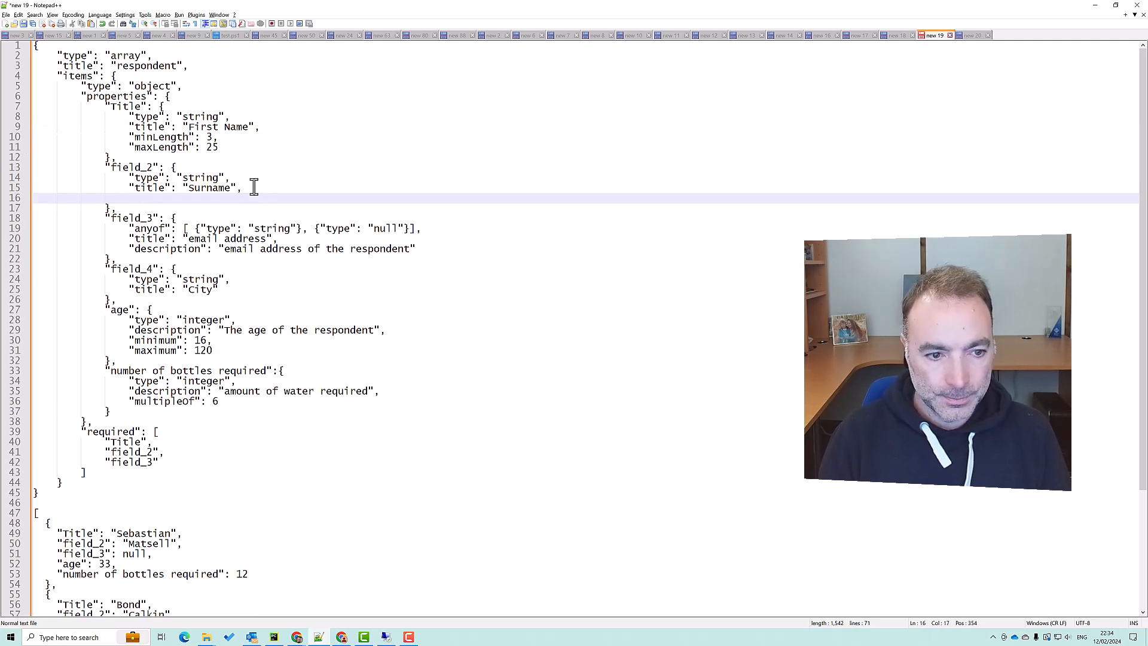
{"action": "type", "text": "\"minLength\": 3,"}
{"action": "type", "text": "\"maxLength\": 25"}
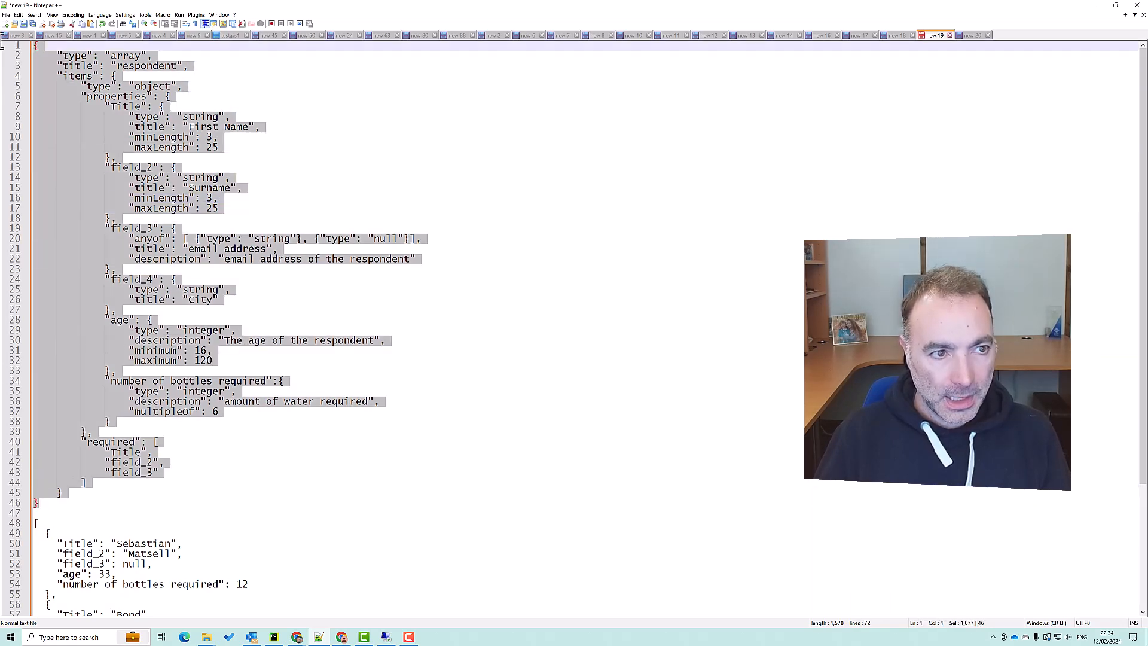
{"action": "key", "text": "alt+tab"}
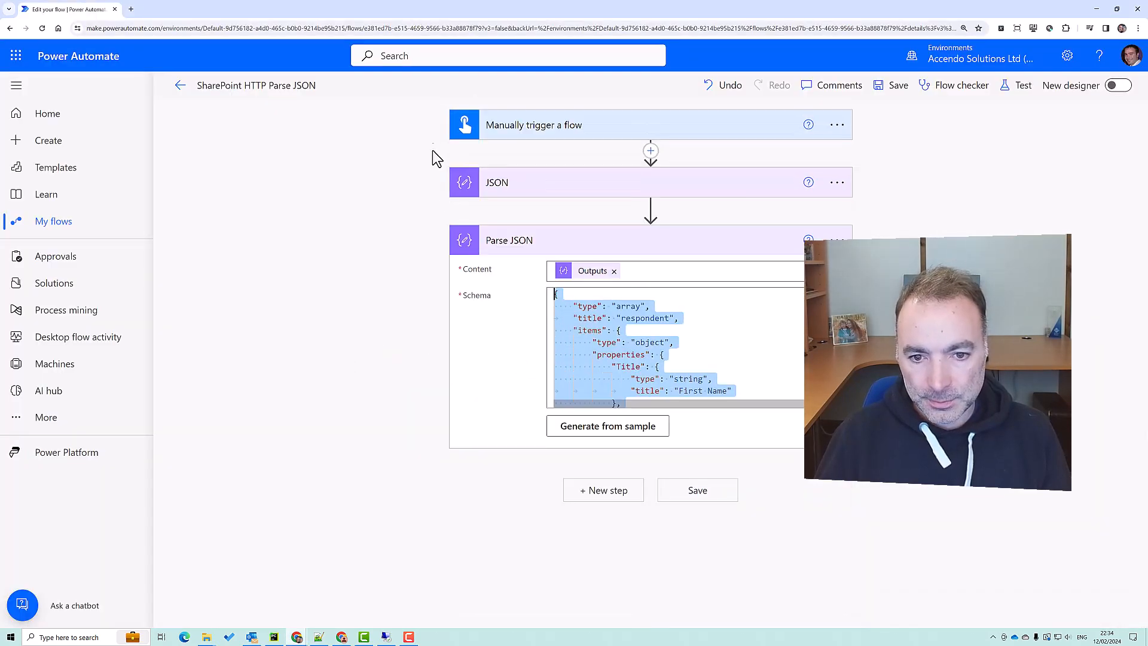
Save the flow and start a test using the recently used automatic trigger
{"action": "scroll", "scroll_direction": "down", "scroll_amount": 3}
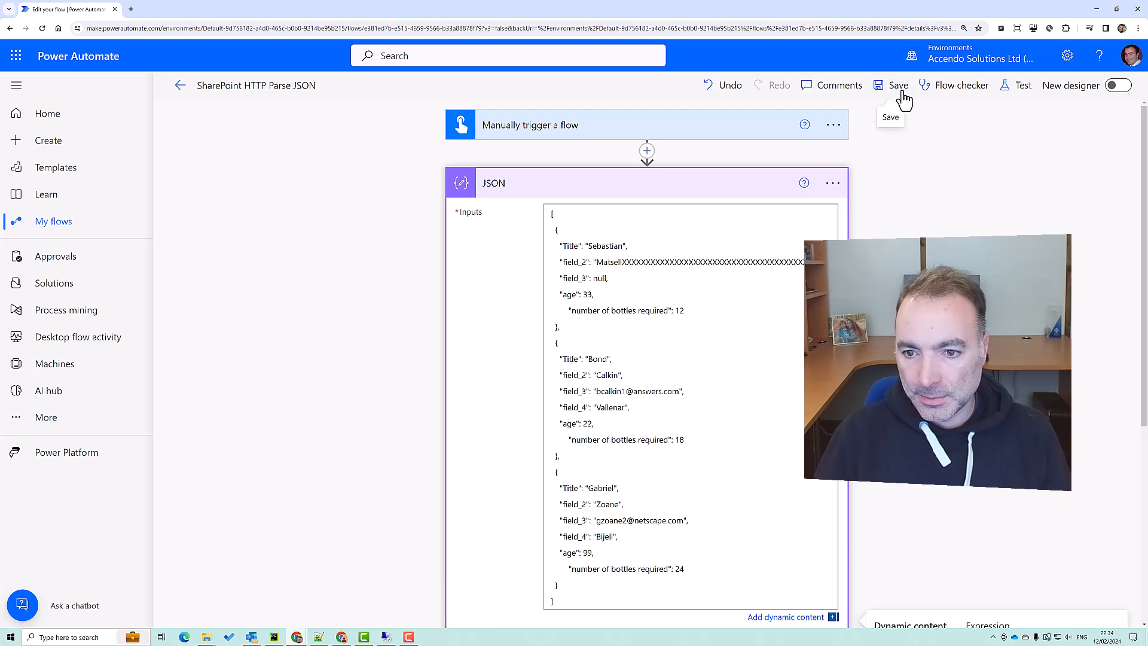
{"action": "left_click", "coordinate": [896, 85]}
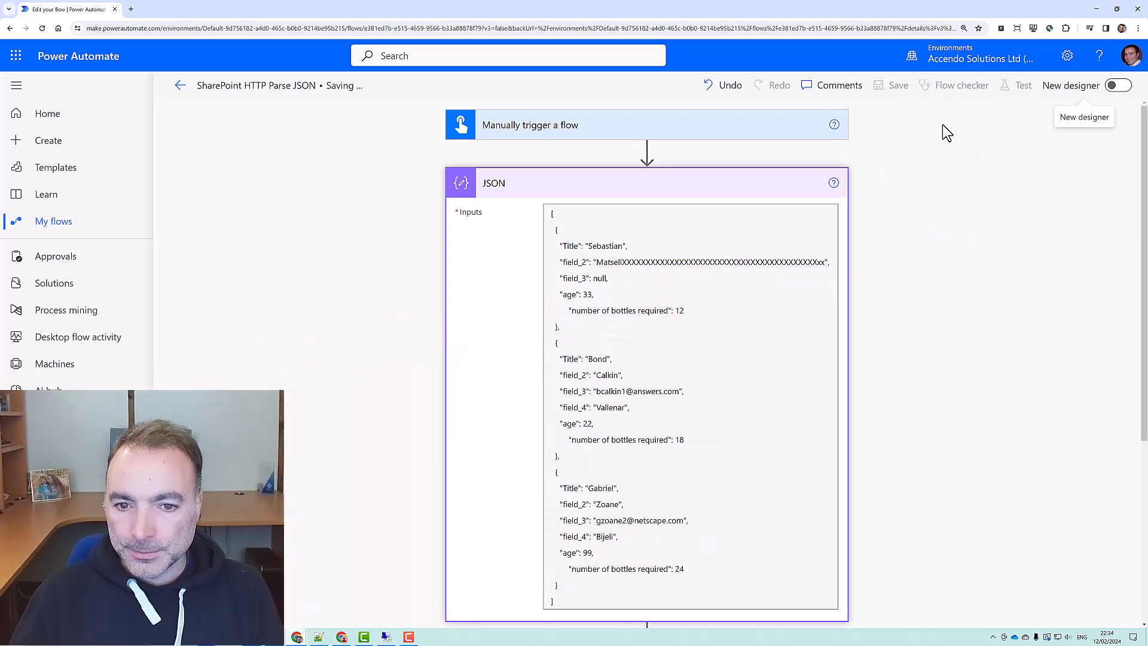
{"action": "mouse_move", "coordinate": [1020, 90]}
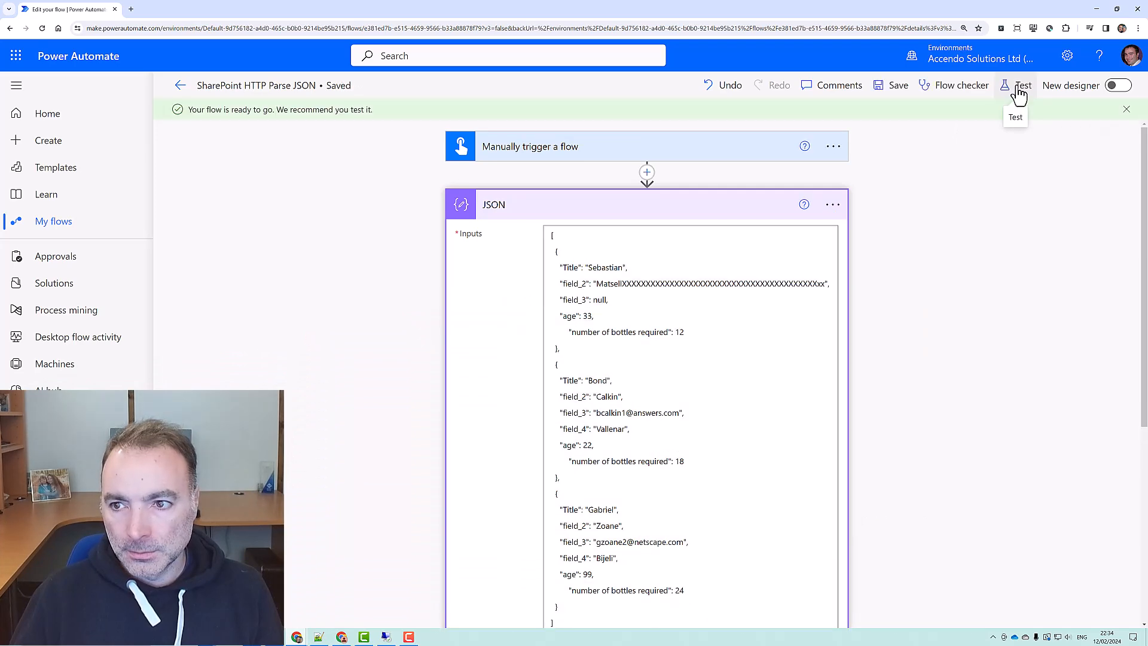
{"action": "left_click", "coordinate": [1022, 84]}
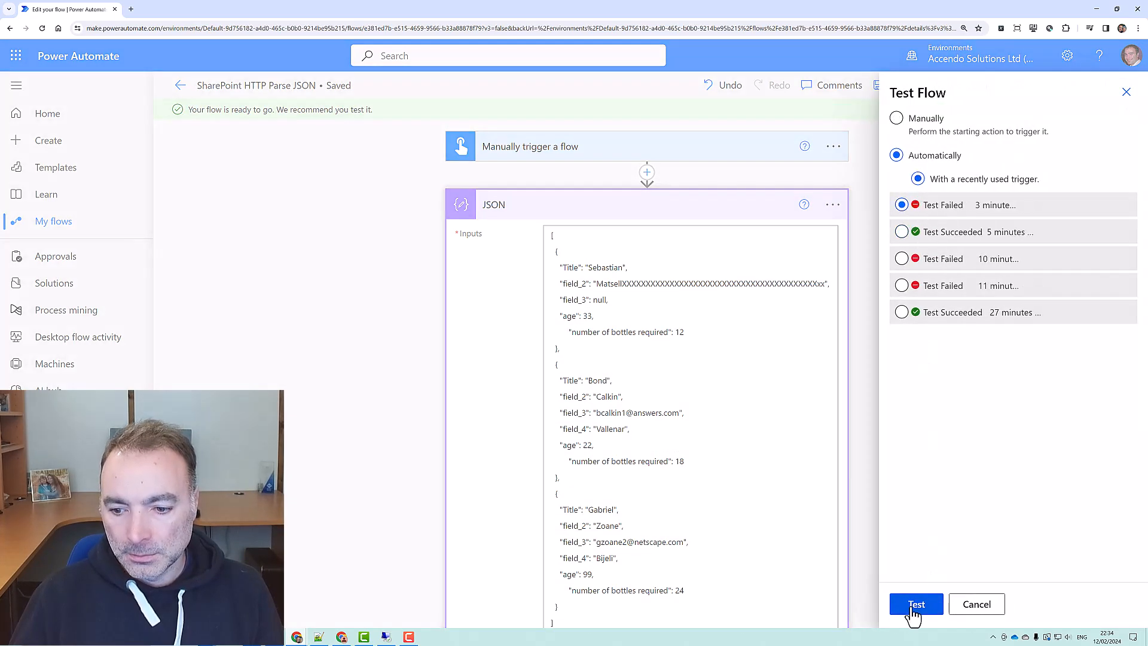
{"action": "left_click", "coordinate": [916, 604]}
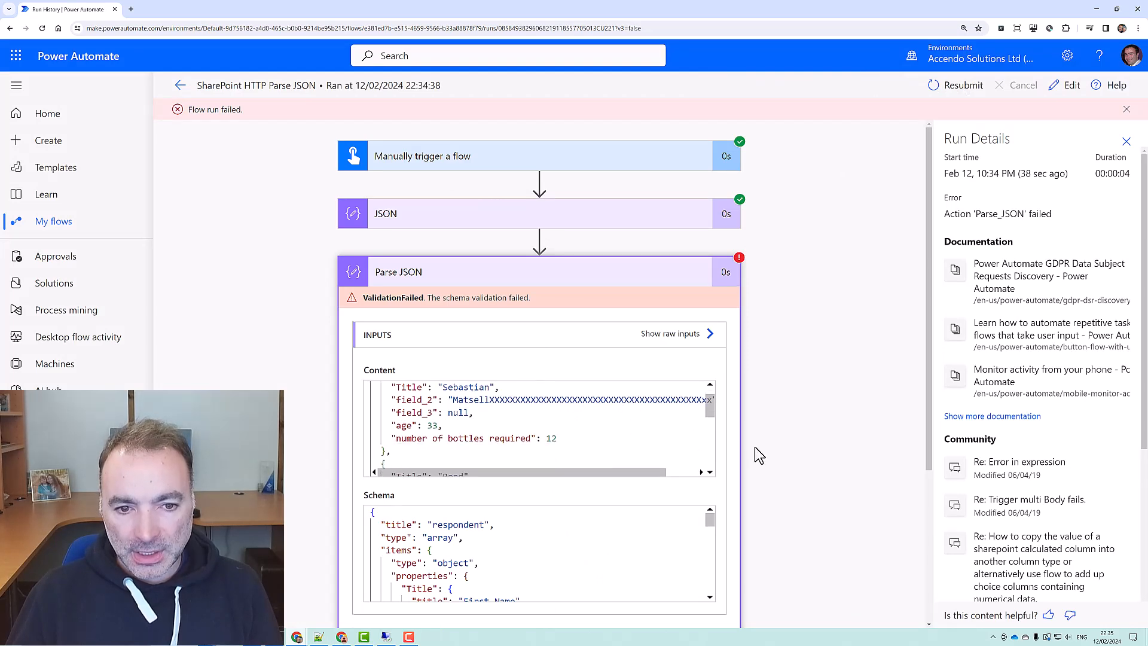
Review the 'exceeds maximum length of 25' error and return to editing the flow
{"action": "scroll", "scroll_direction": "down", "scroll_amount": 3}
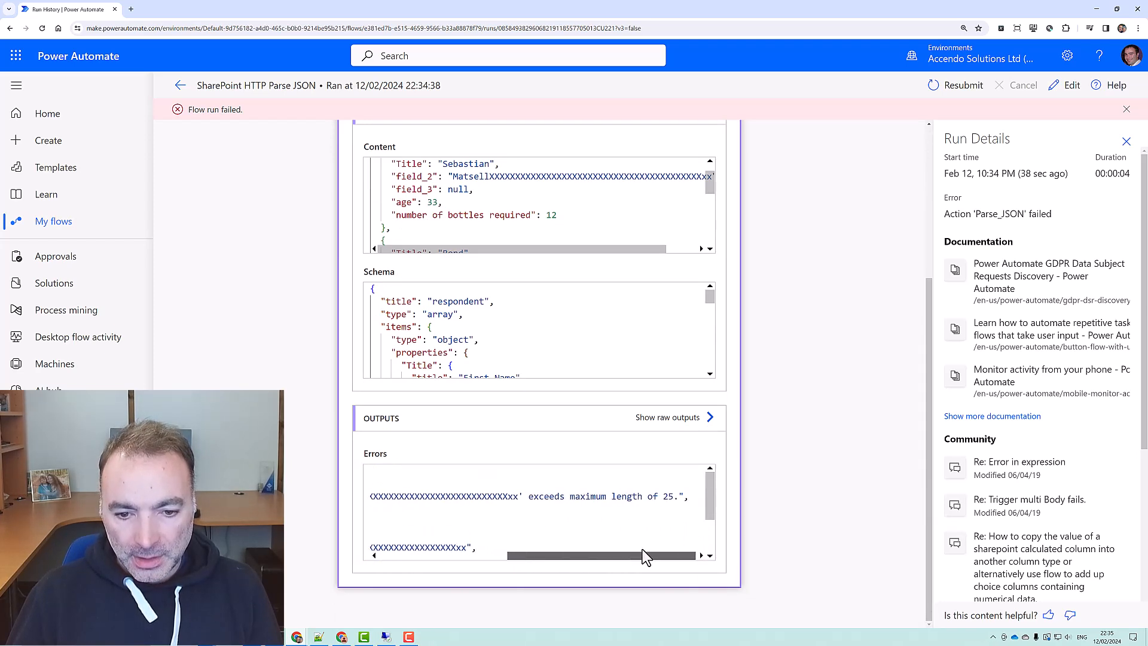
{"action": "left_click_drag", "start_coordinate": [523, 495], "coordinate": [662, 494]}
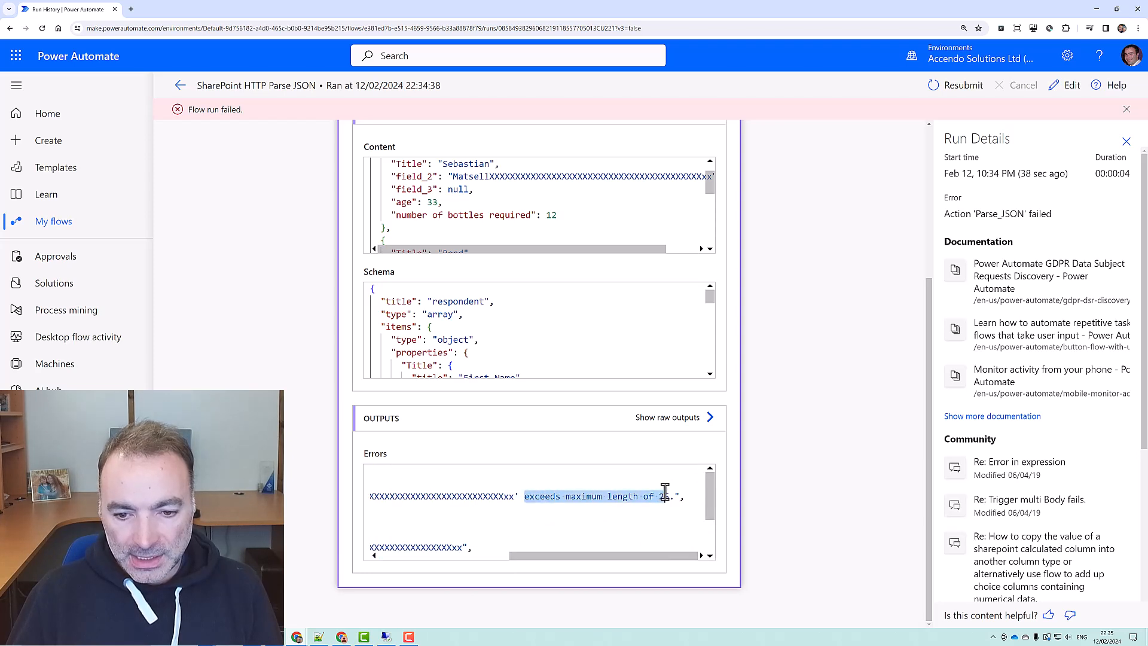
{"action": "left_click", "coordinate": [1063, 85]}
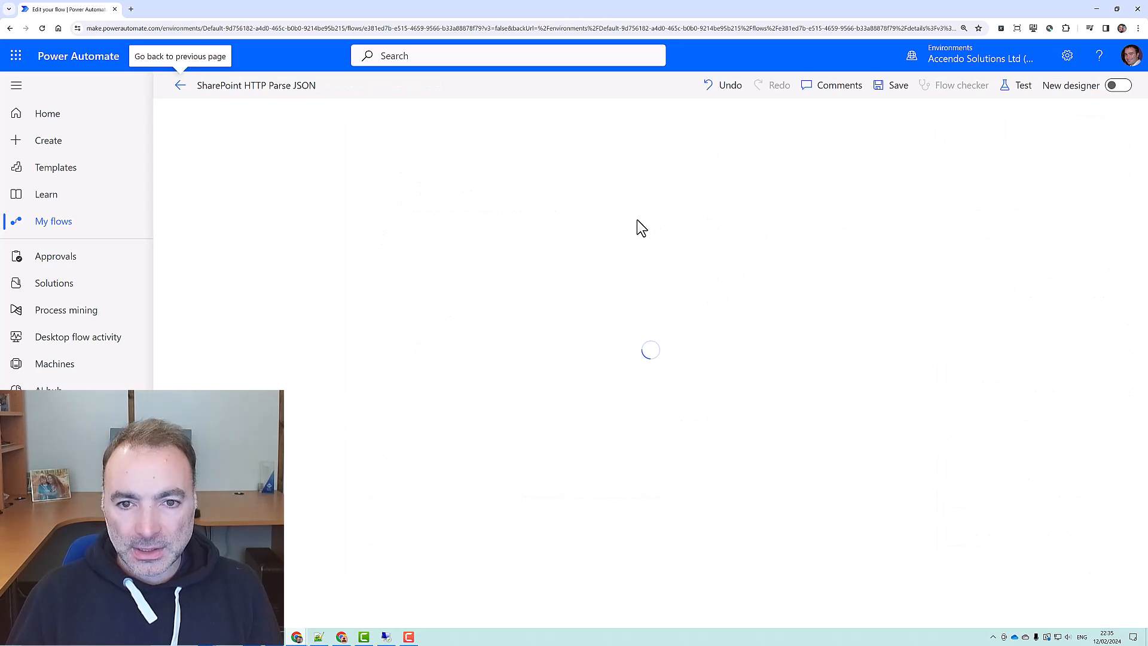
{"action": "mouse_move", "coordinate": [634, 206]}
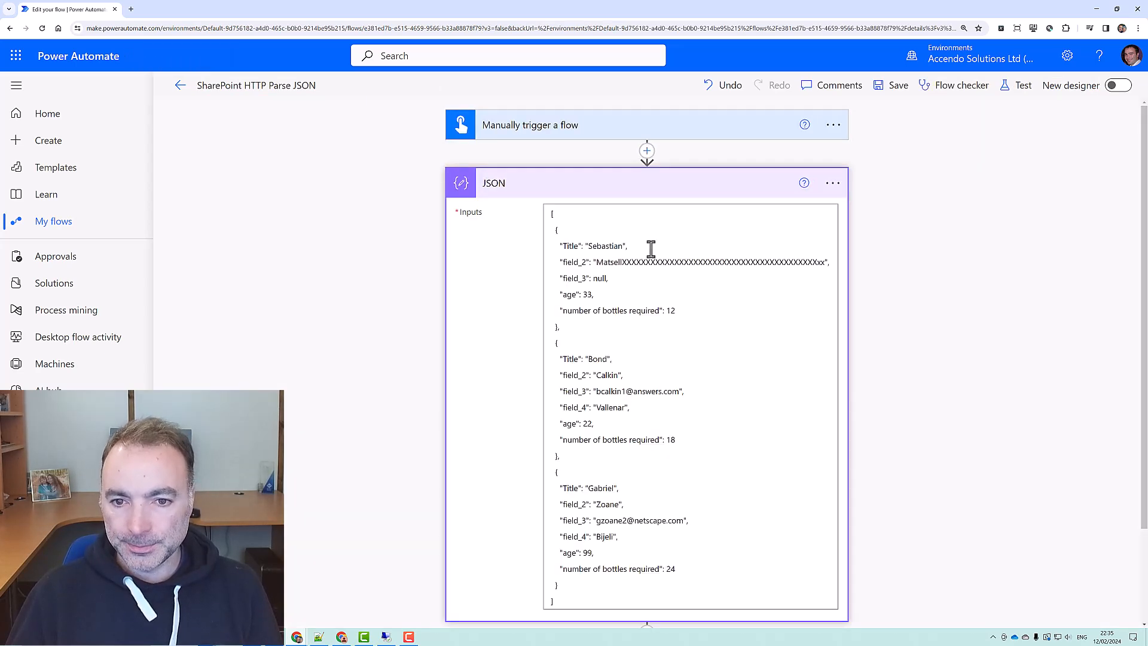
Set field_2 to Matsell and field_3 to the invalid email "paul murana" in the Compose inputs
{"action": "left_click", "coordinate": [621, 262]}
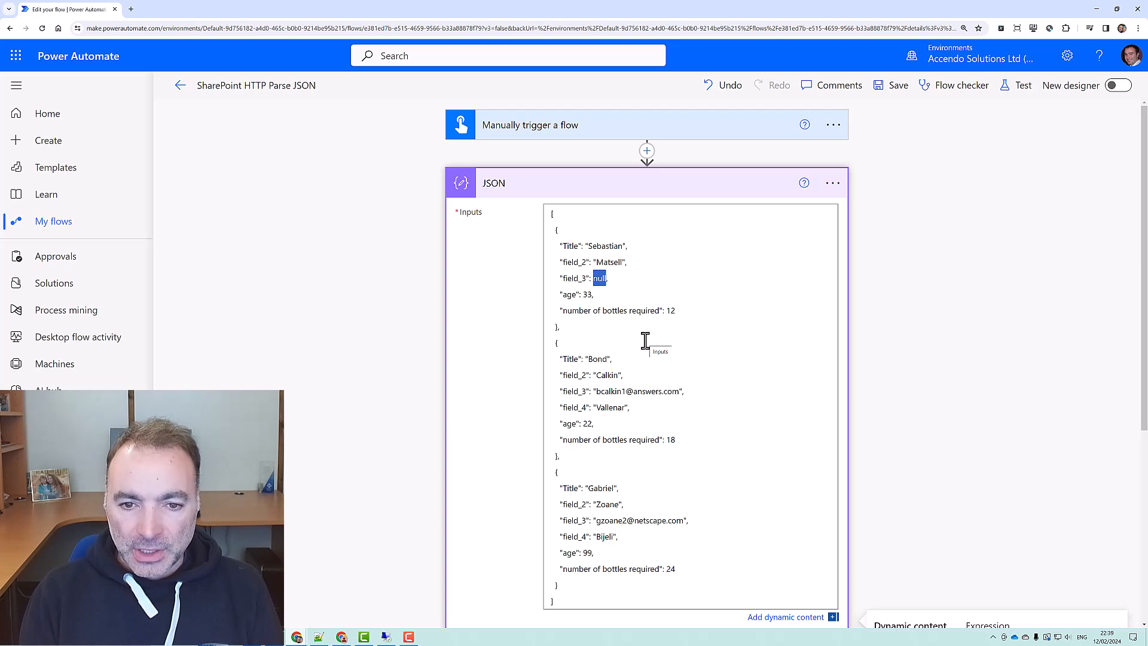
{"action": "key", "text": "Delete"}
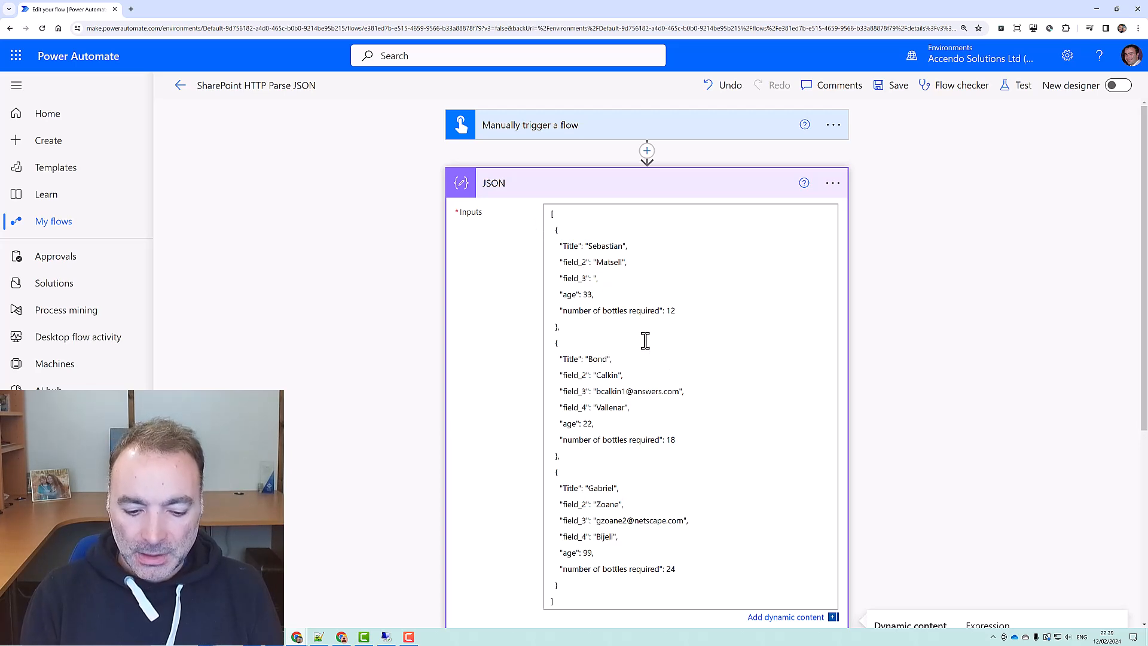
{"action": "type", "text": "paul murana\""}
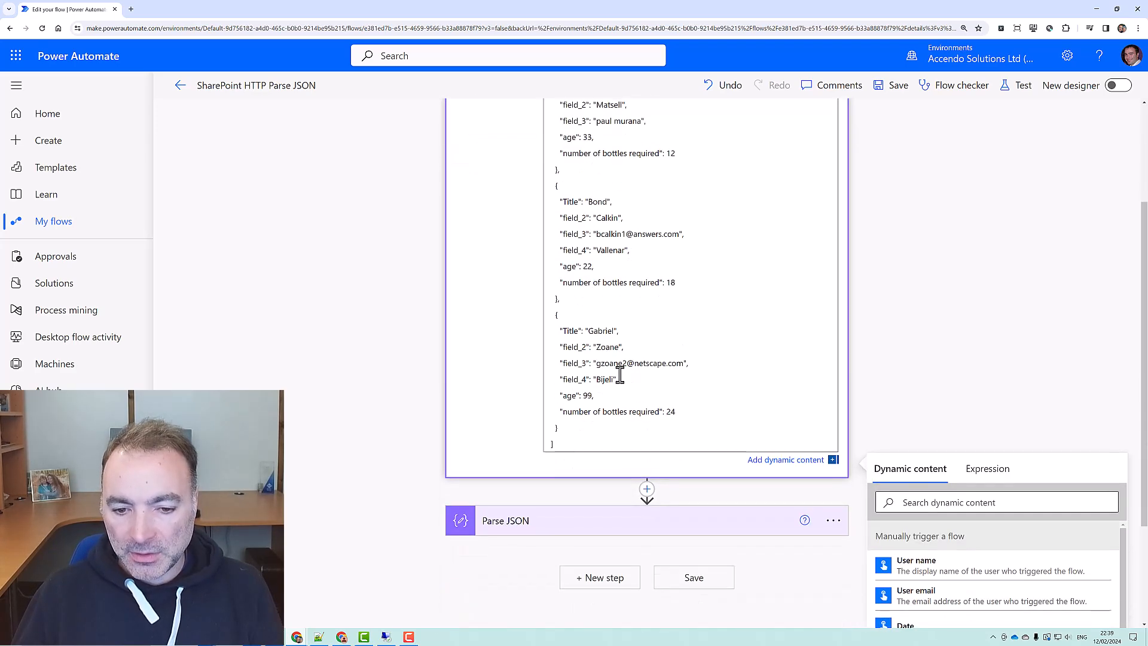
{"action": "left_click", "coordinate": [318, 636]}
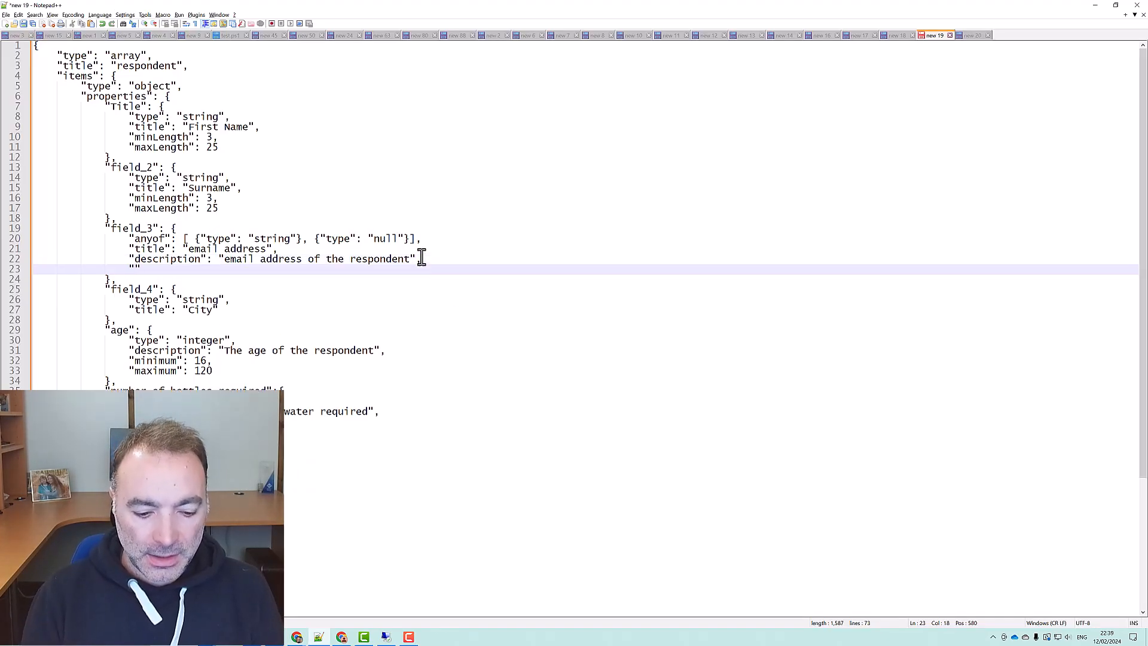
Add "format": "email" to field_3 in the schema and bring it back to Power Automate
{"action": "type", "text": "fomatr"}
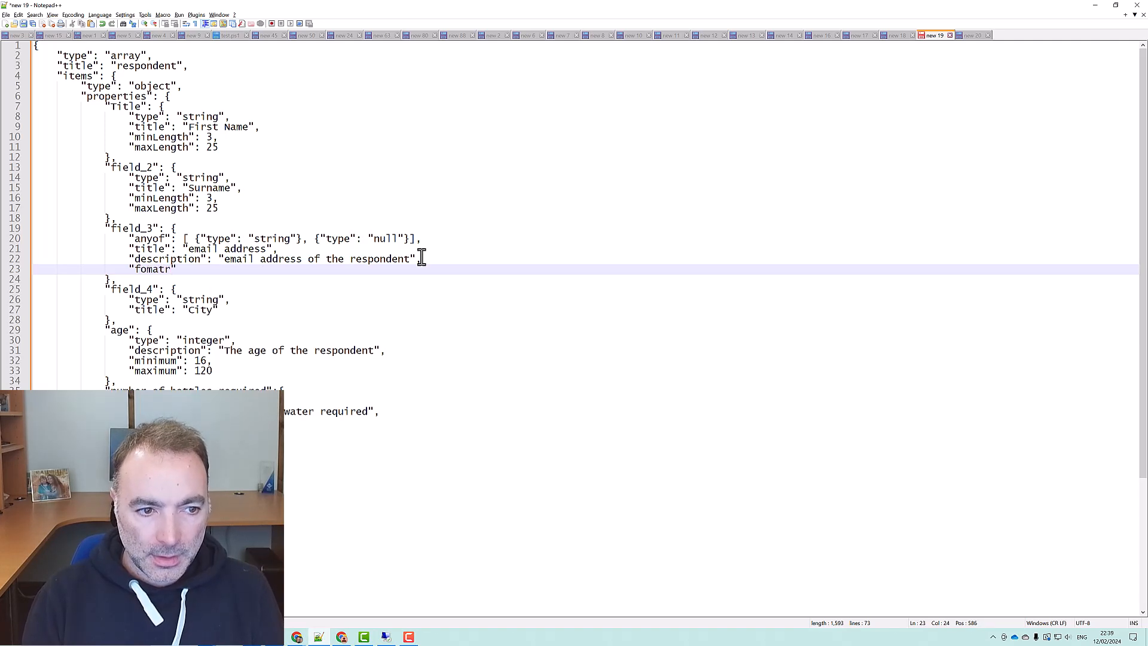
{"action": "type", "text": "format"}
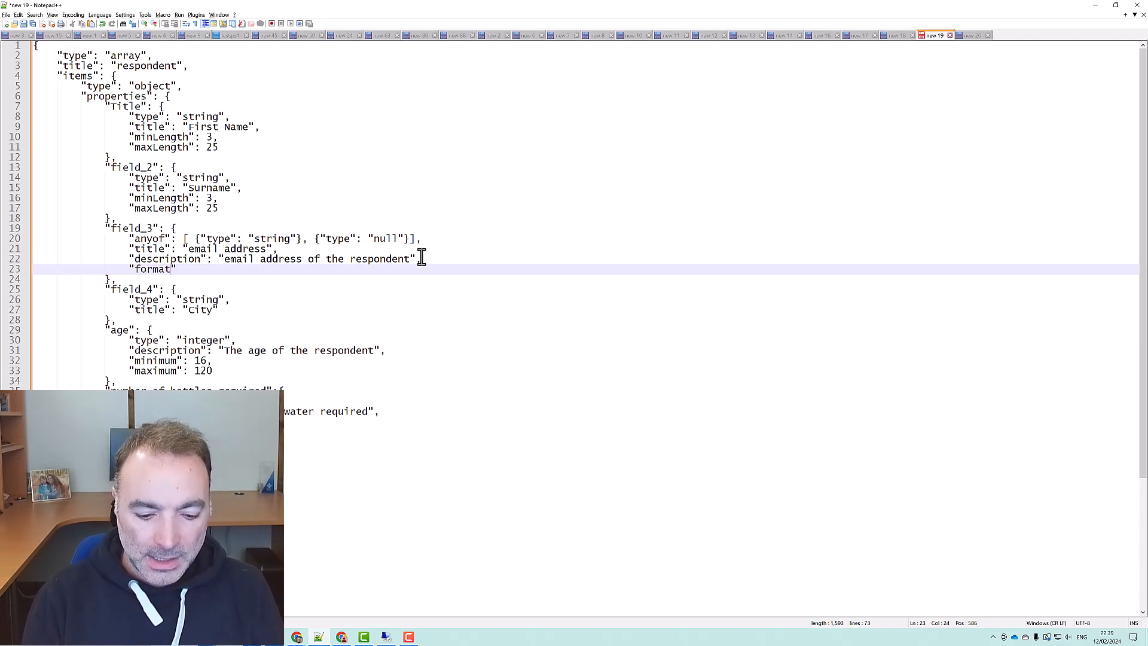
{"action": "type", "text": "ema\""}
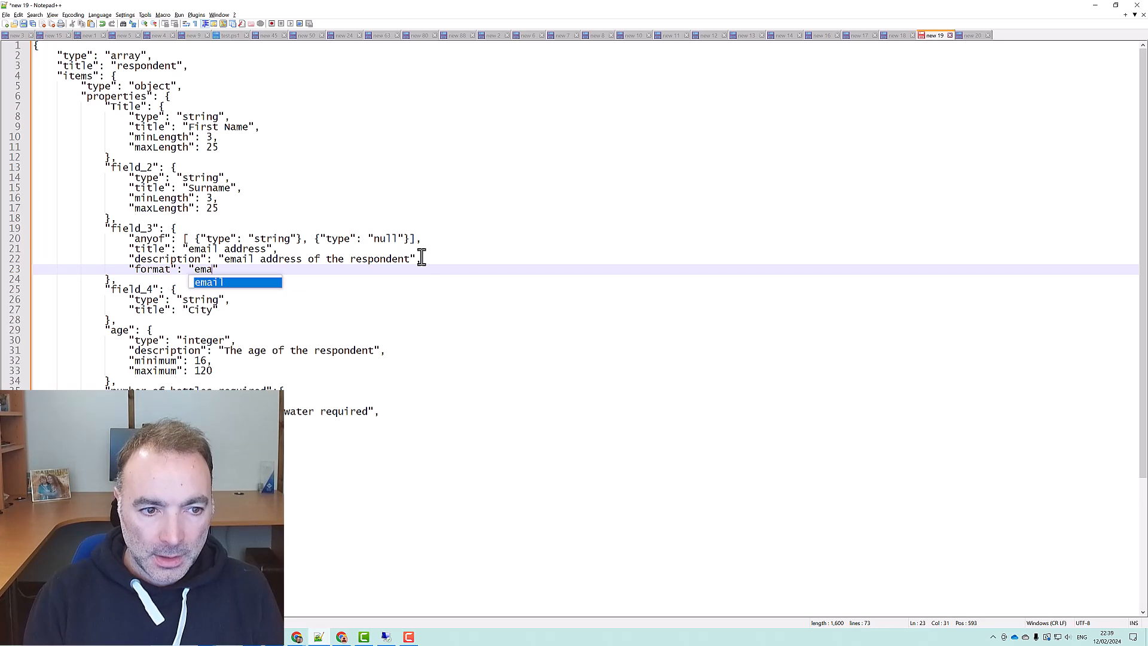
{"action": "type", "text": "il"}
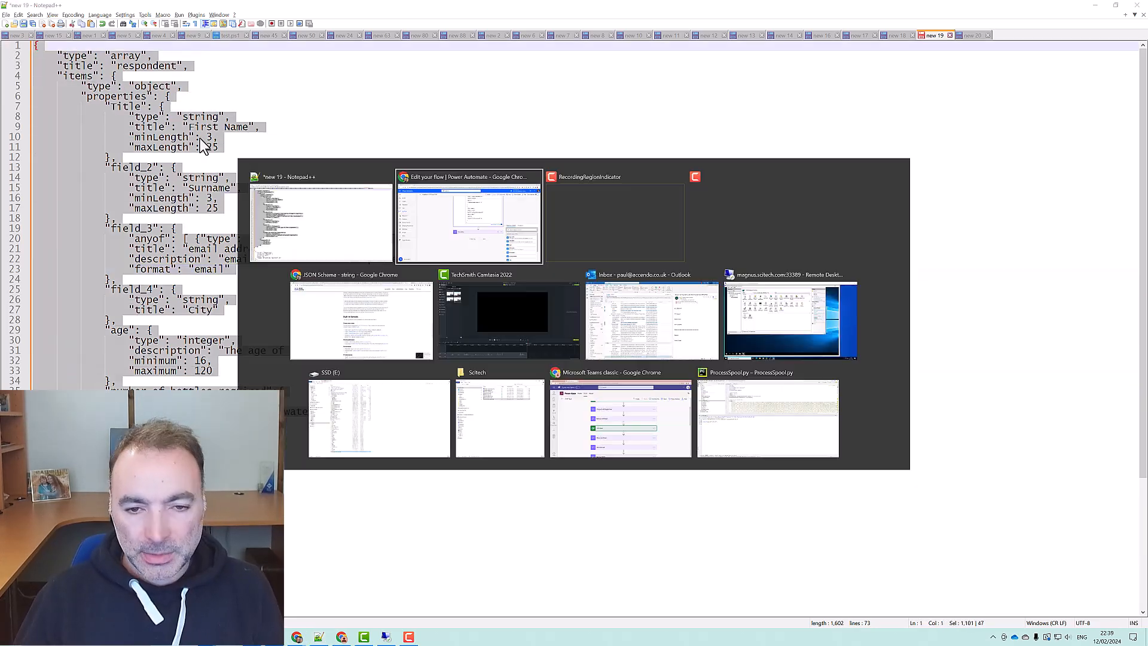
{"action": "left_click", "coordinate": [469, 216]}
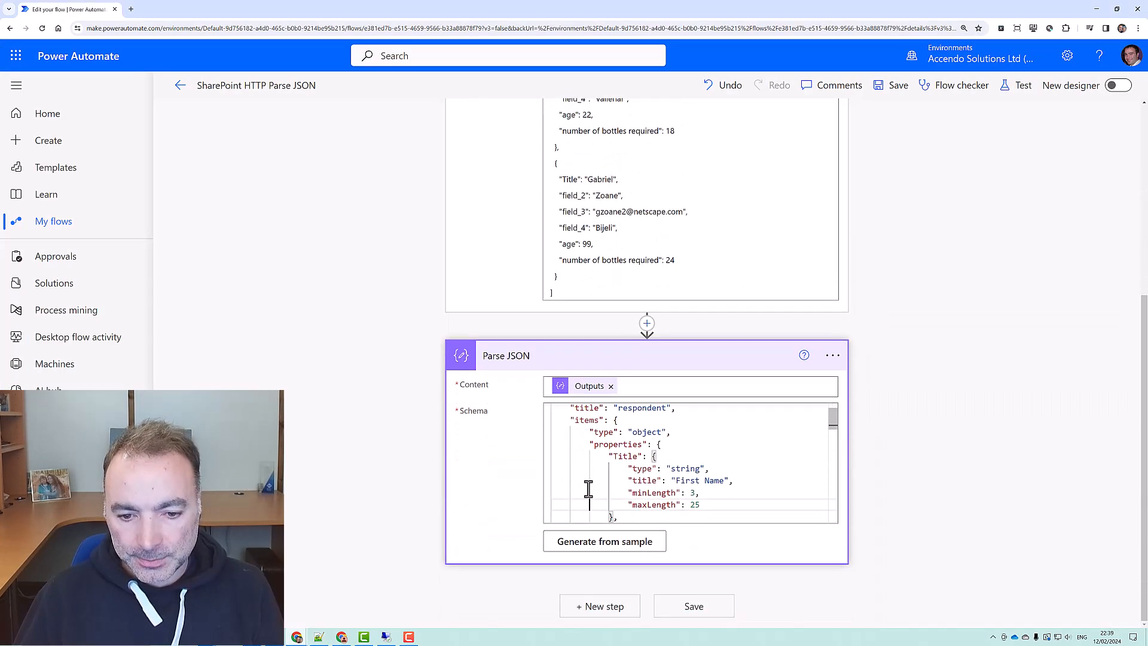
Save the flow and start a manual test run with the revised schema
{"action": "scroll", "scroll_direction": "down", "scroll_amount": 3}
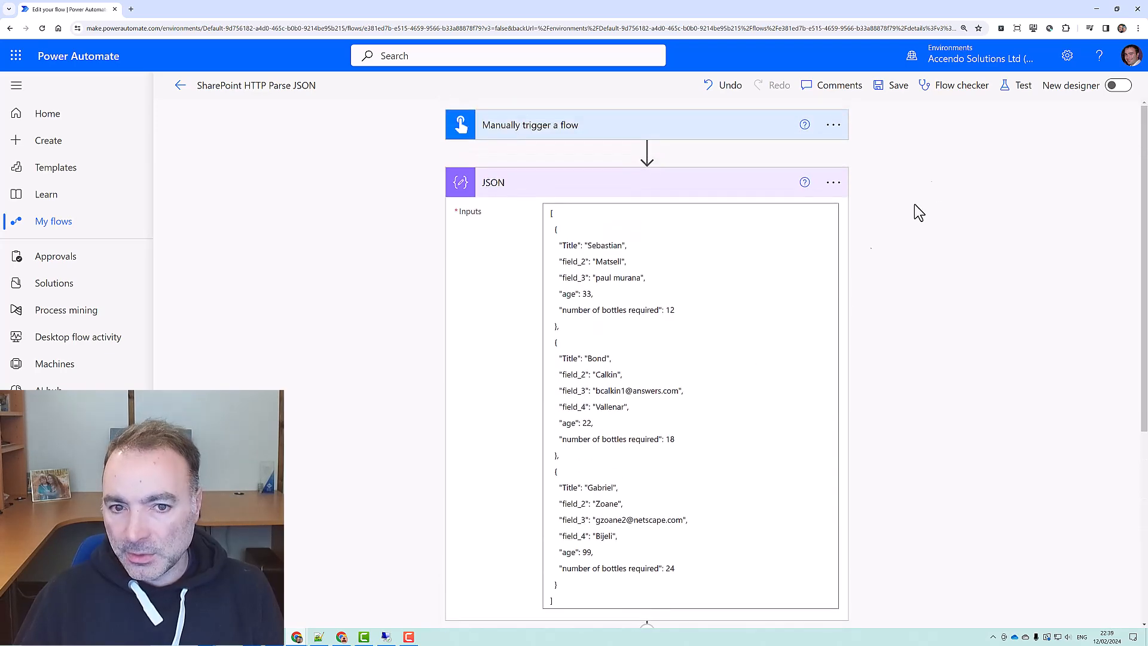
{"action": "left_click", "coordinate": [1022, 85]}
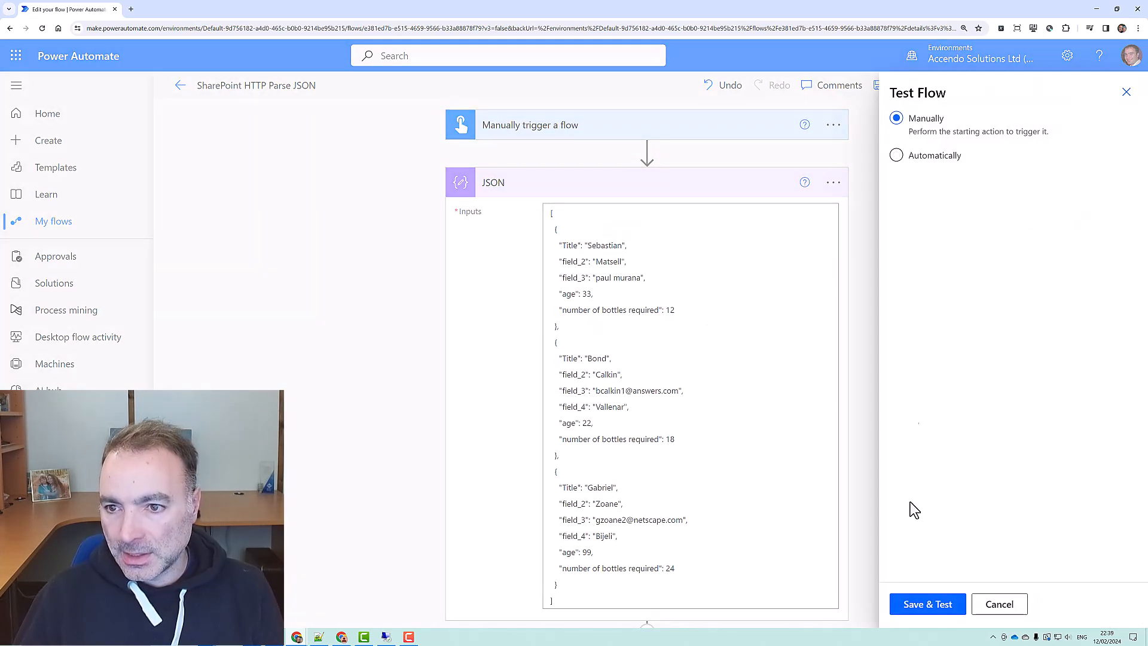
{"action": "left_click", "coordinate": [926, 604]}
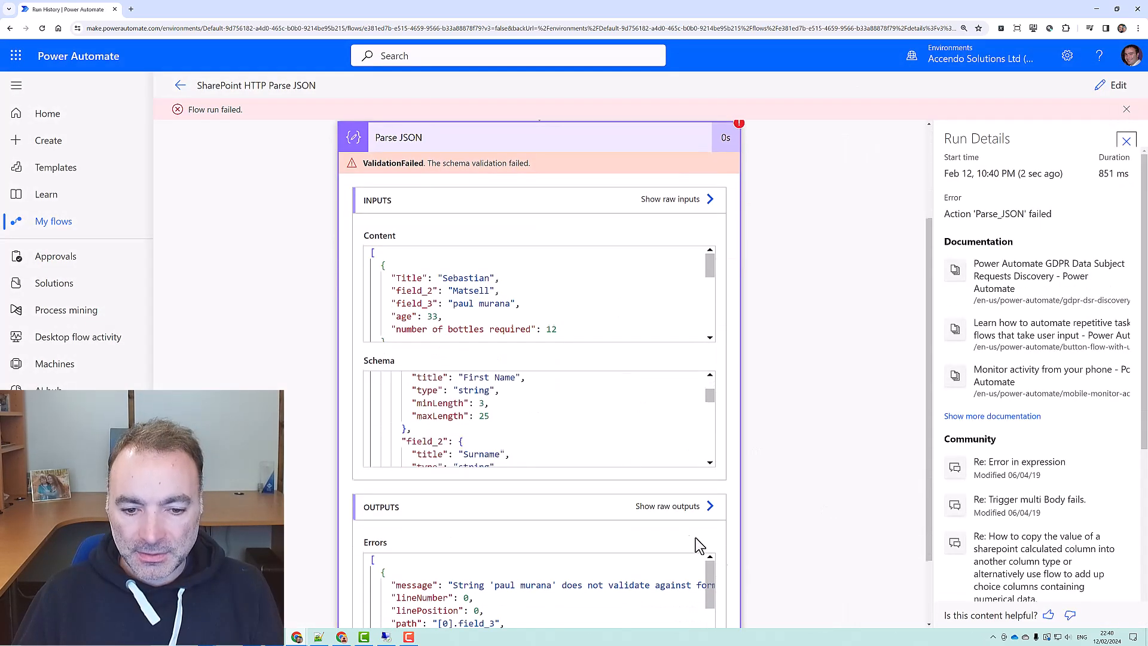
Review the Parse JSON error that 'paul murana' at [0].field_3 fails the email format
{"action": "scroll", "scroll_direction": "down", "scroll_amount": 3}
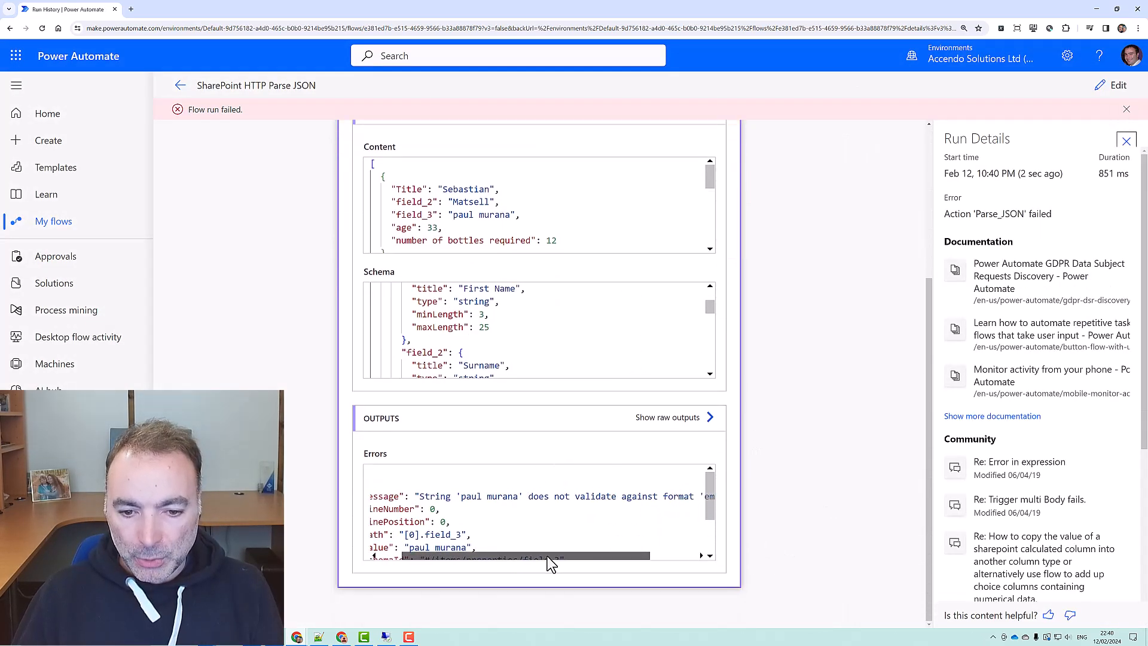